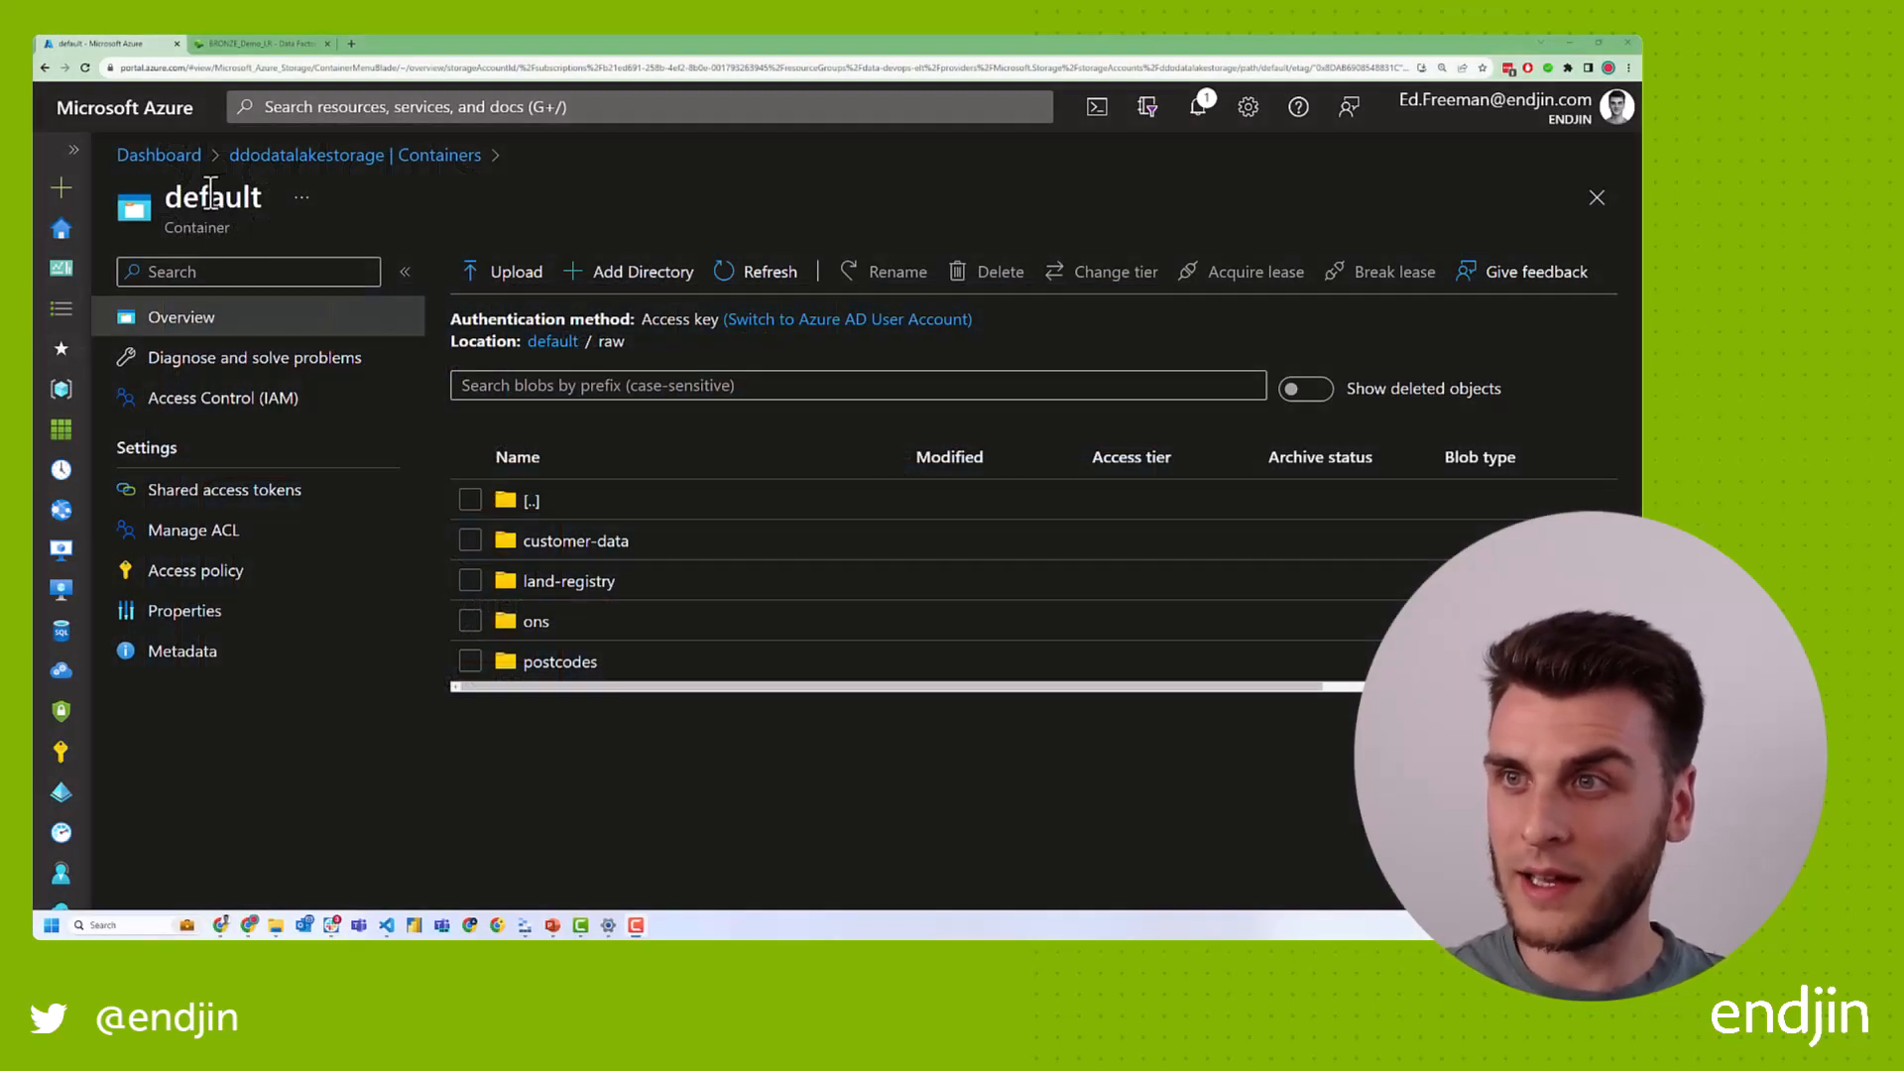
mouse_move(255, 258)
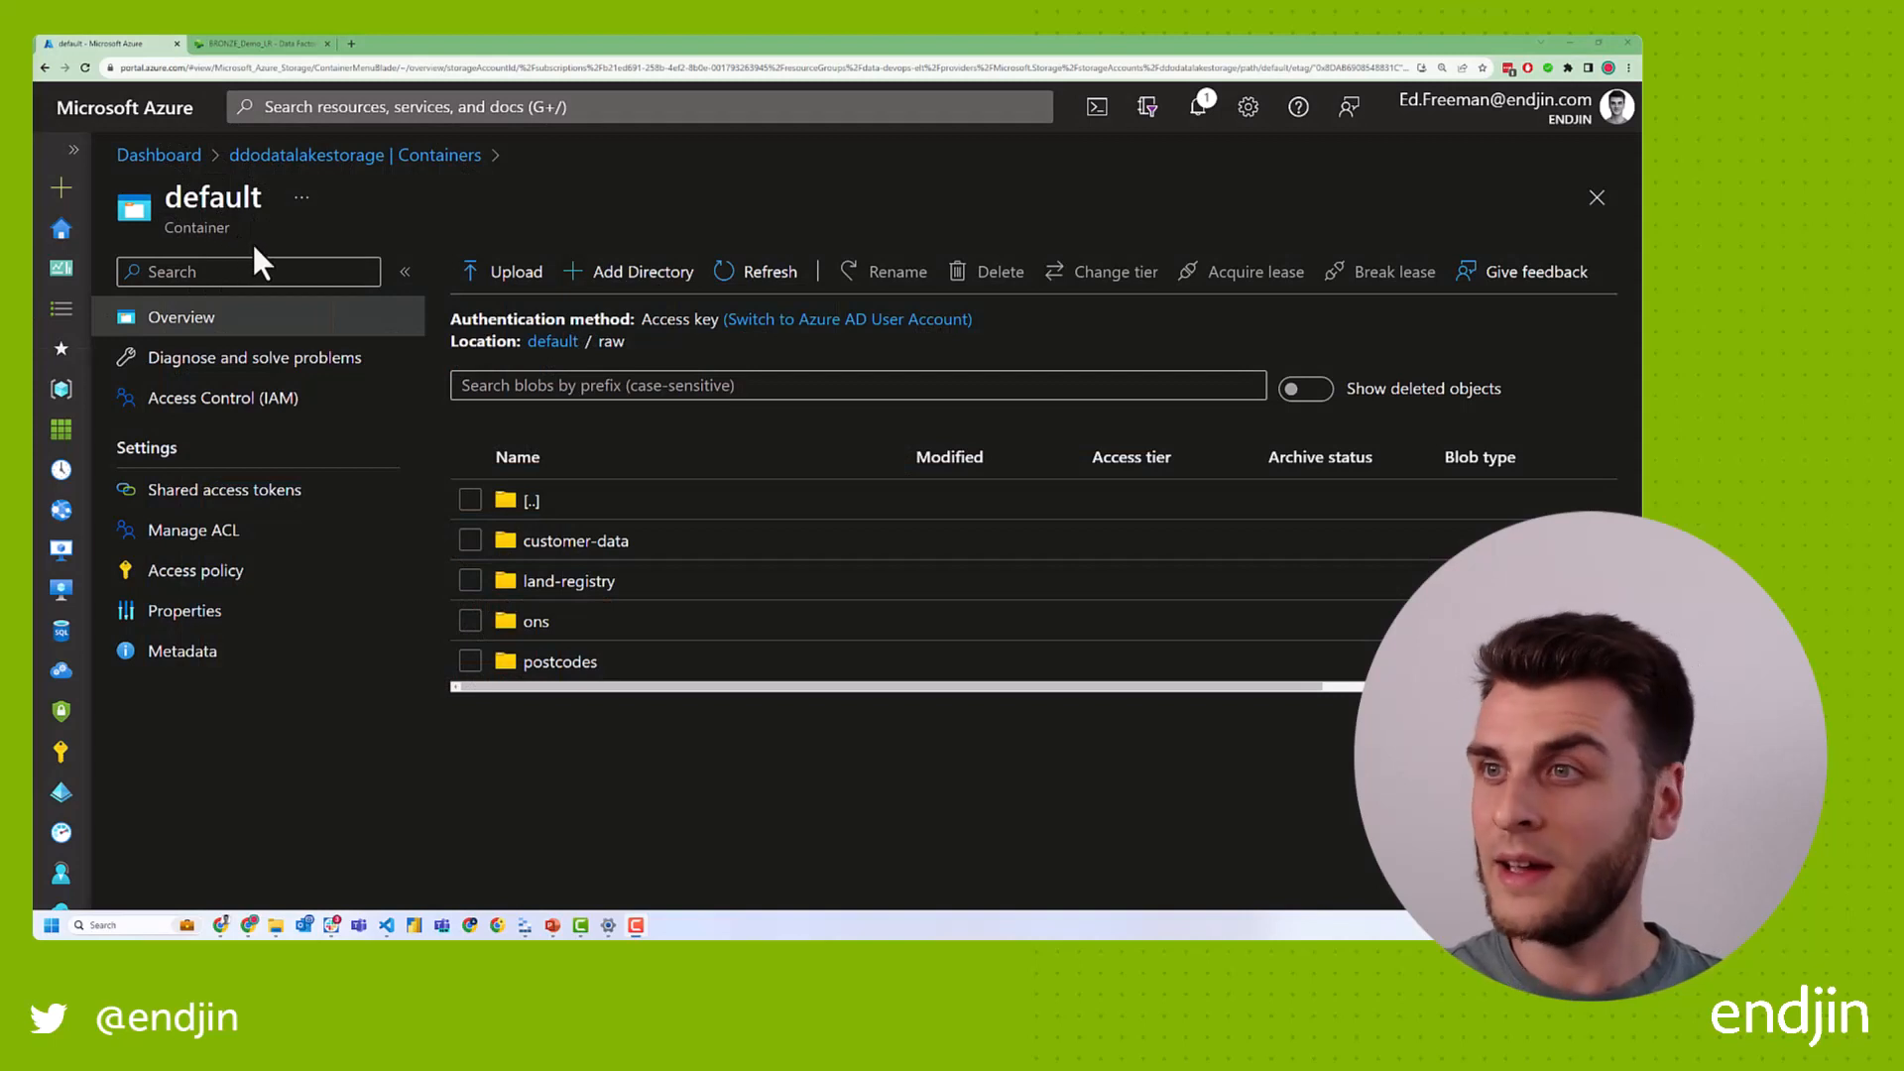
mouse_move(316, 267)
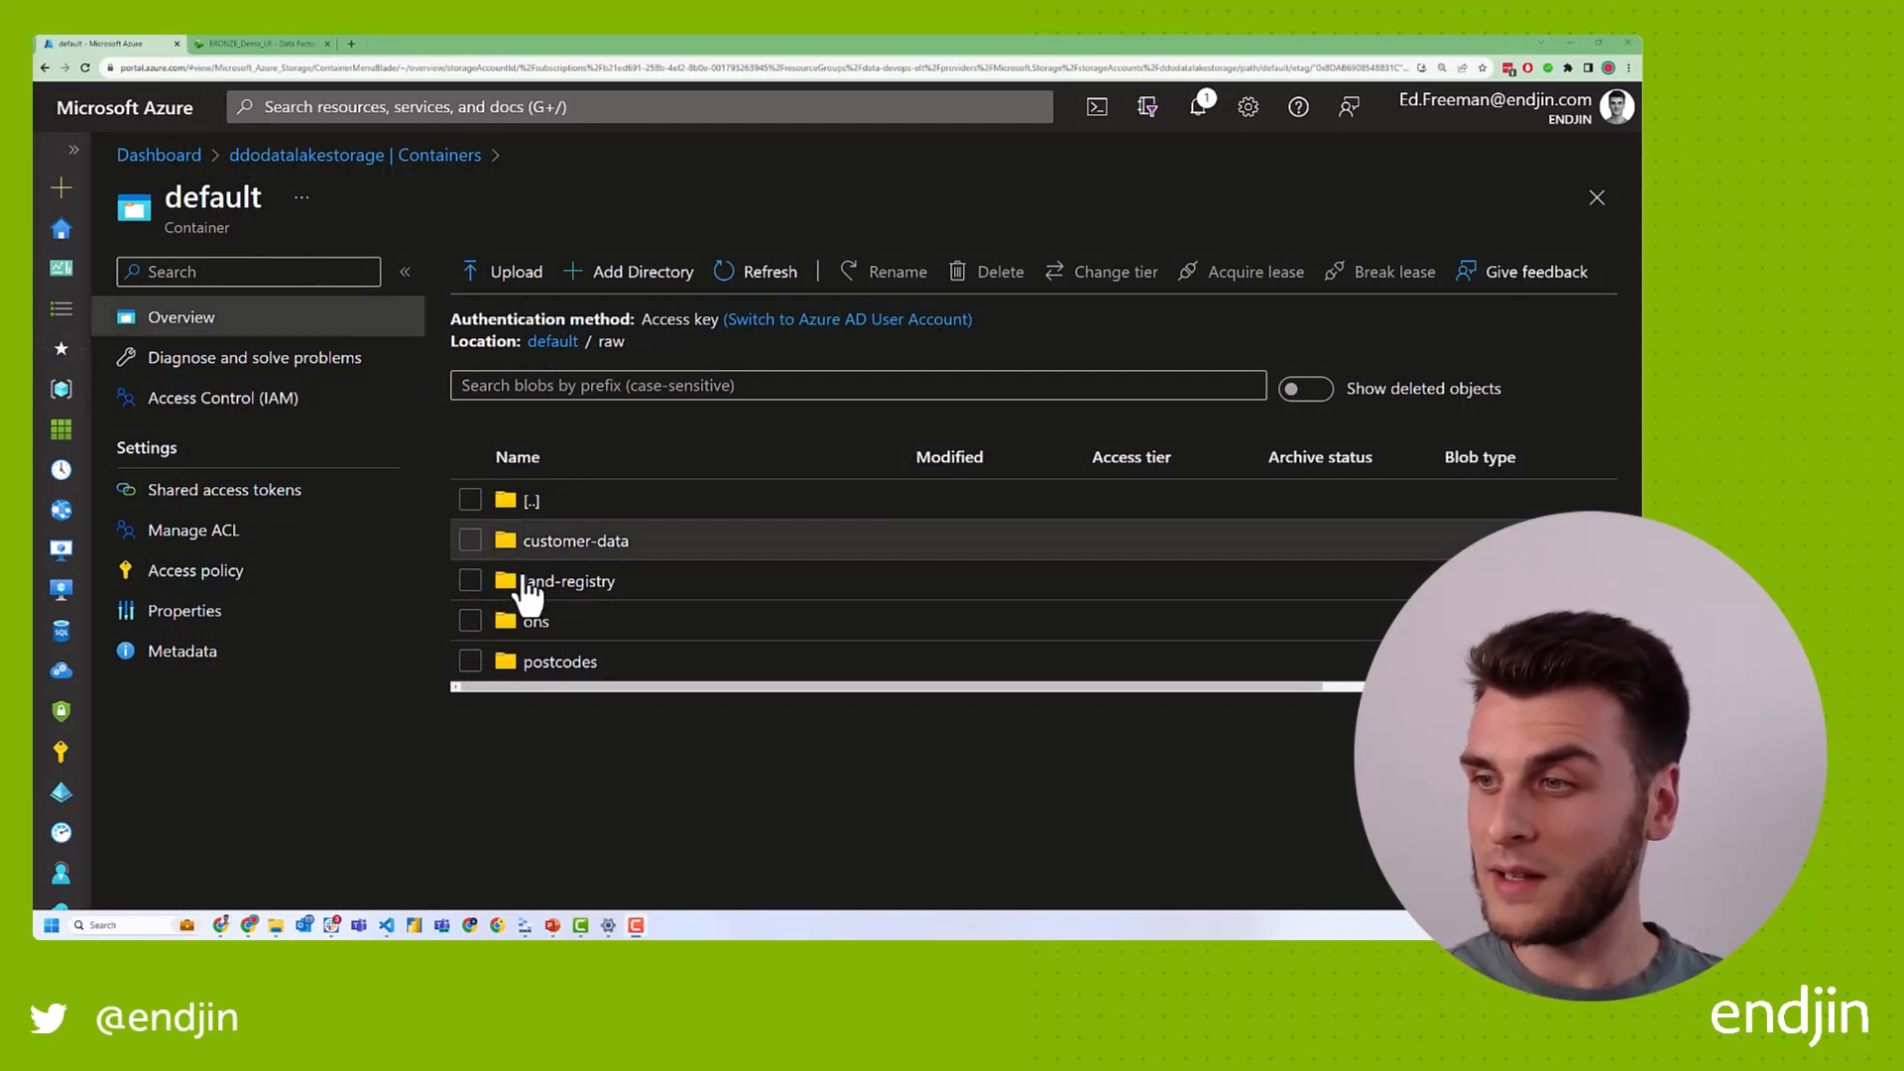
mouse_move(553, 515)
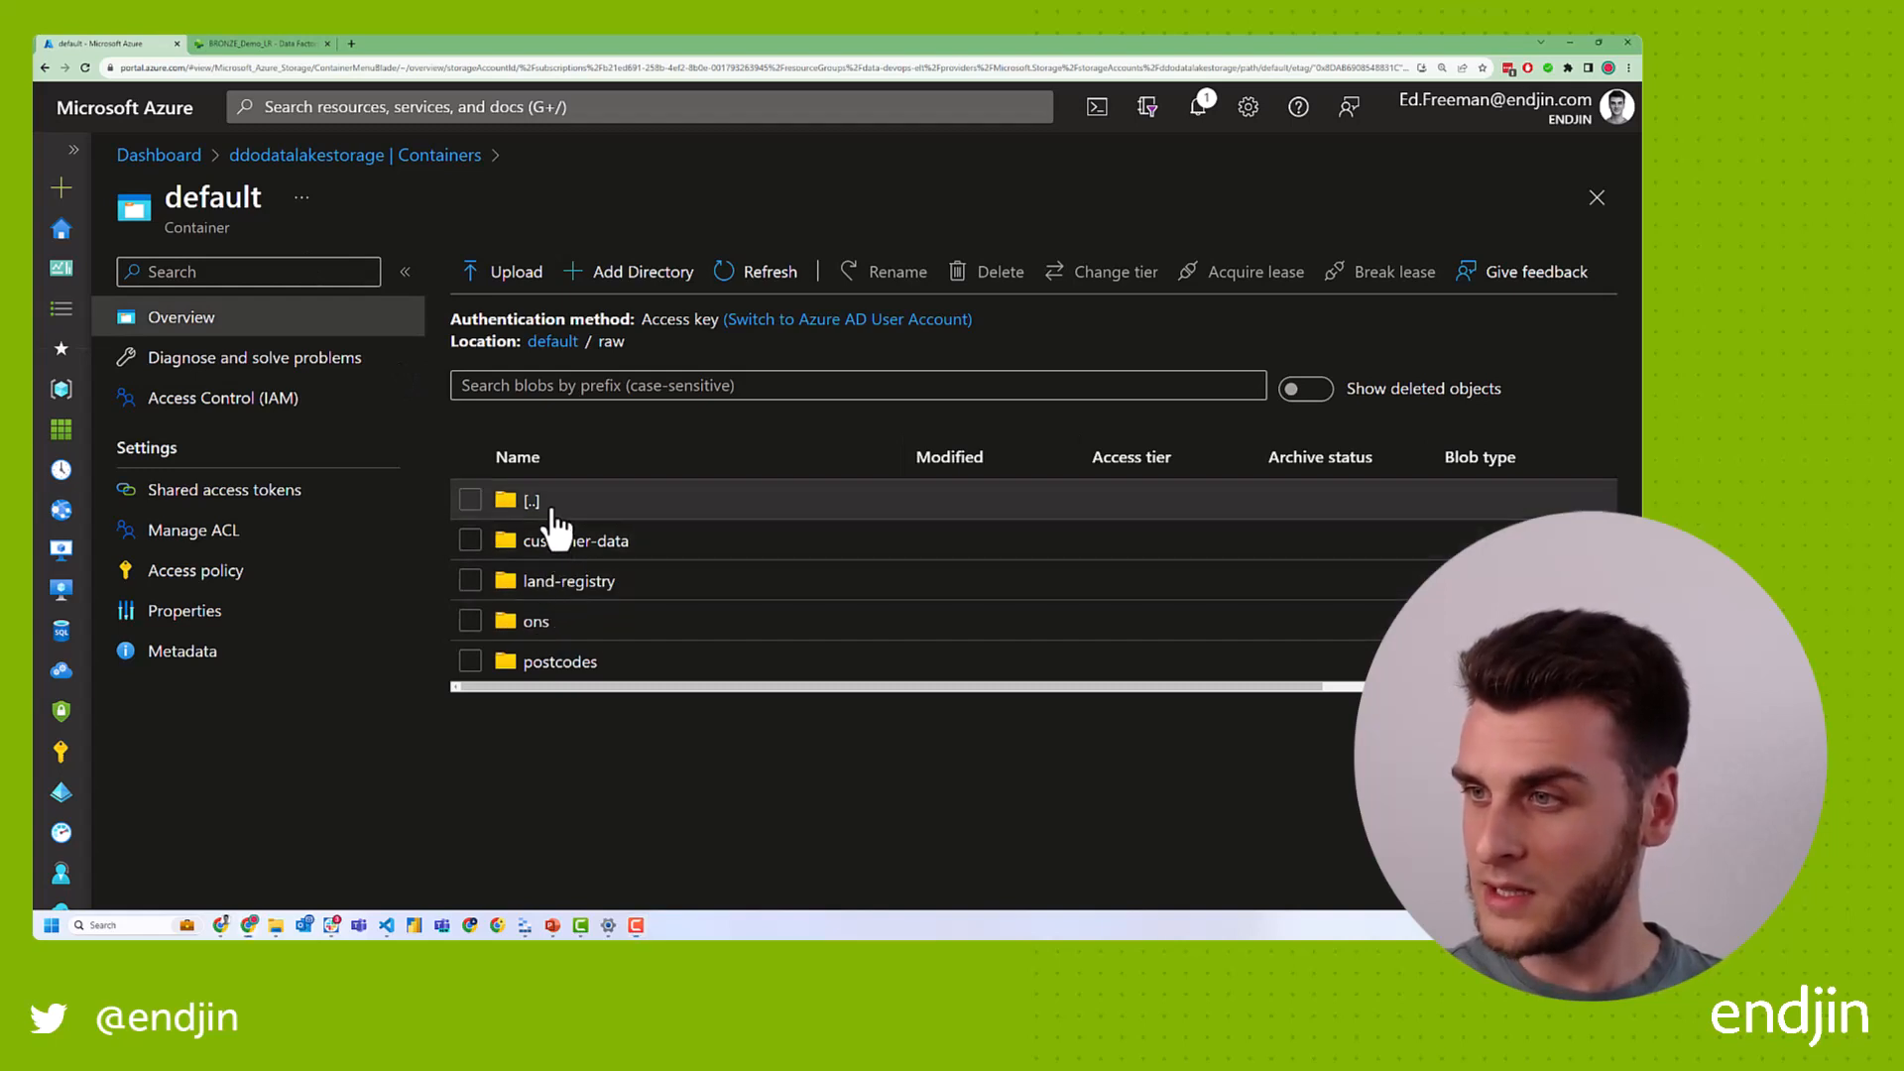
Browse the container's raw/ons folder in Azure to see the ONSPD_FEB_2023_UK CSV sizes.
left_click(530, 499)
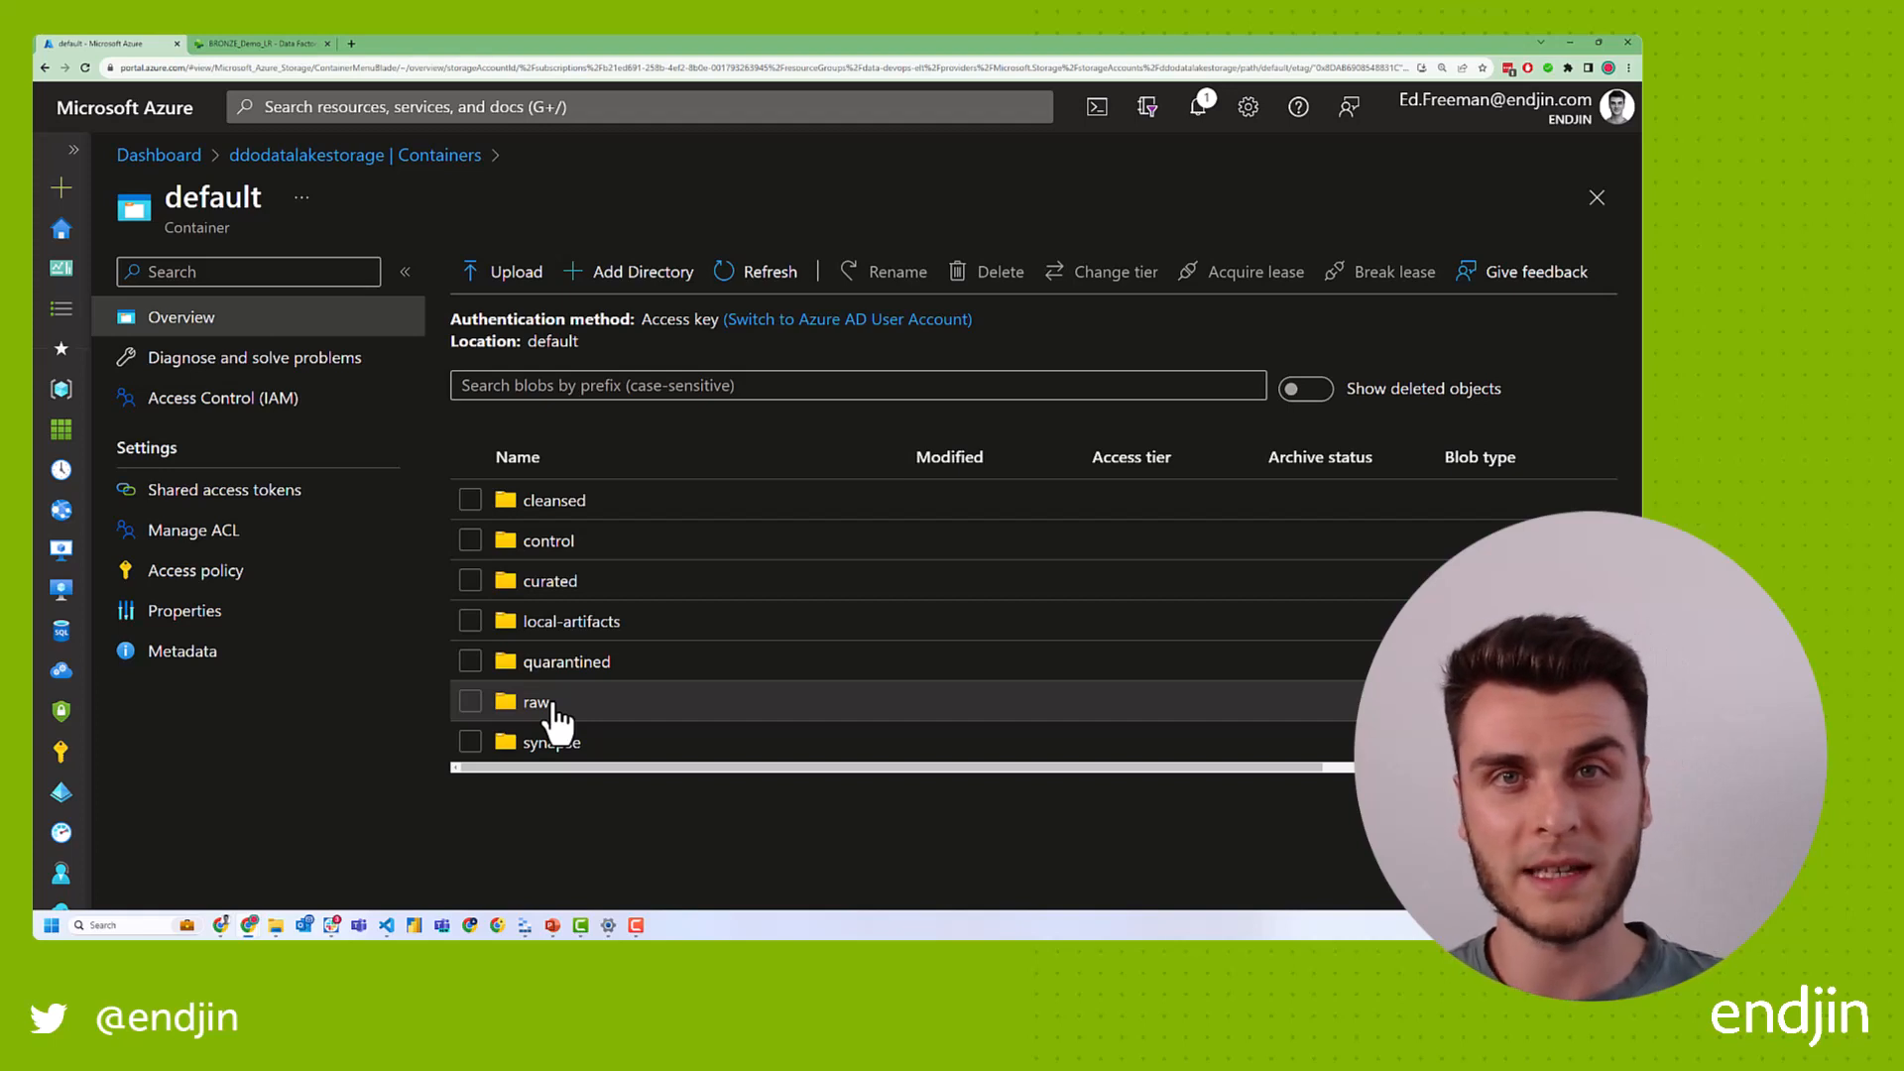
mouse_move(218, 226)
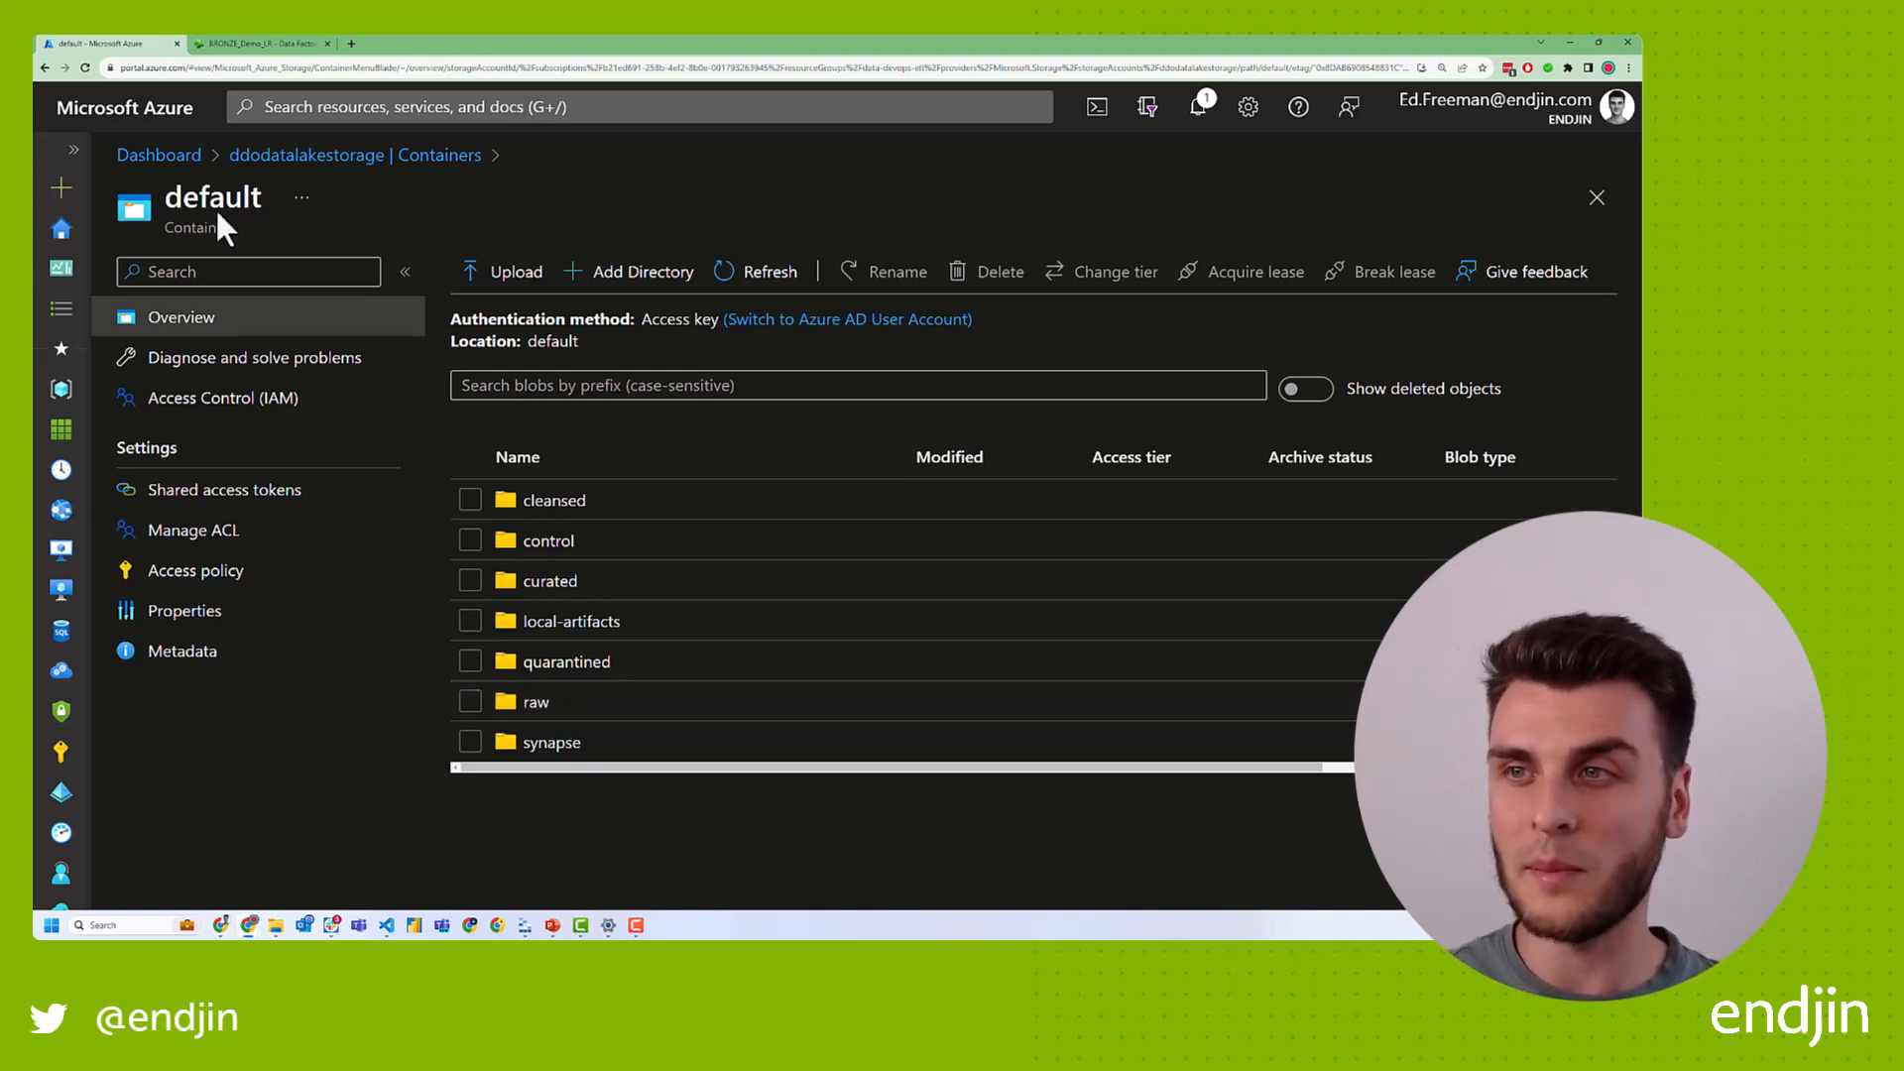
mouse_move(583, 710)
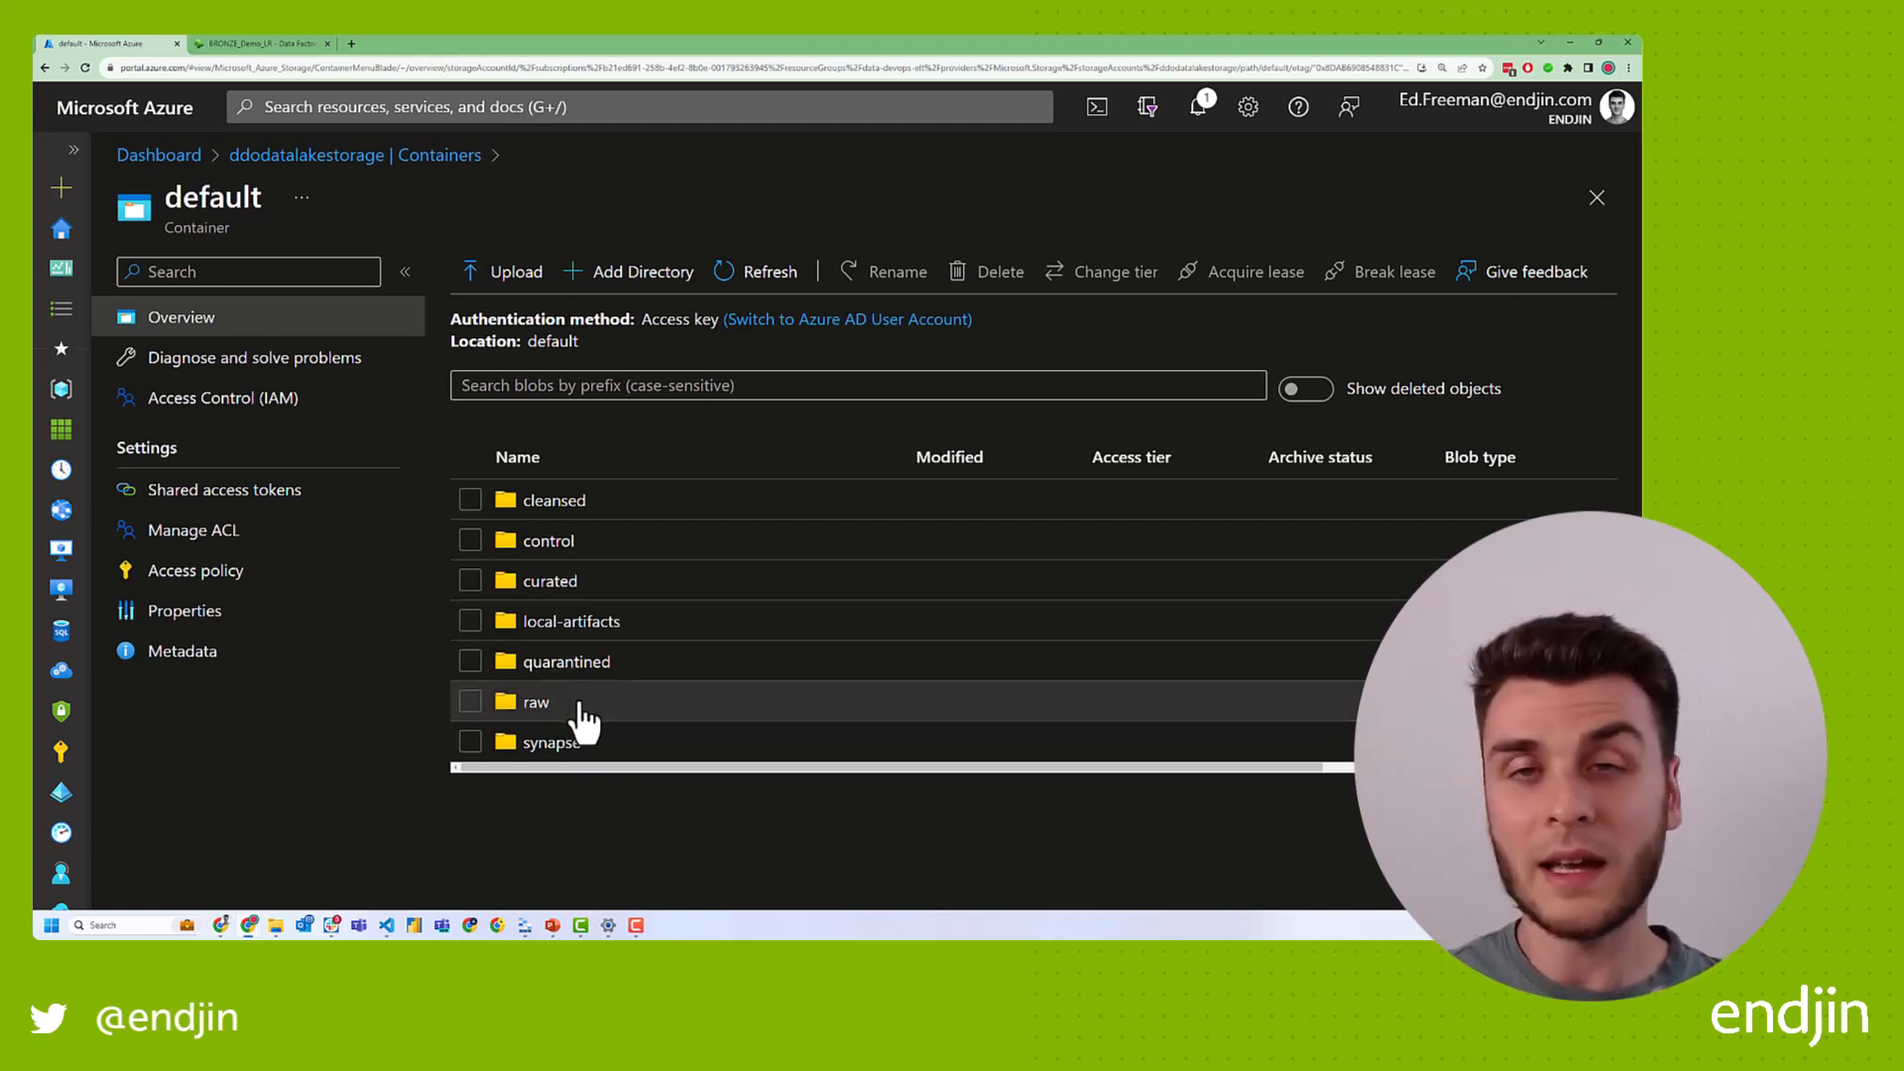
left_click(536, 702)
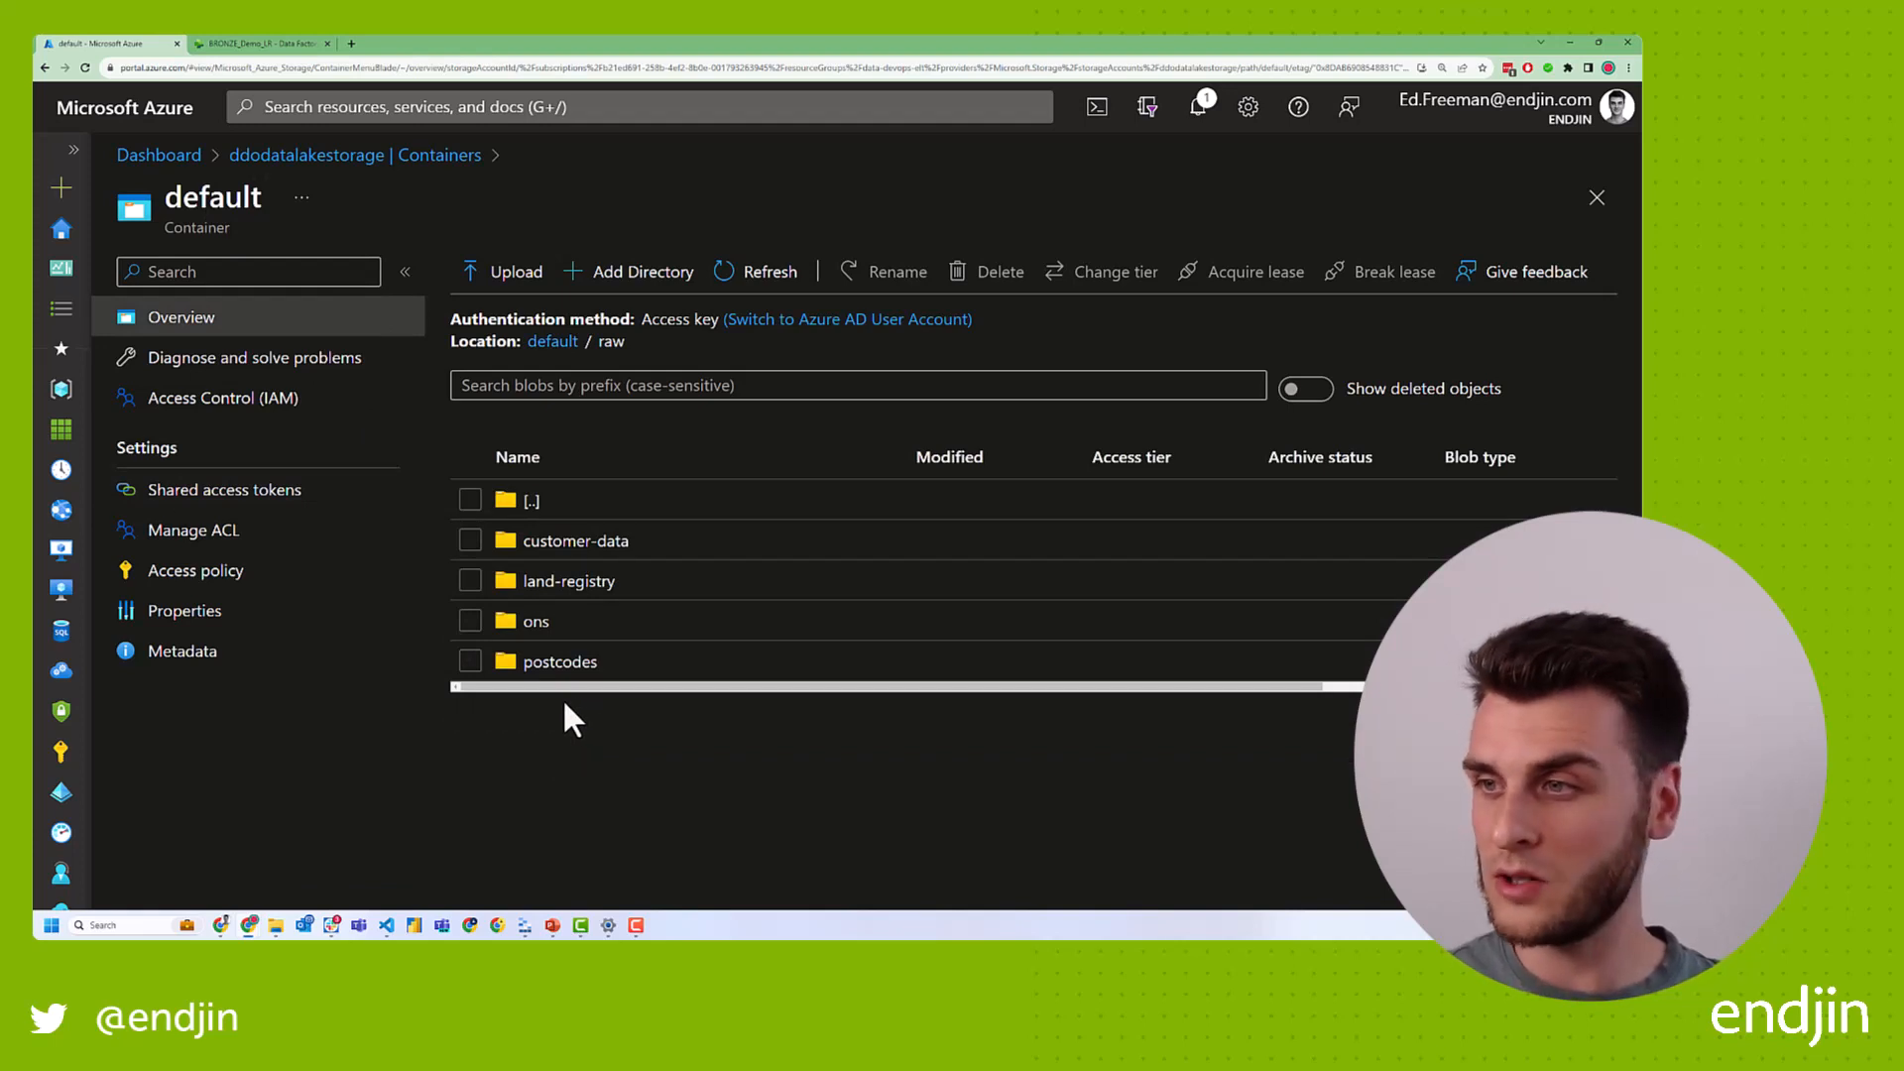
mouse_move(619, 686)
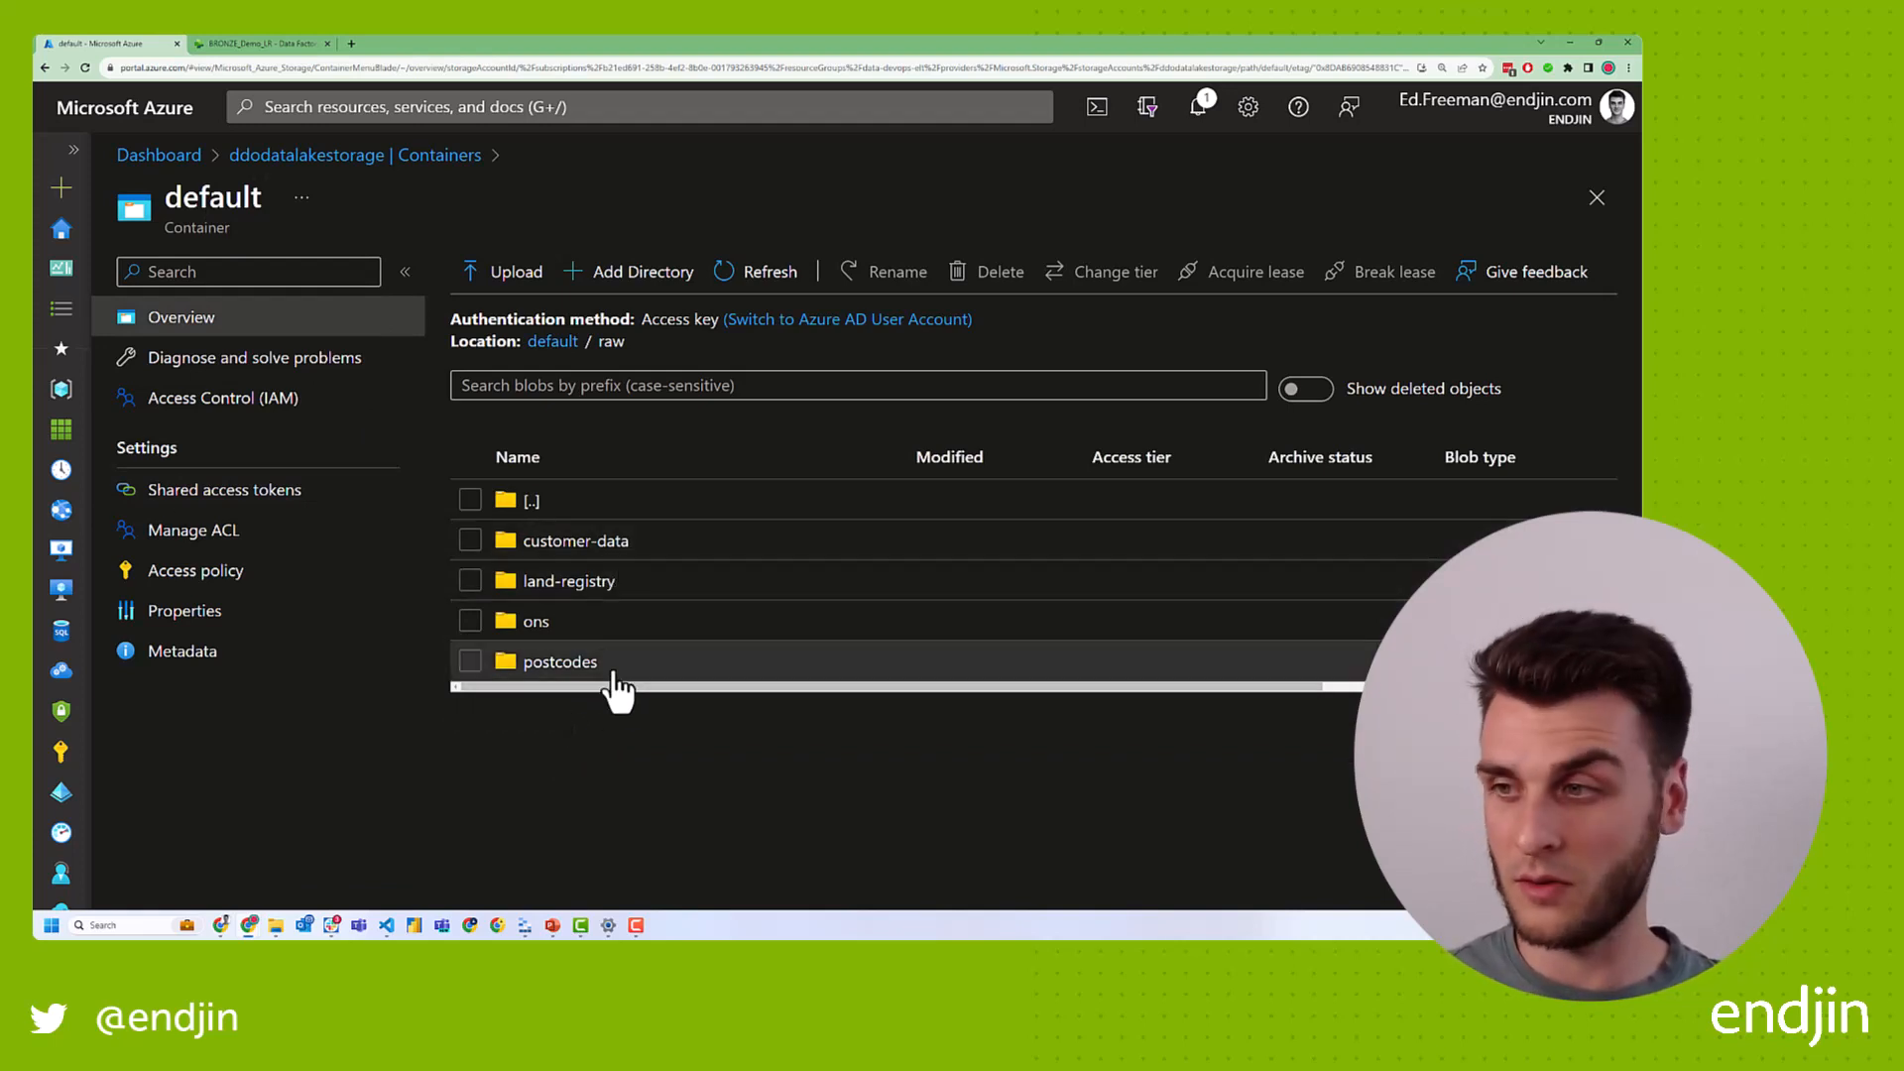
mouse_move(567, 580)
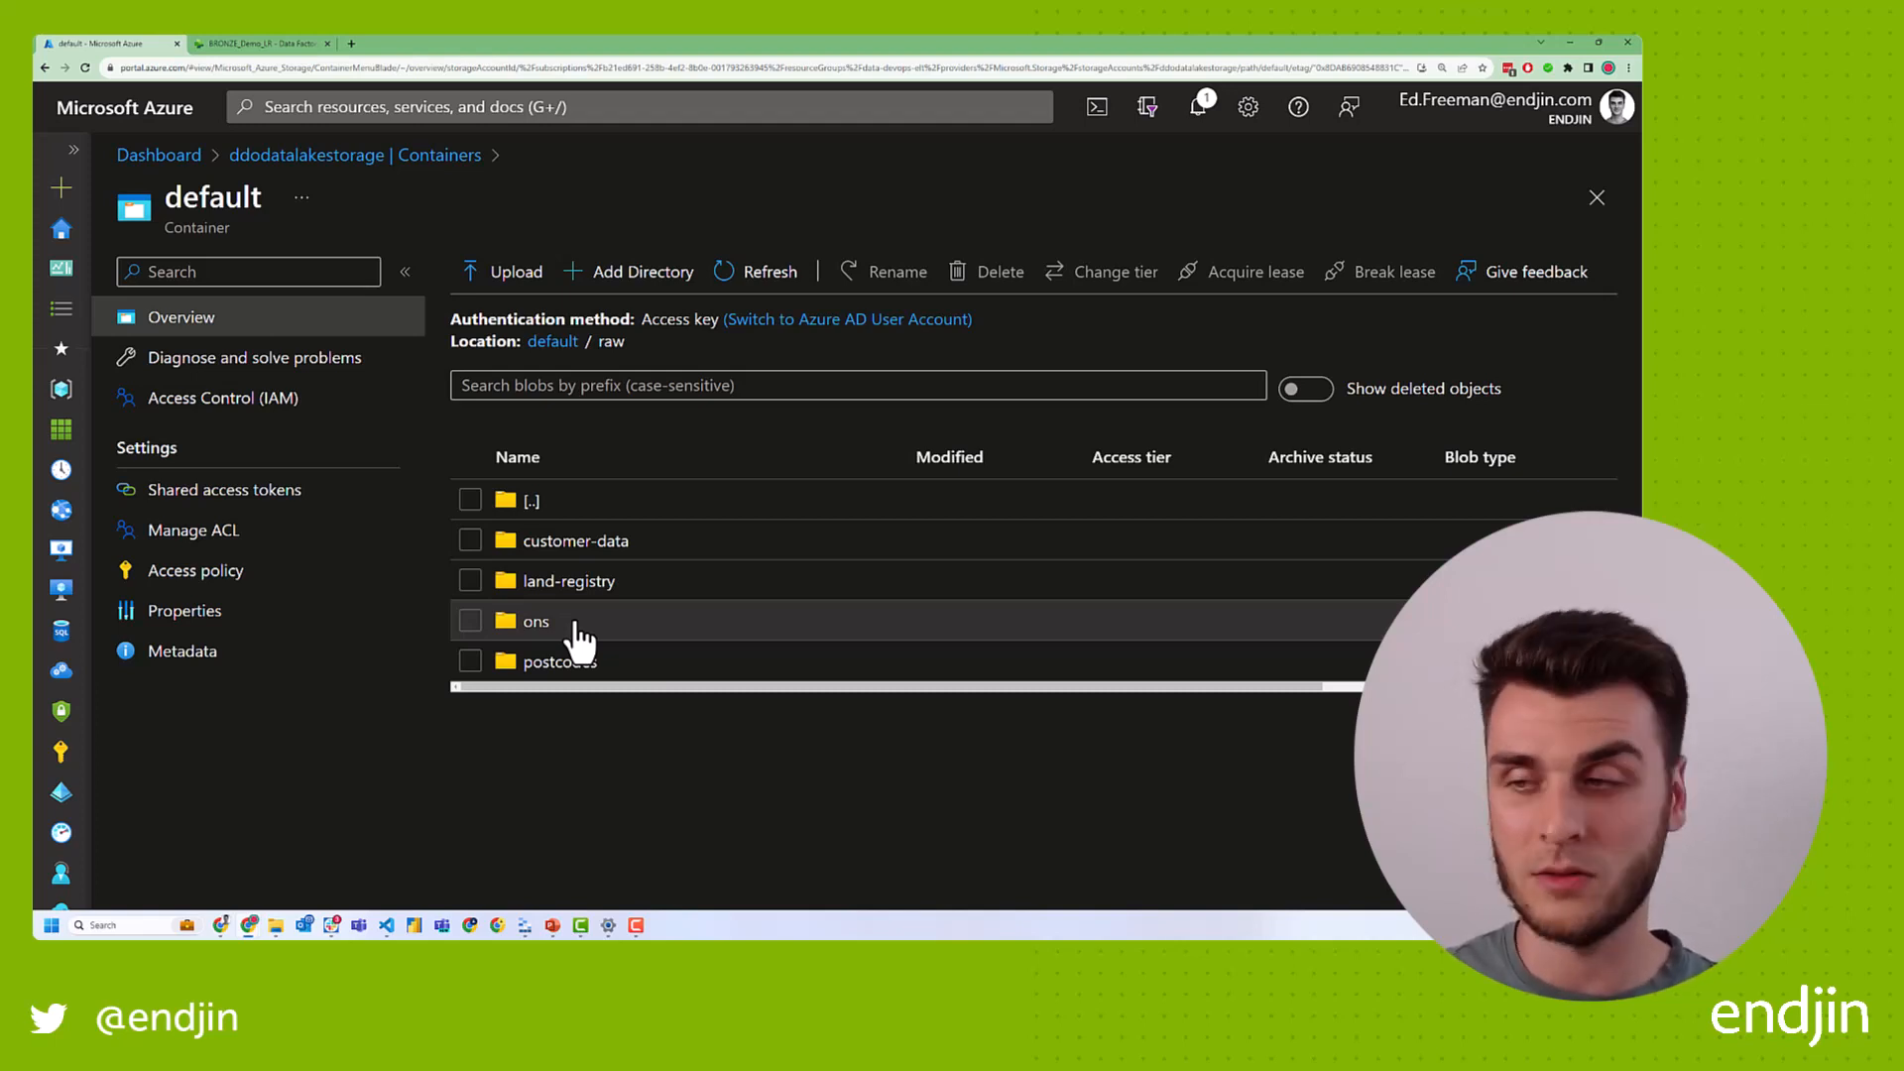
left_click(535, 621)
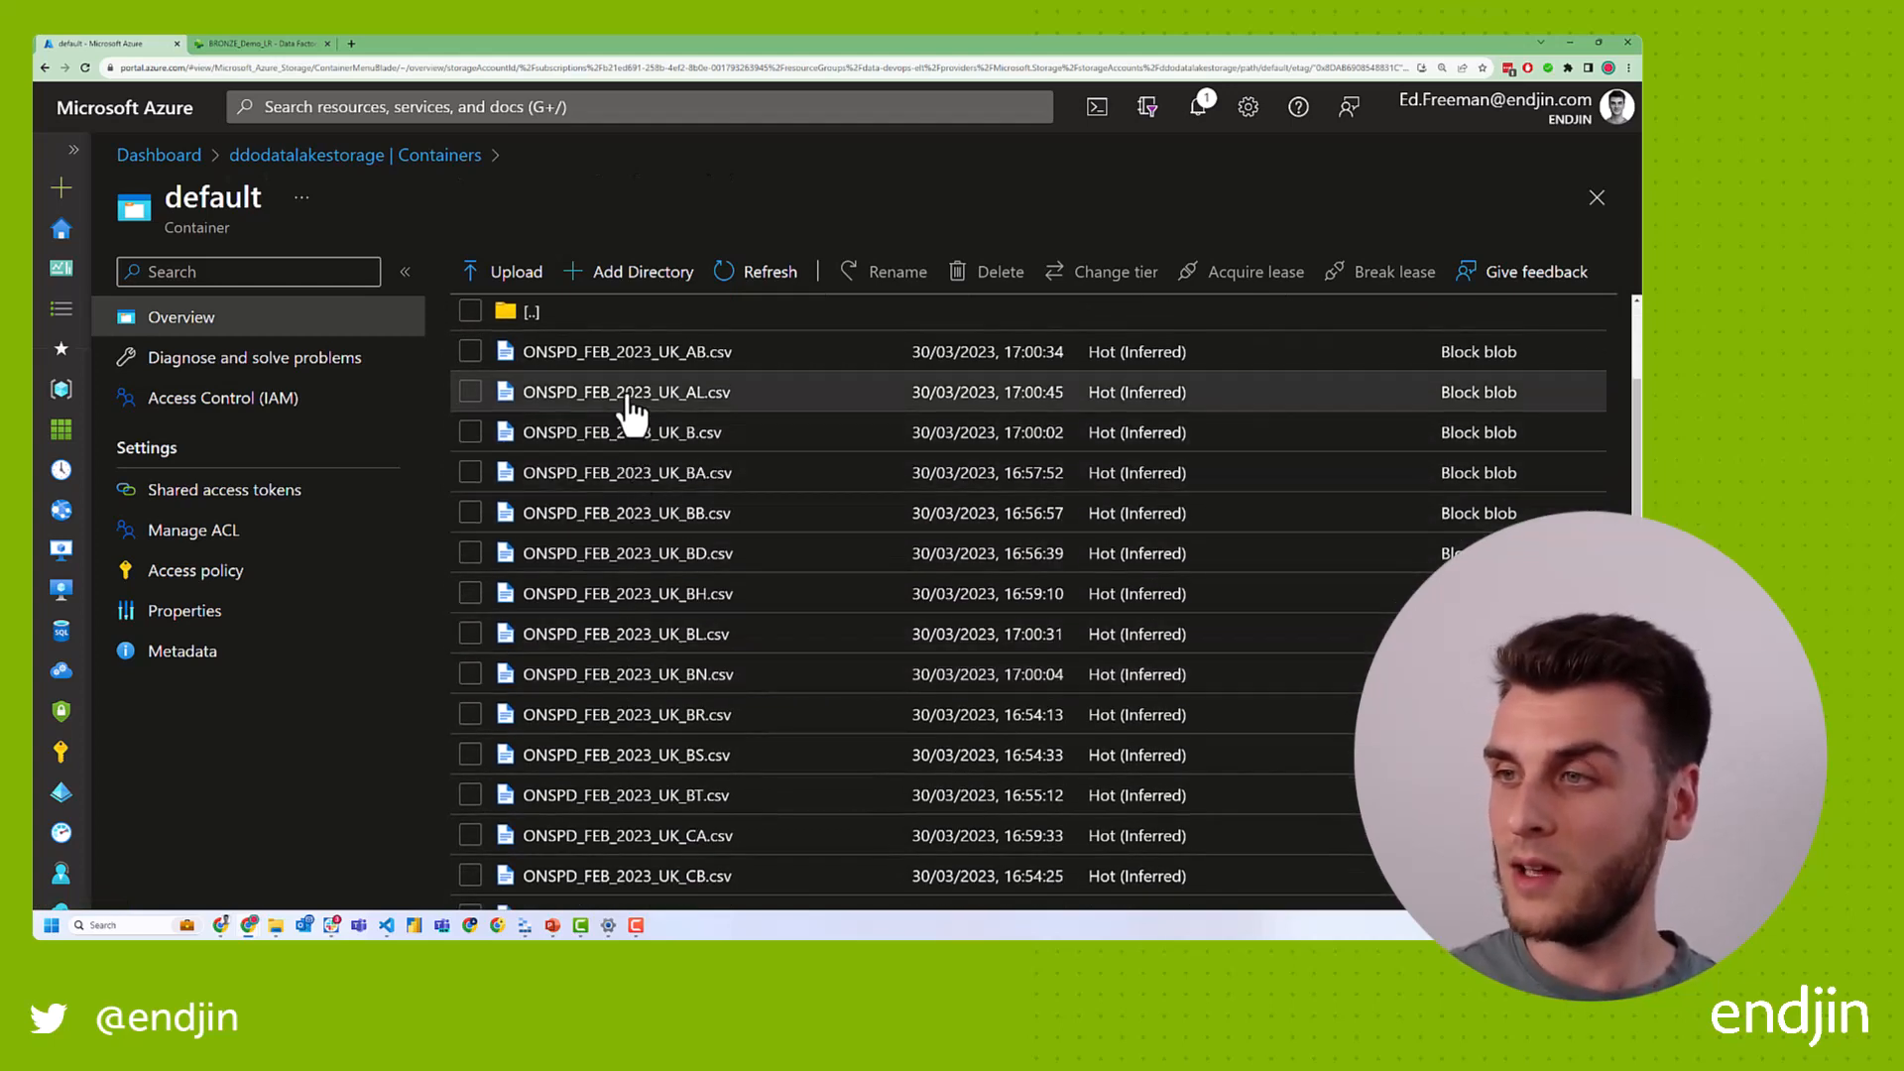
scroll("down", 3)
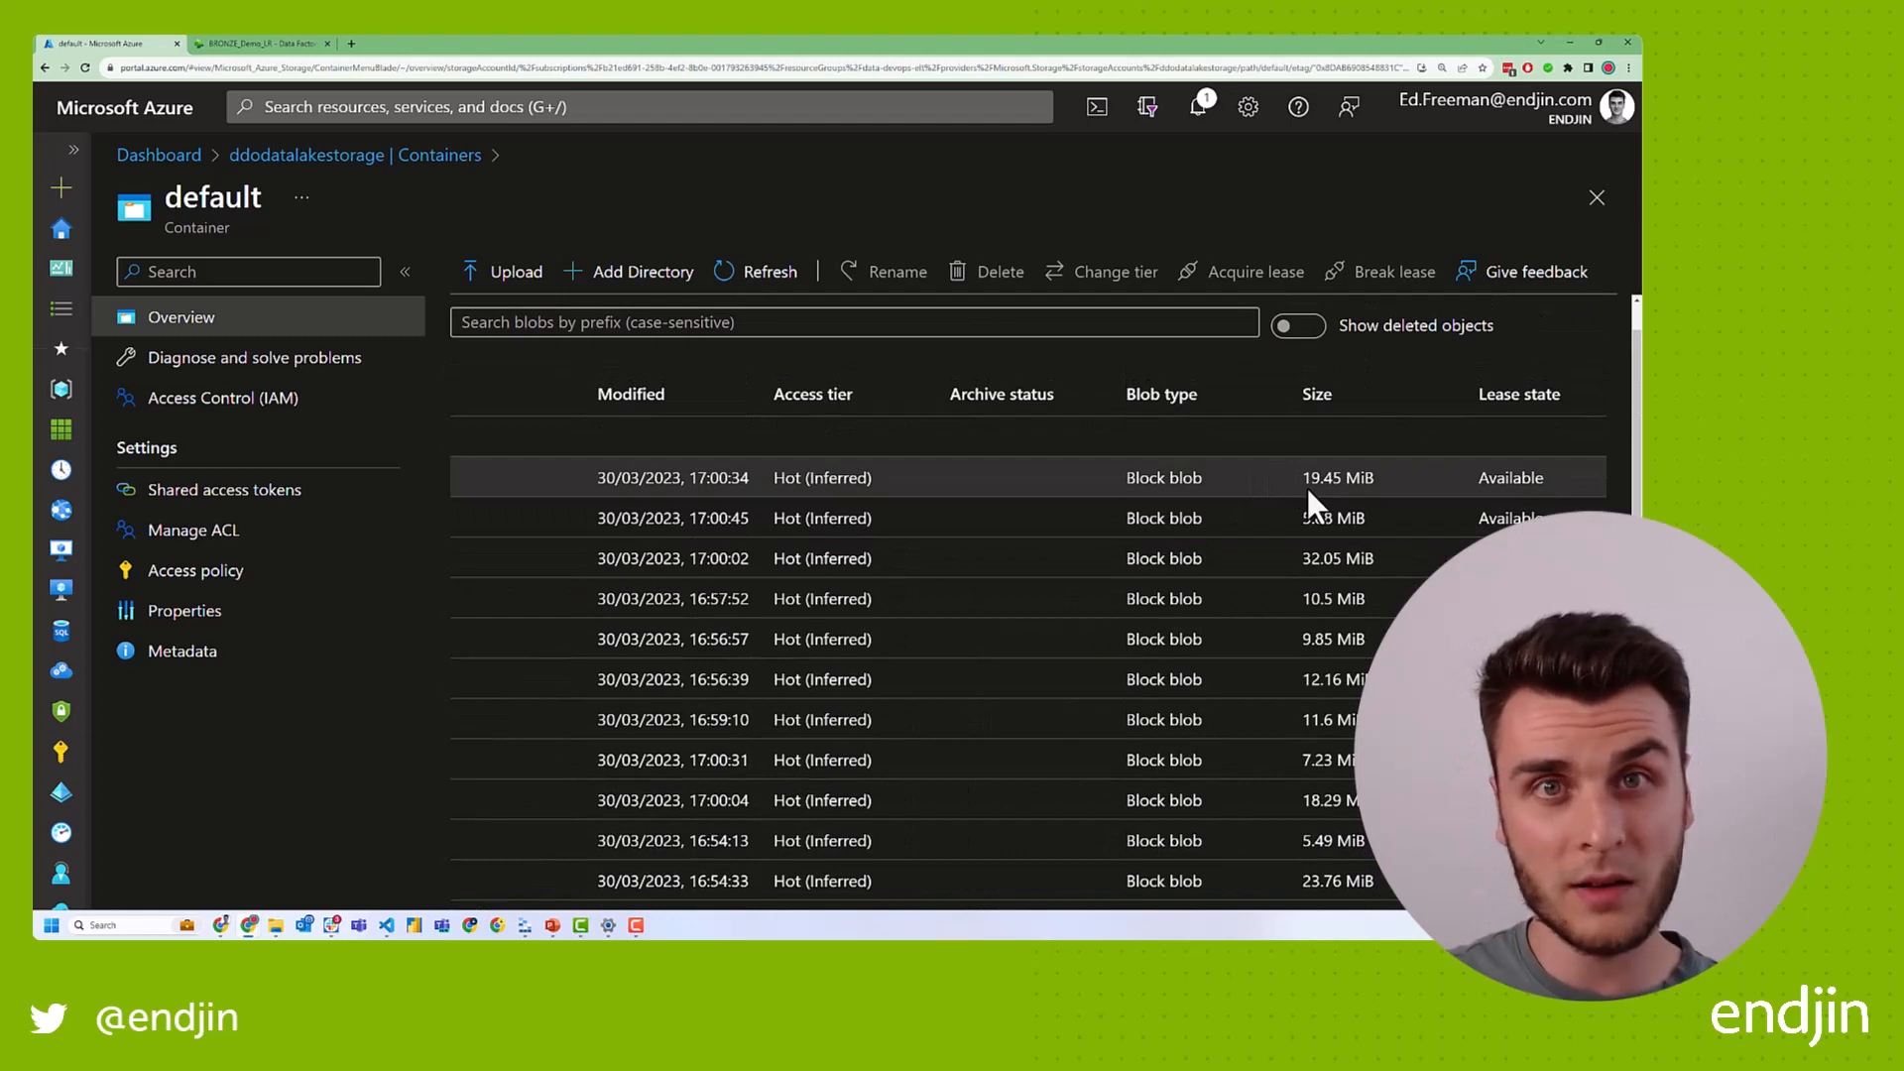
scroll("left", 3)
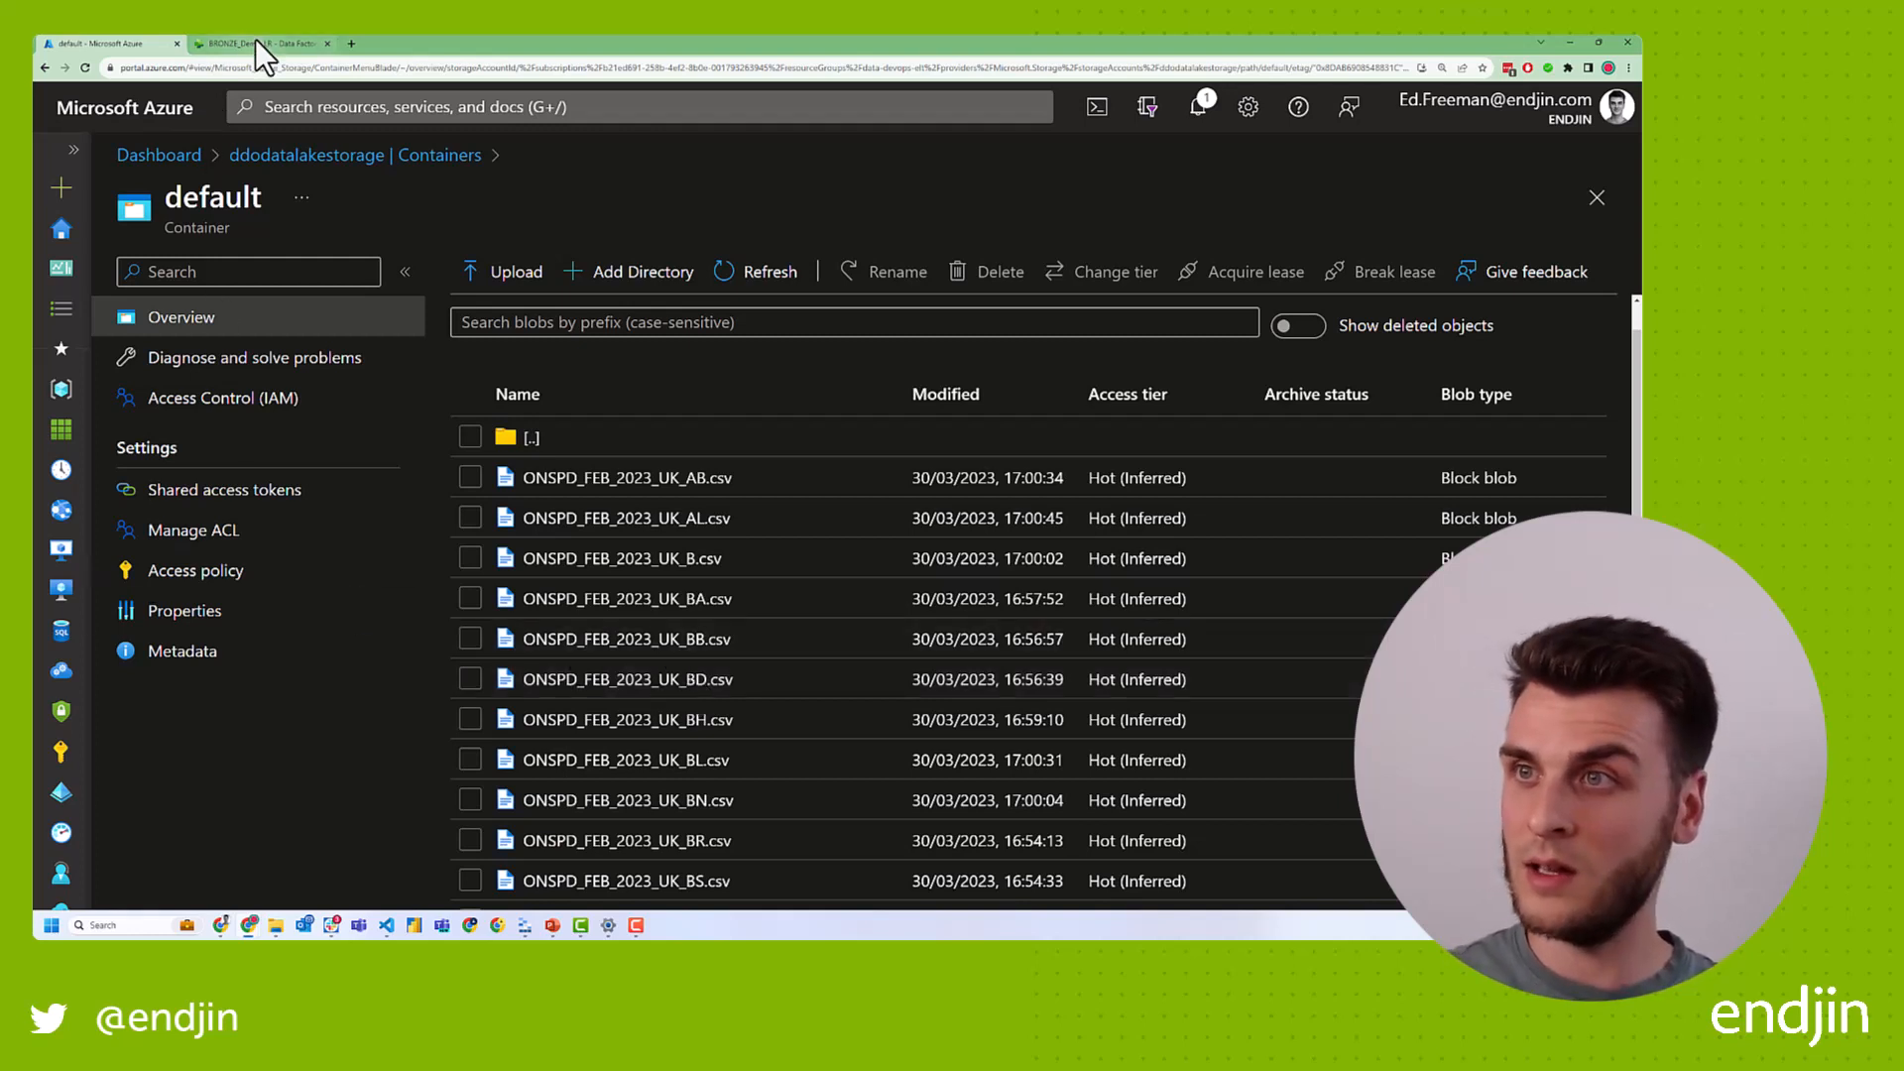
In Fabric, show the pp_complete and pp_monthly CSVs in raw/land_registry/price_paid_data/upload_year=2023.
left_click(255, 43)
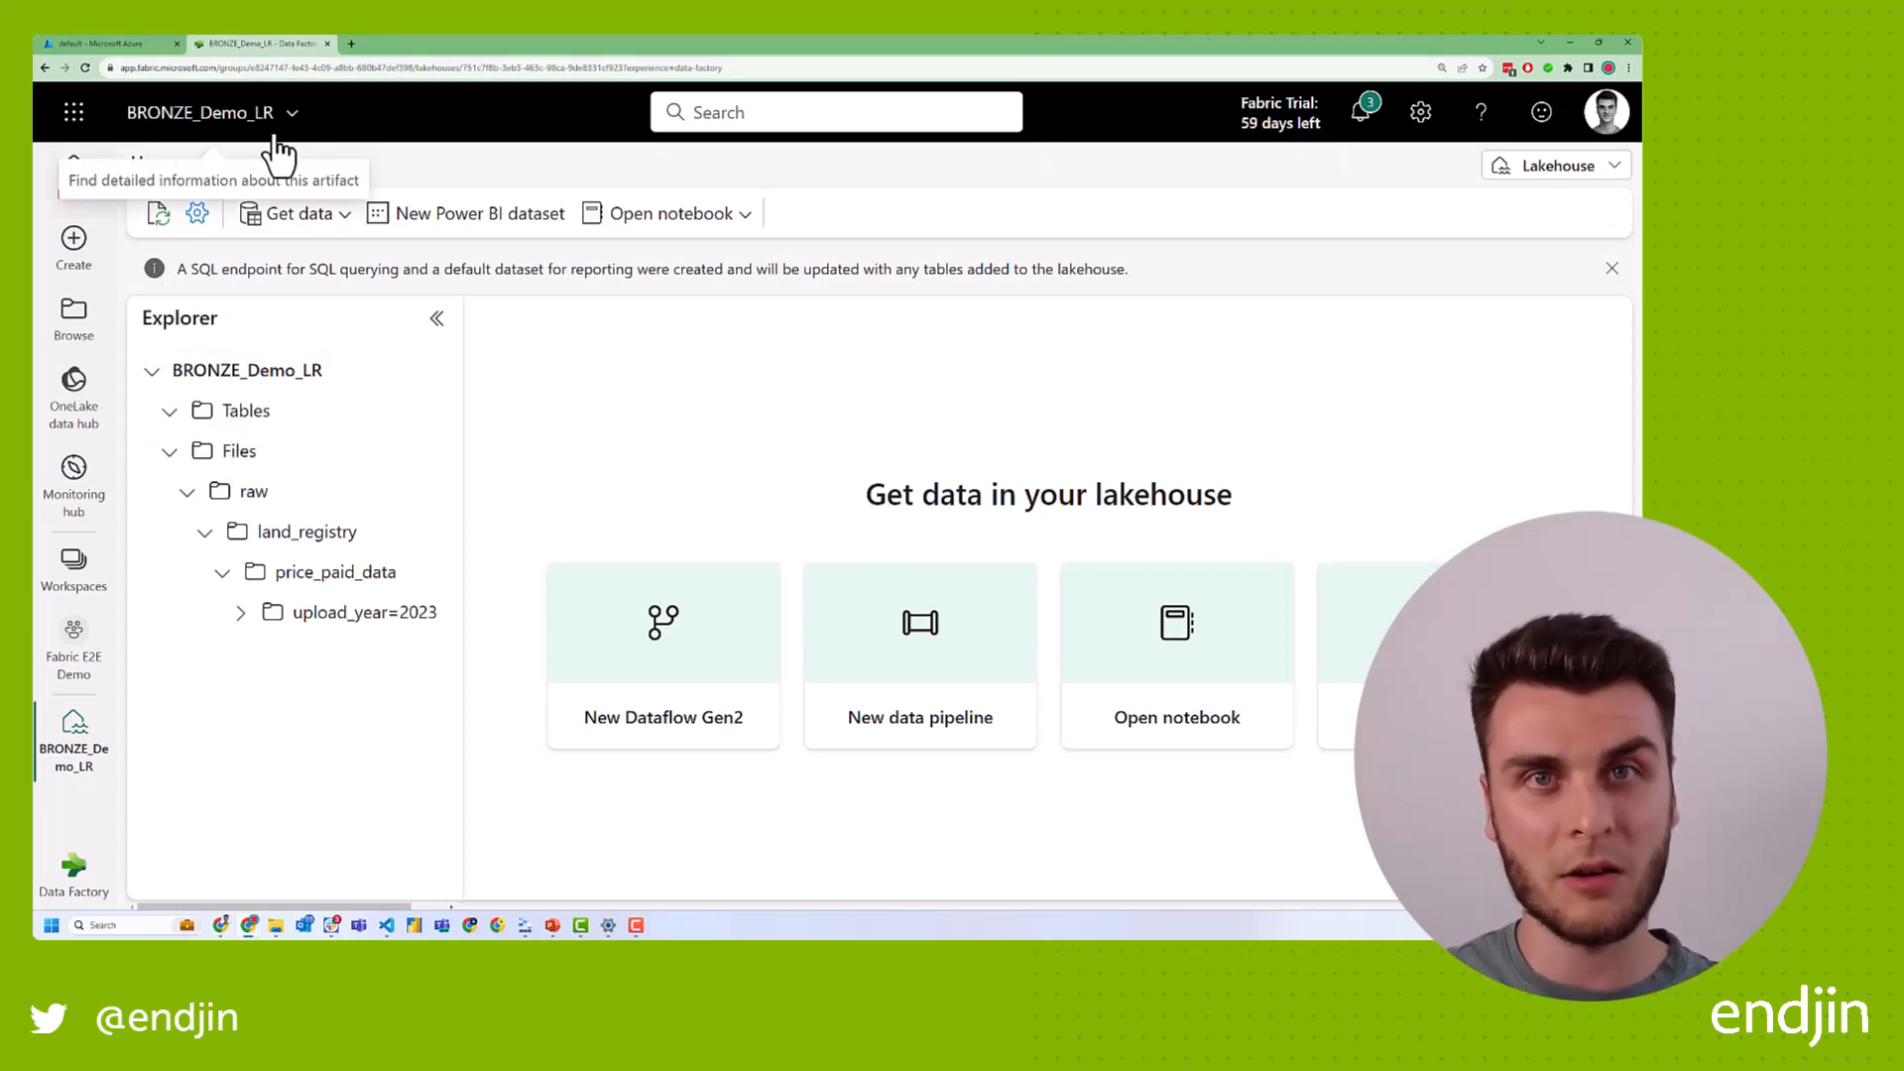
mouse_move(280, 522)
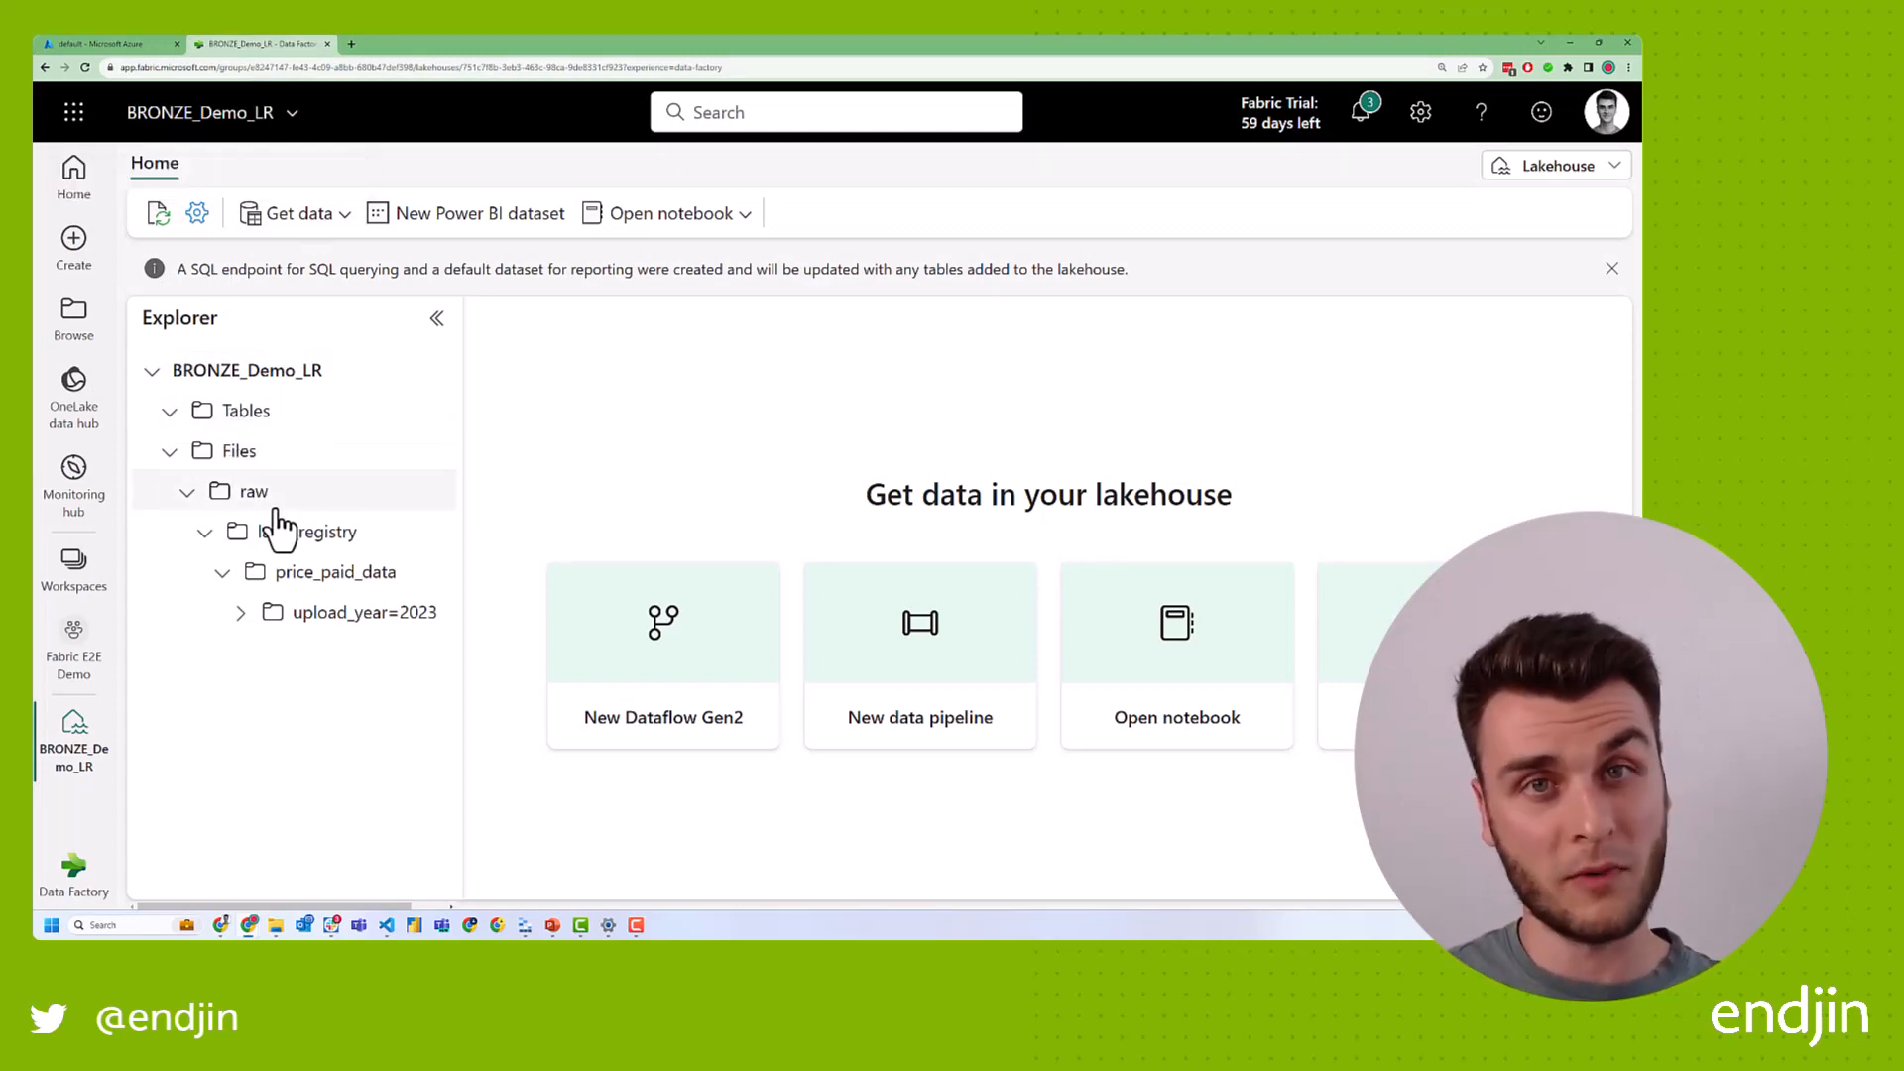
mouse_move(307, 532)
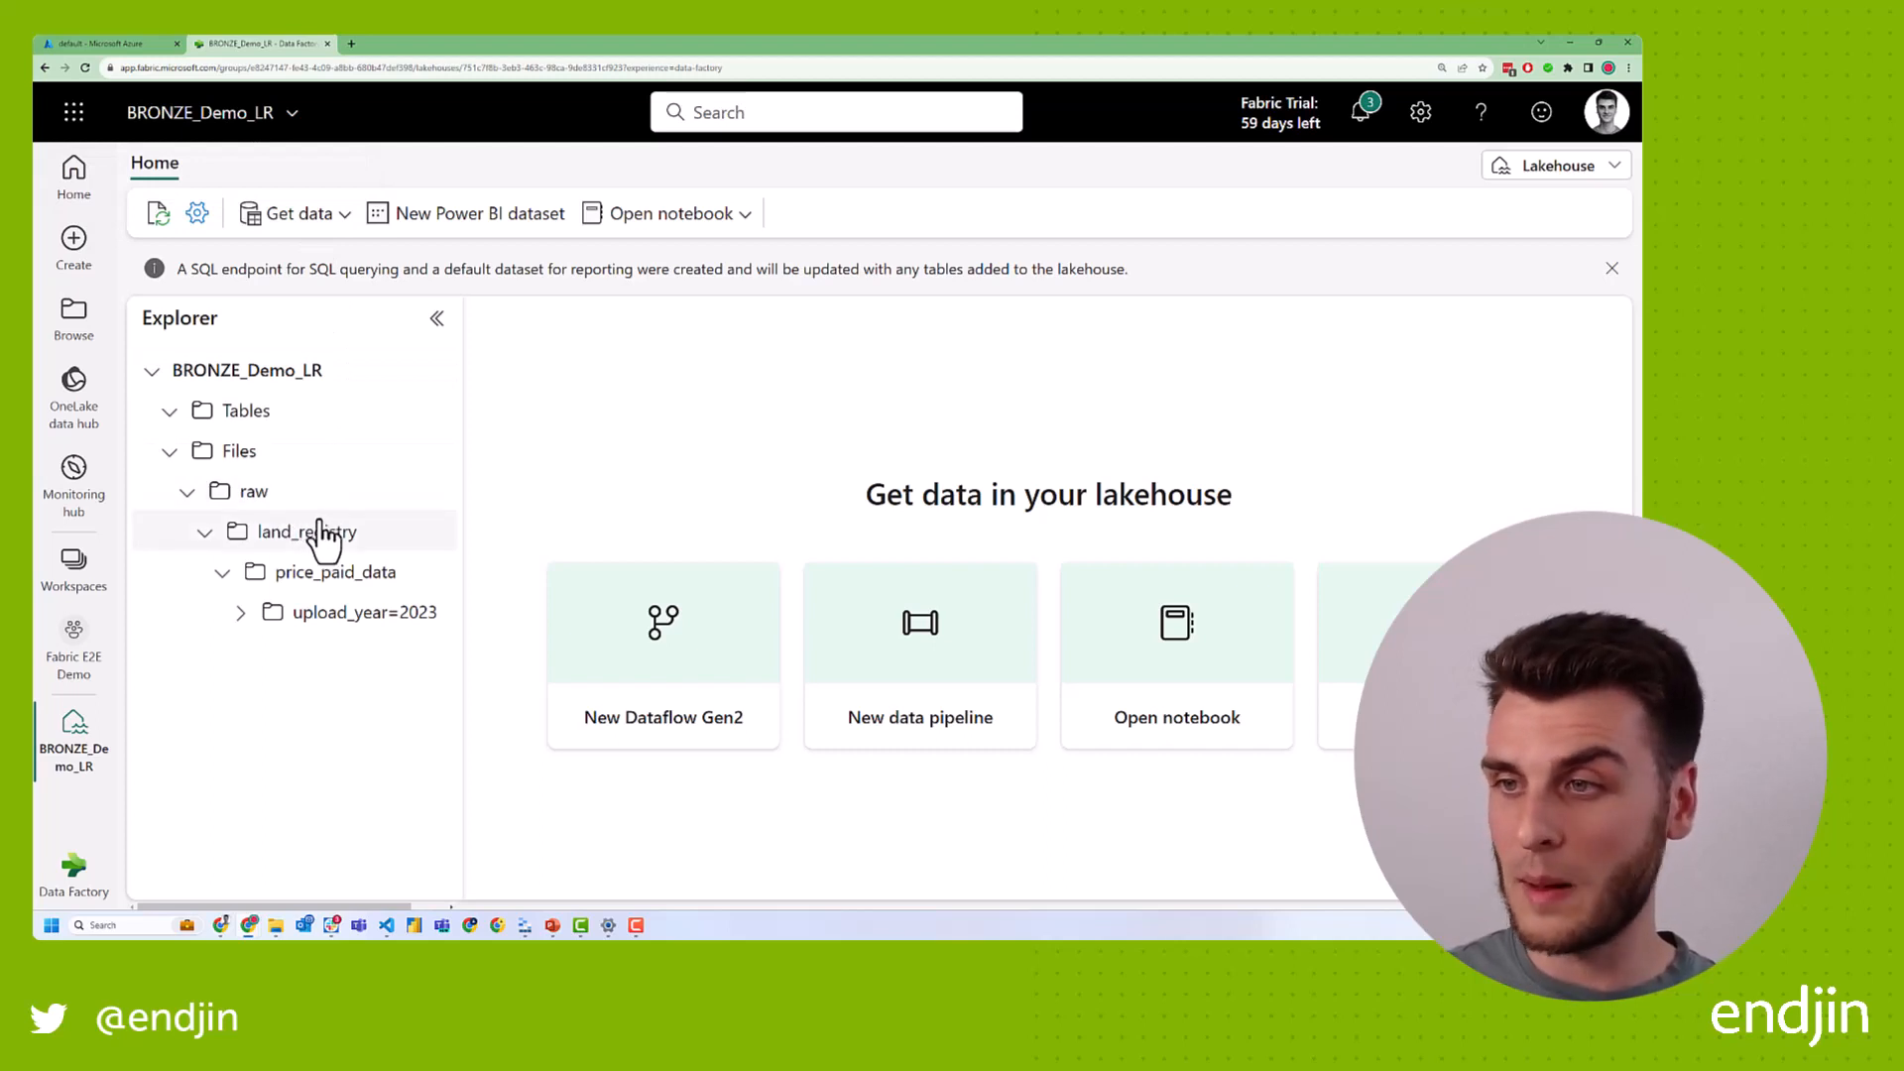
mouse_move(328, 626)
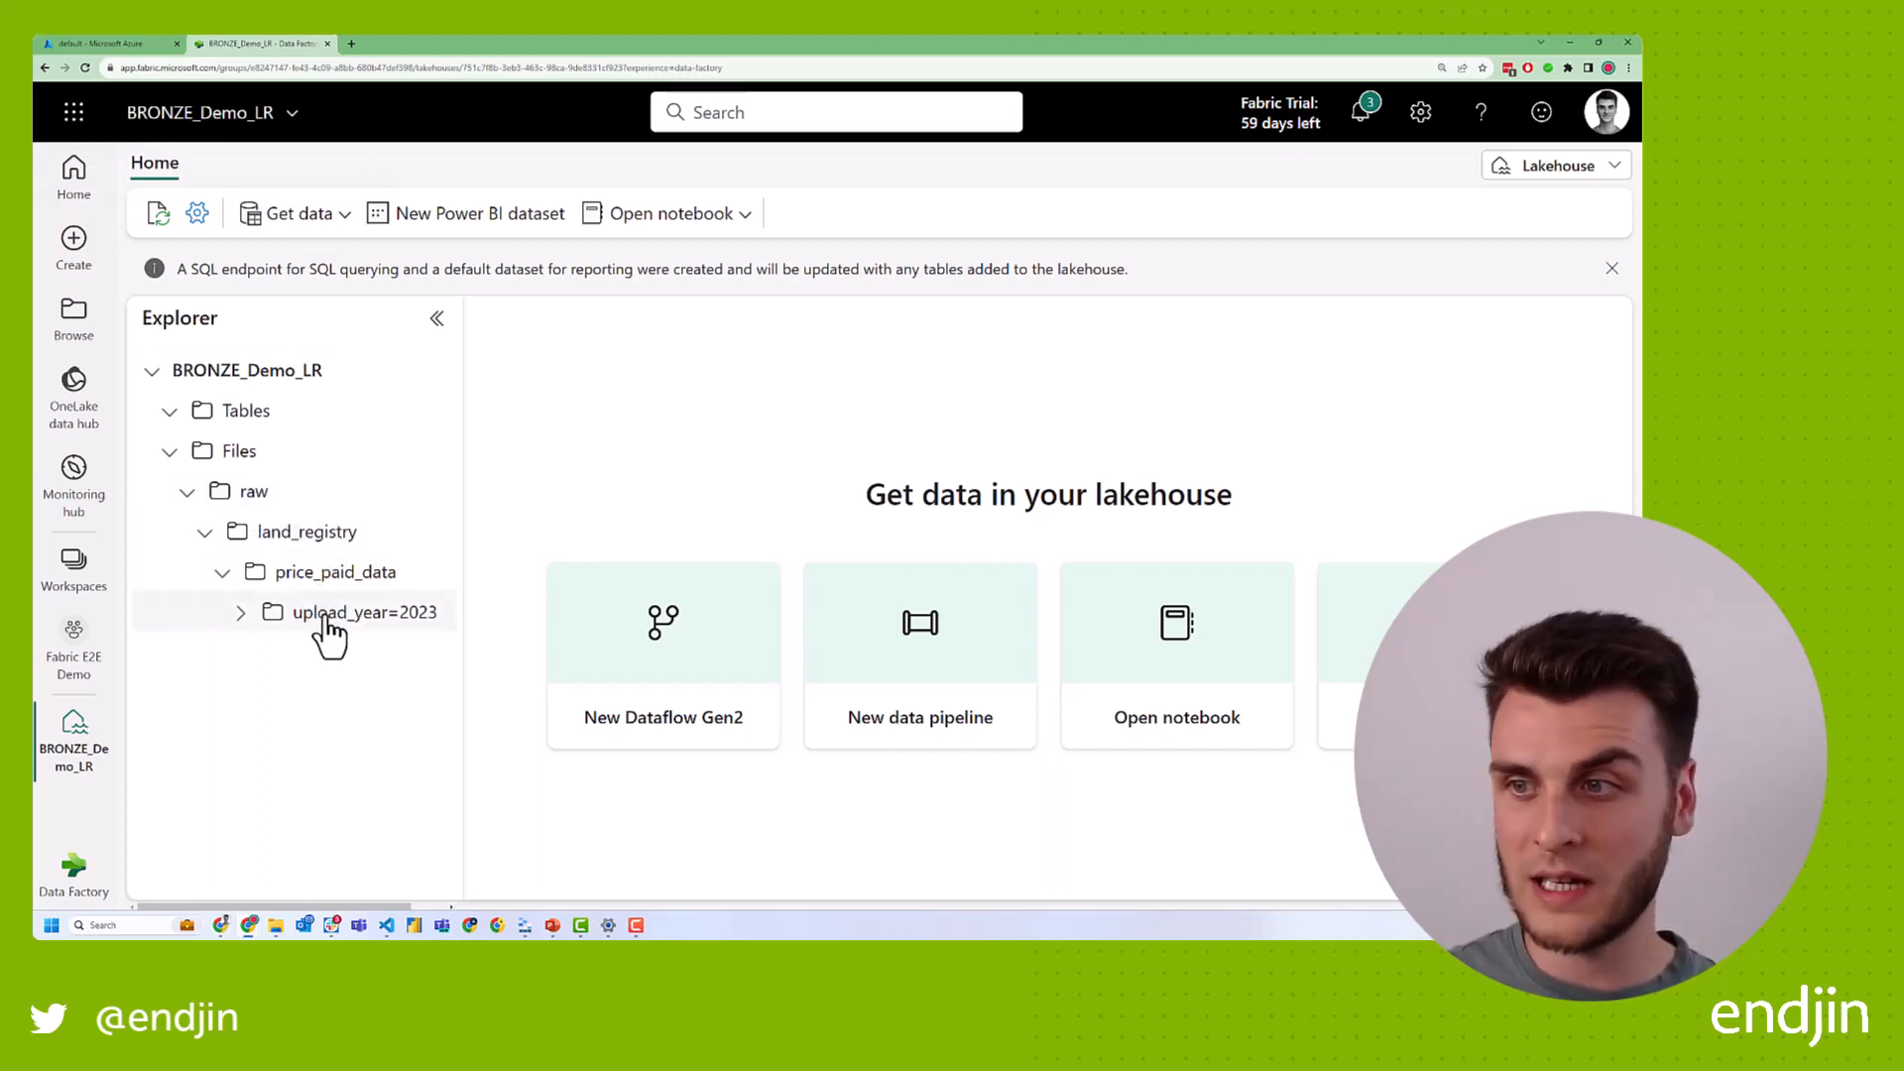
left_click(362, 611)
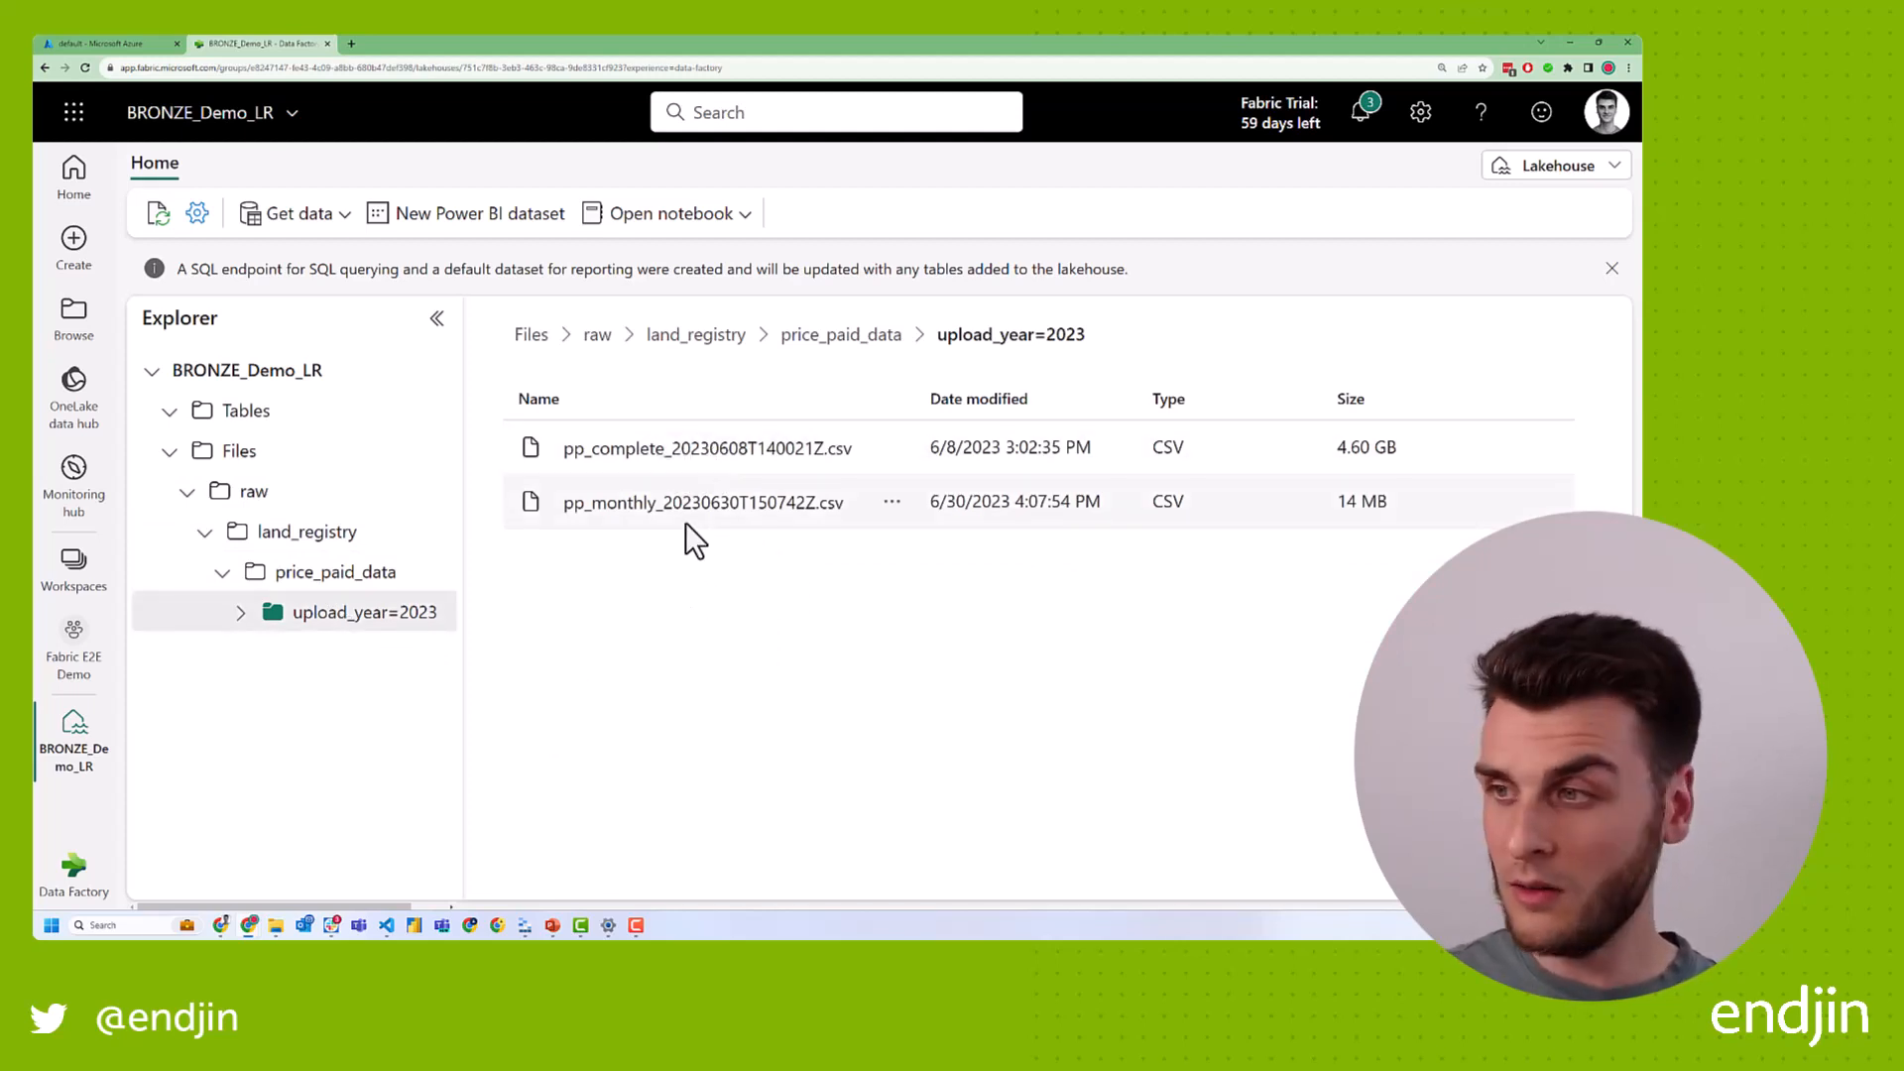
mouse_move(548, 607)
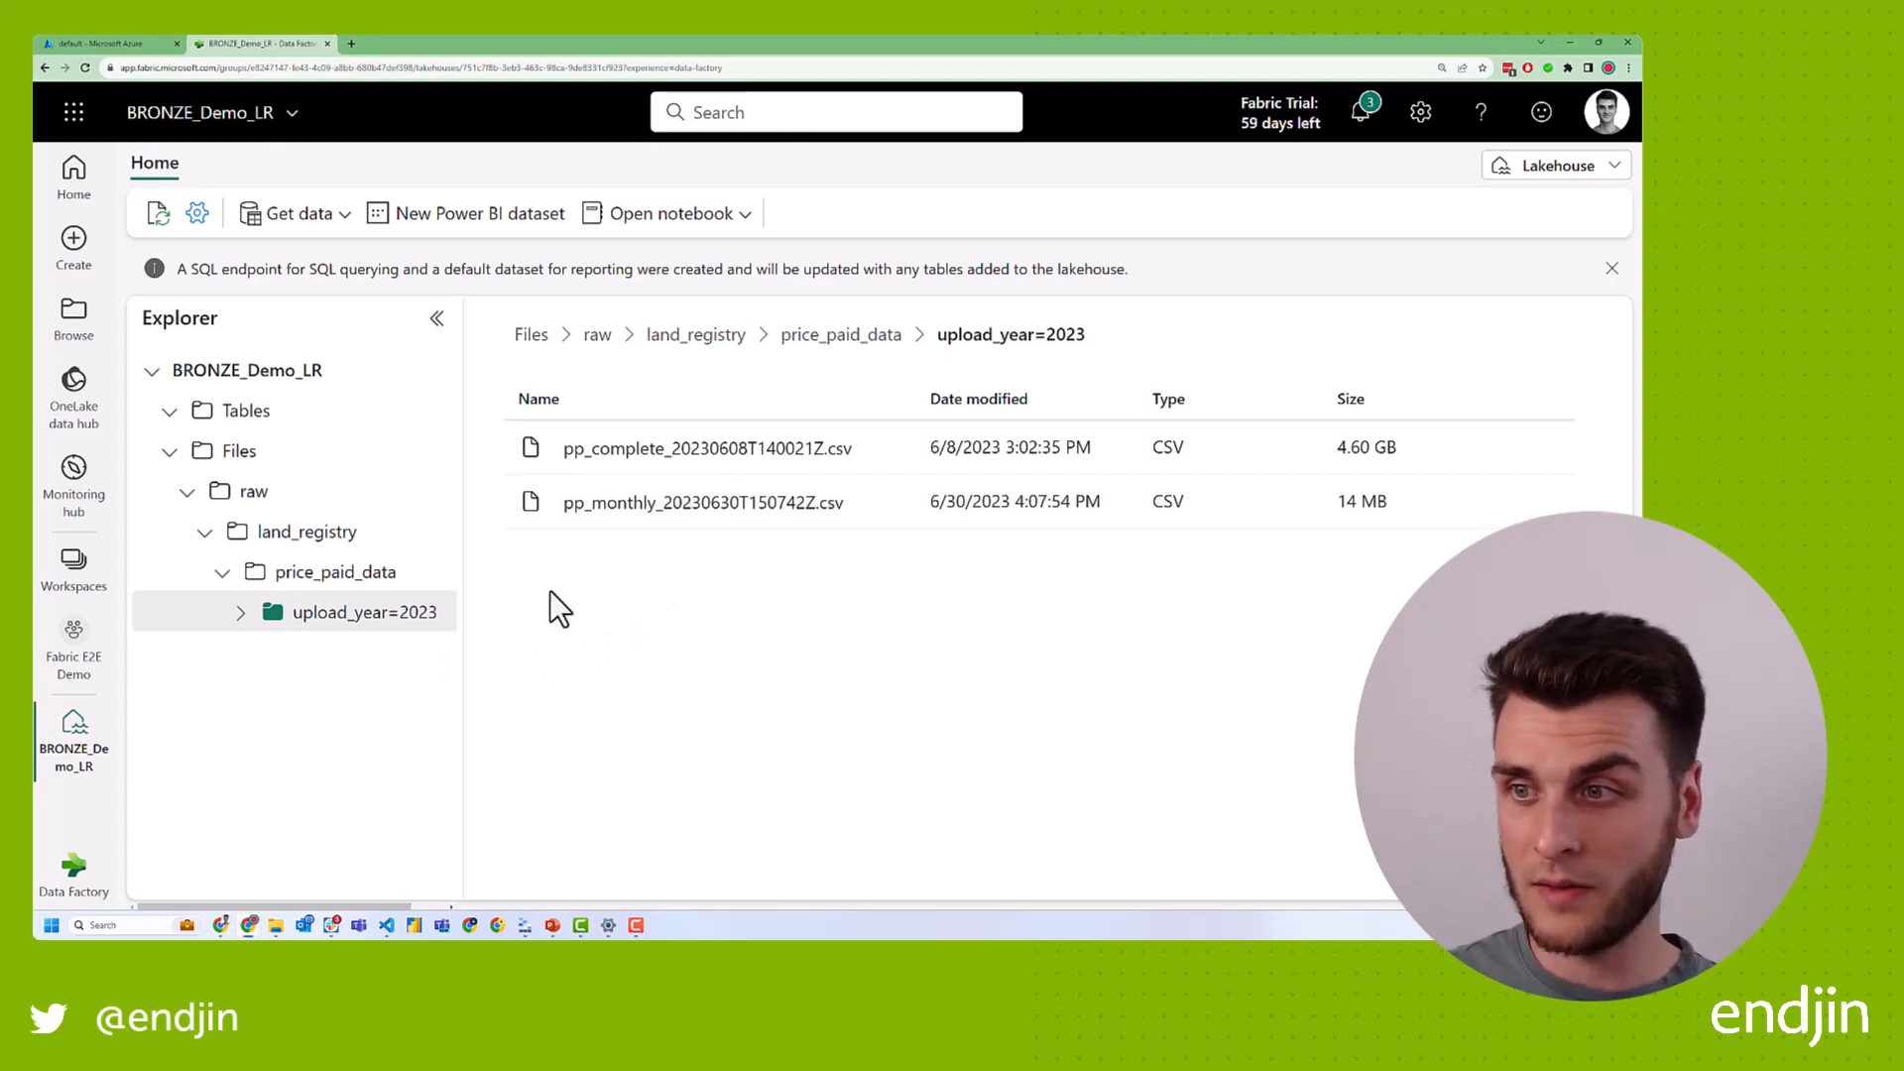
mouse_move(340, 531)
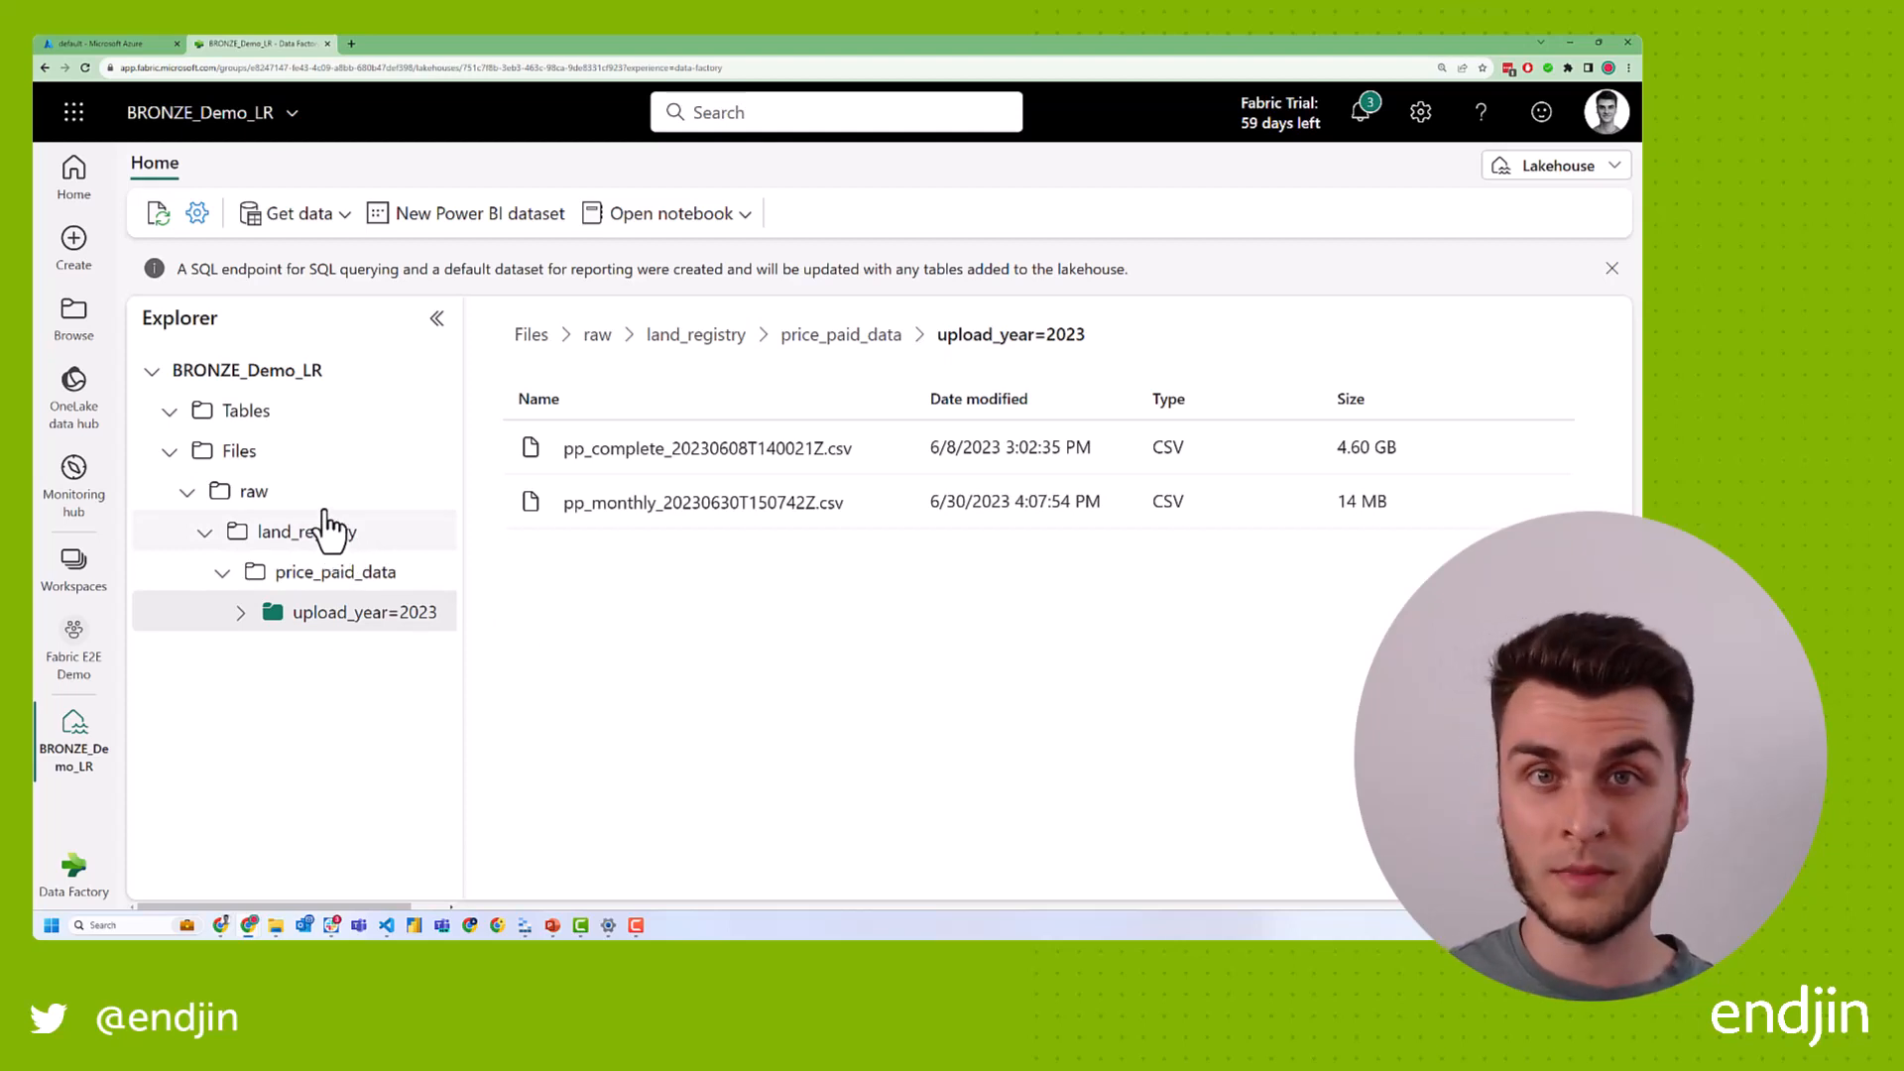
left_click(253, 491)
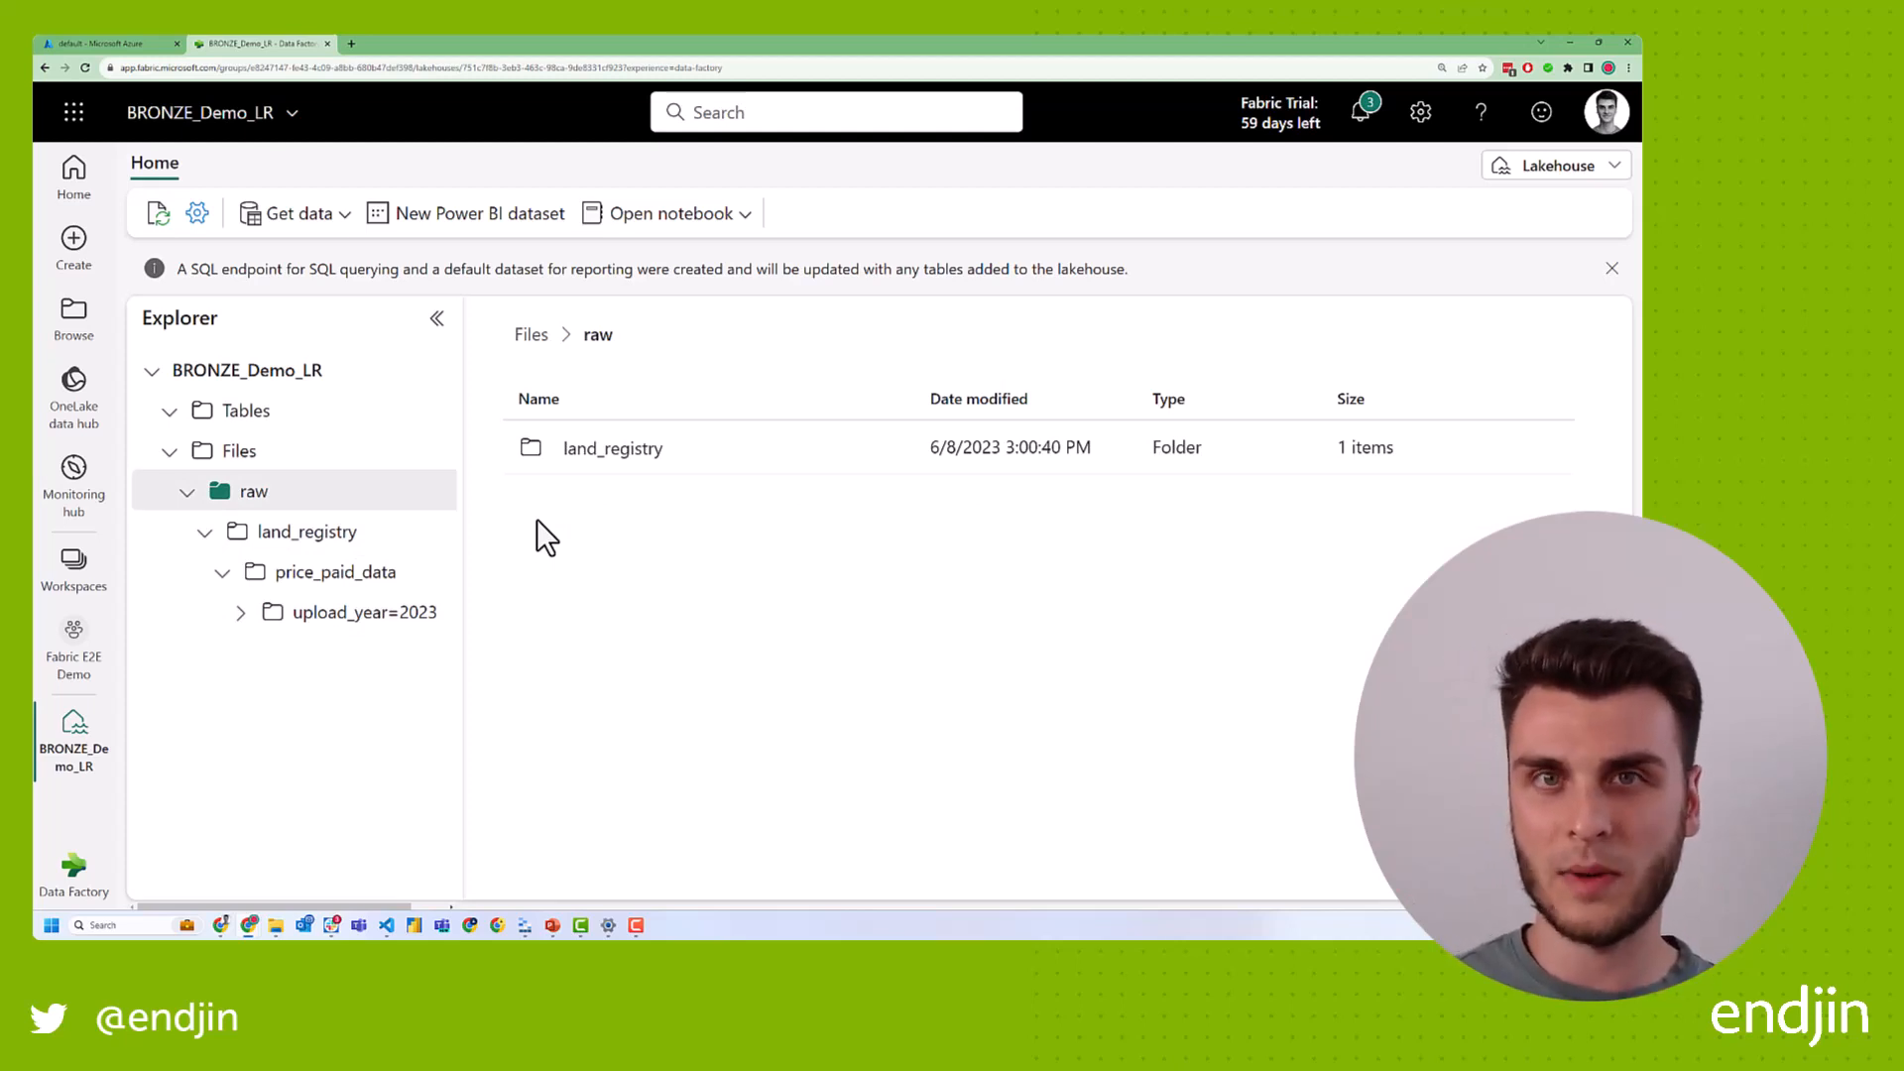
mouse_move(407, 510)
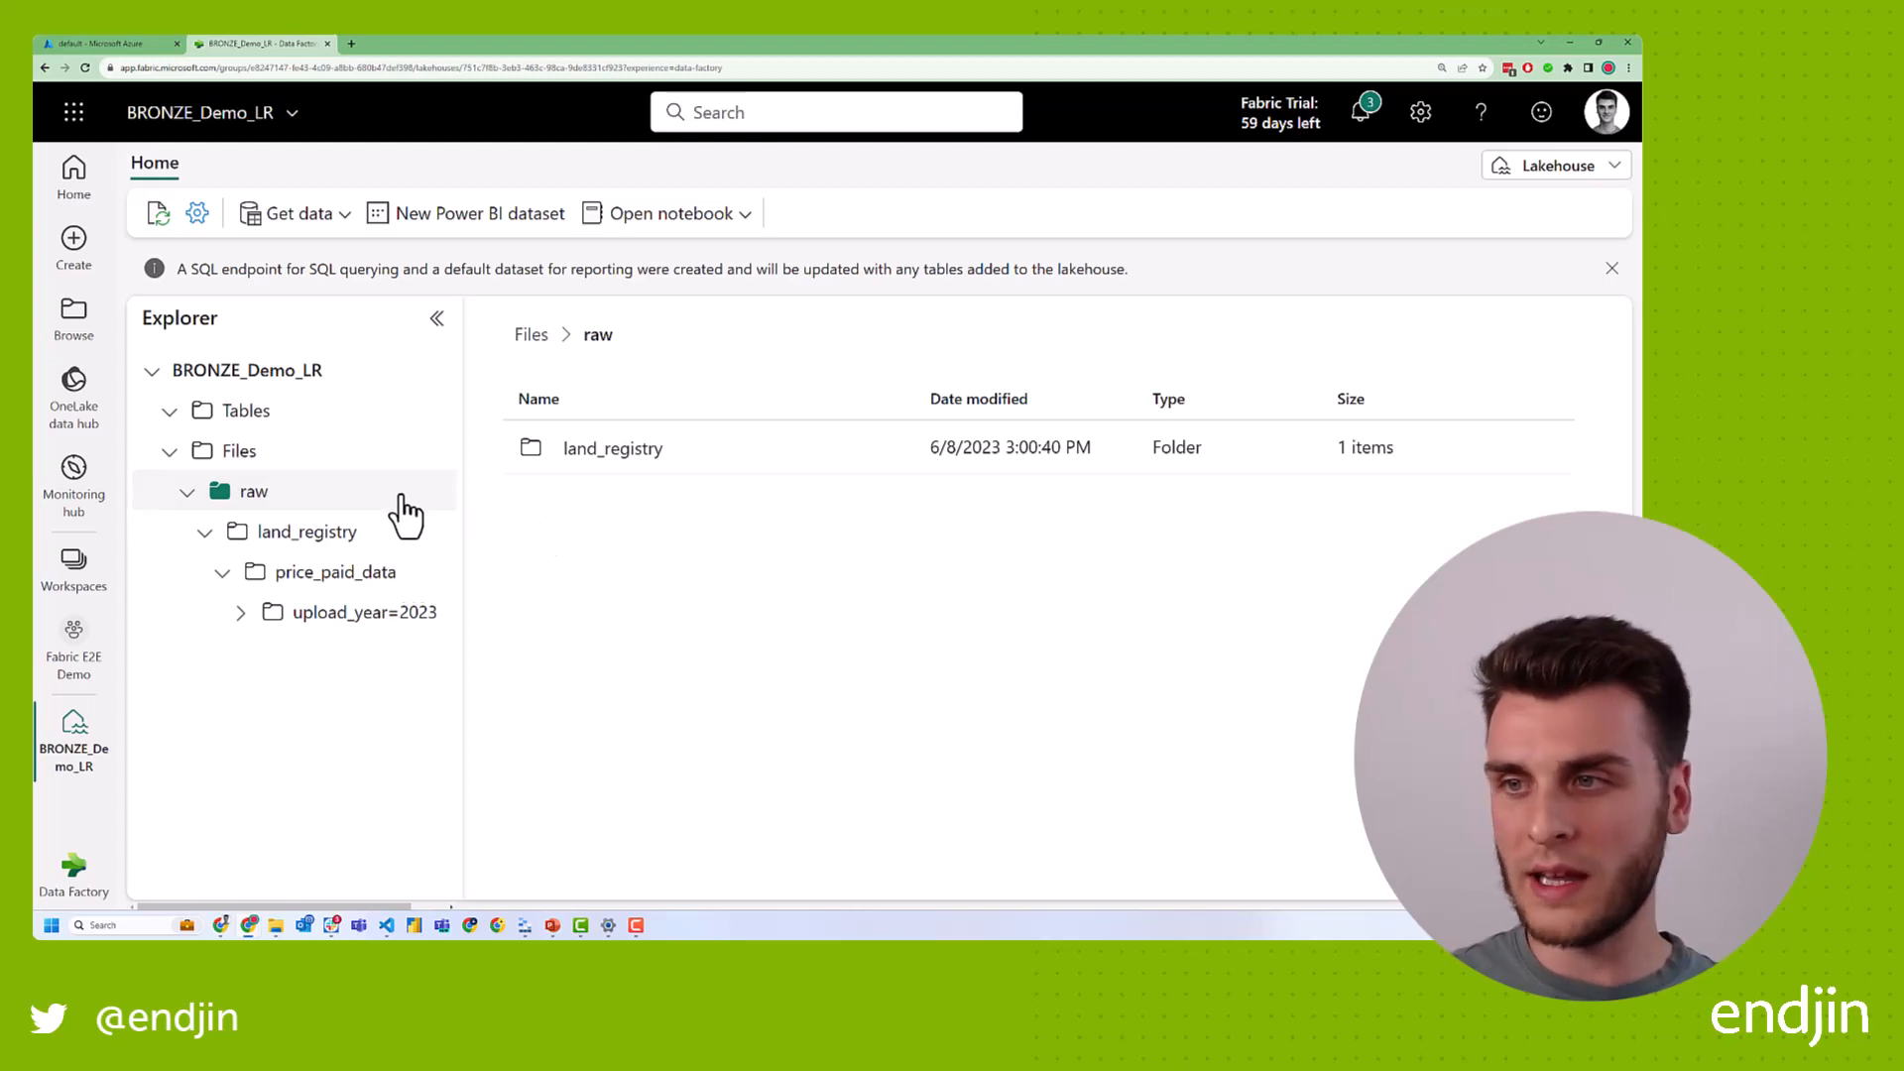
mouse_move(503, 561)
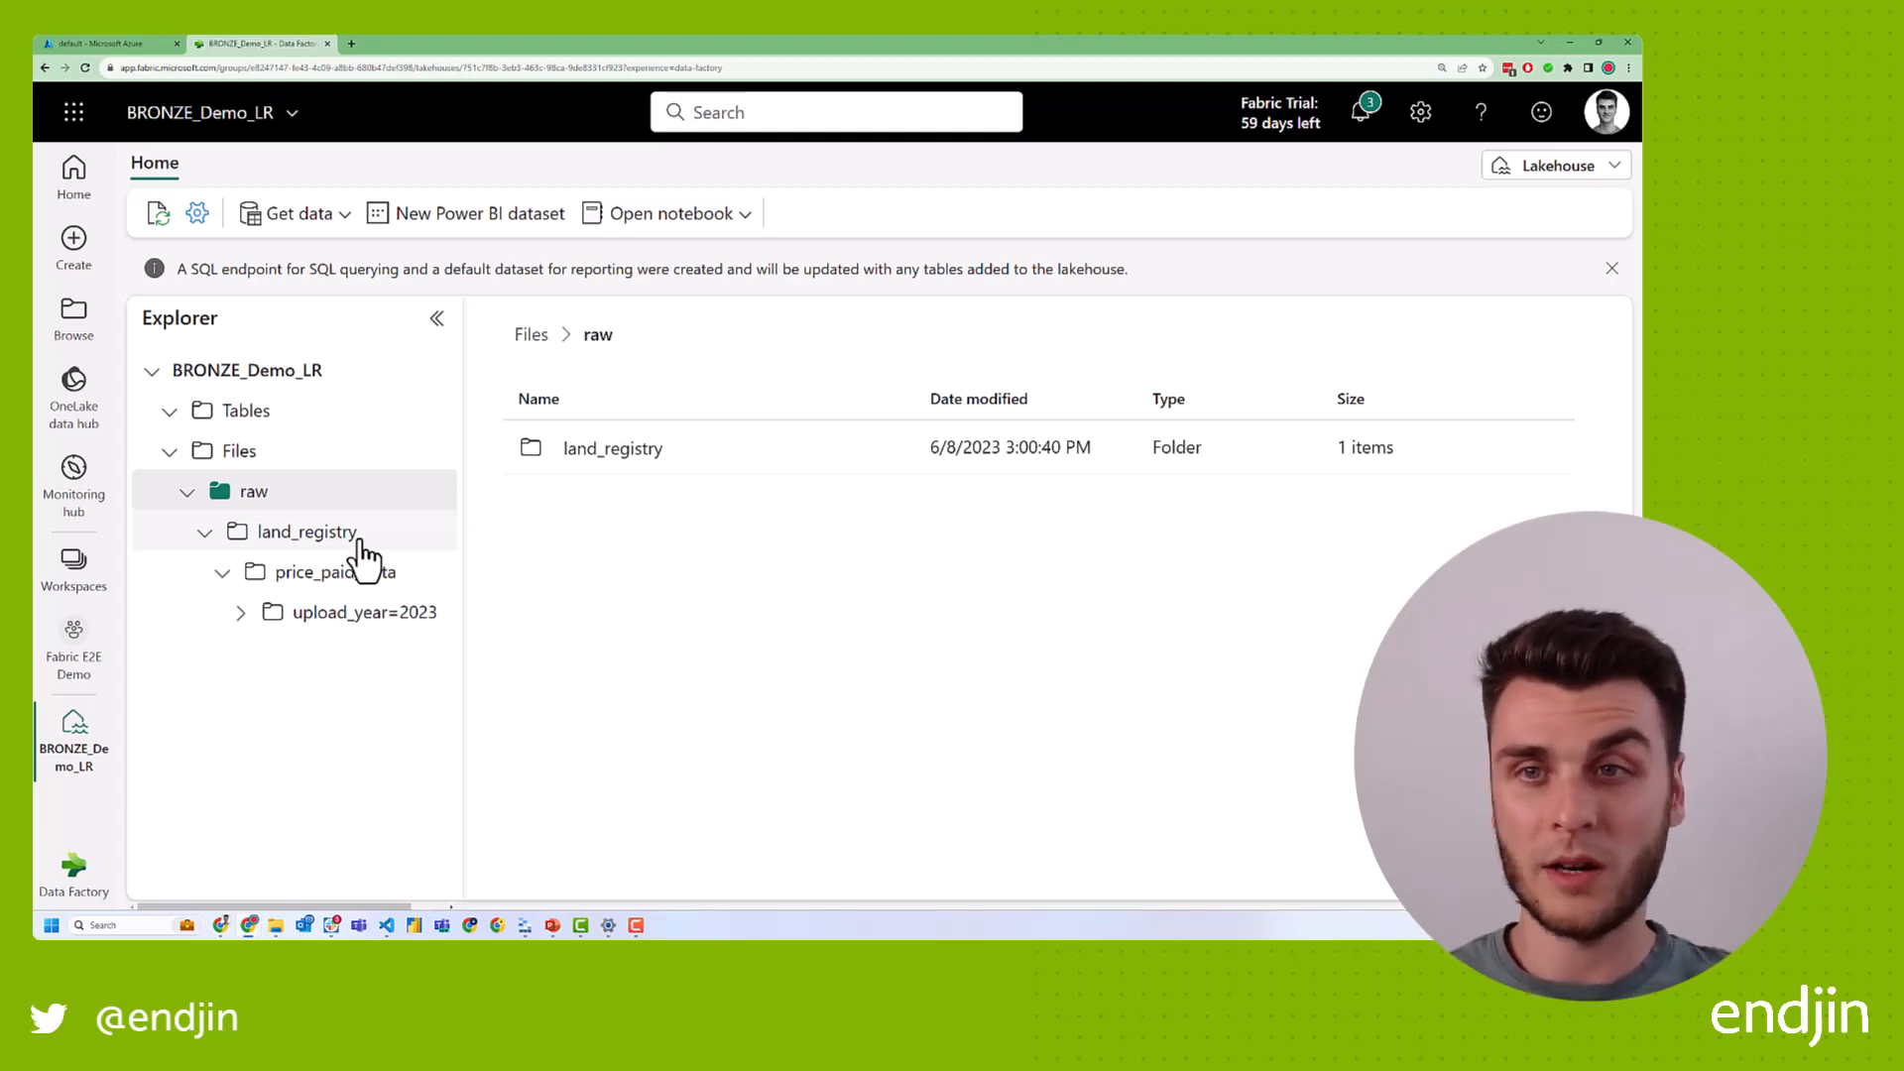
mouse_move(674, 447)
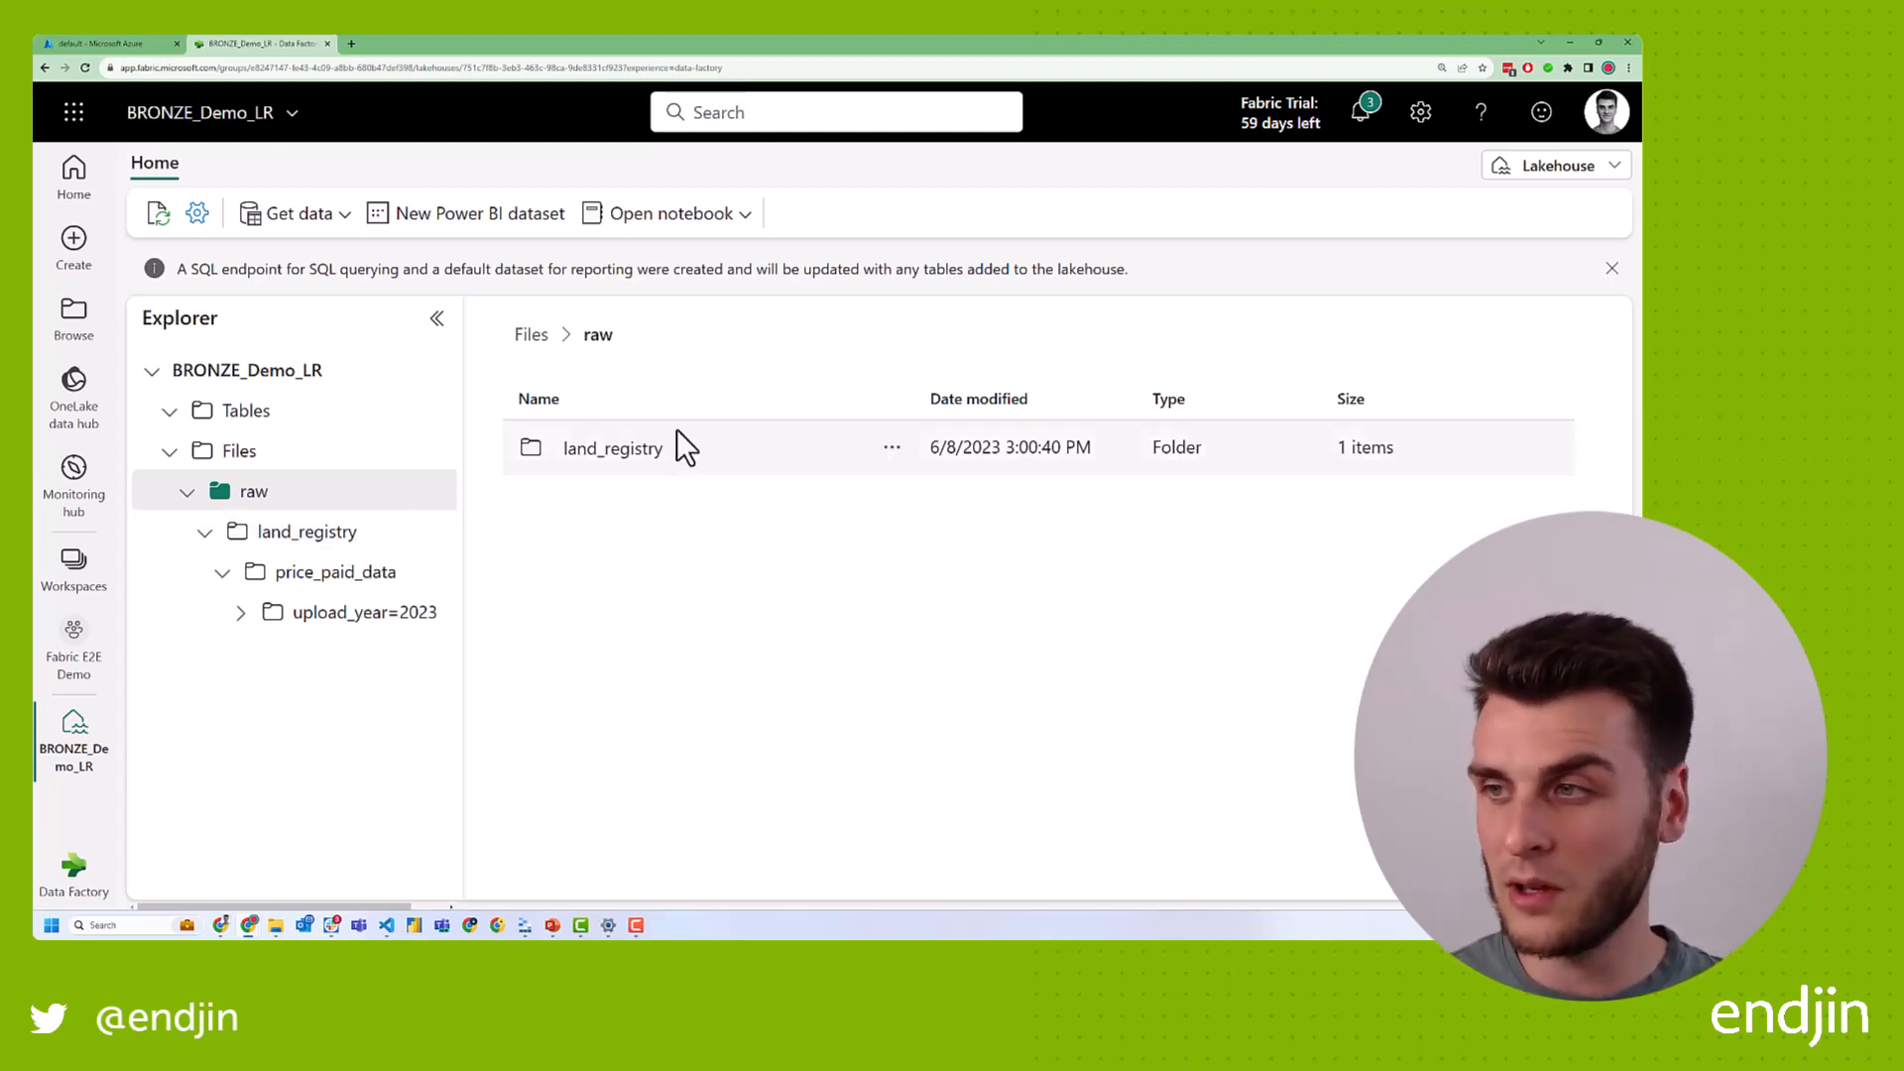
mouse_move(665, 509)
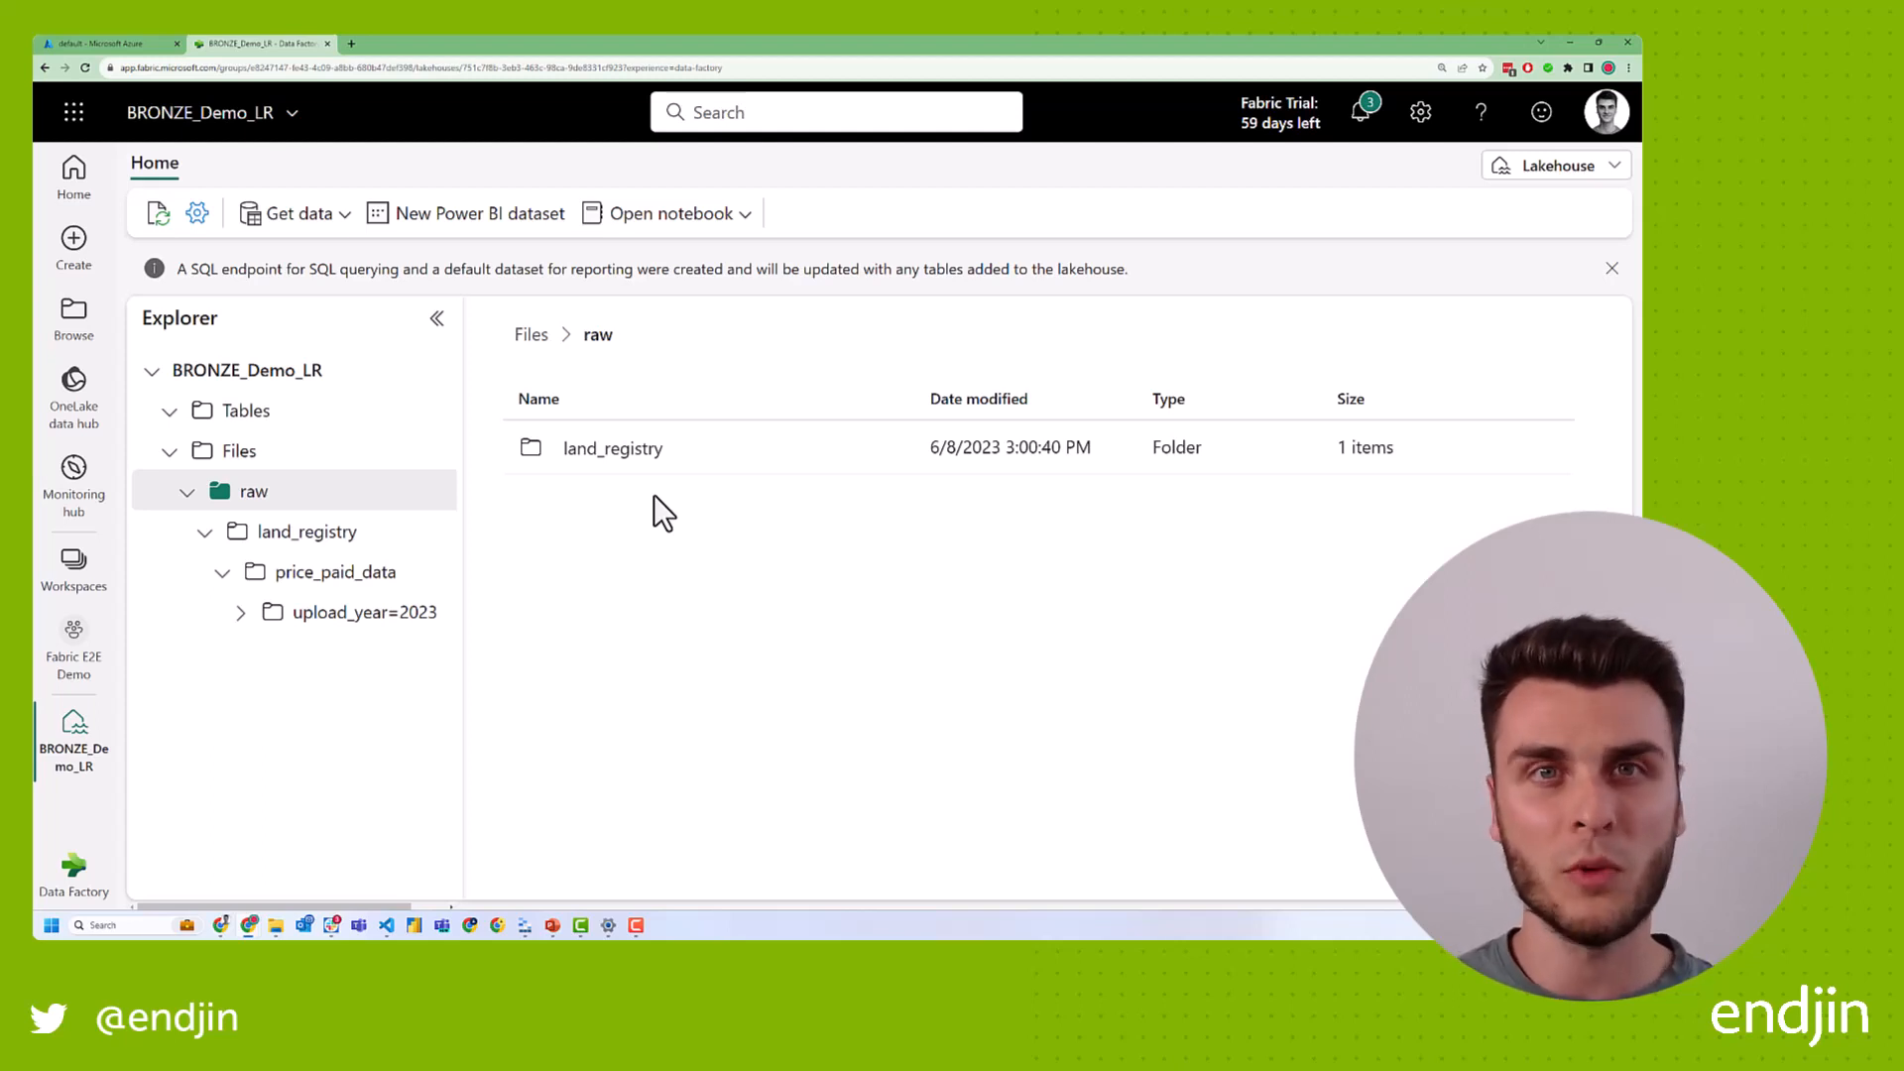
mouse_move(474, 498)
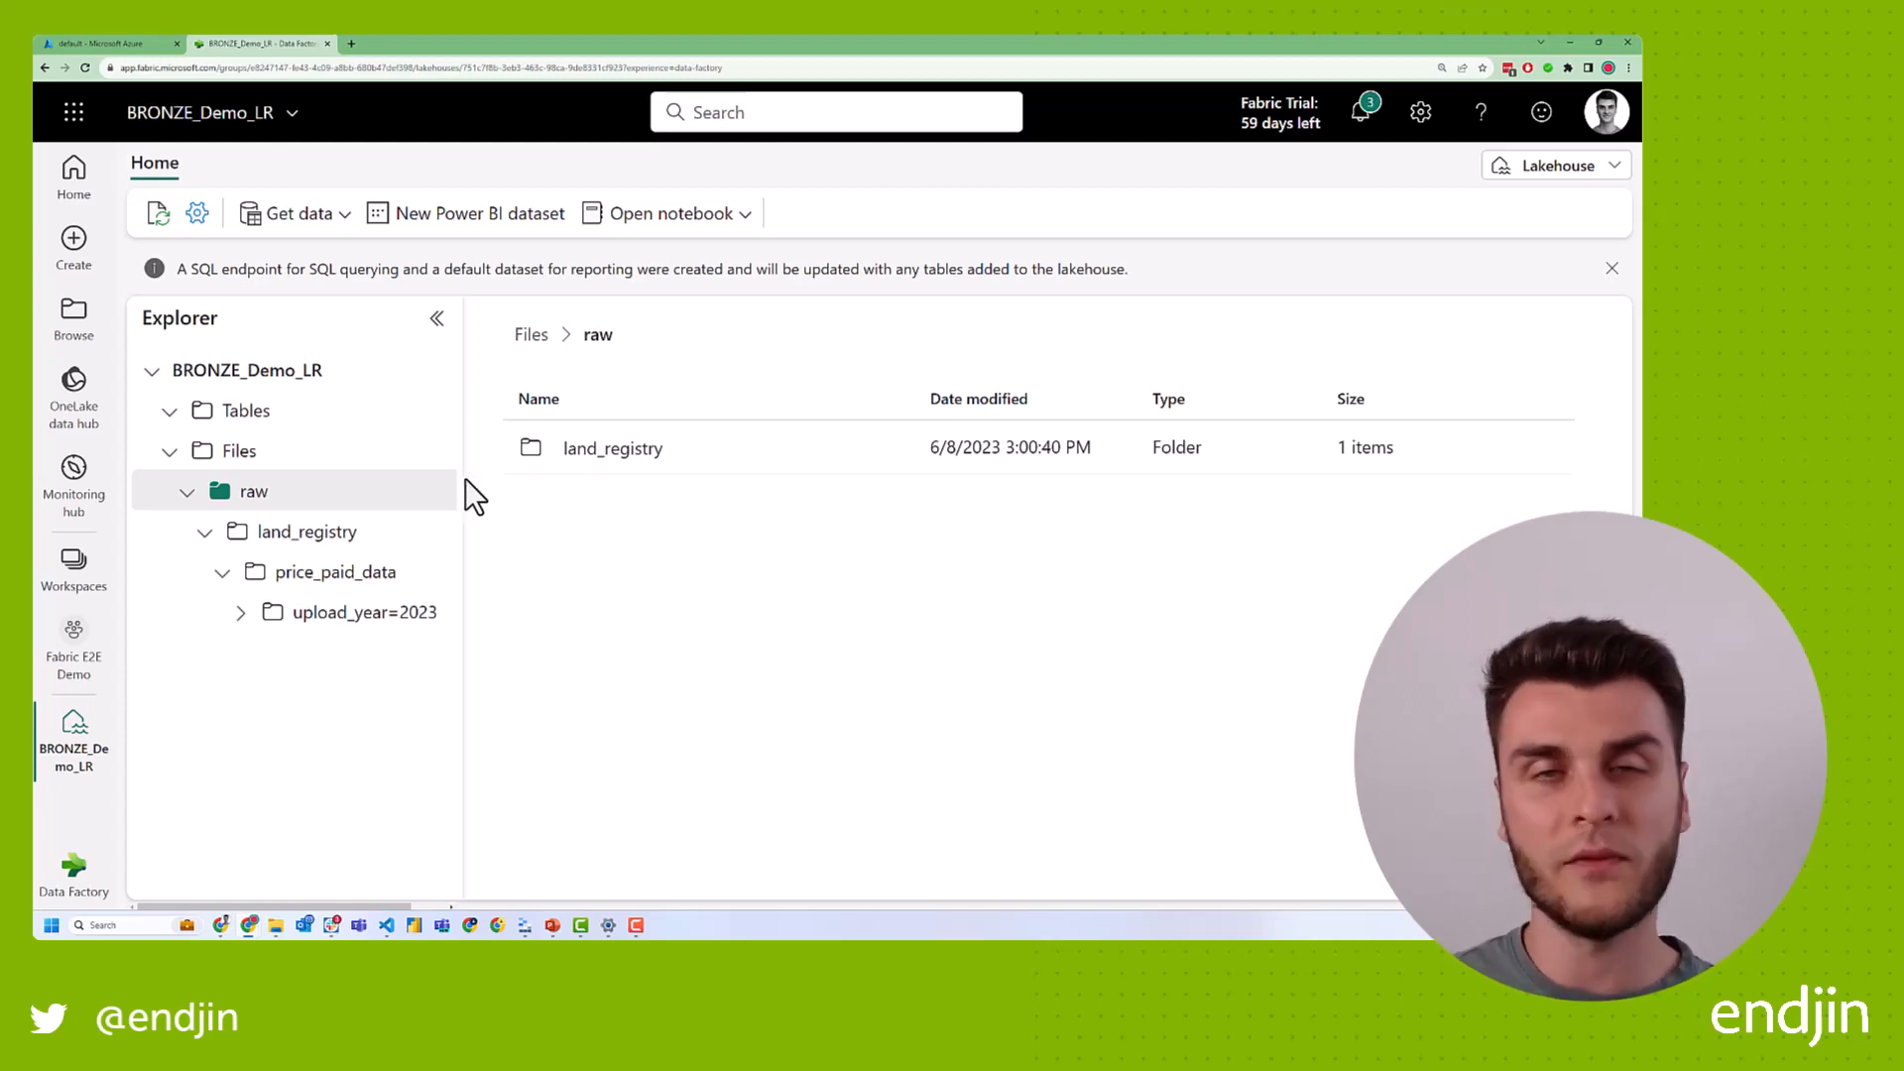
mouse_move(459, 568)
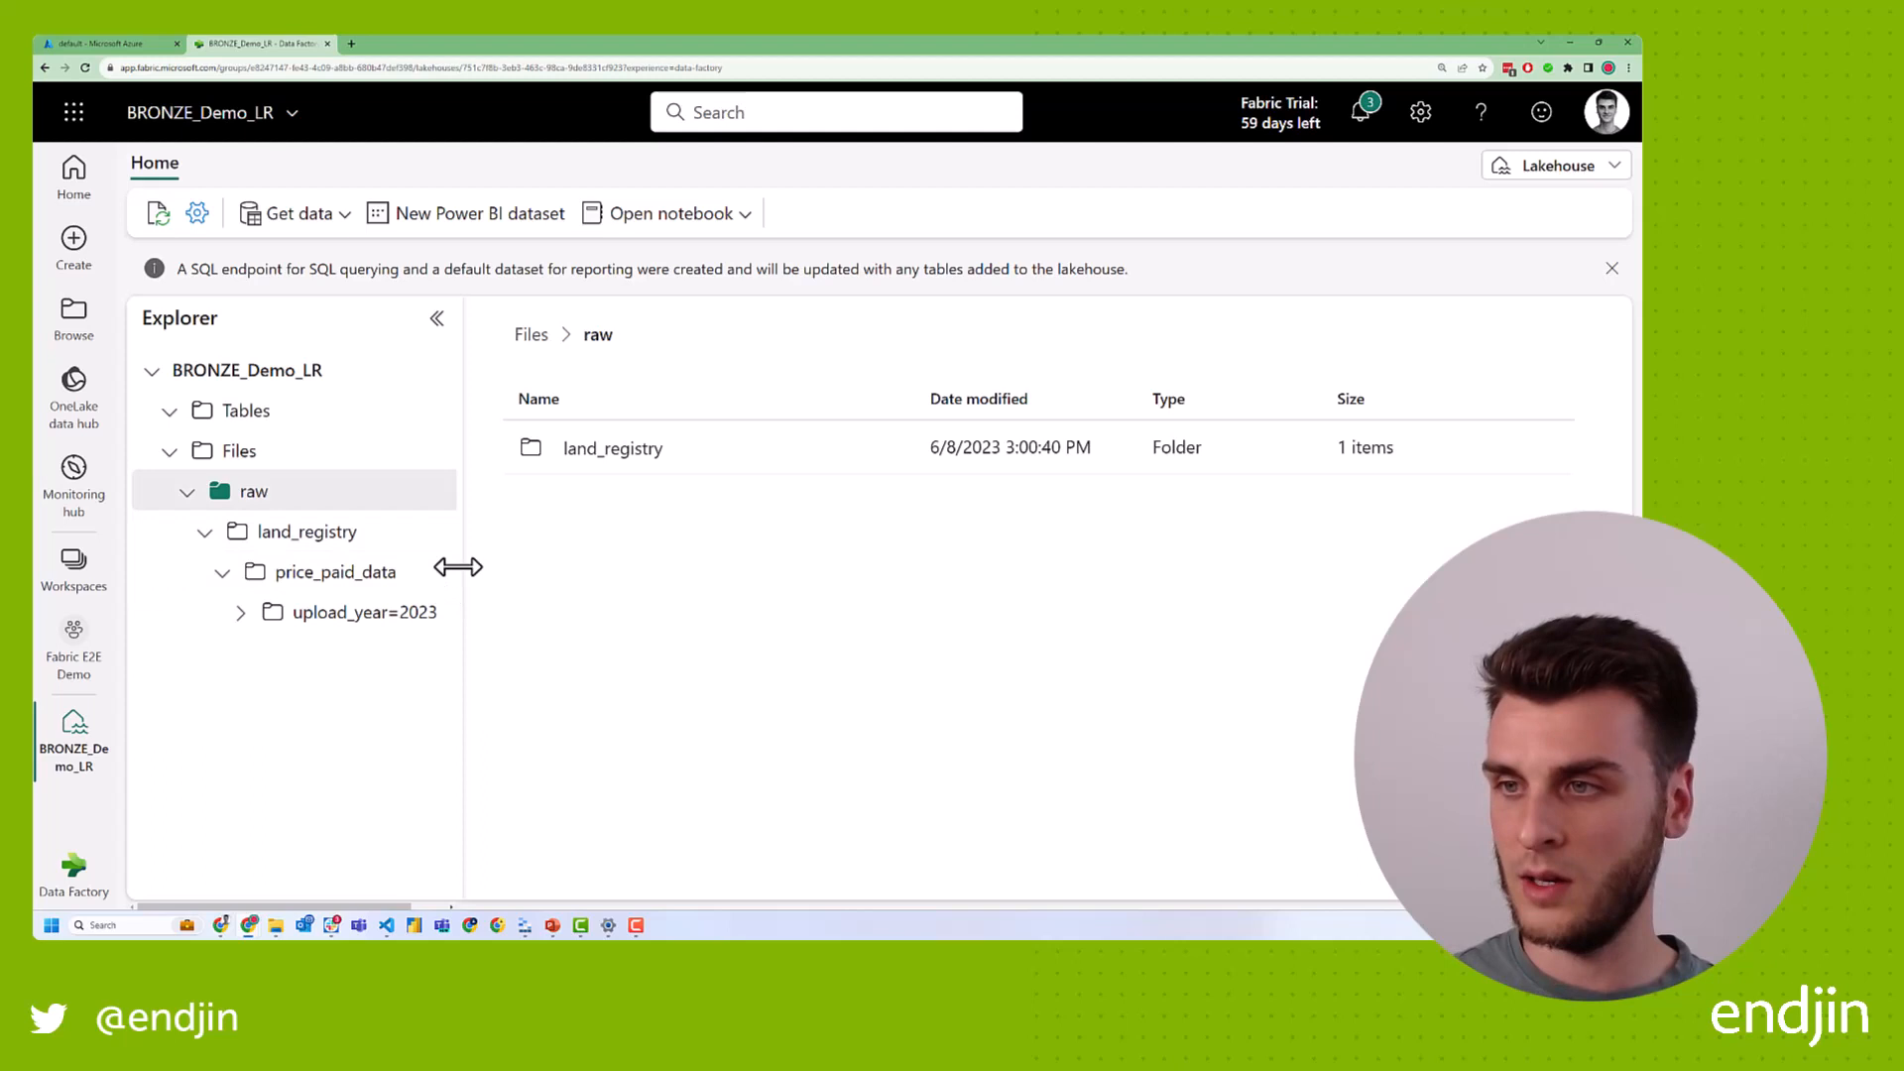
mouse_move(555, 579)
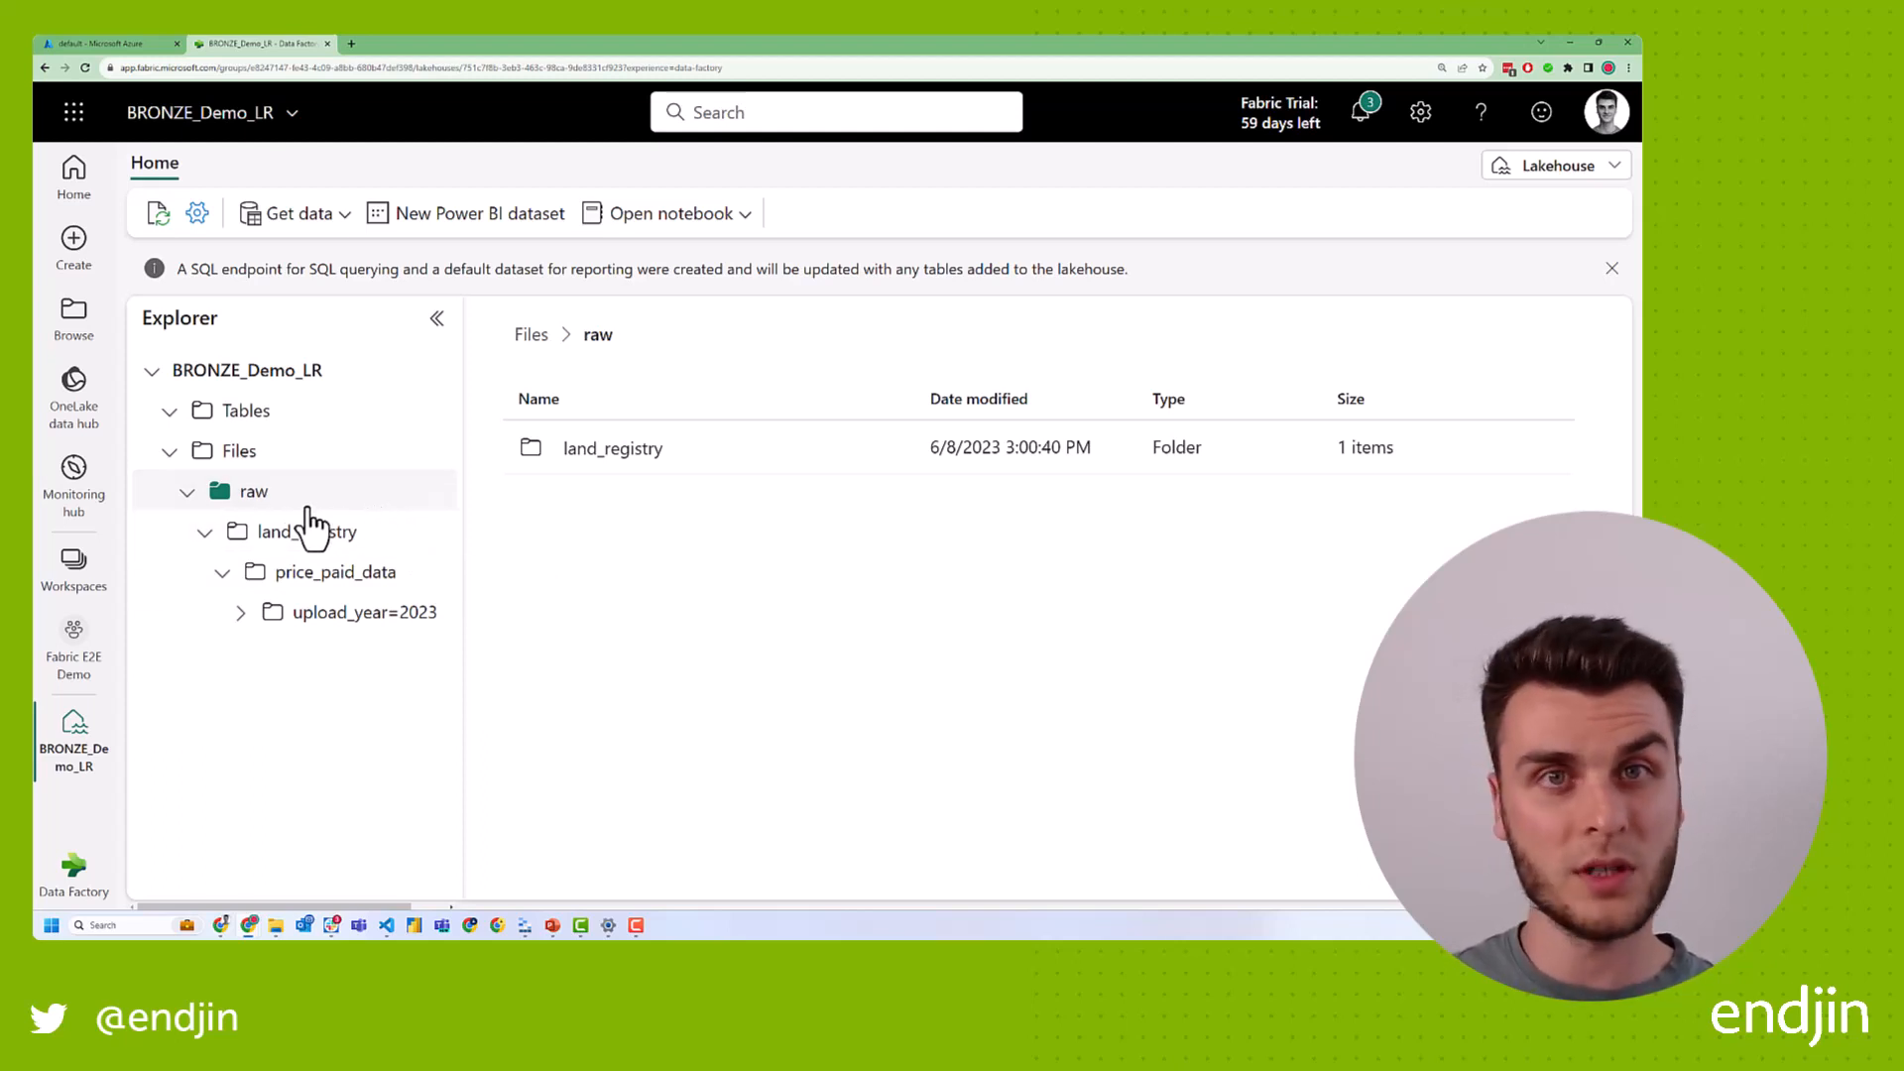
mouse_move(370, 516)
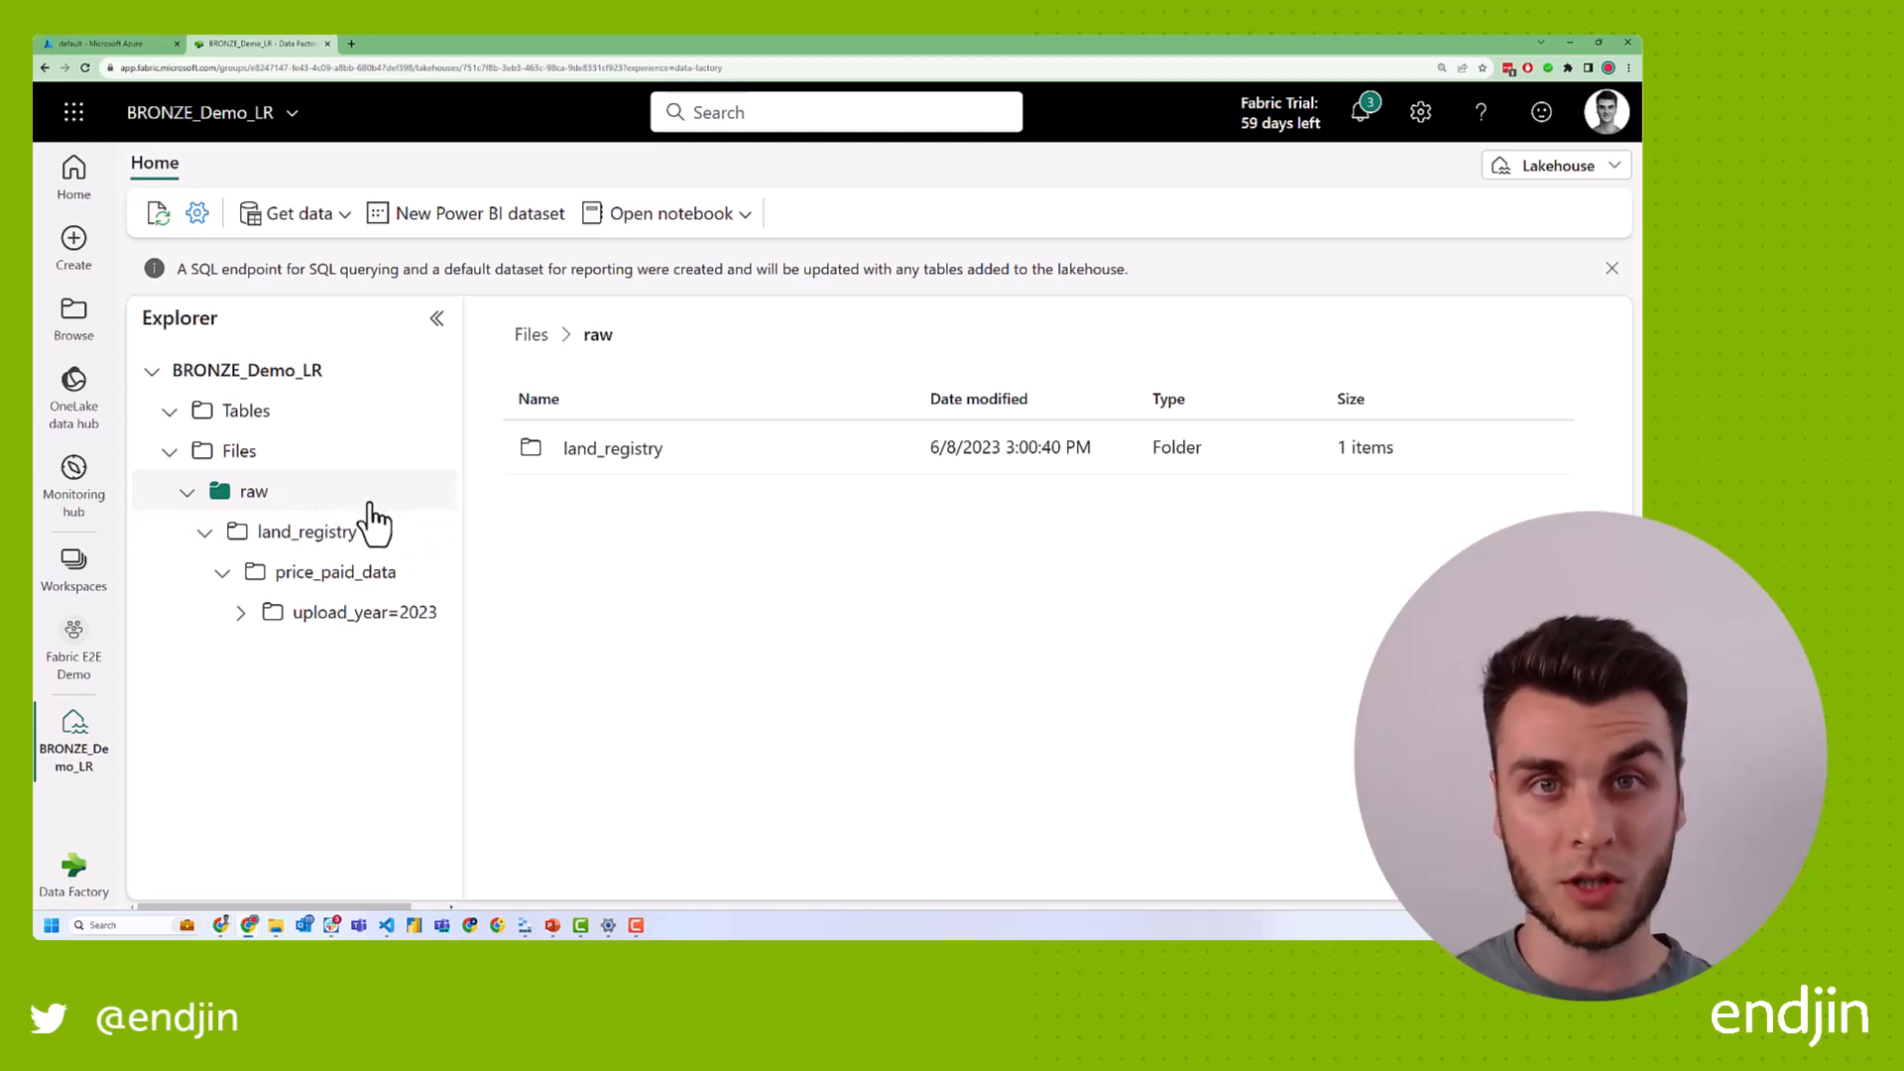
mouse_move(352, 558)
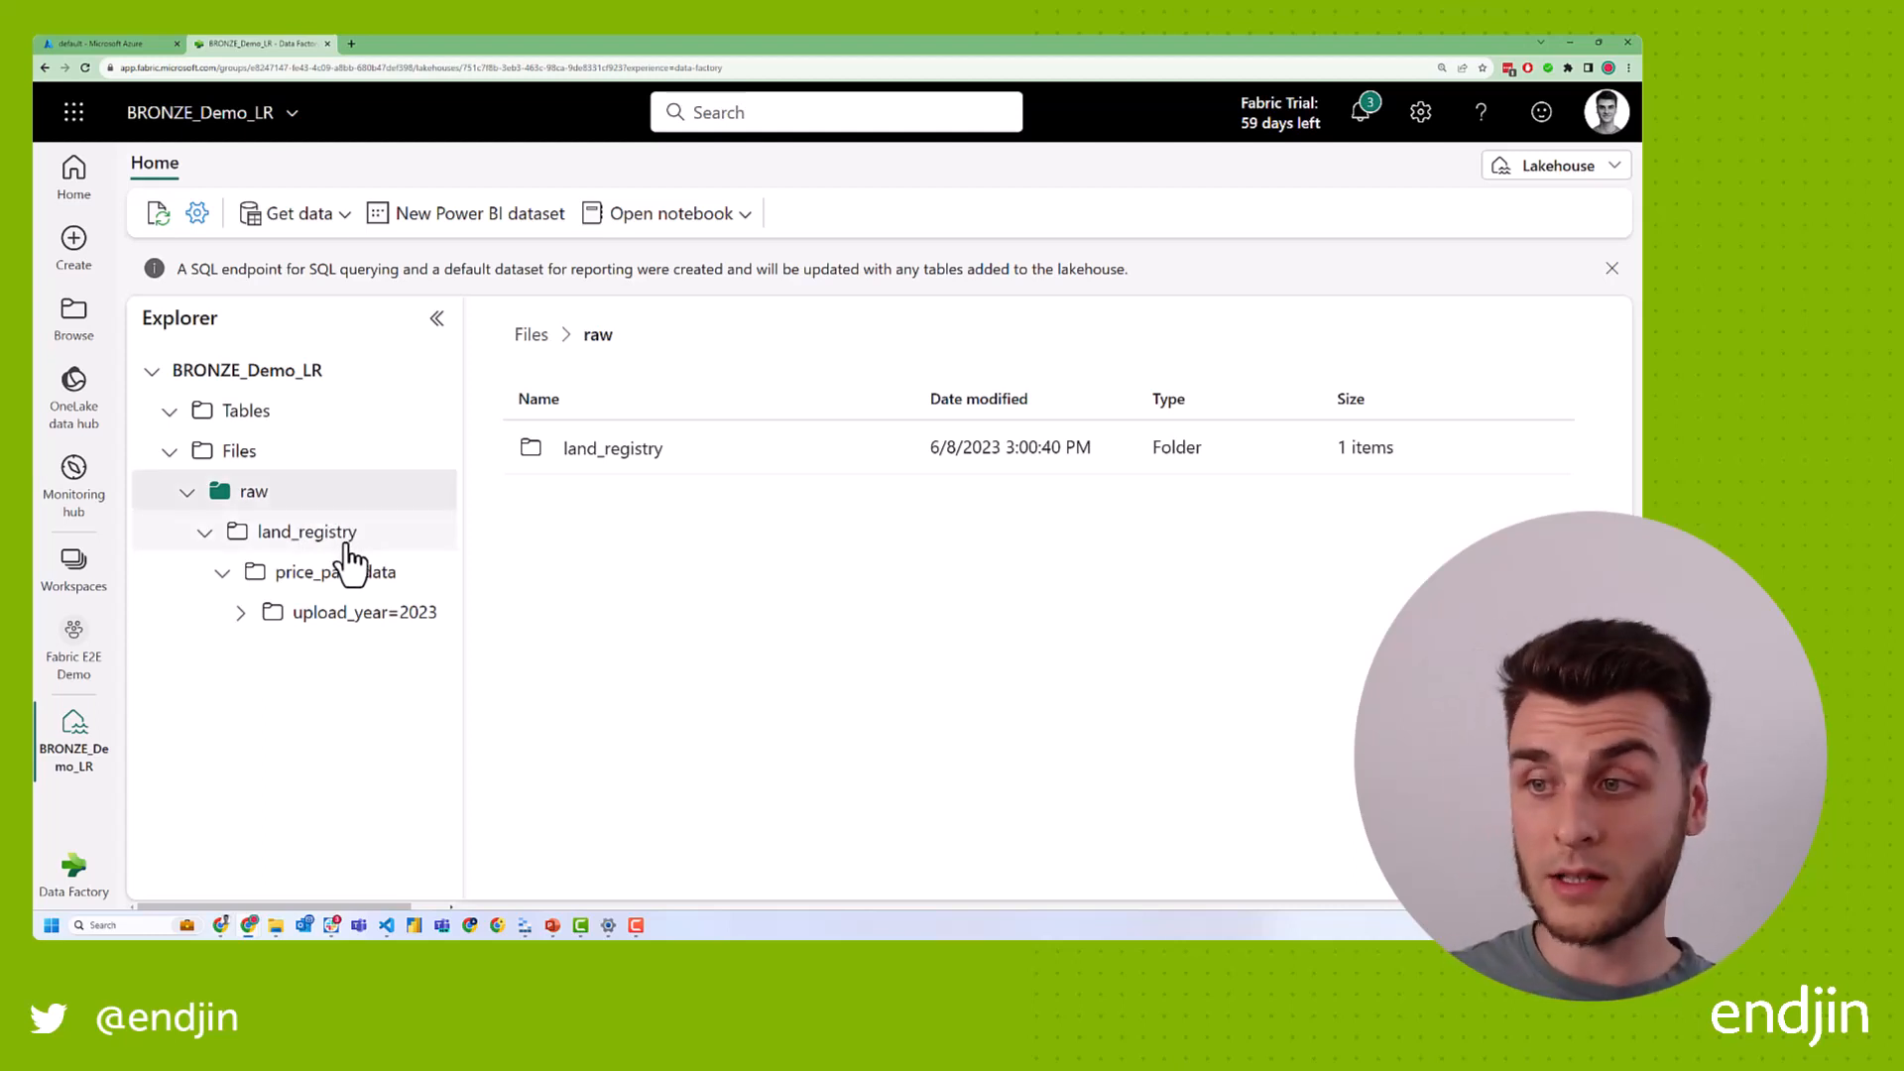
mouse_move(613, 559)
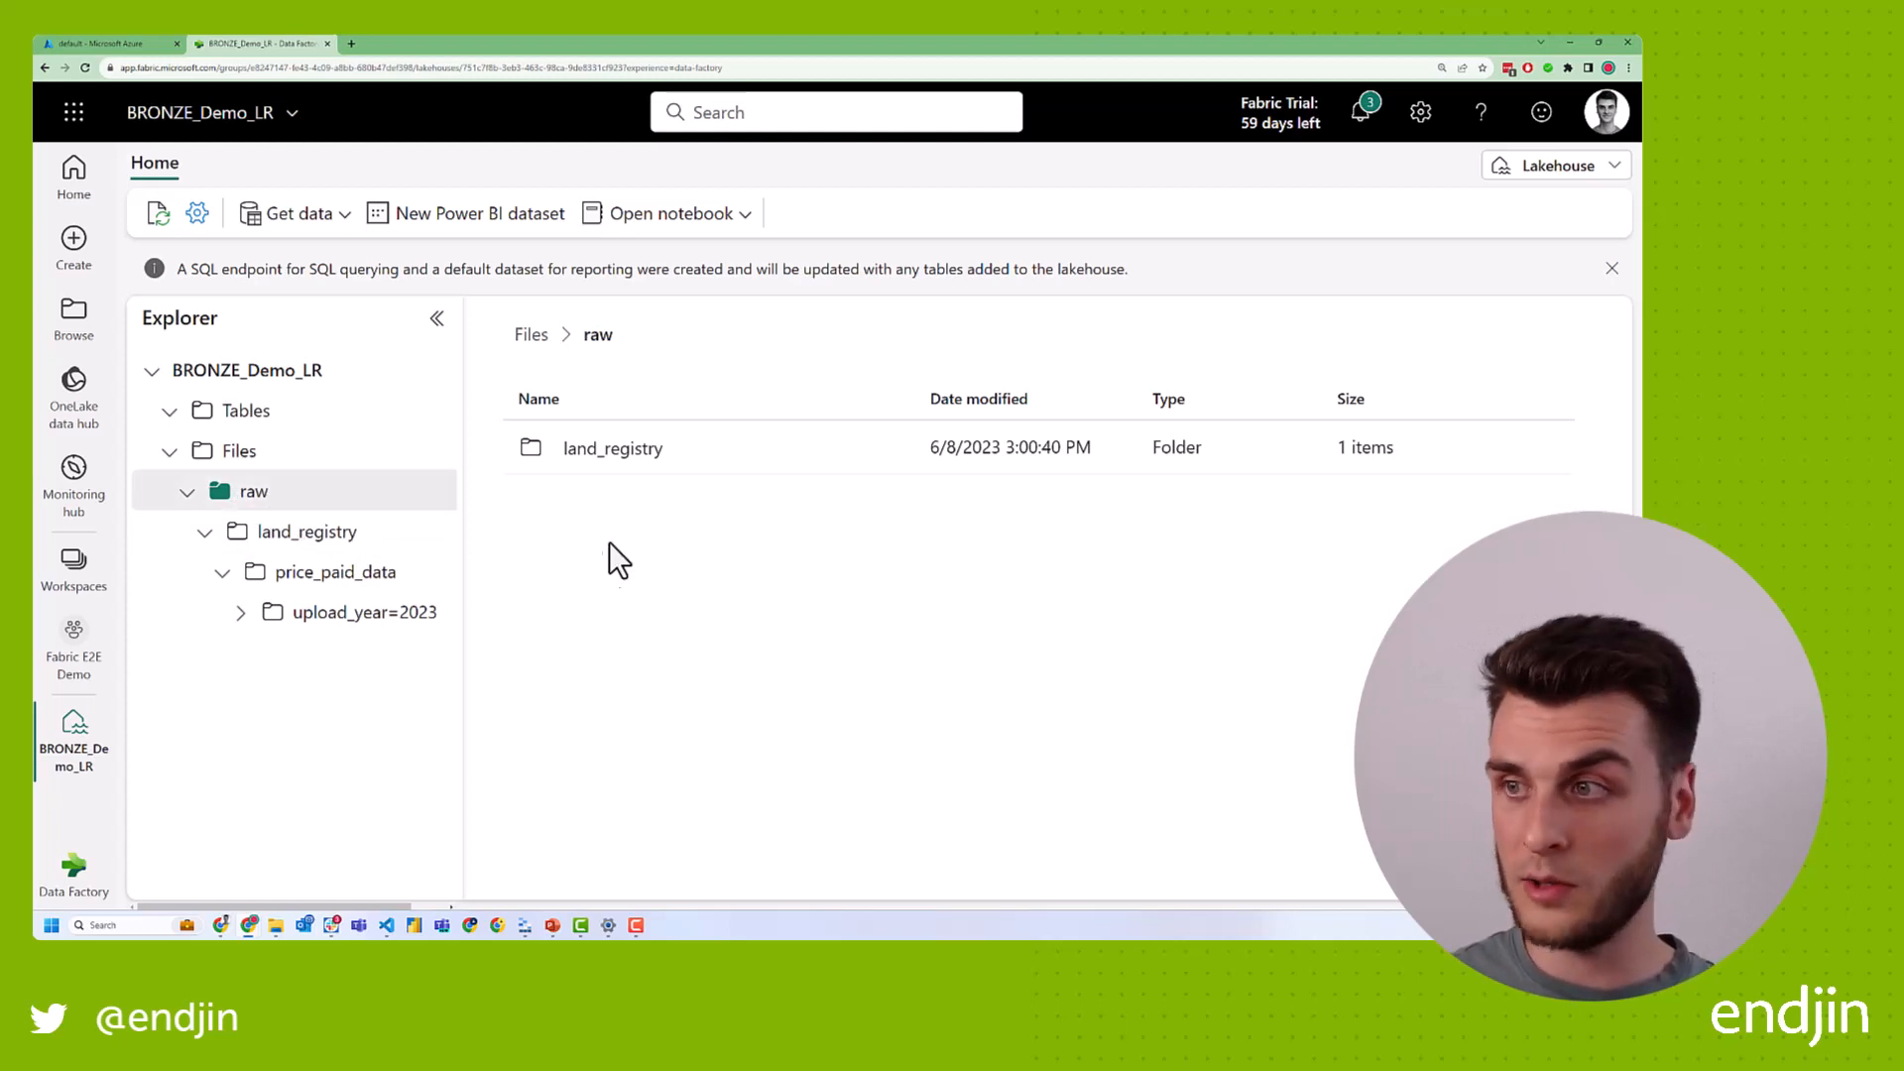
mouse_move(504, 553)
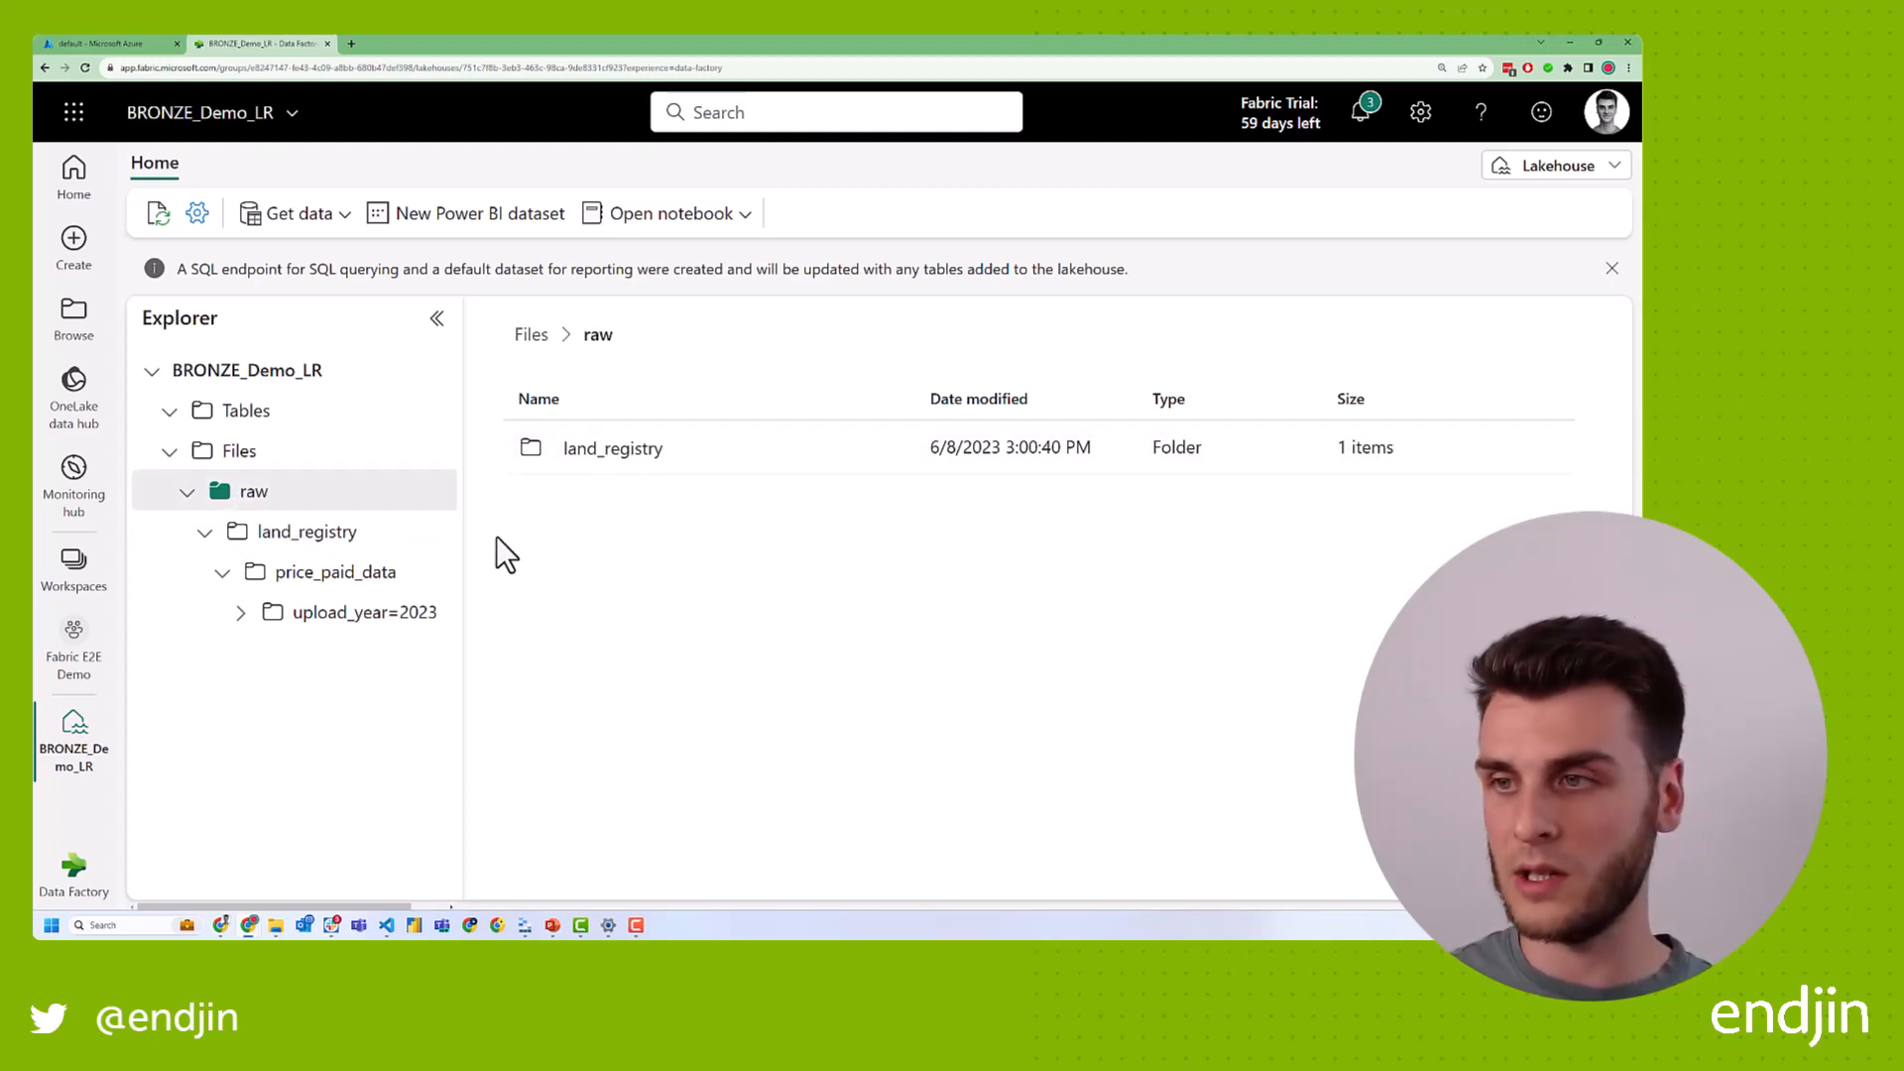
Start a new shortcut in the raw folder with Azure Data Lake Storage Gen2 as source.
right_click(252, 491)
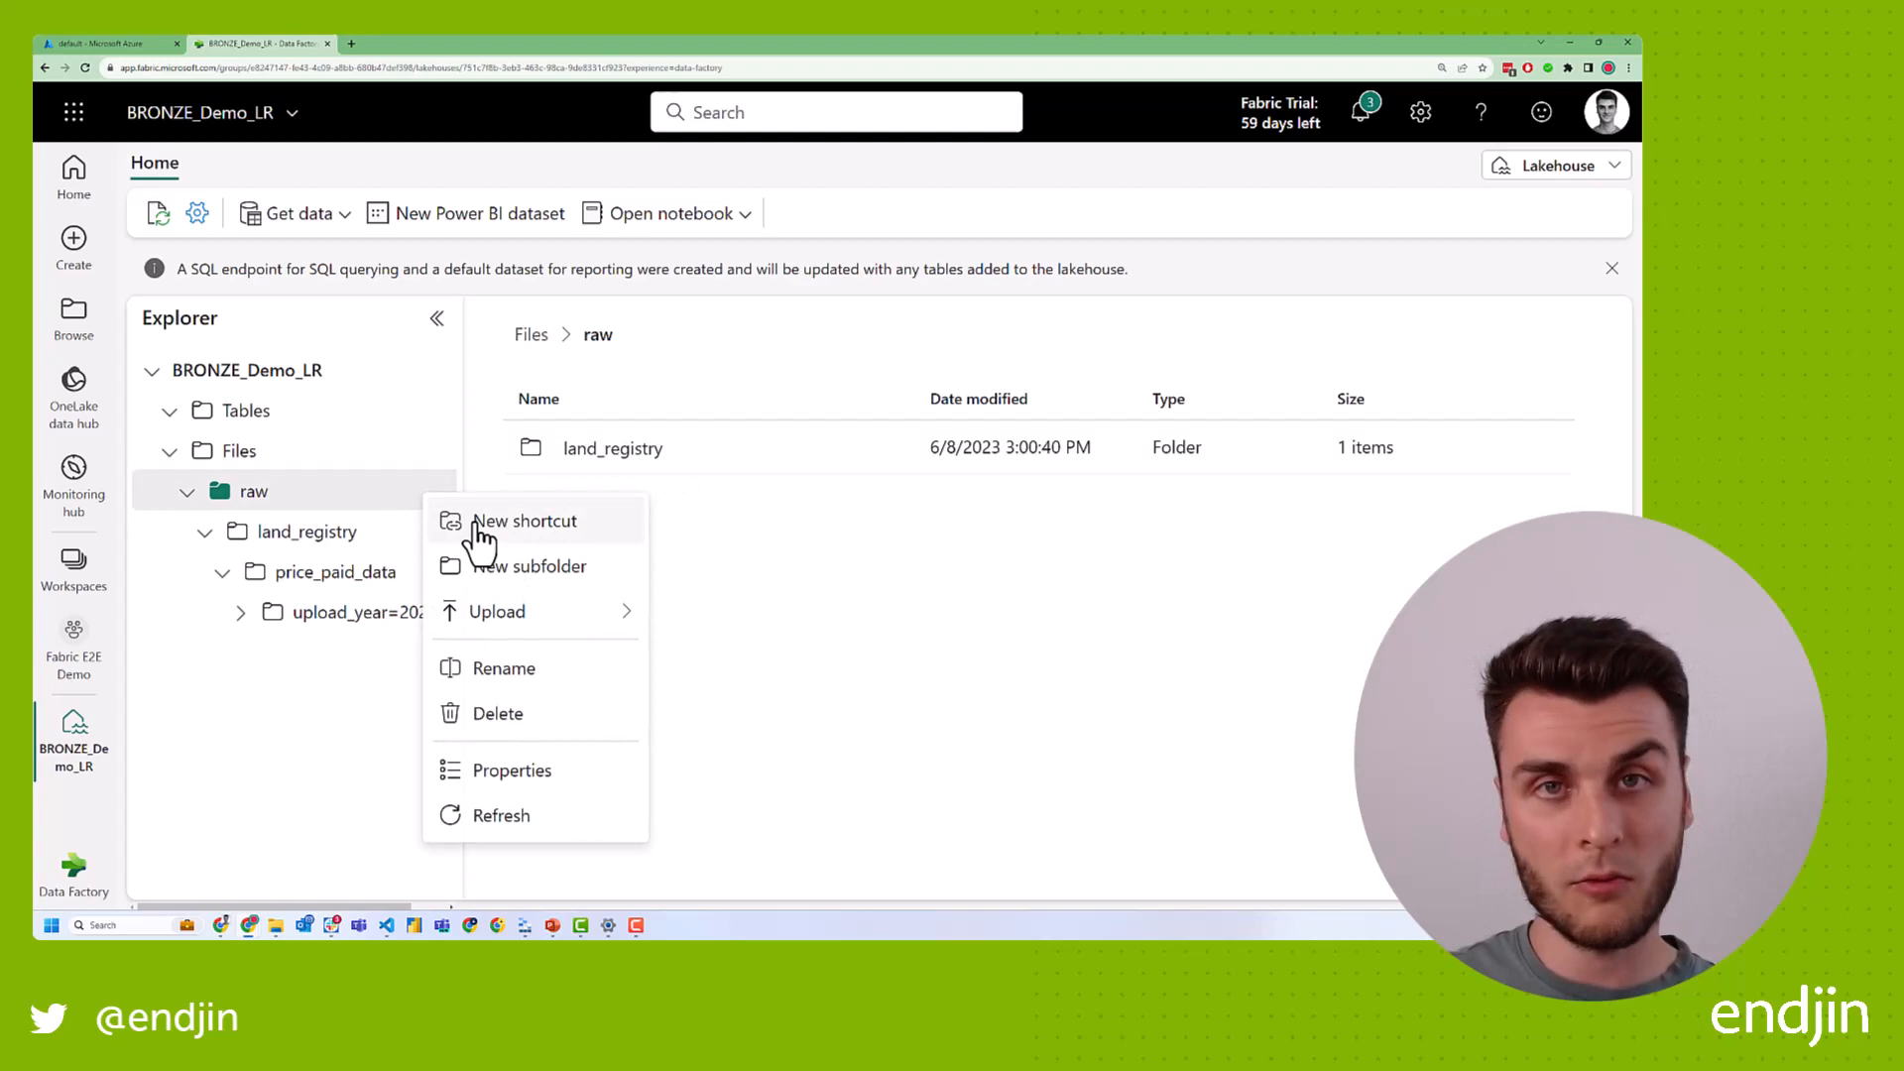
left_click(524, 521)
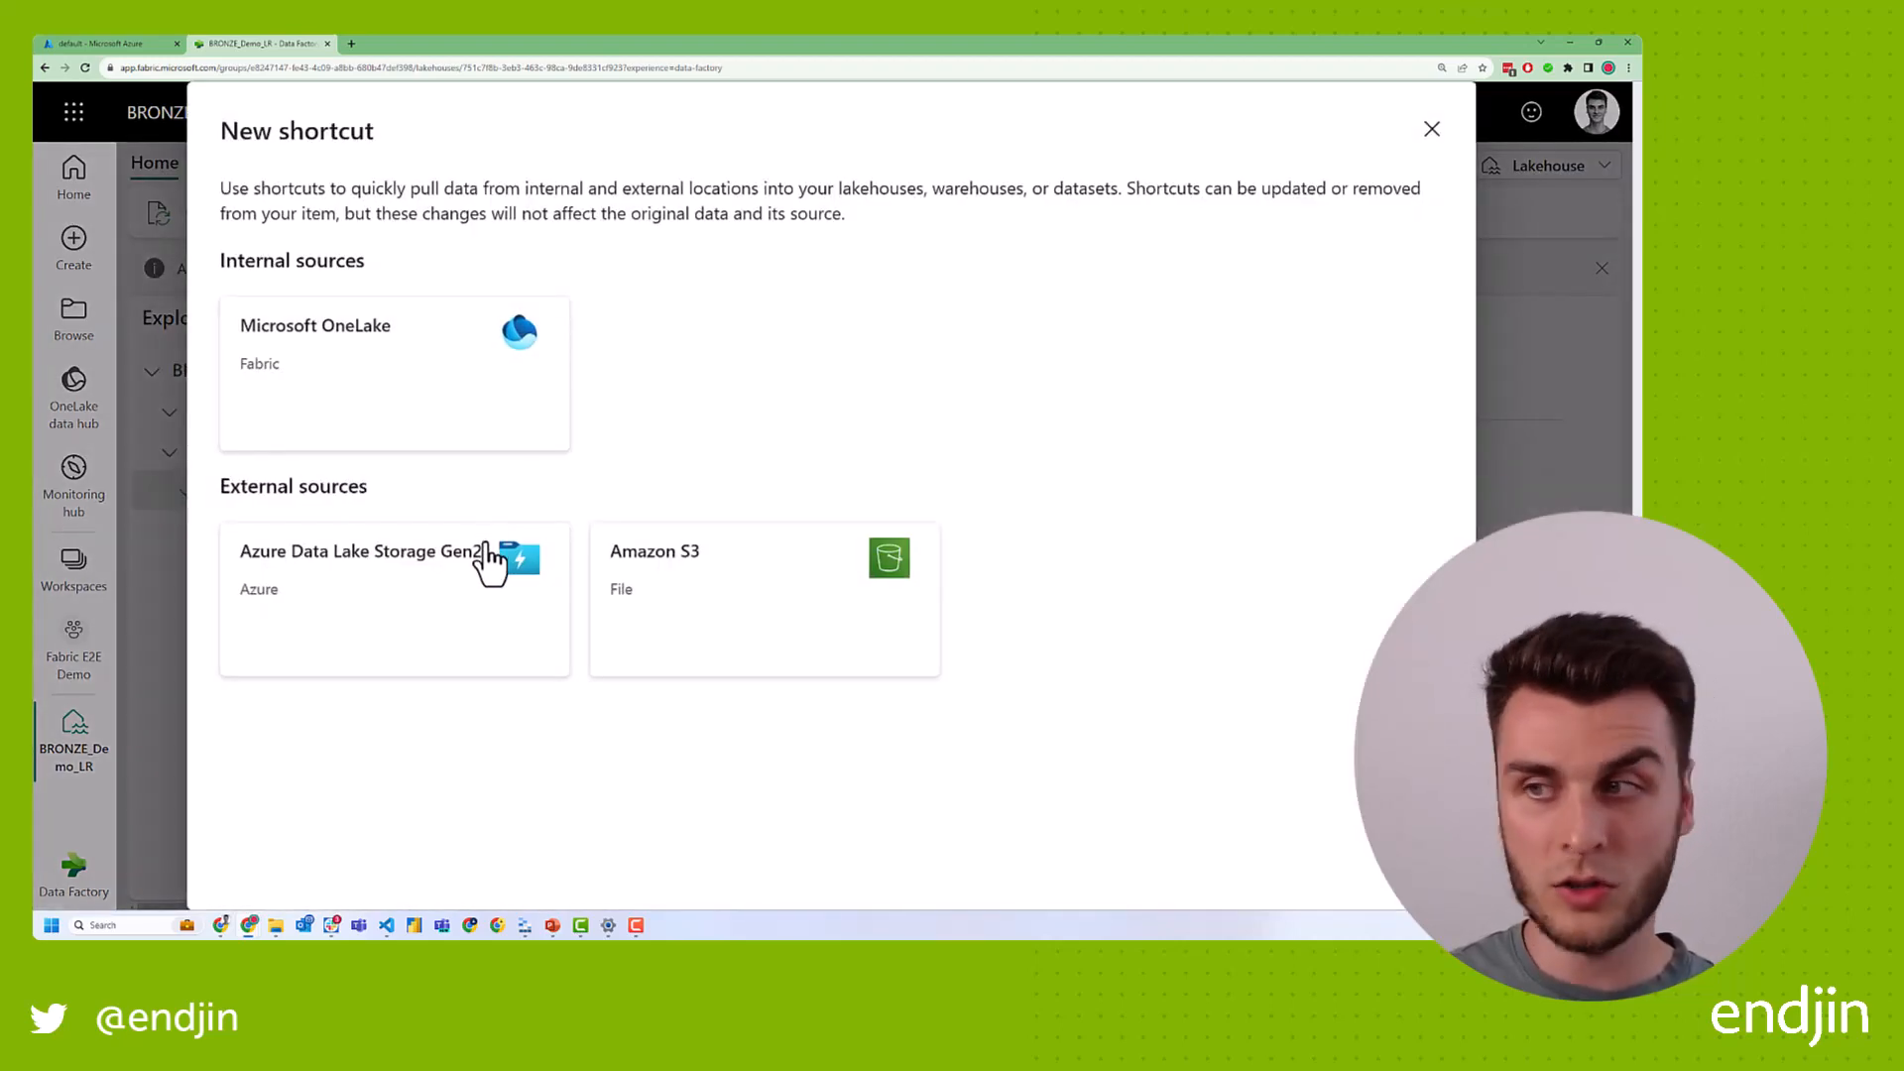
mouse_move(929, 508)
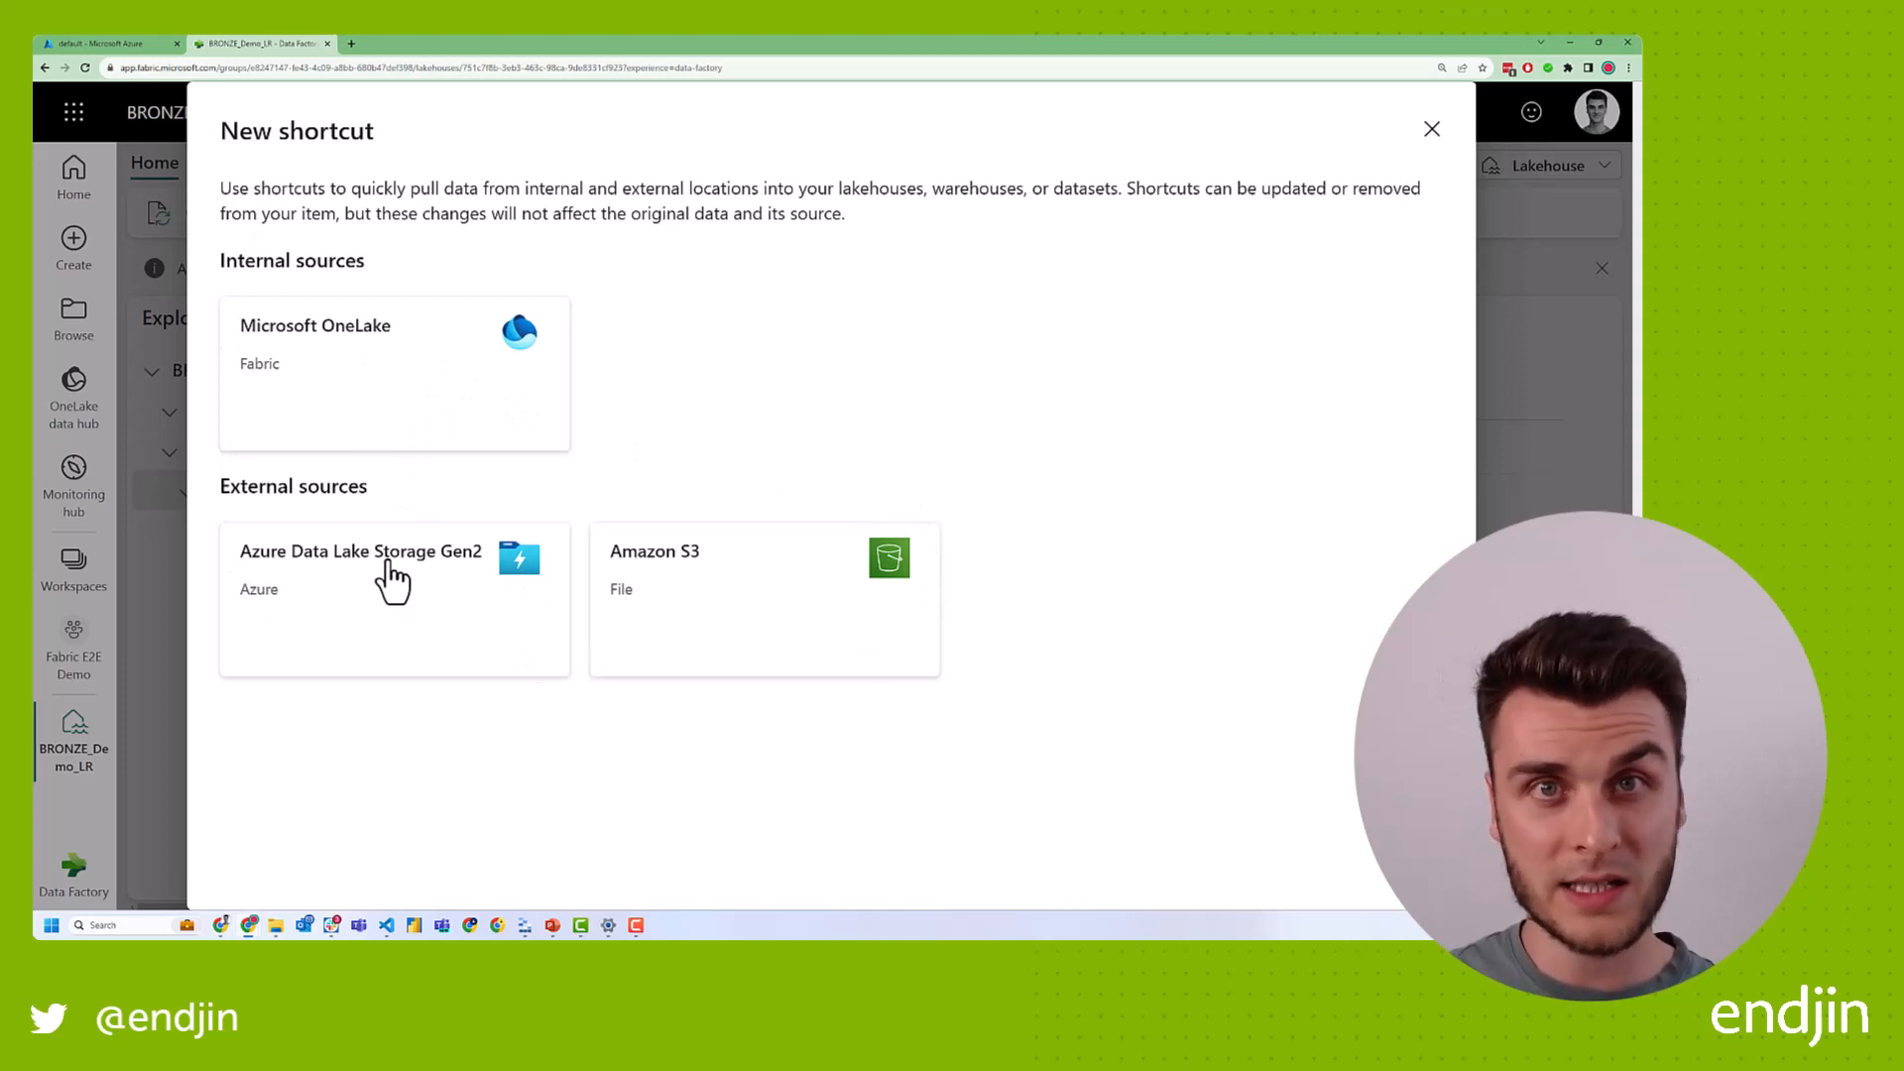
mouse_move(619, 628)
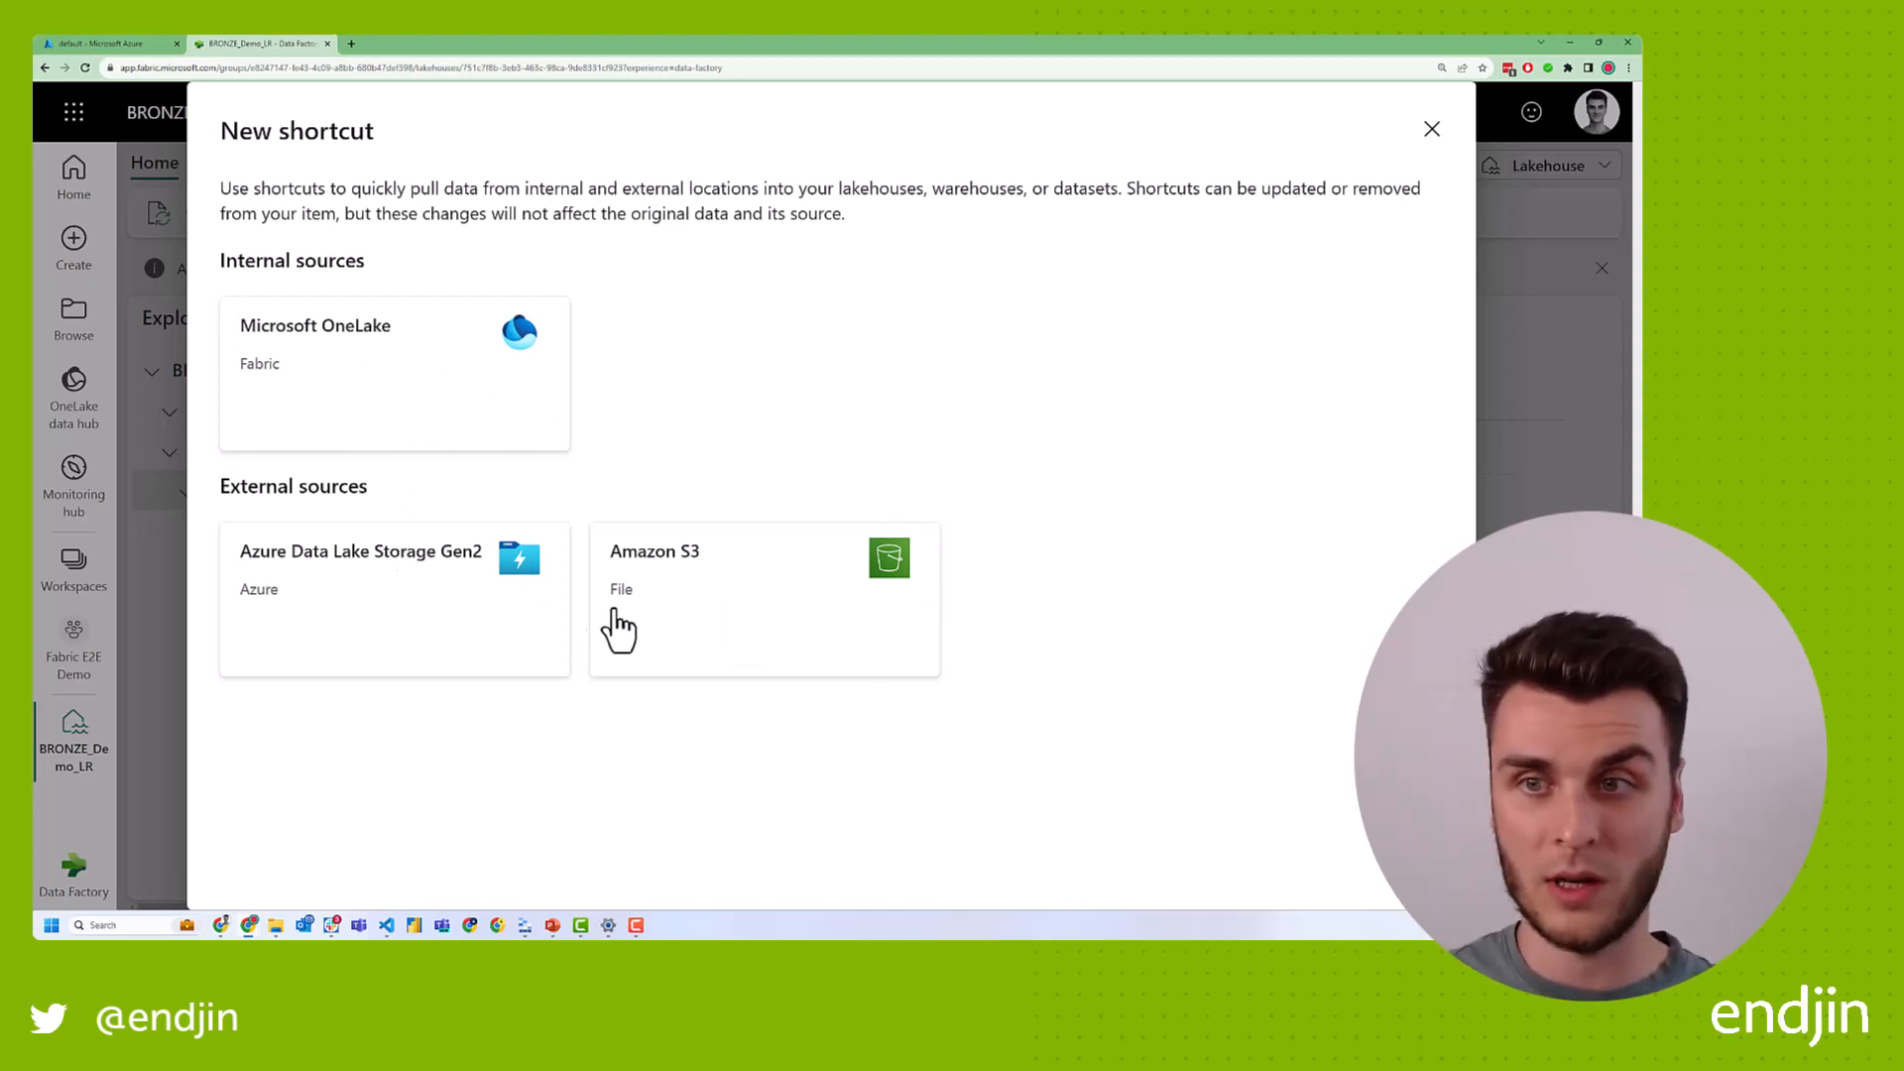
left_click(394, 571)
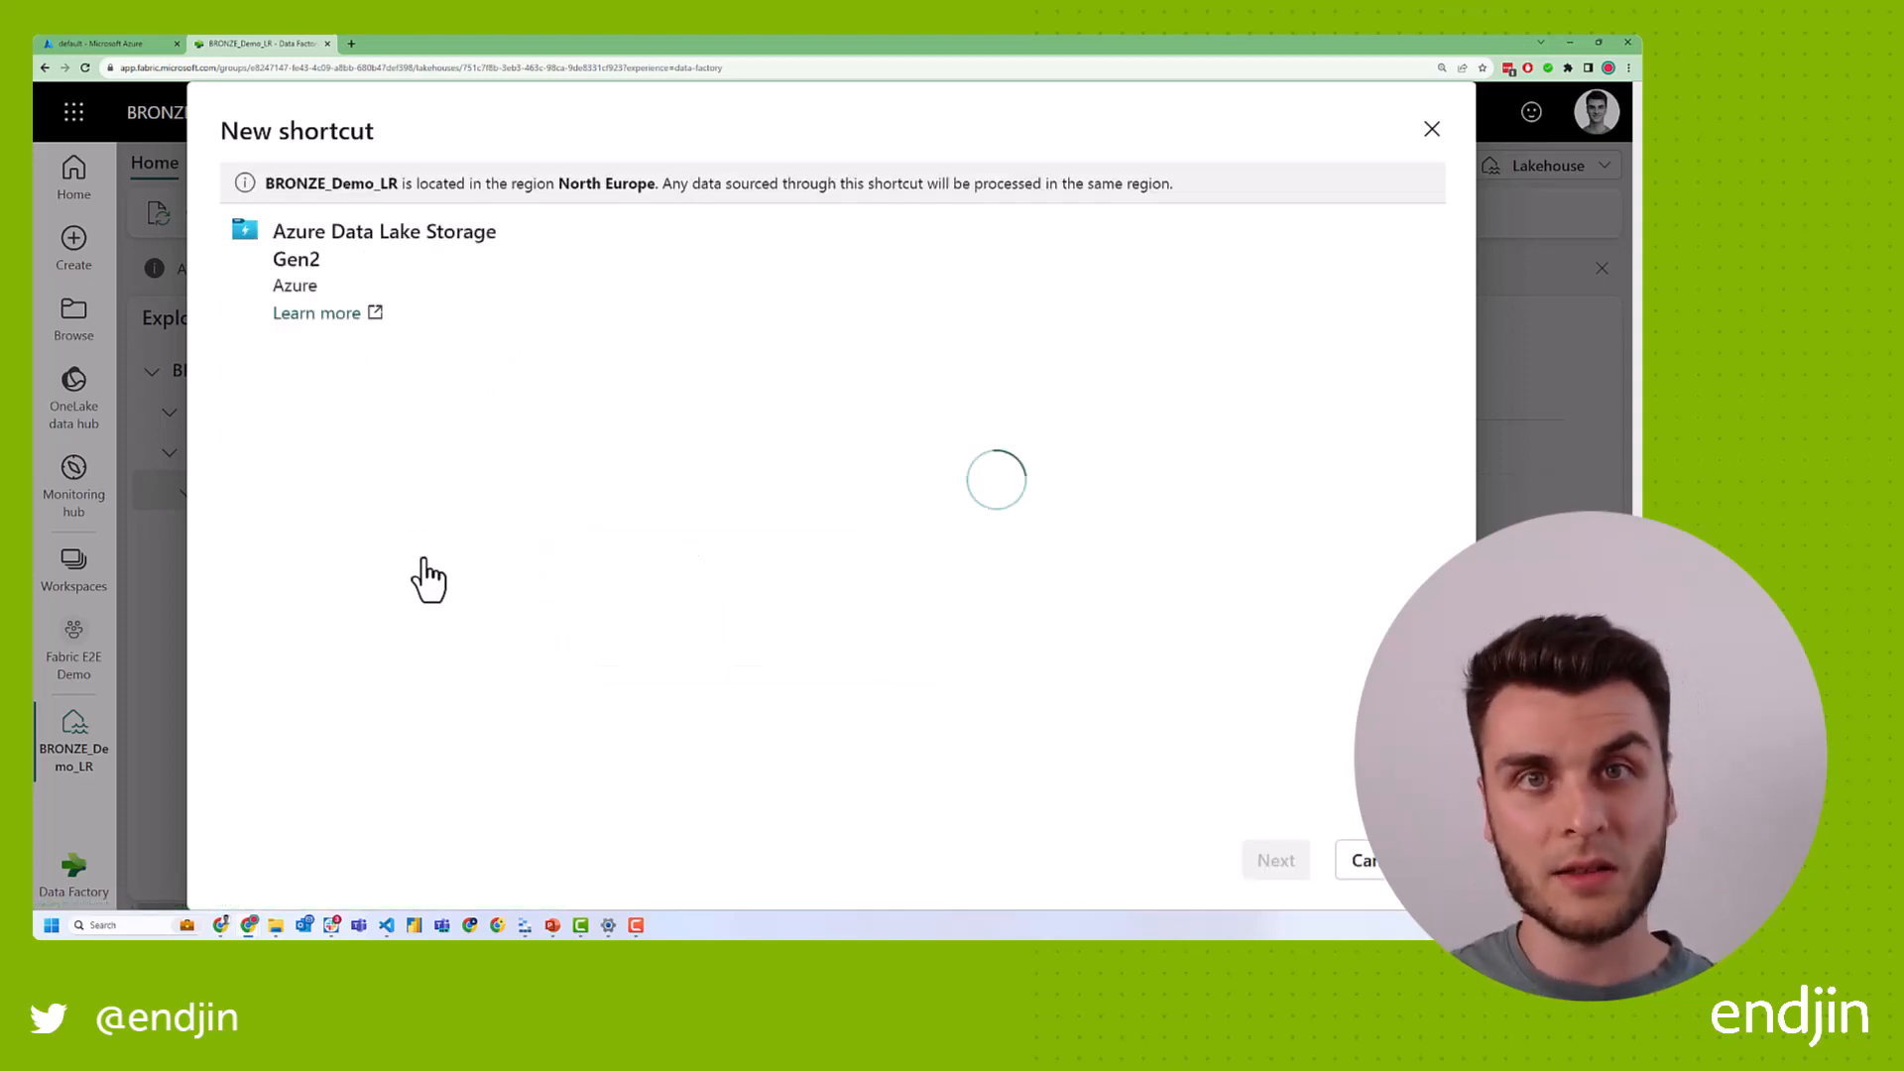
mouse_move(1056, 417)
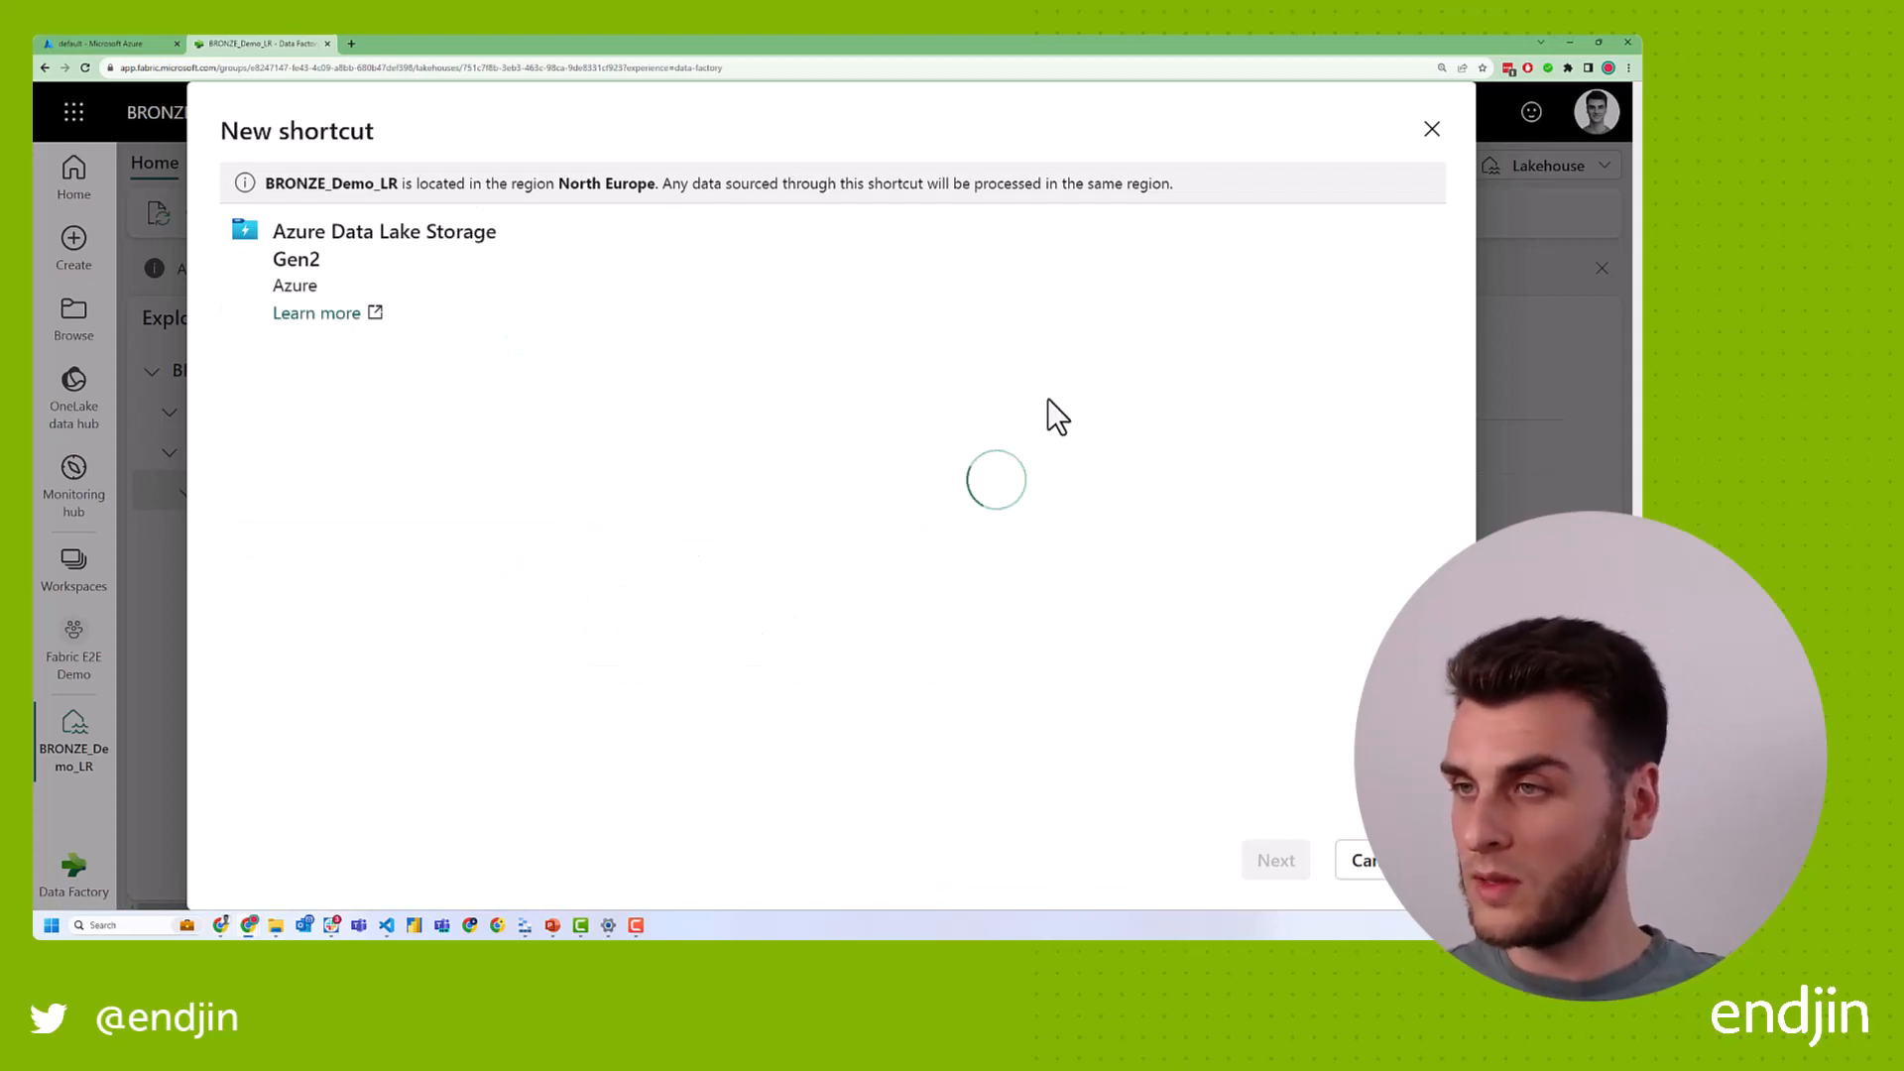
mouse_move(909, 391)
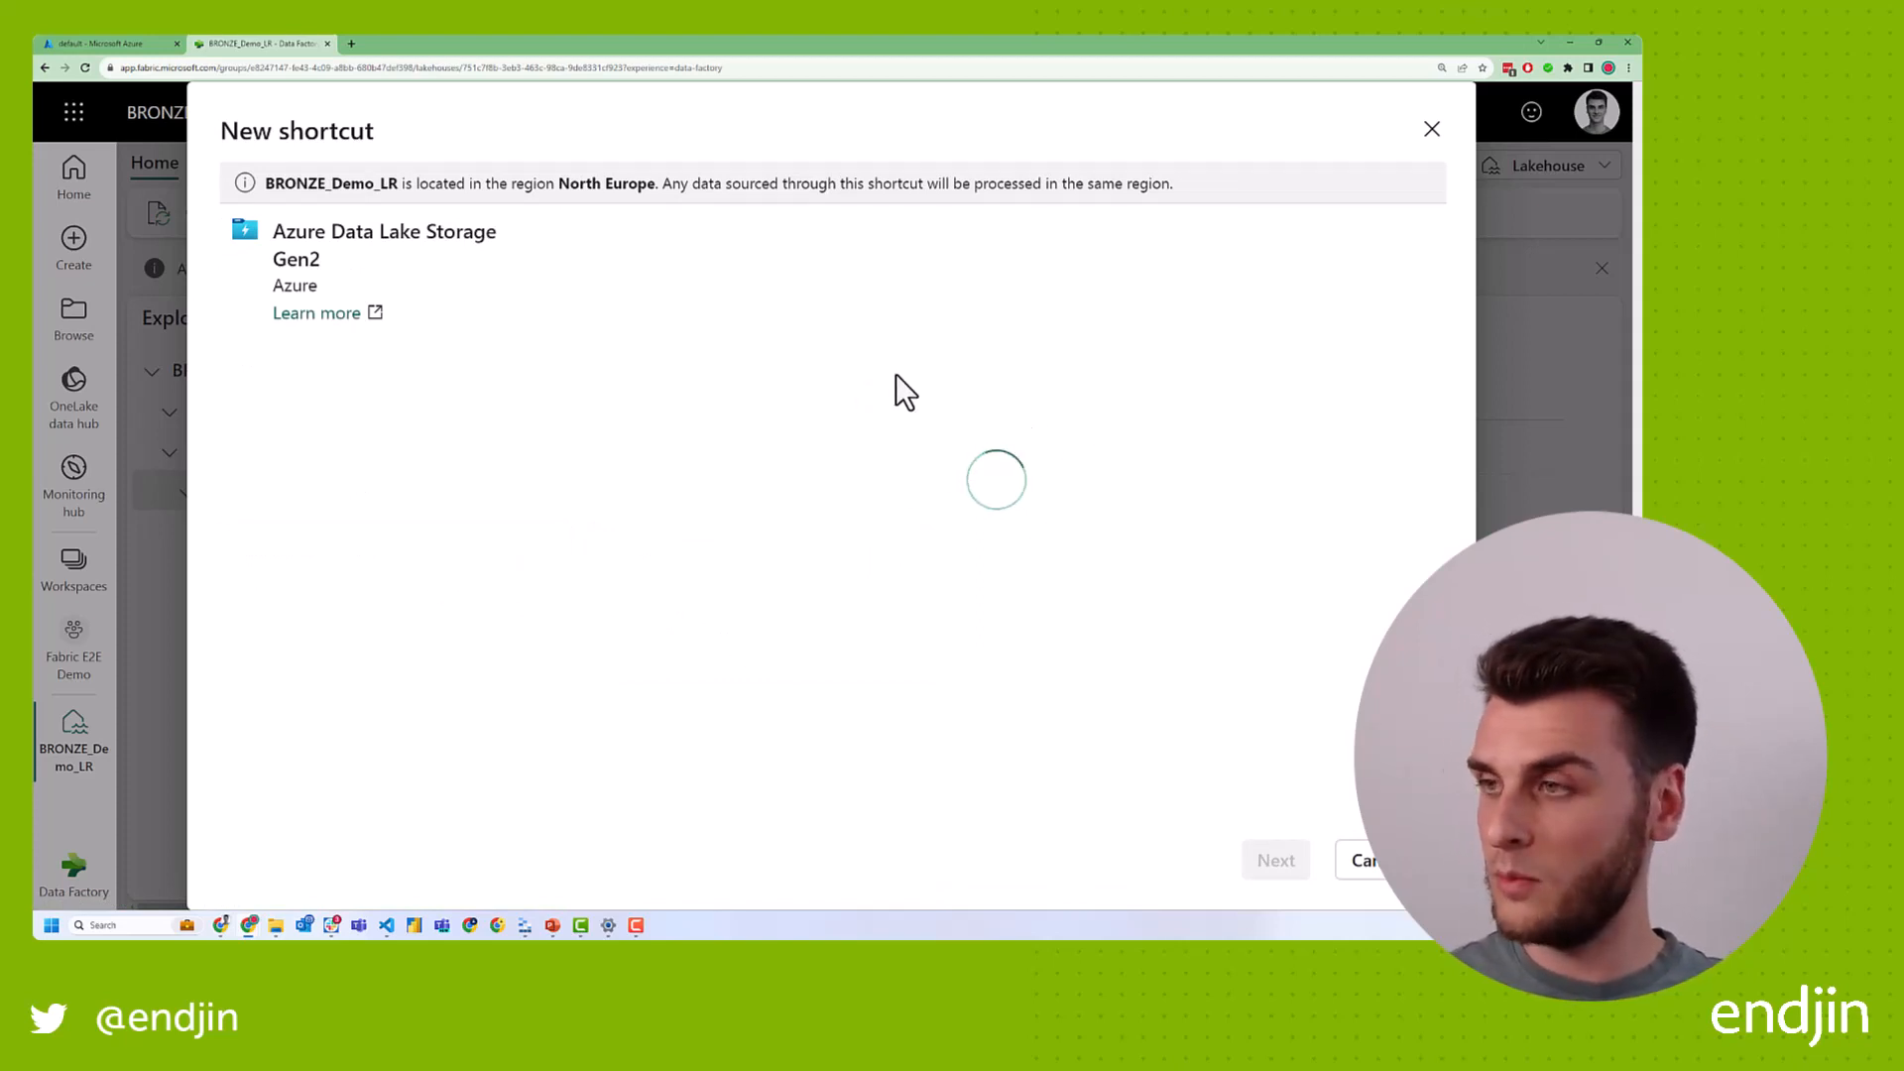
mouse_move(896, 405)
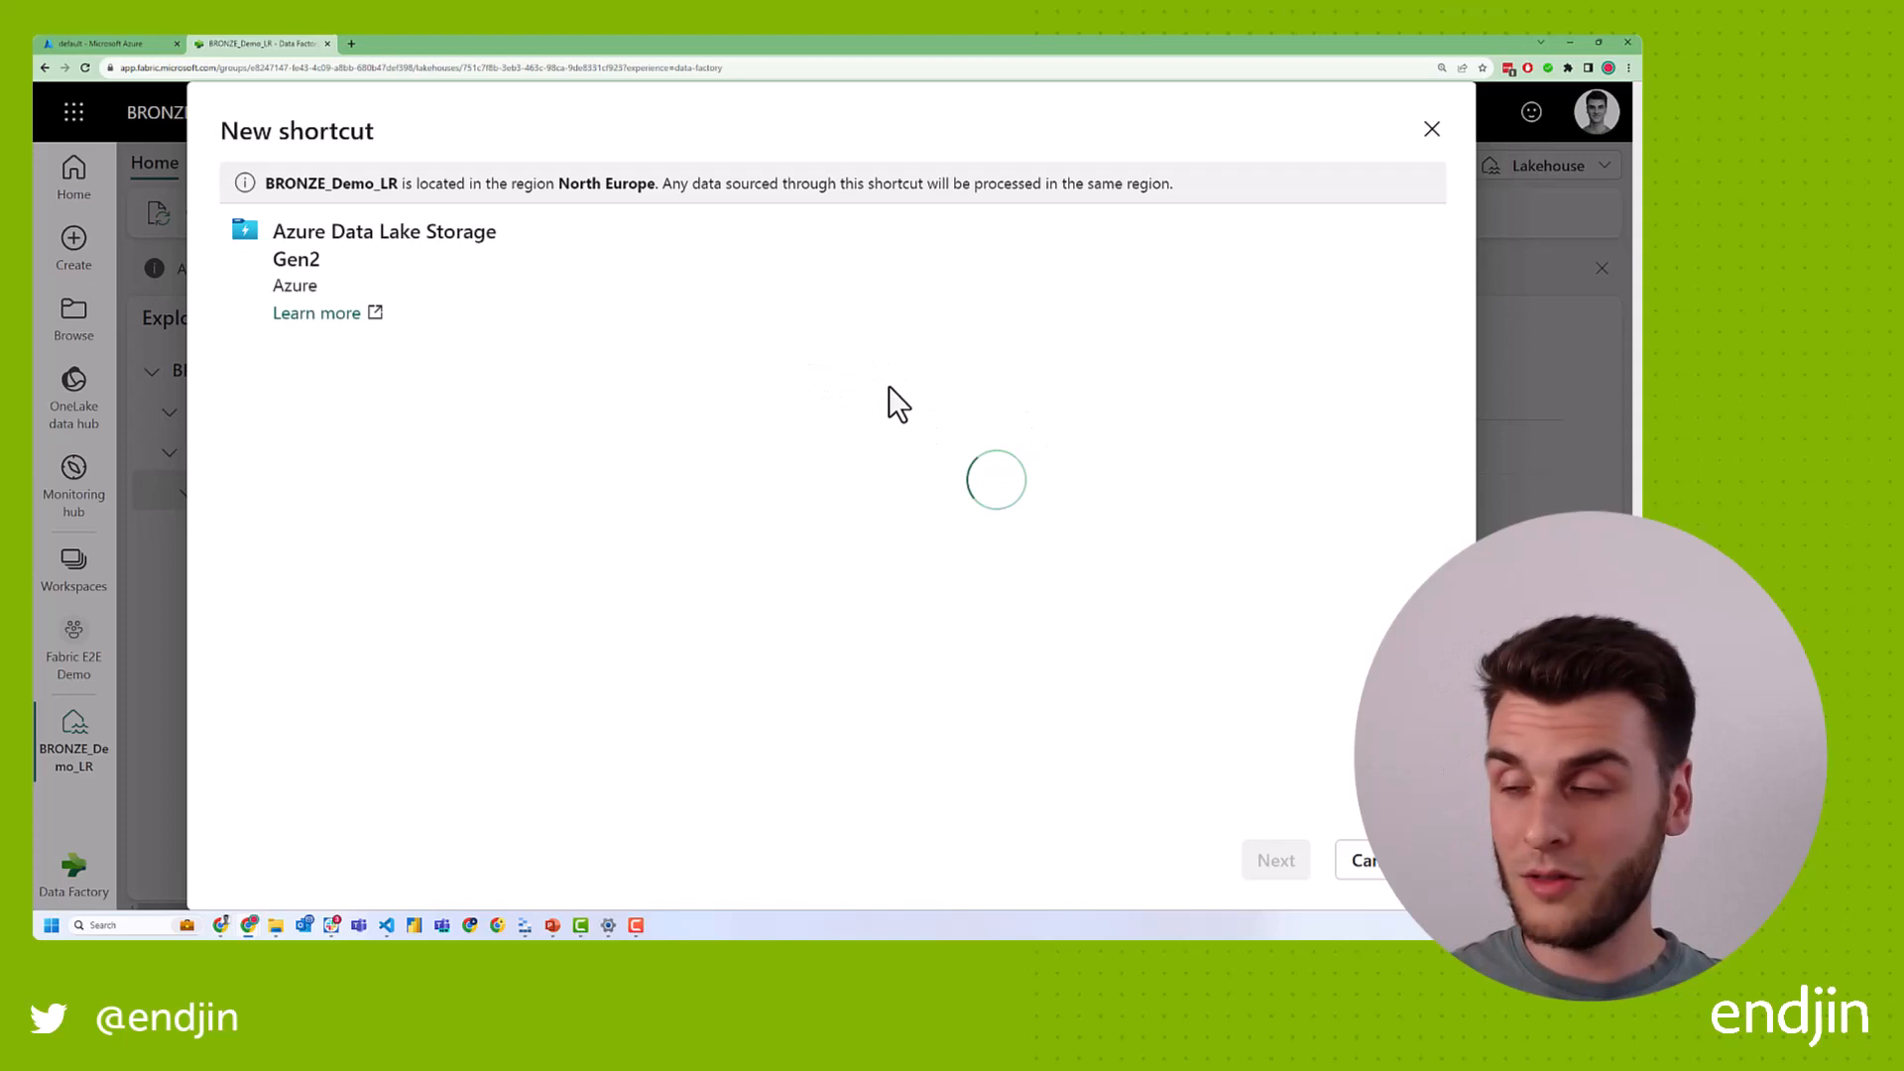
mouse_move(925, 402)
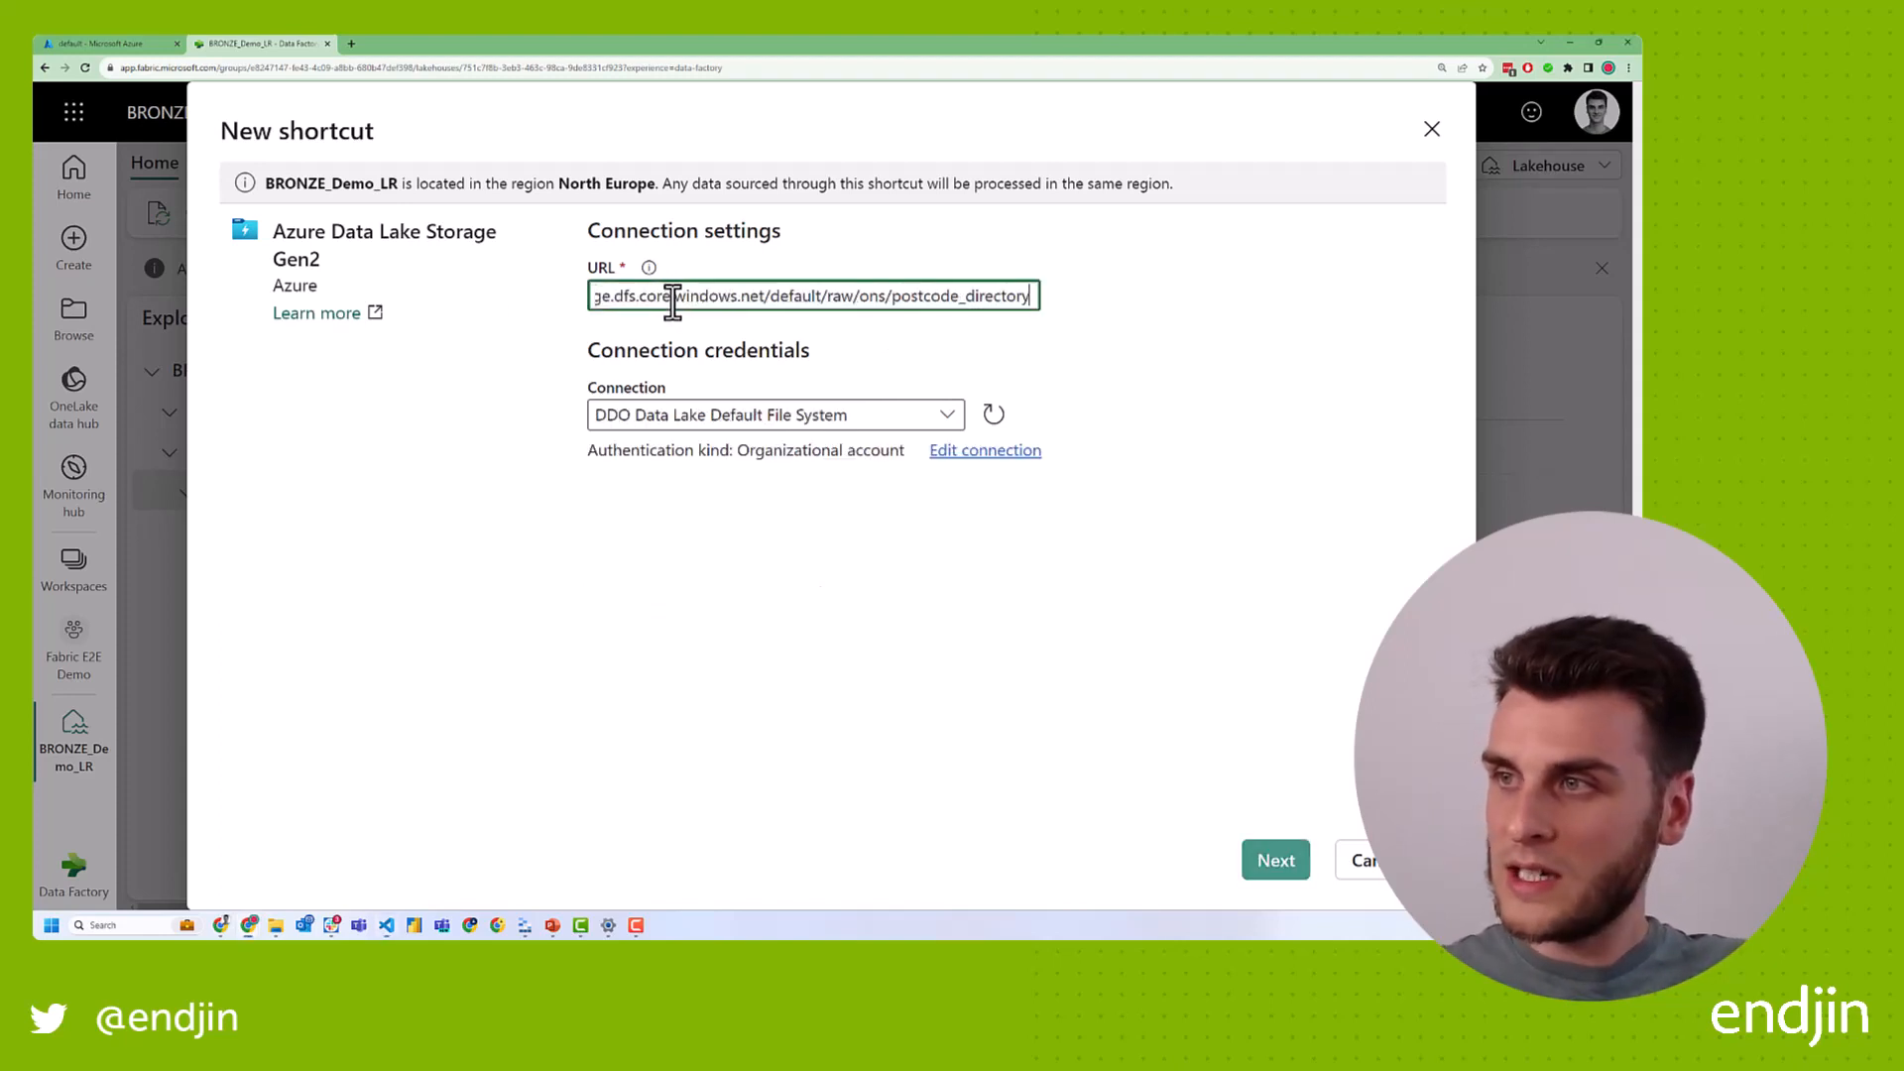
Submit the ddodatalakestorage URL with the DDO Data Lake Default File System connection.
double_click(692, 295)
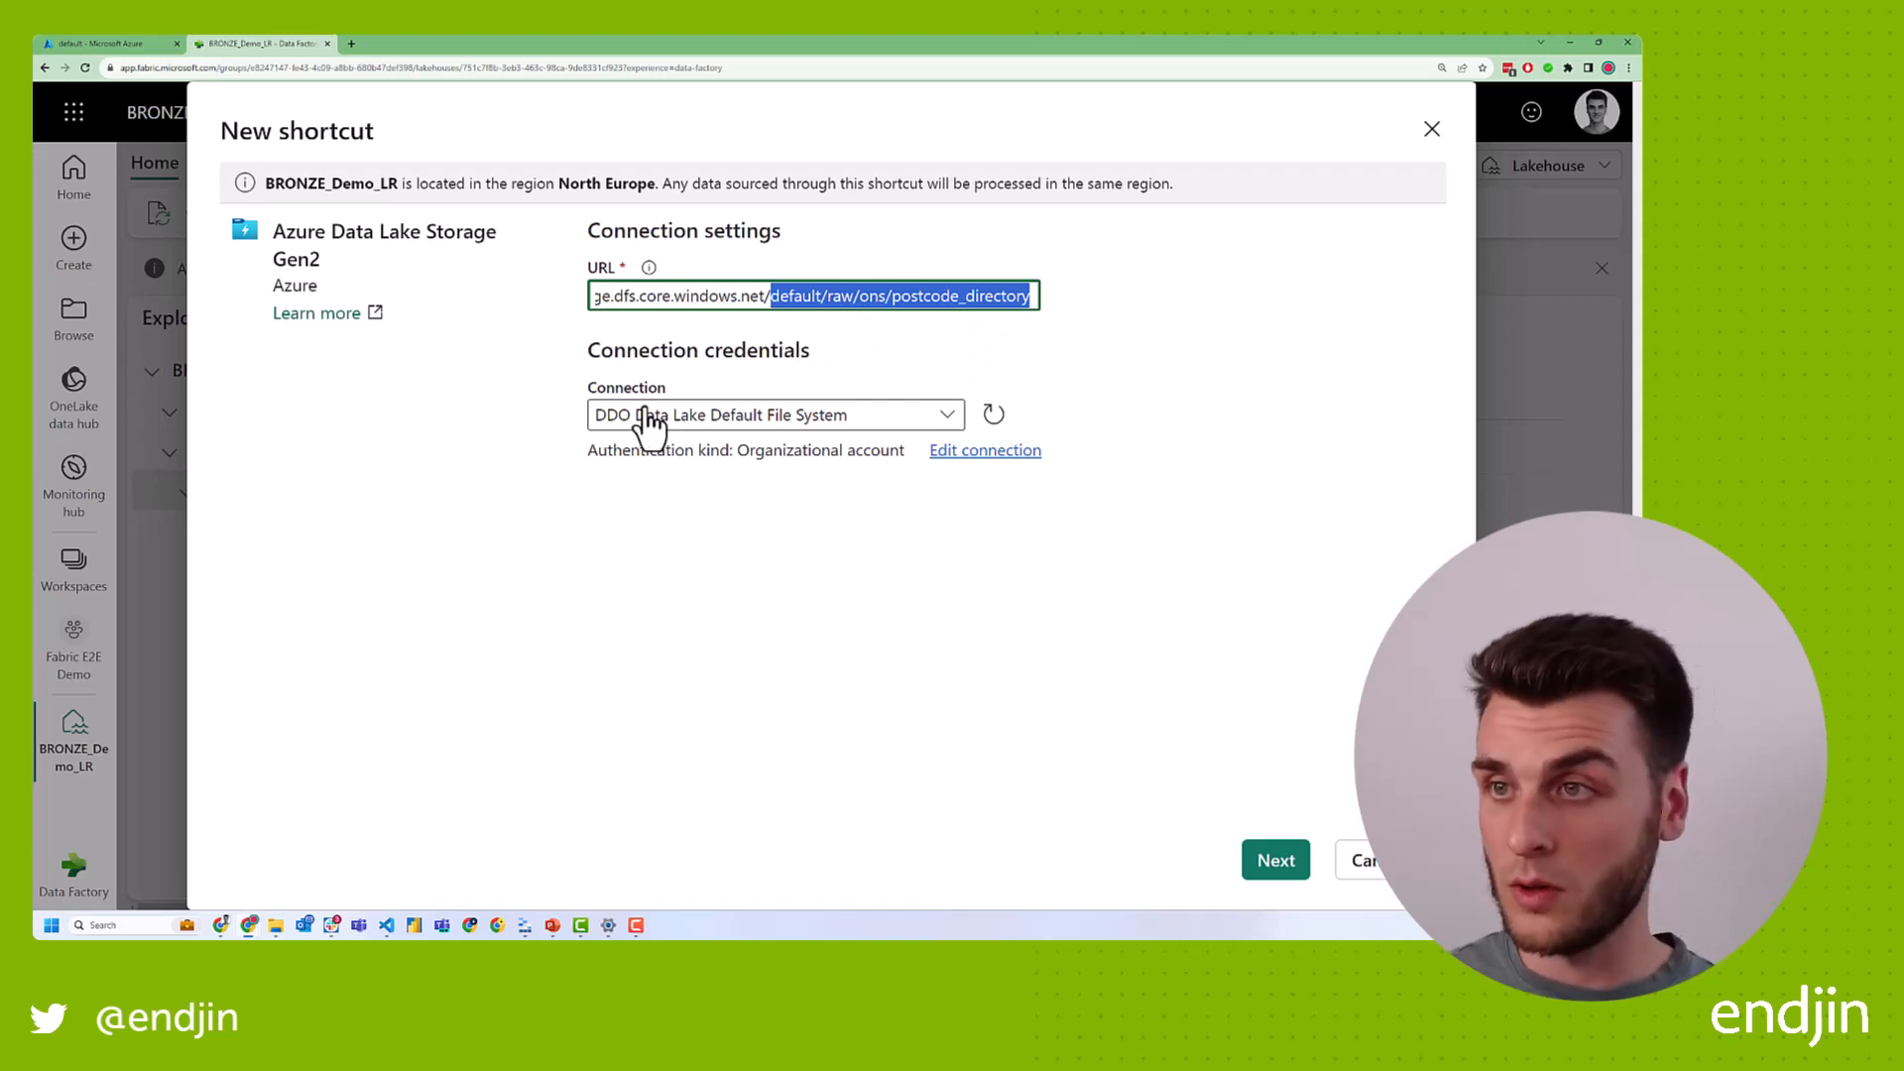
mouse_move(689, 437)
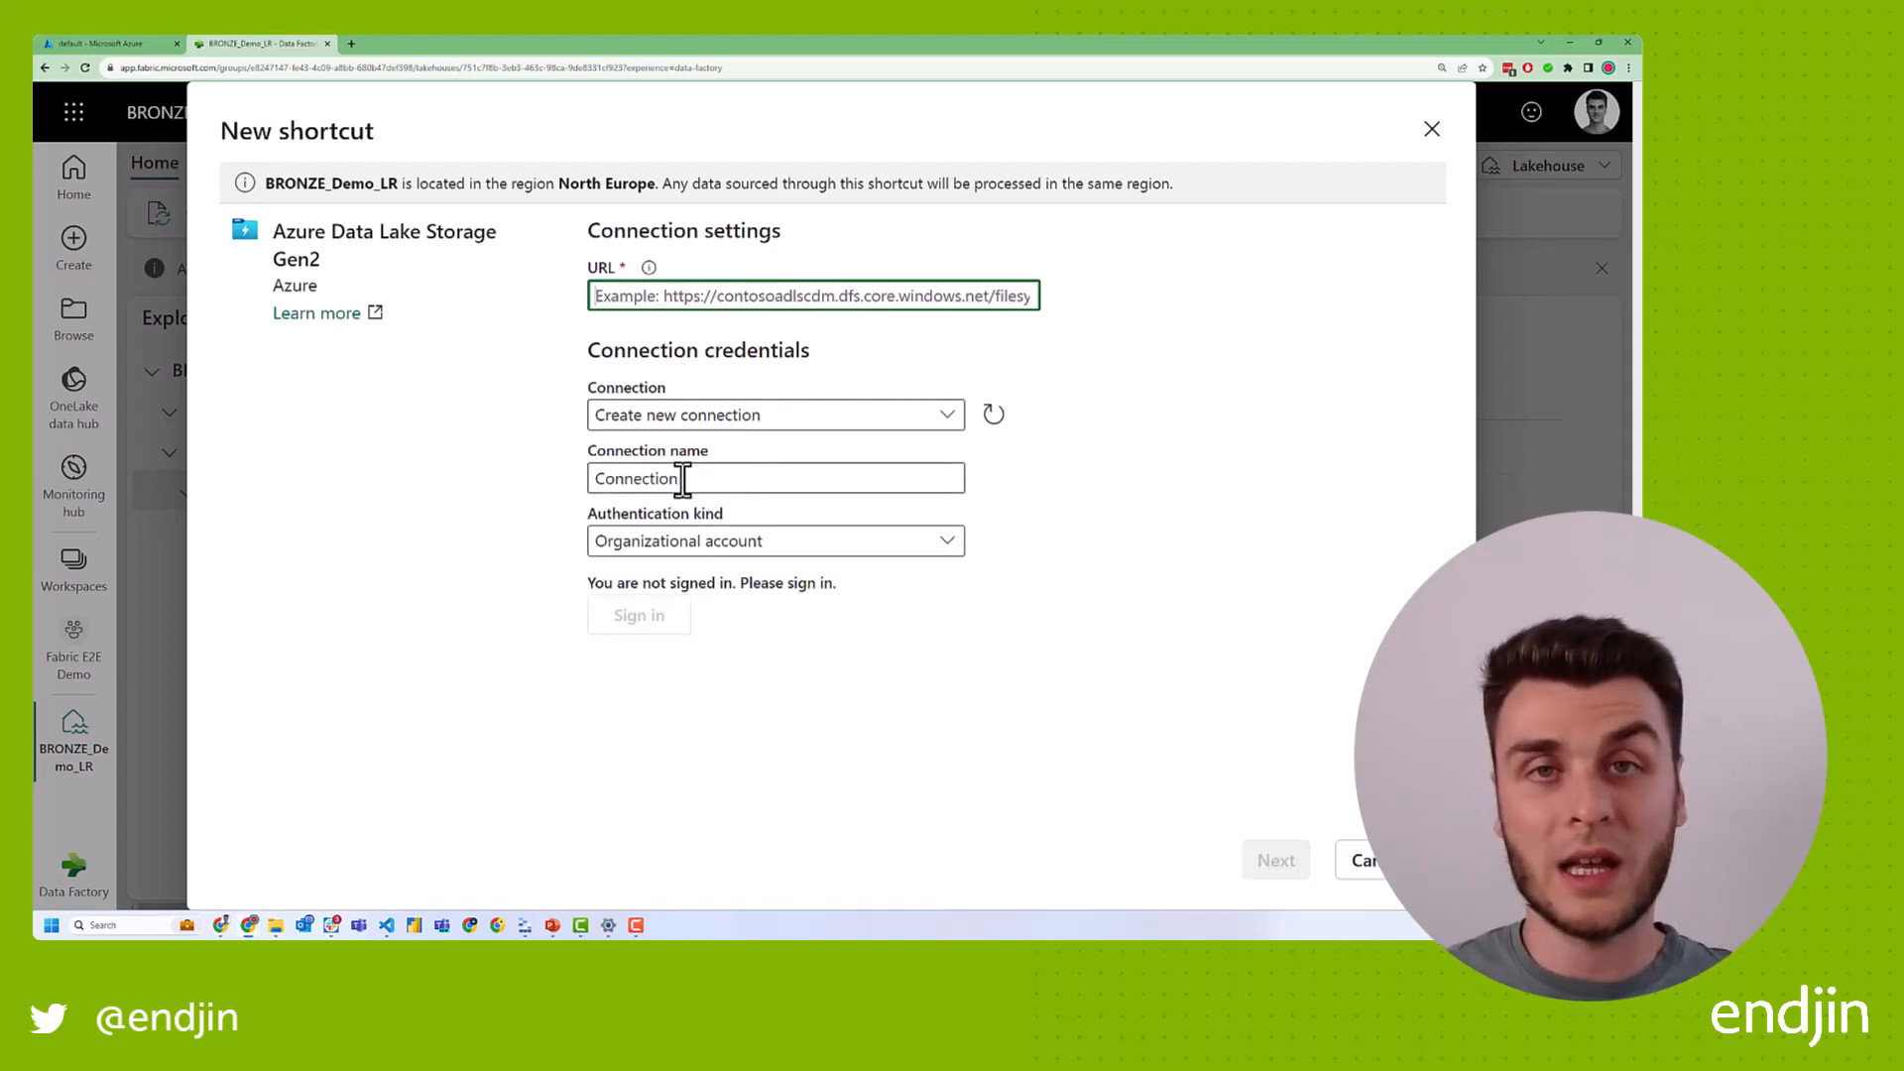
mouse_move(696, 540)
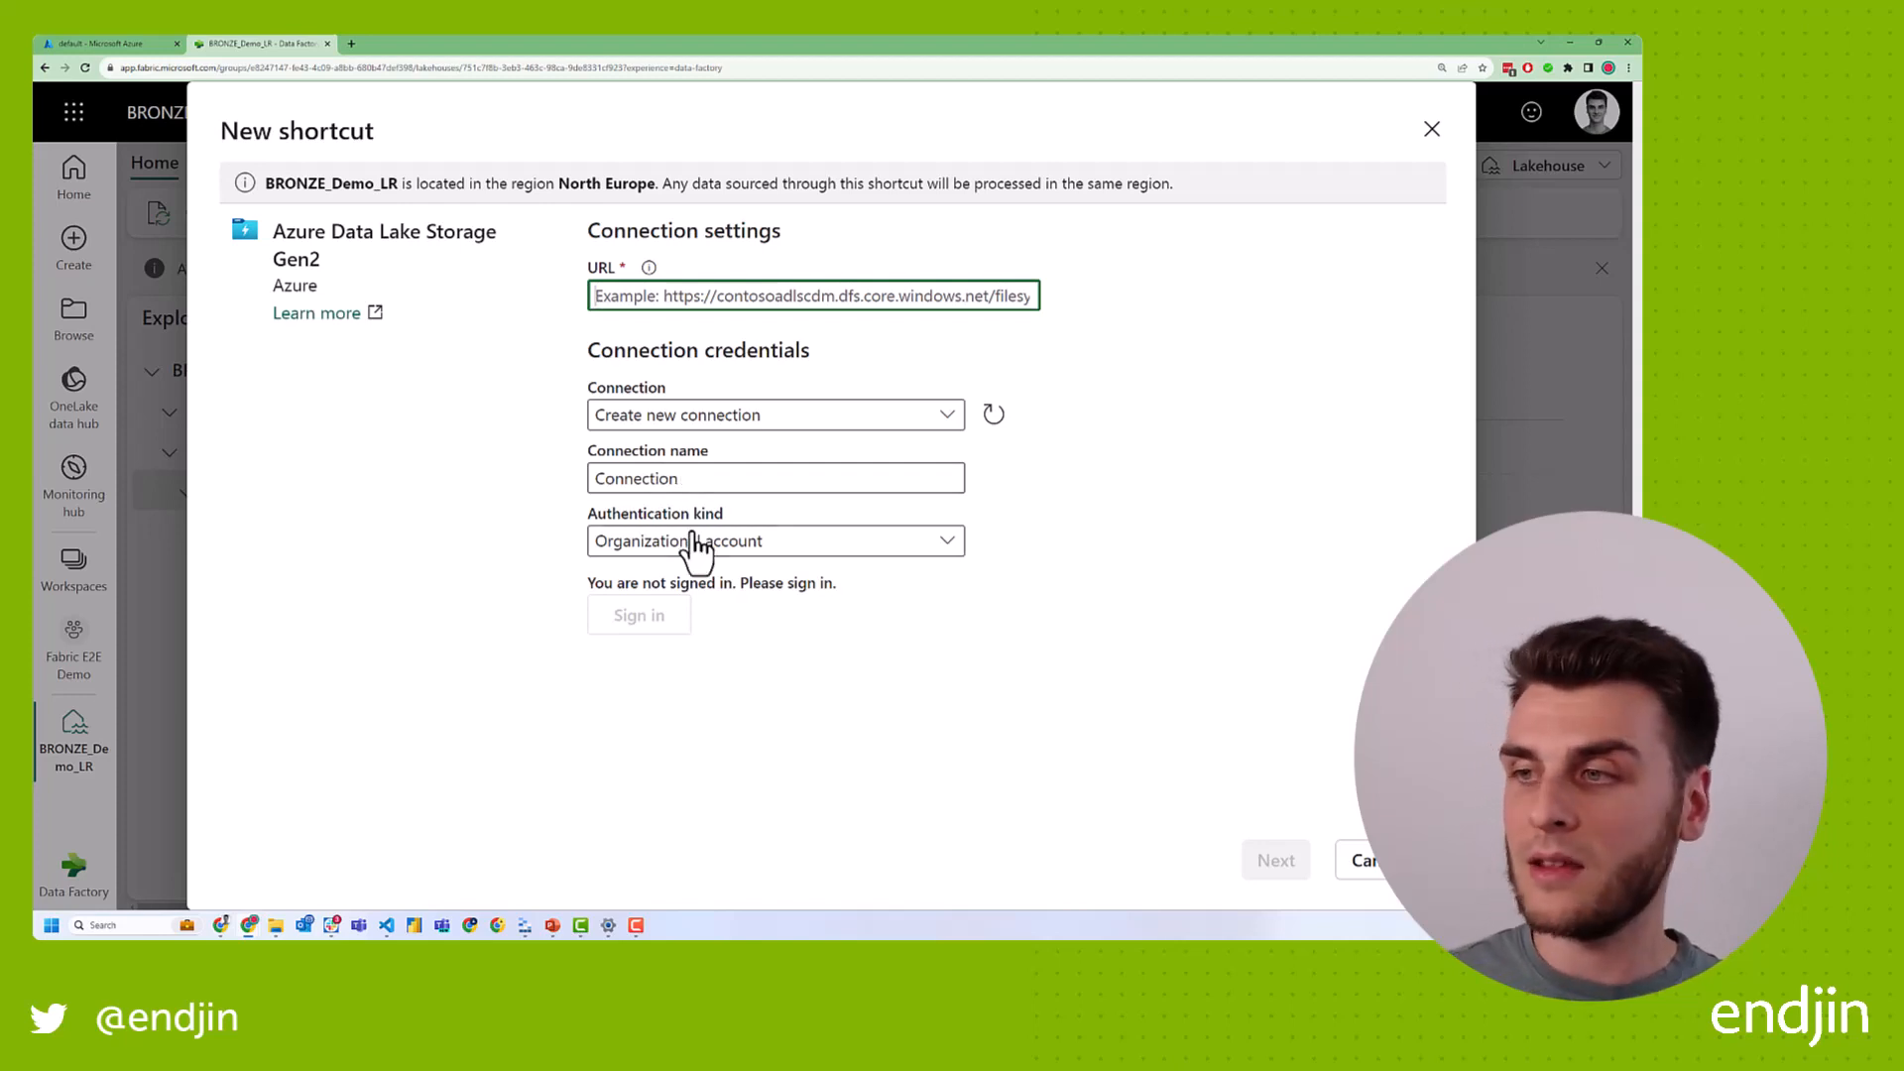
left_click(775, 541)
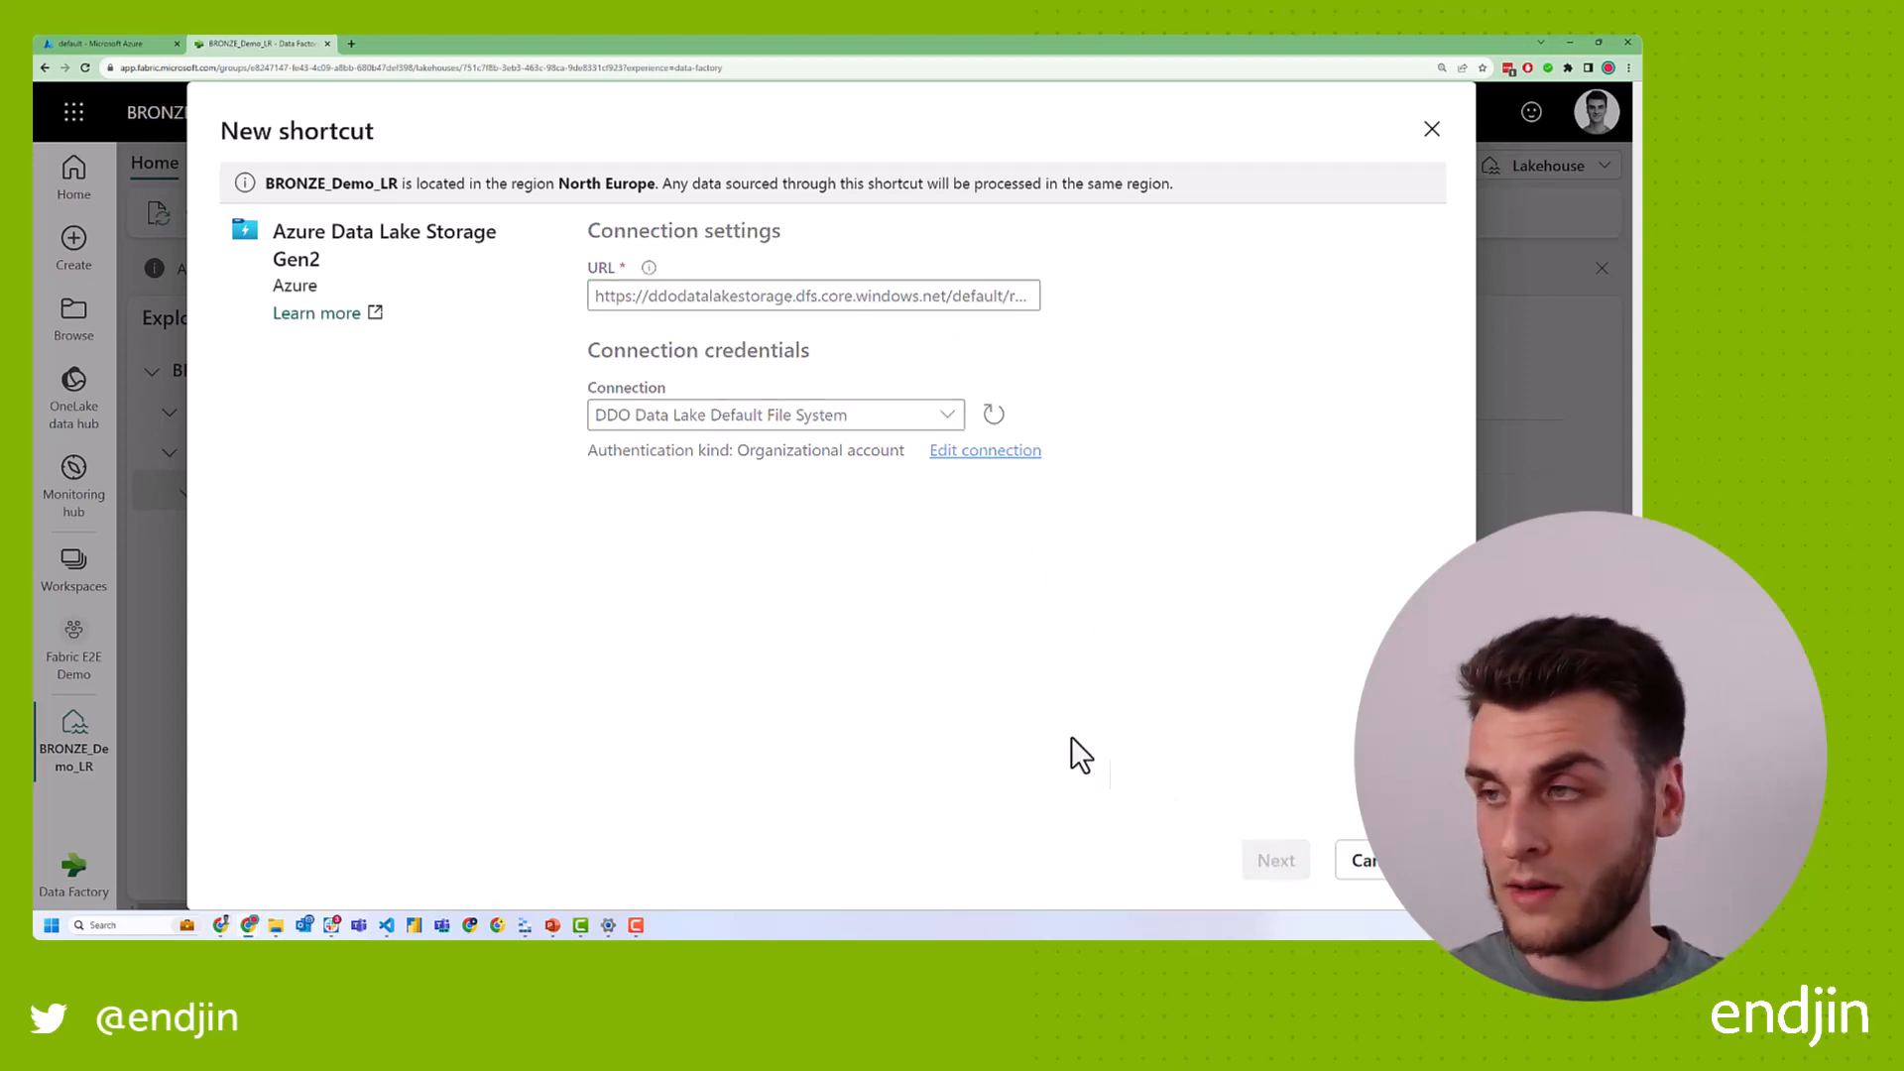
left_click(1275, 859)
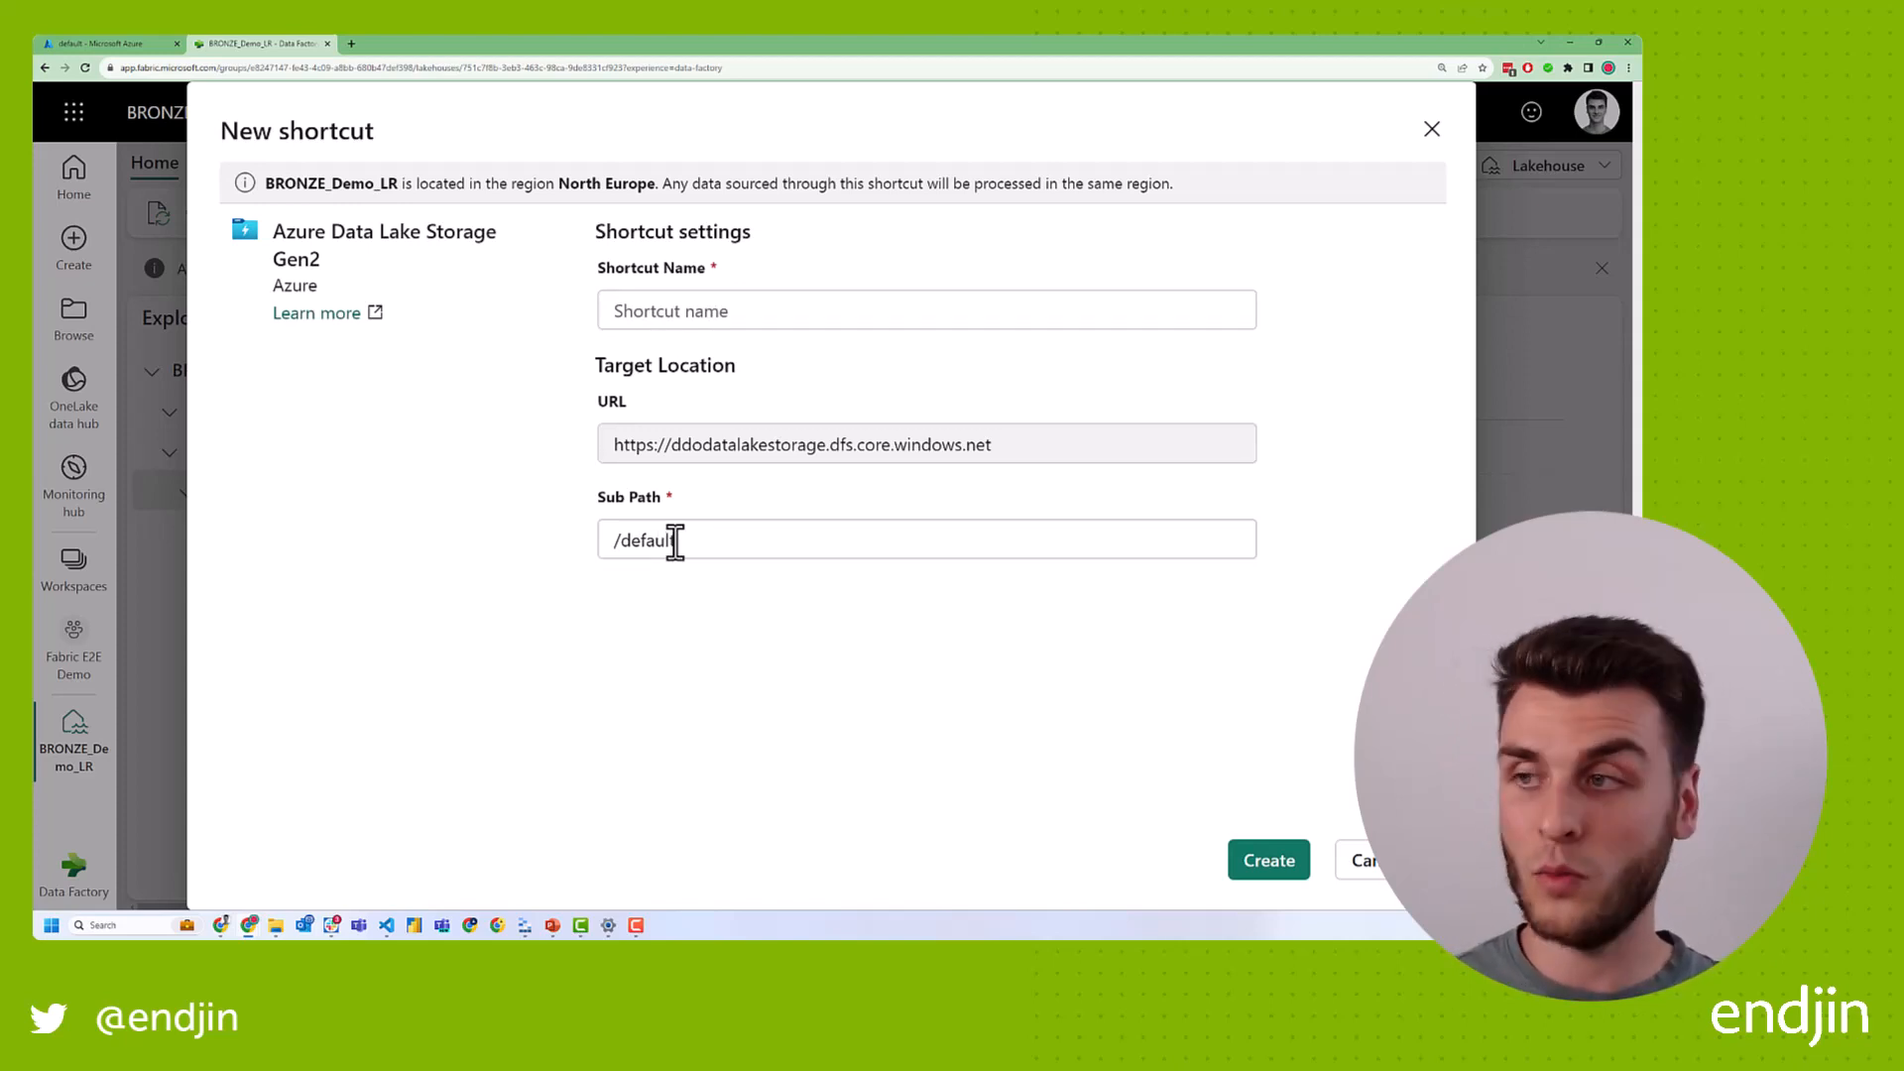
mouse_move(649, 460)
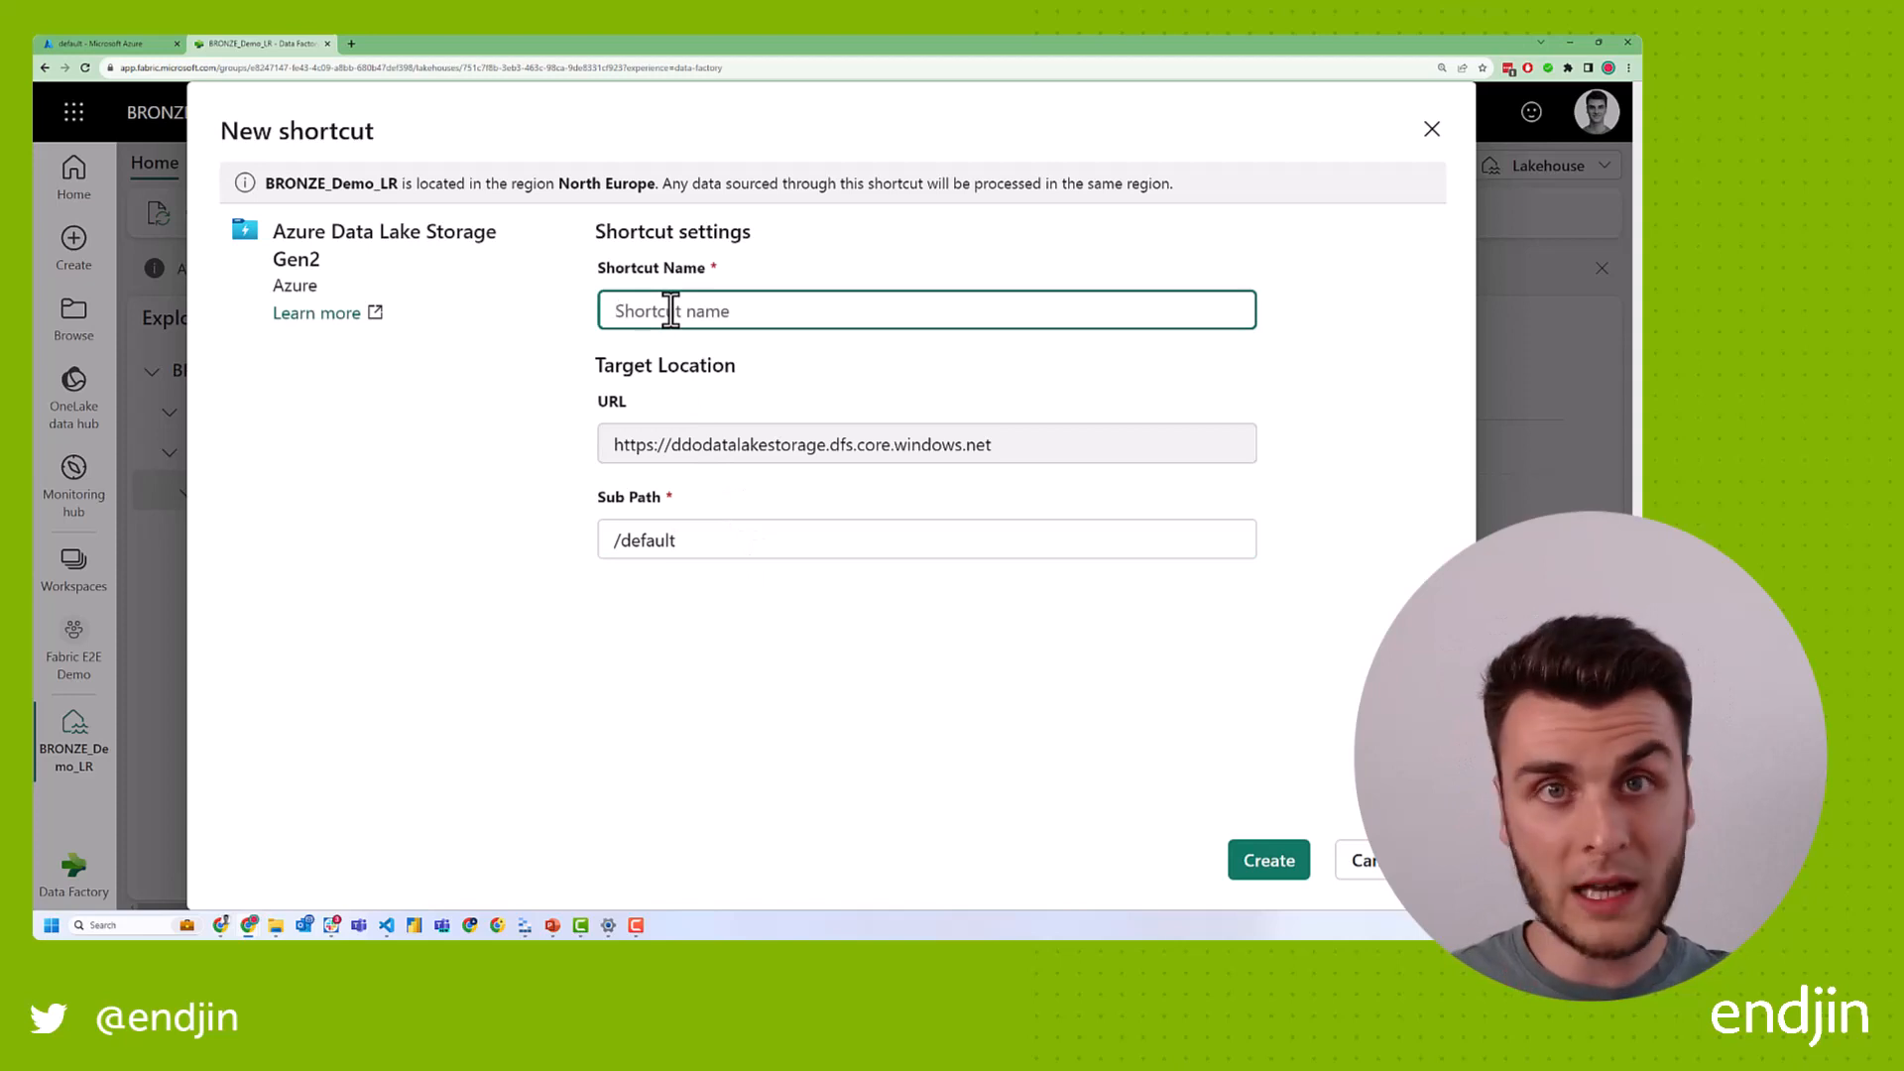
mouse_move(142, 571)
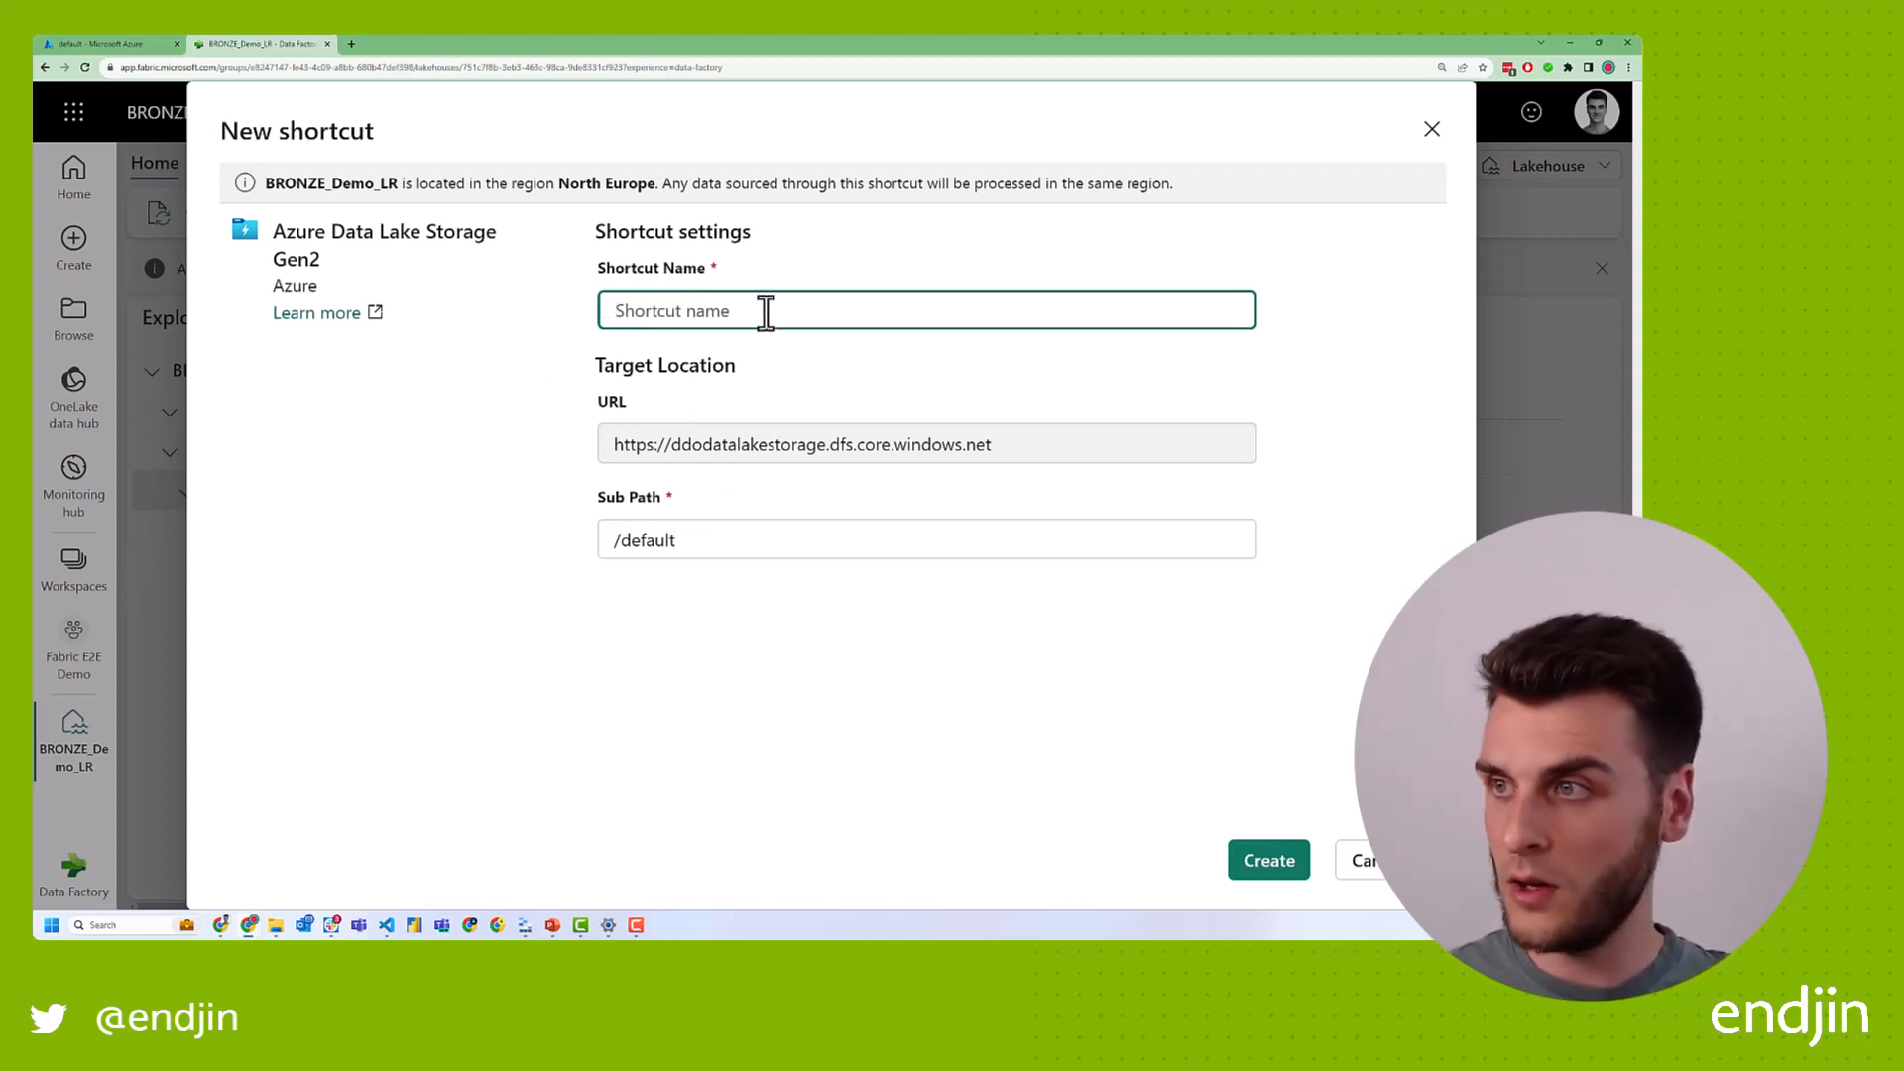
Create the shortcut named 'ons' with sub path /default/raw/ons.
type("ons")
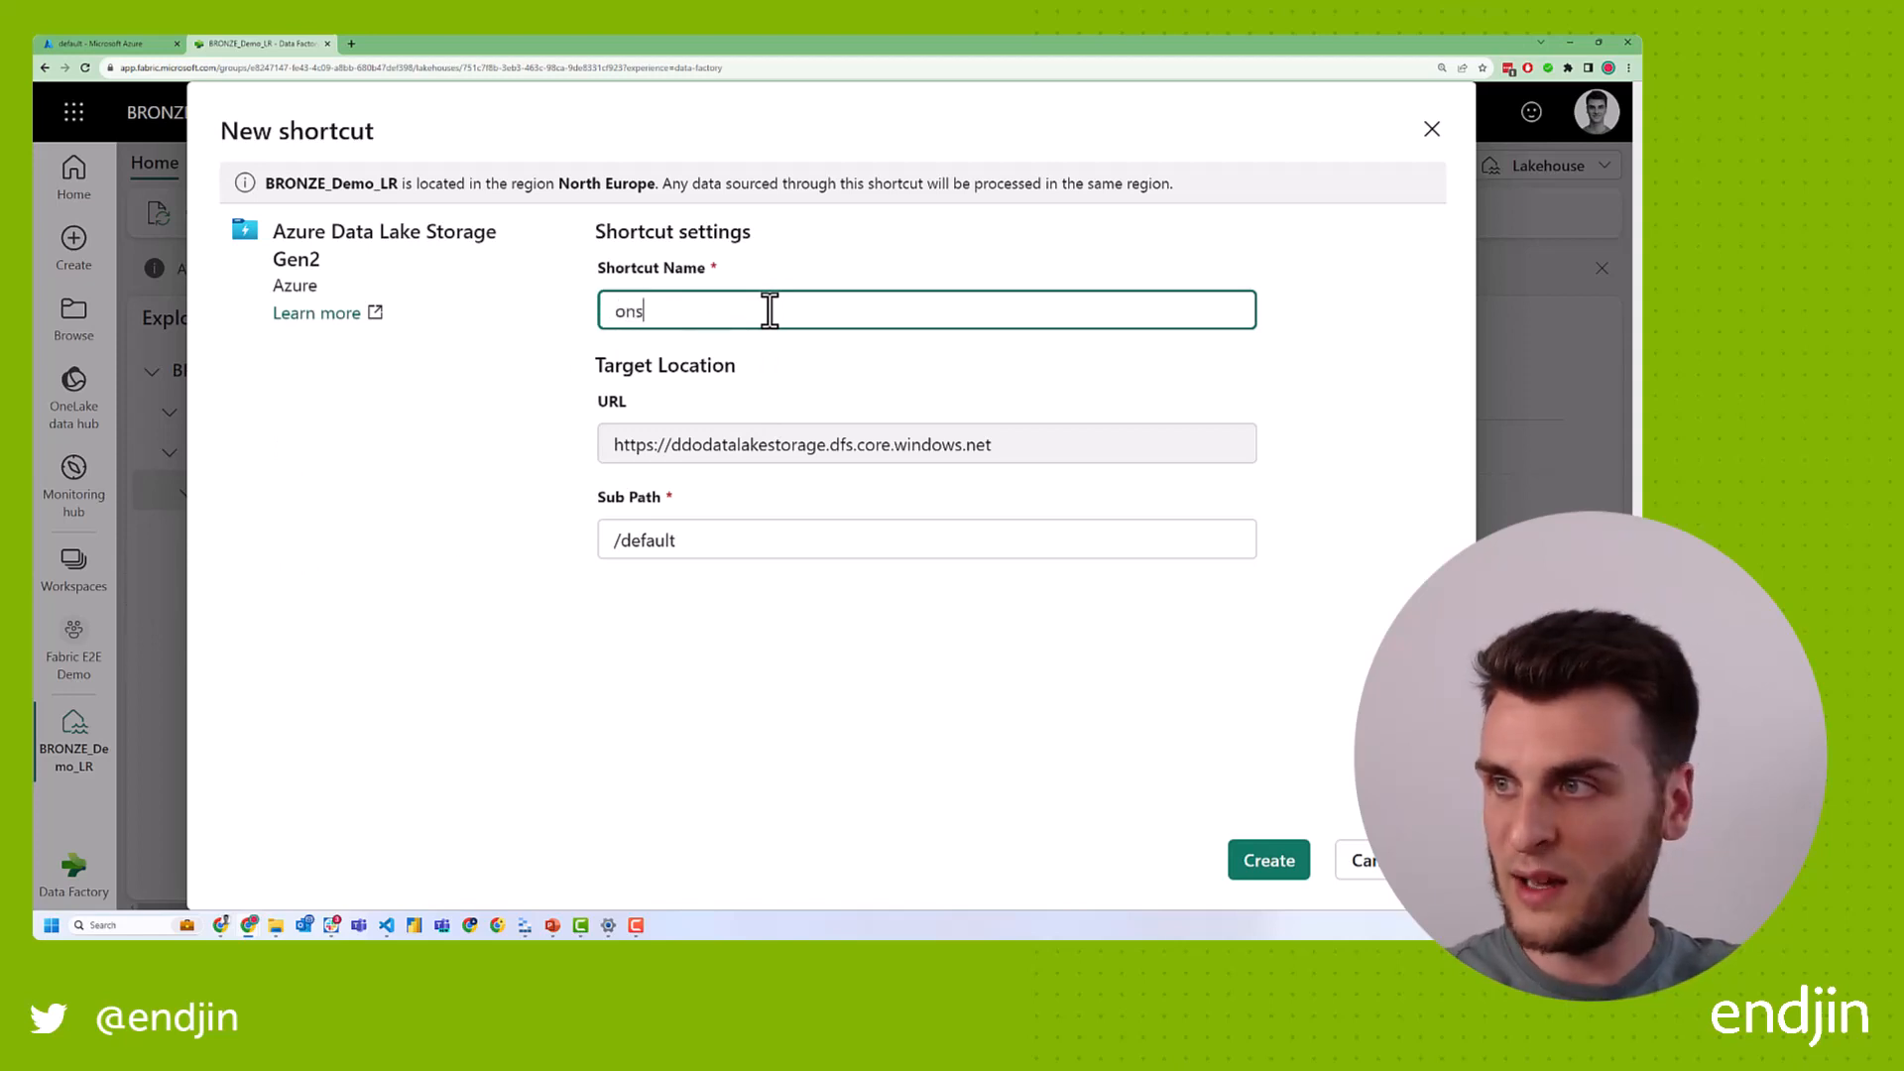
mouse_move(702, 540)
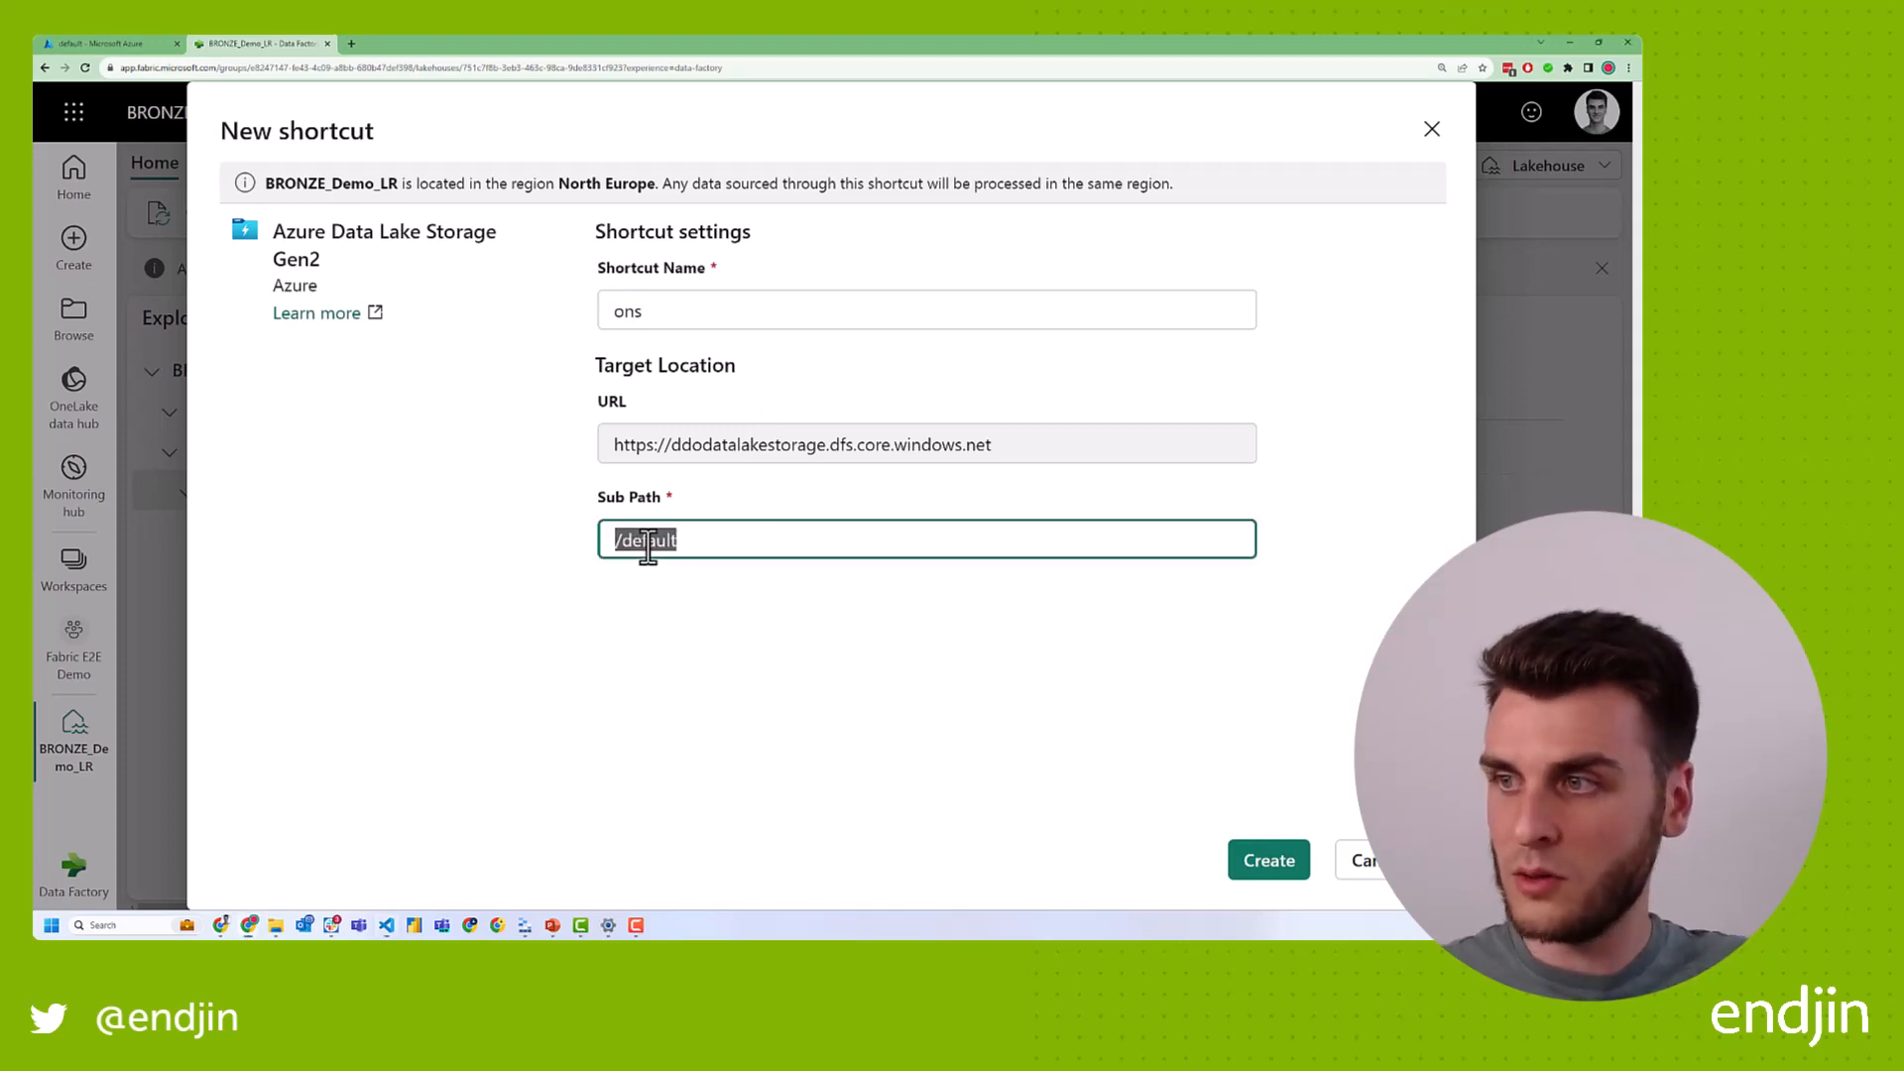
type("/raw/ons")
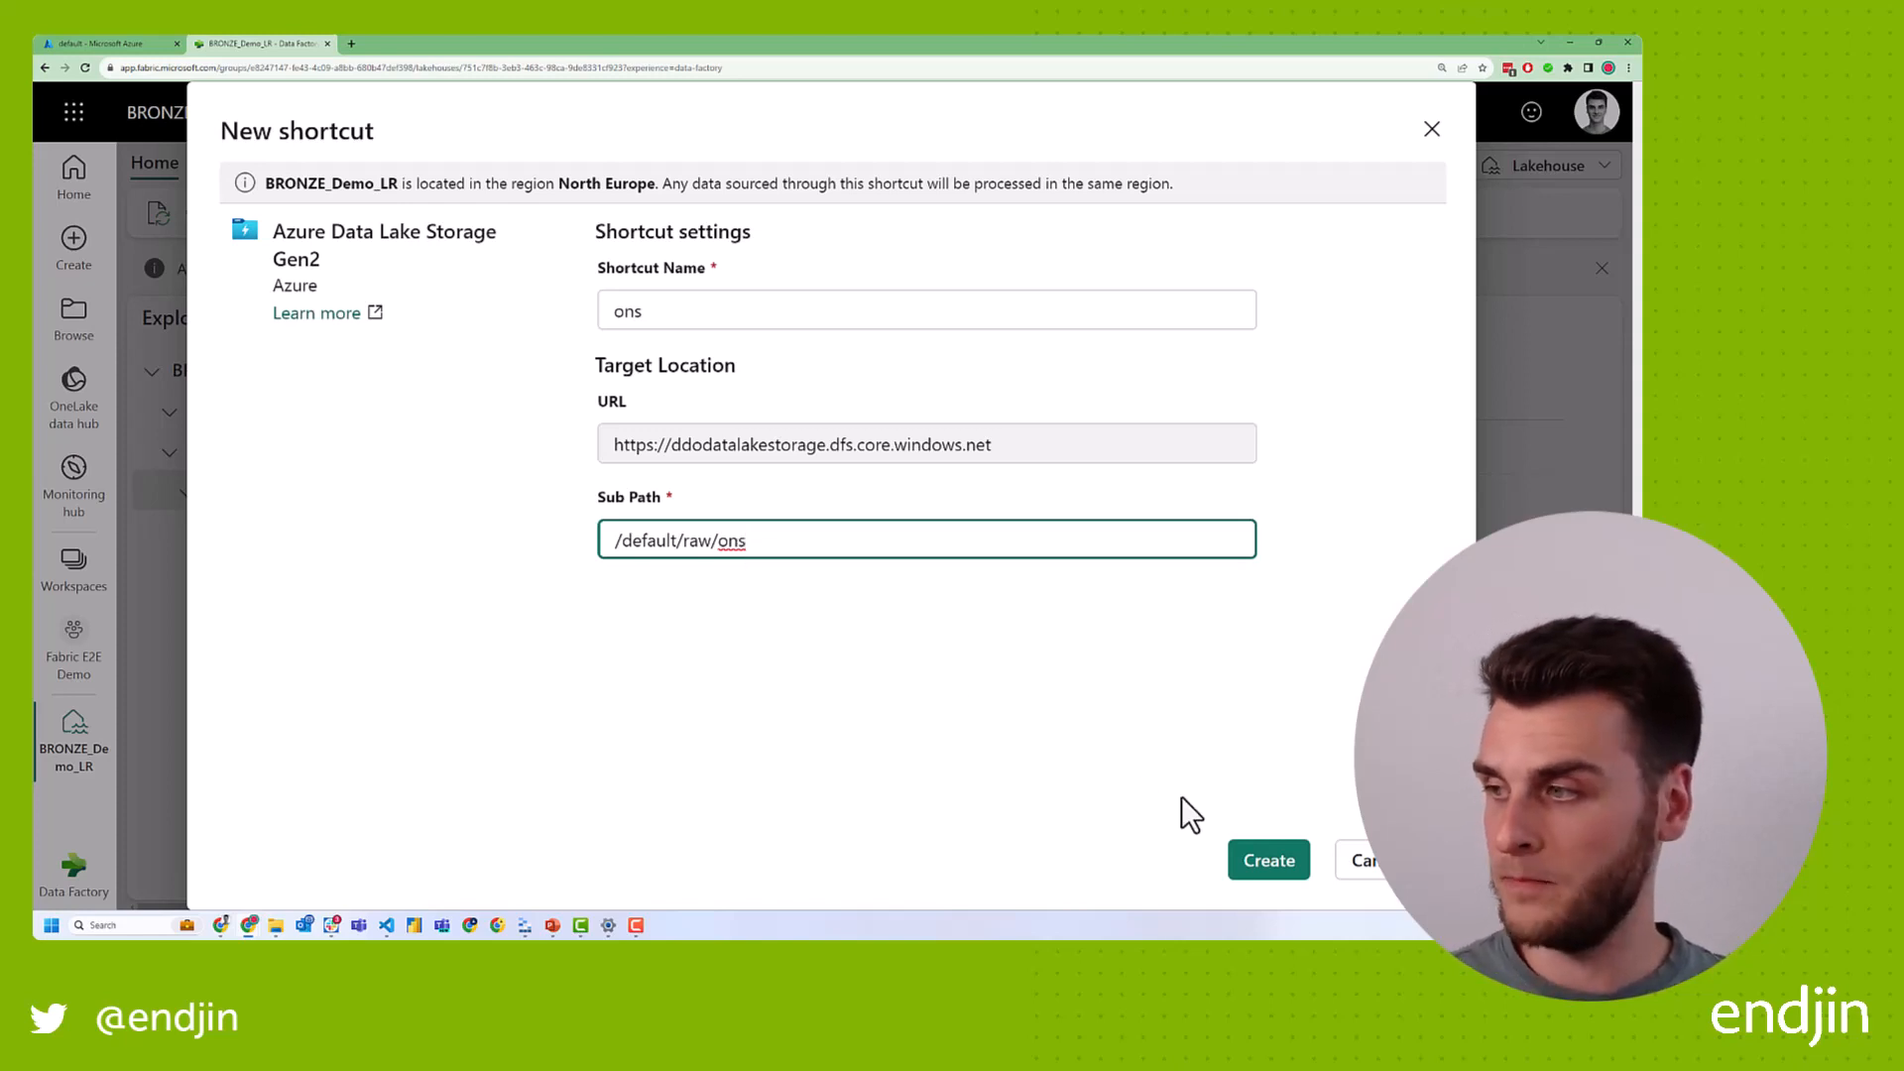
left_click(1266, 860)
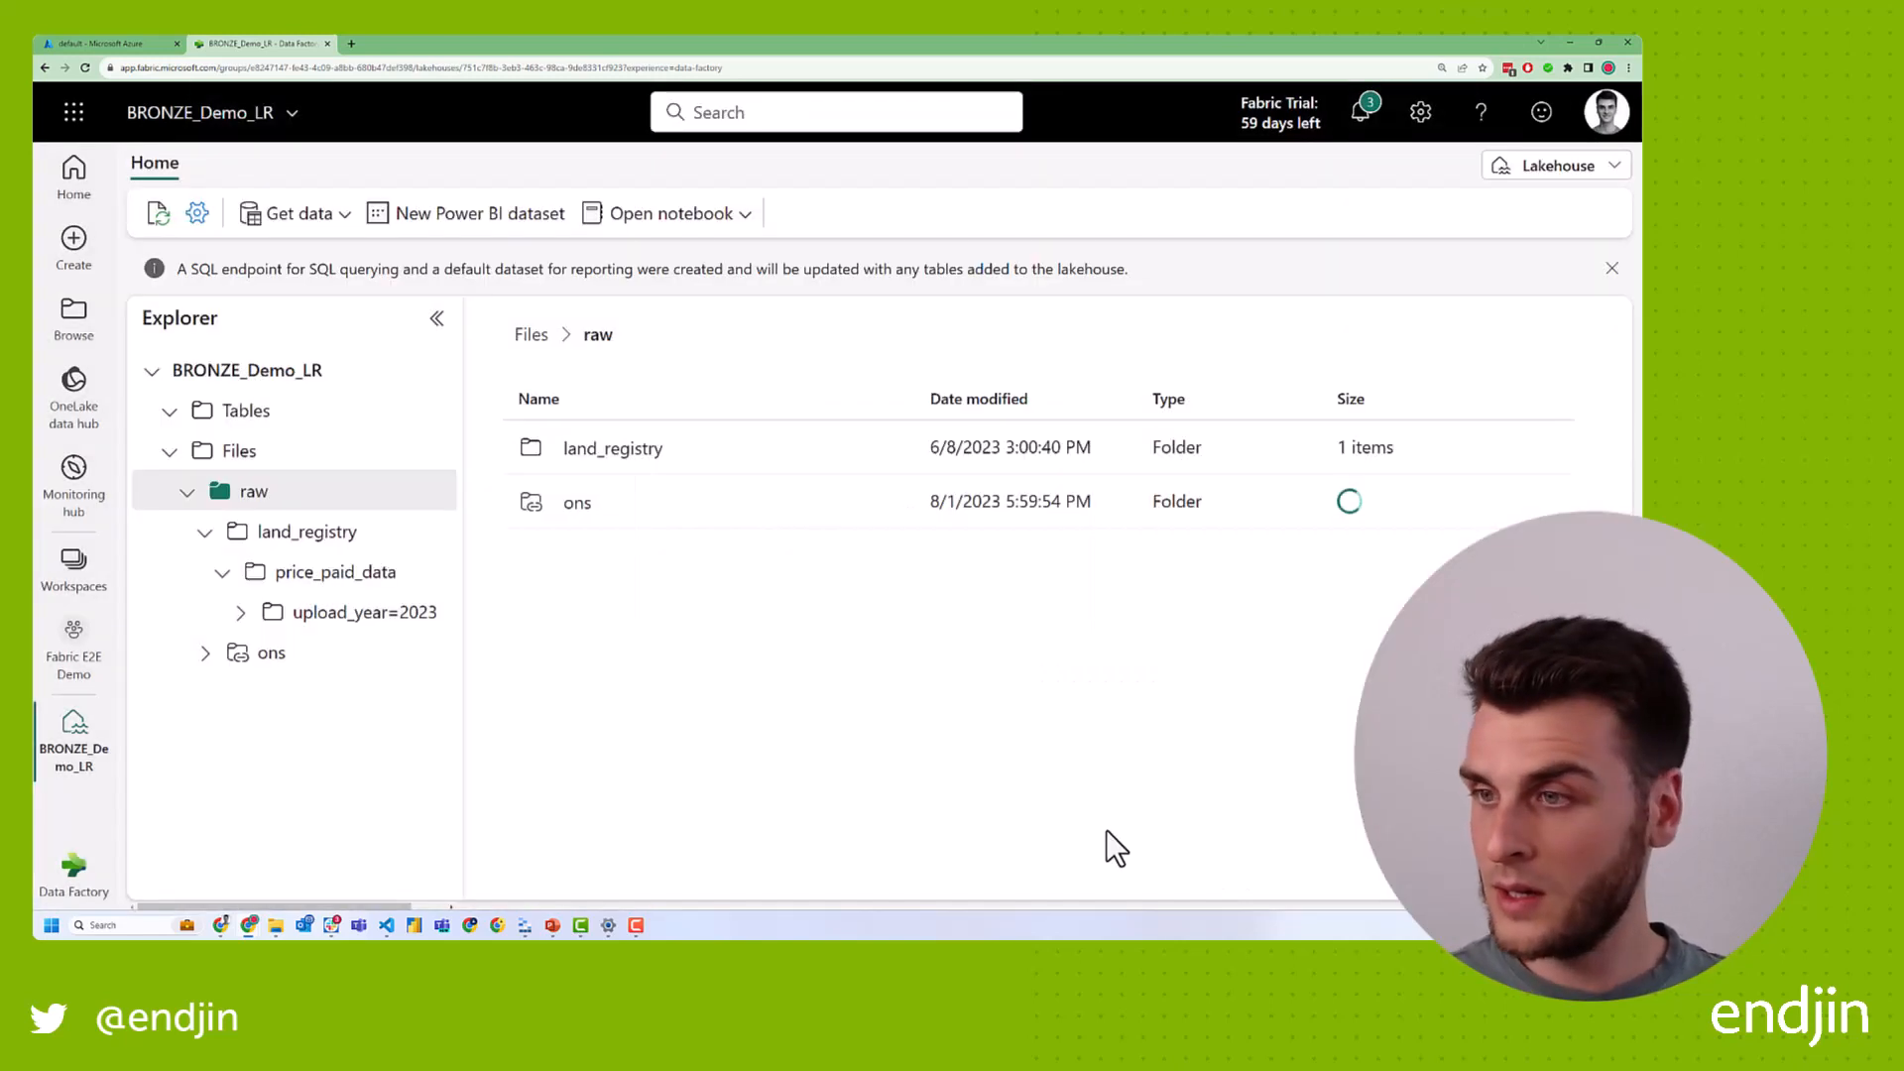
Browse the ons shortcut's postcode_directory folder and preview ONSPD_FEB_2023_UK_AL.csv.
left_click(204, 653)
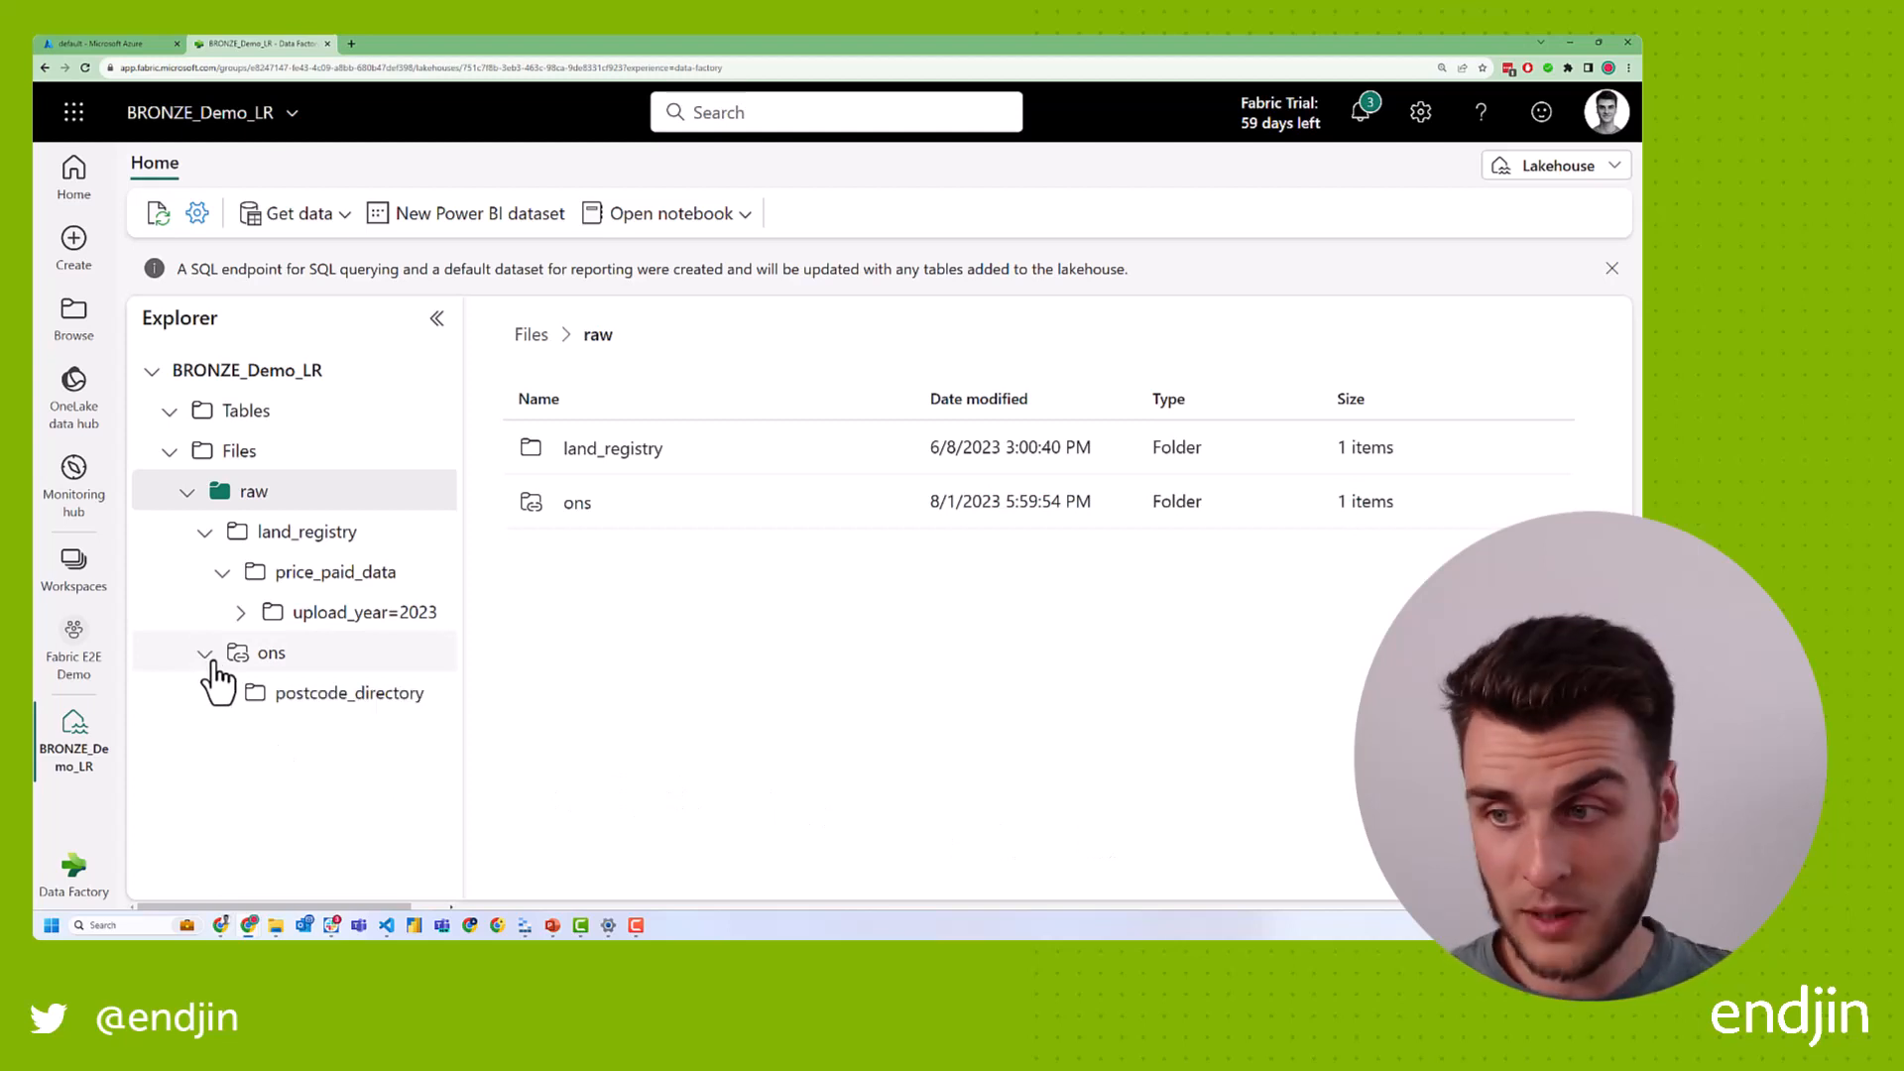
left_click(348, 692)
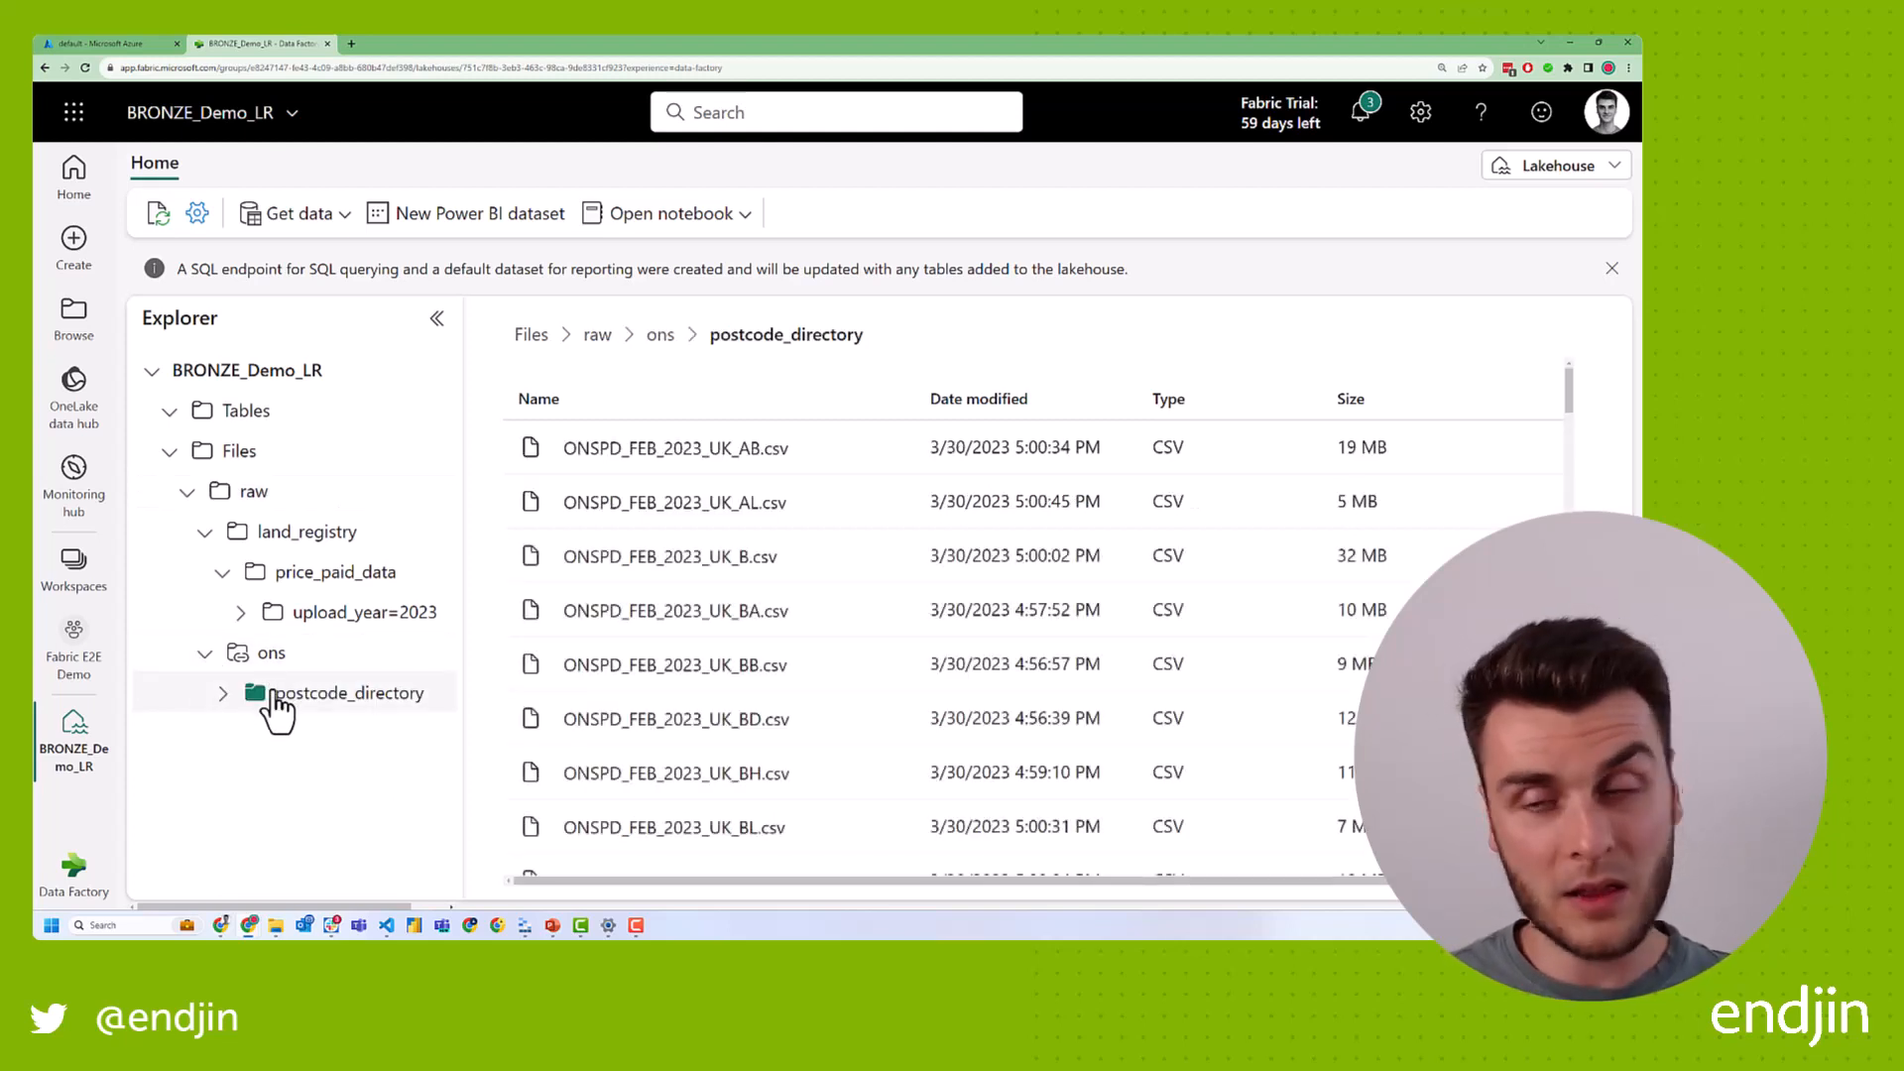
mouse_move(291, 710)
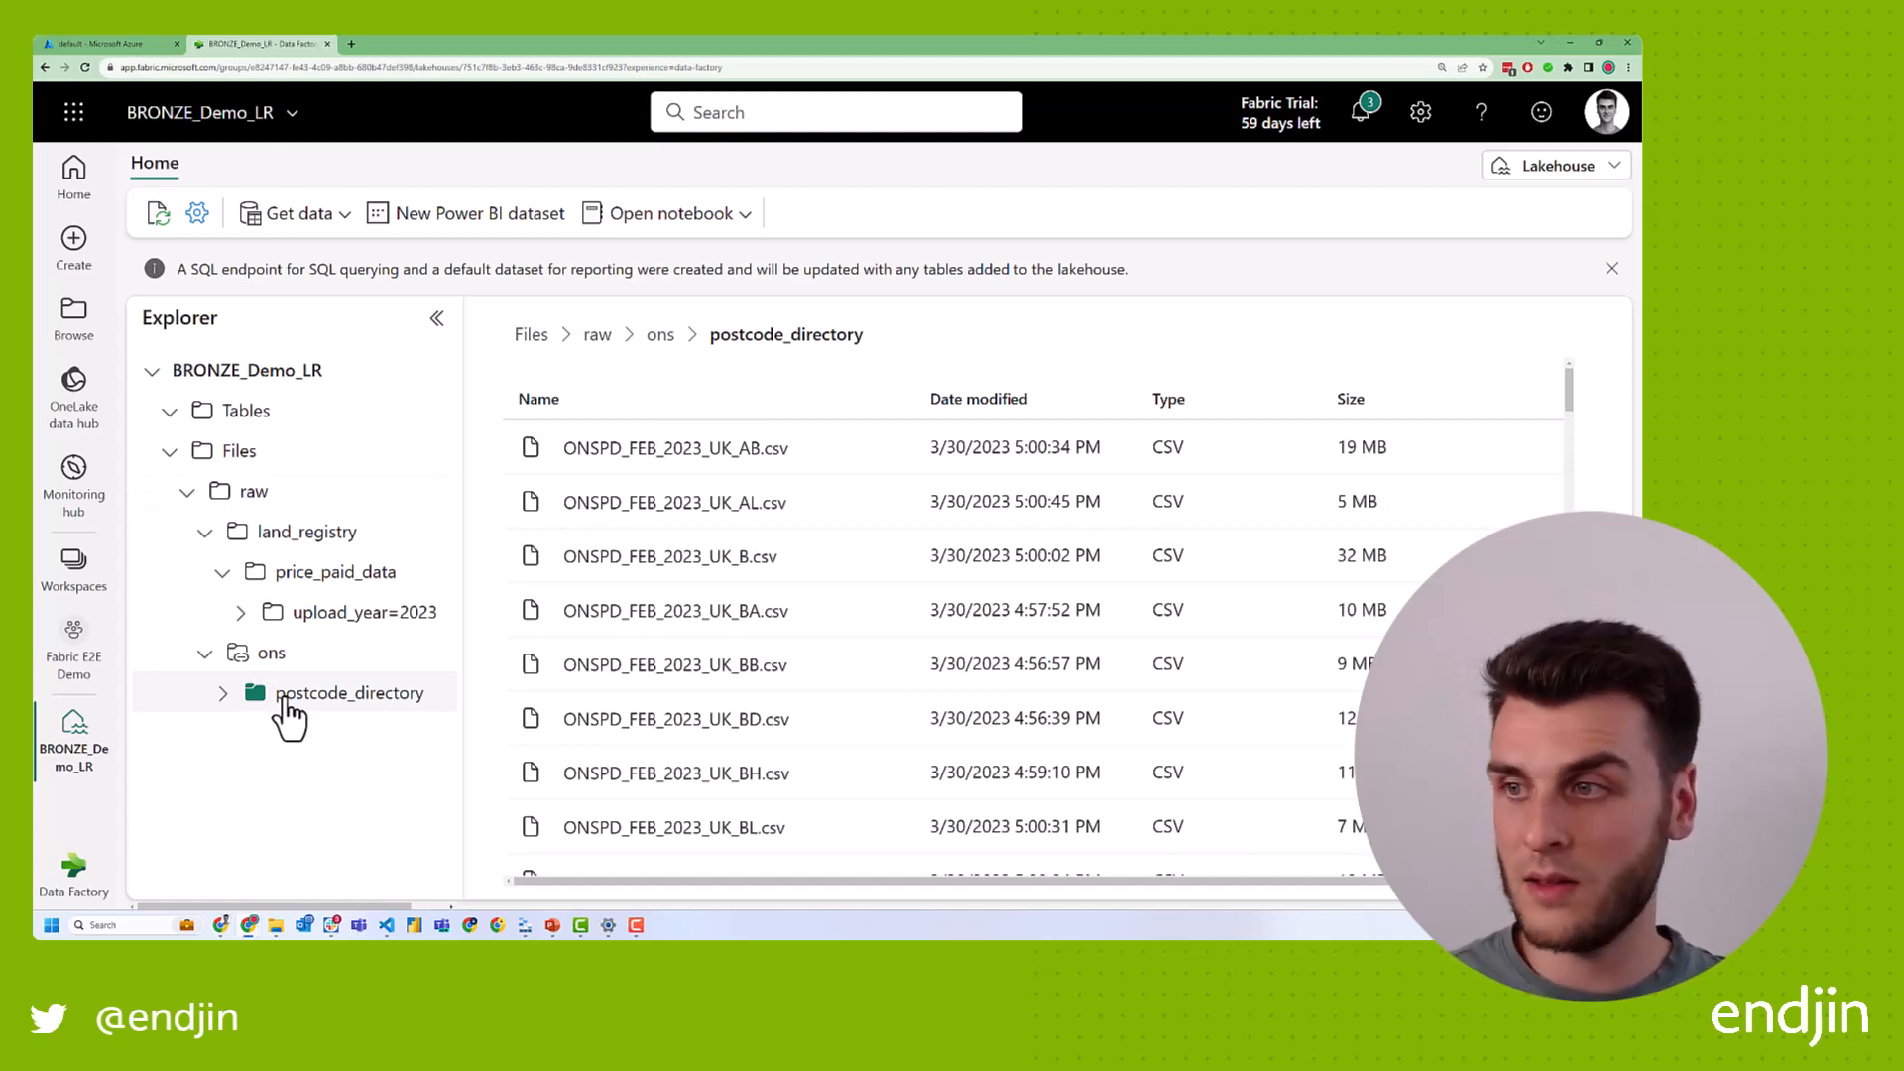
mouse_move(607, 502)
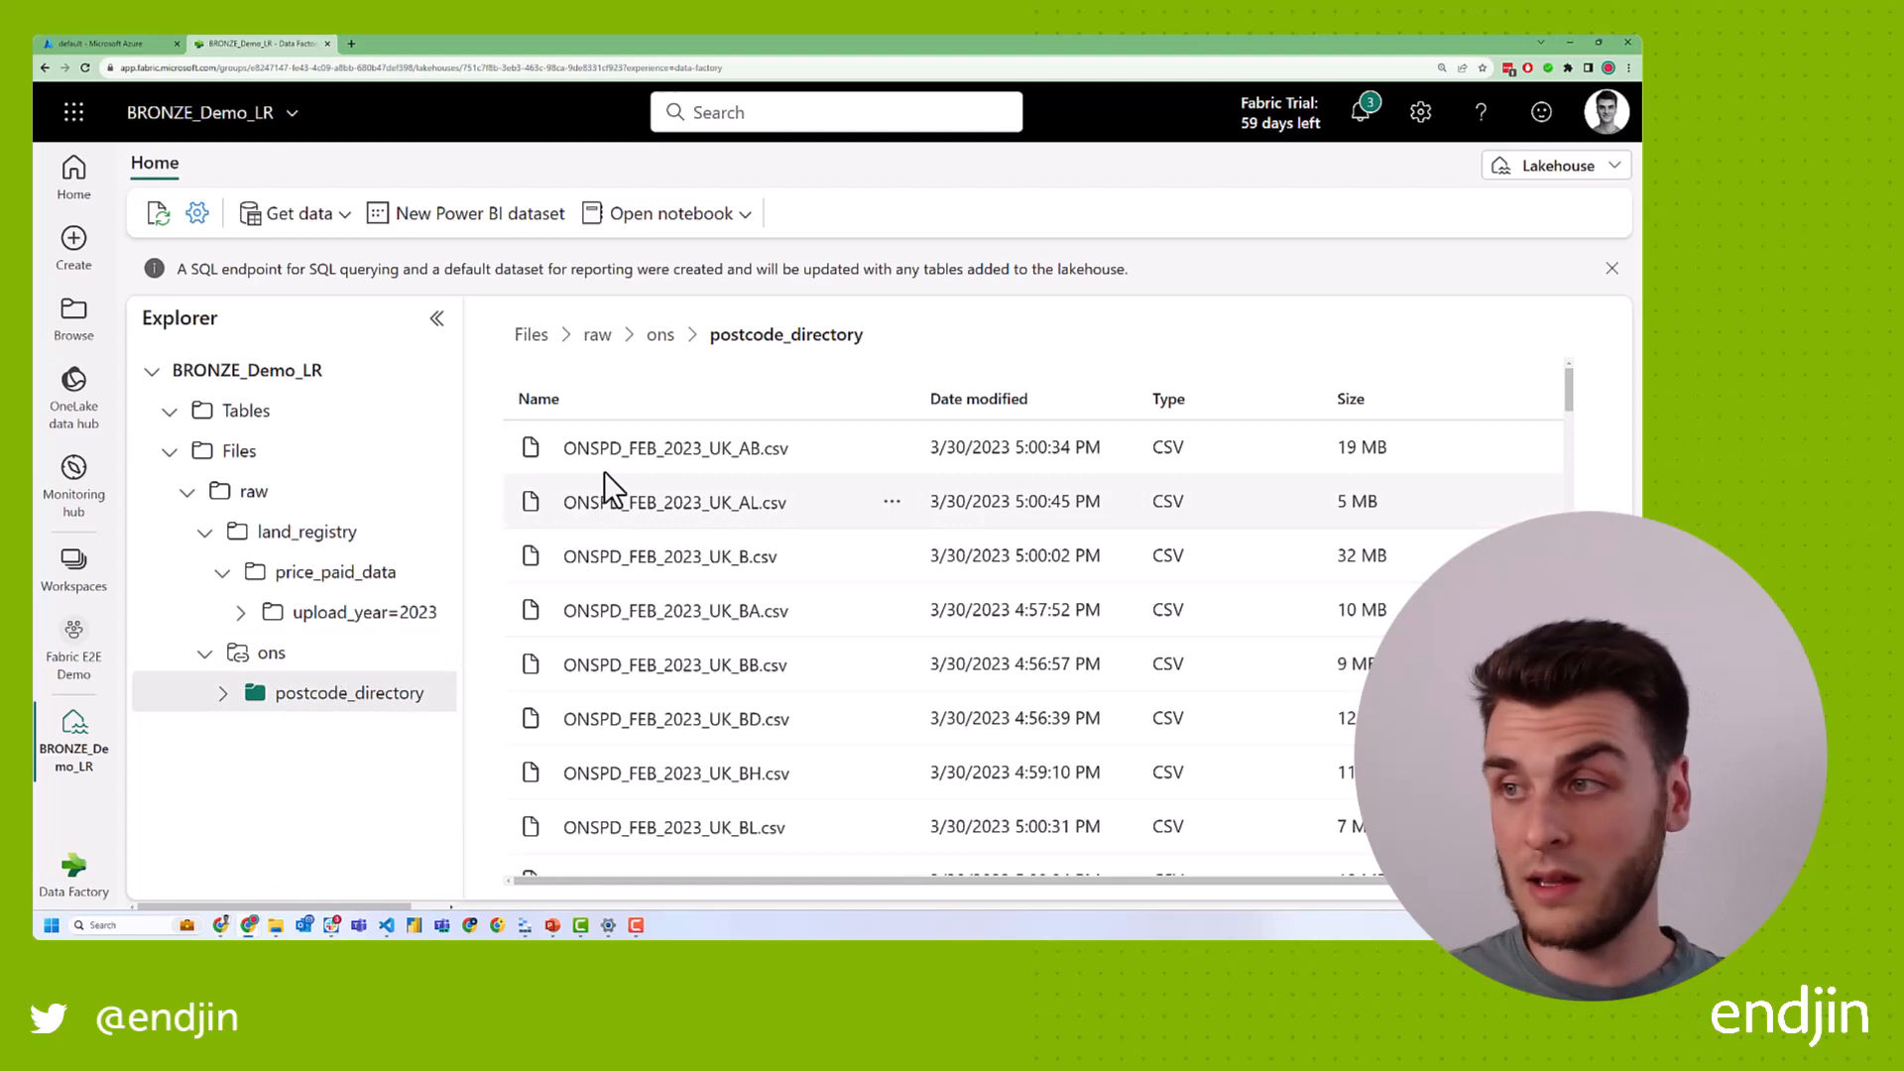
left_click(660, 335)
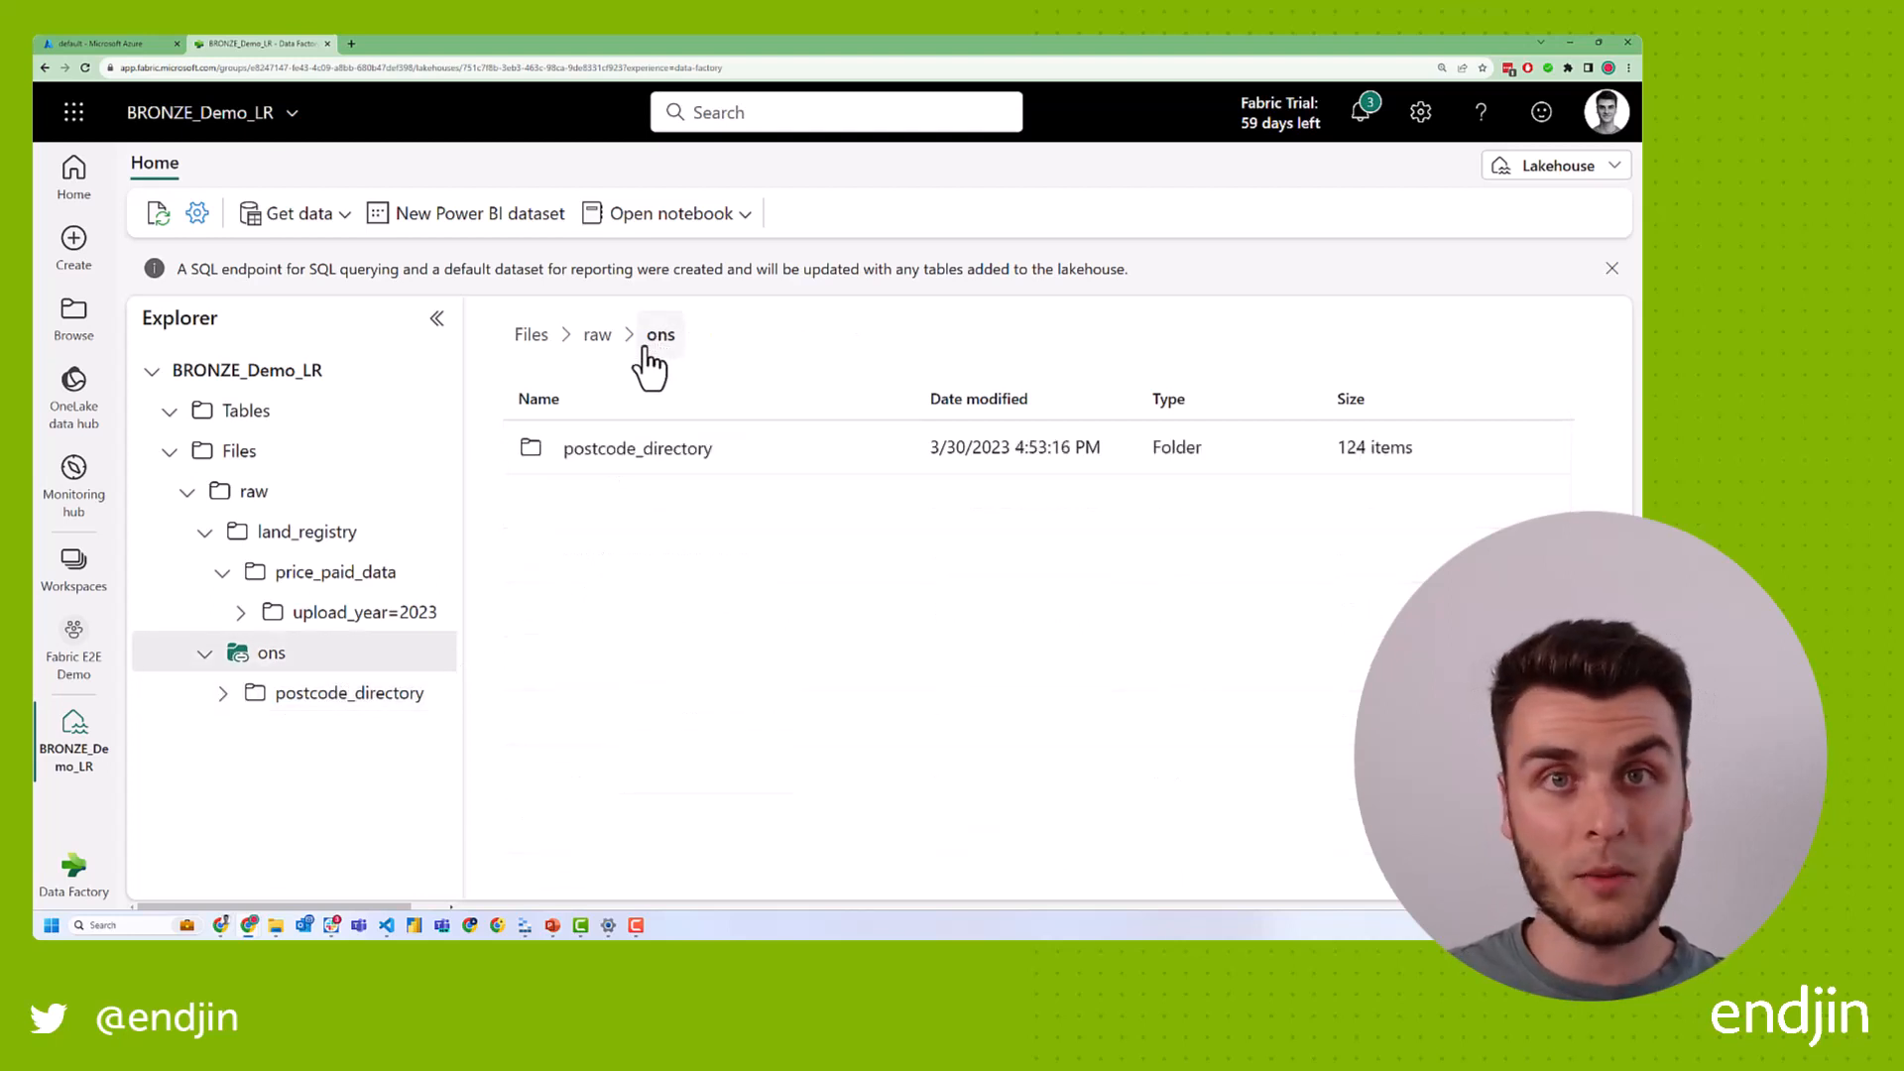
mouse_move(596, 352)
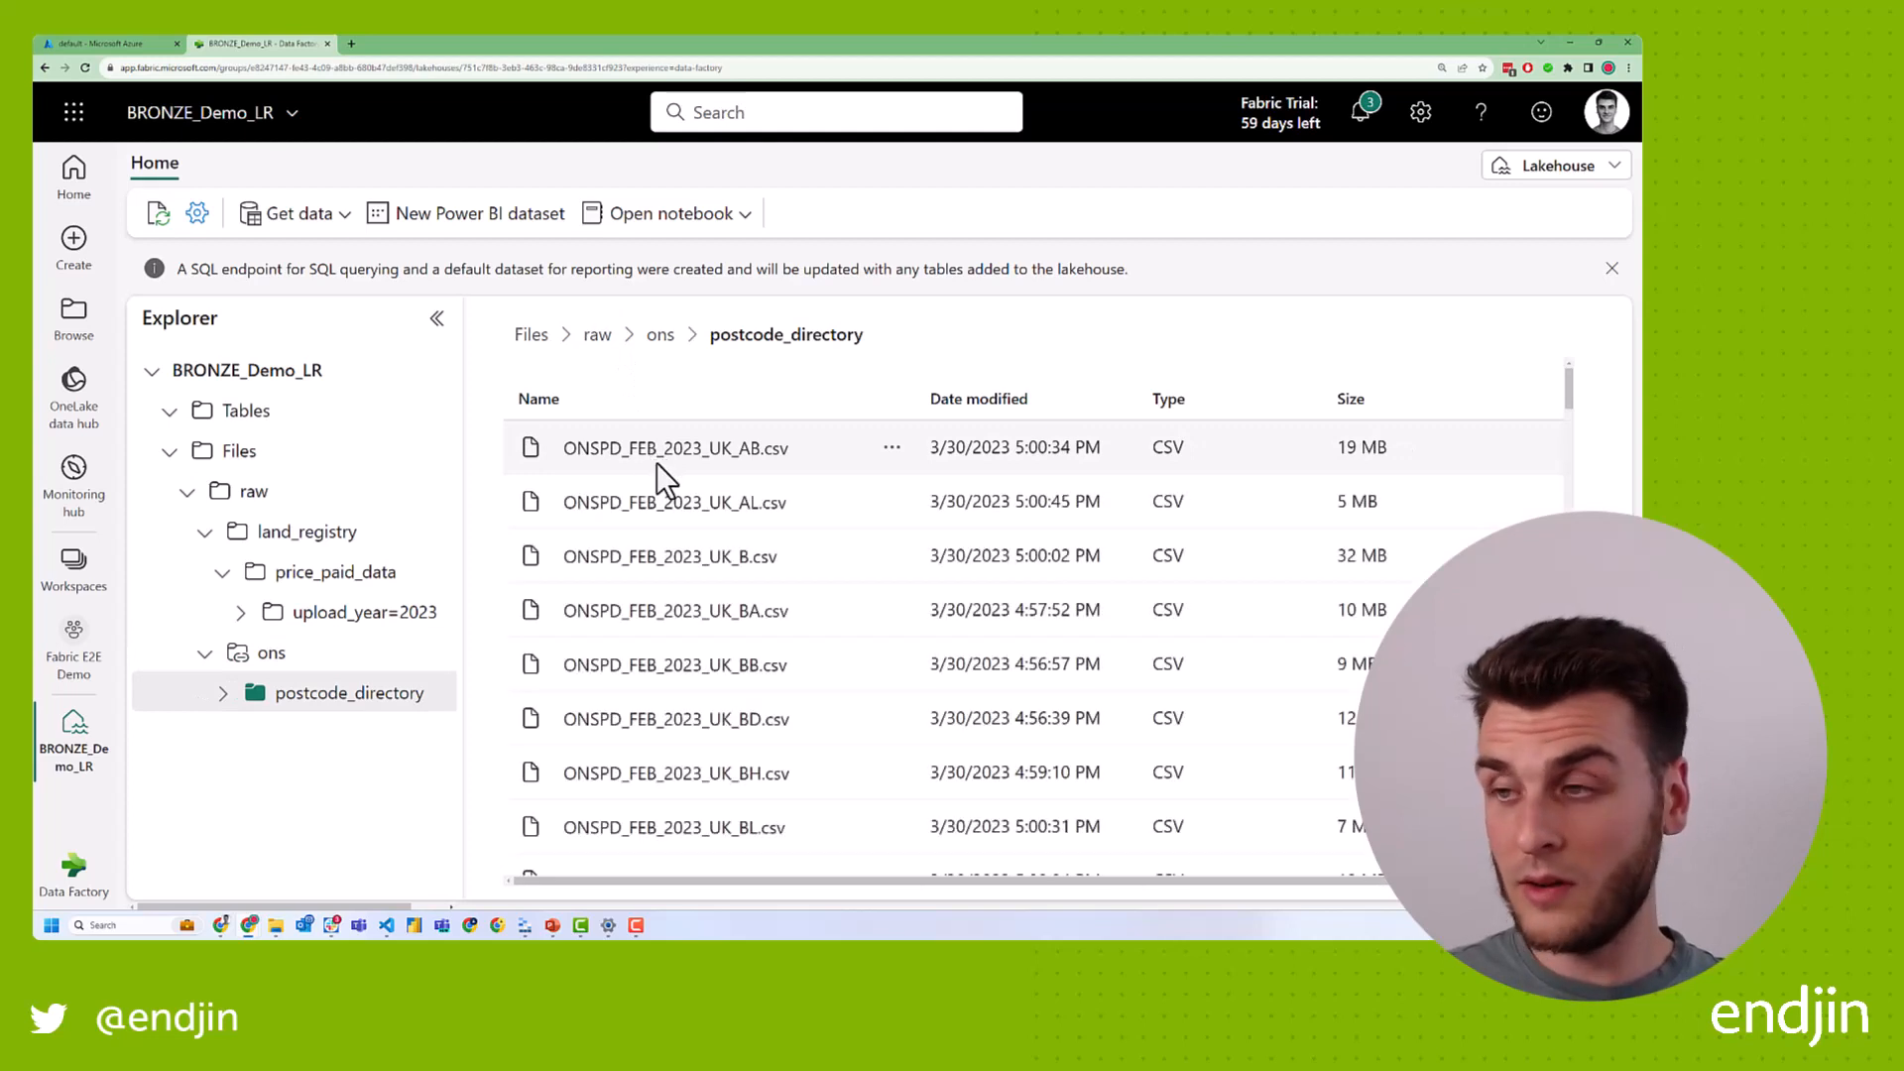
mouse_move(710, 556)
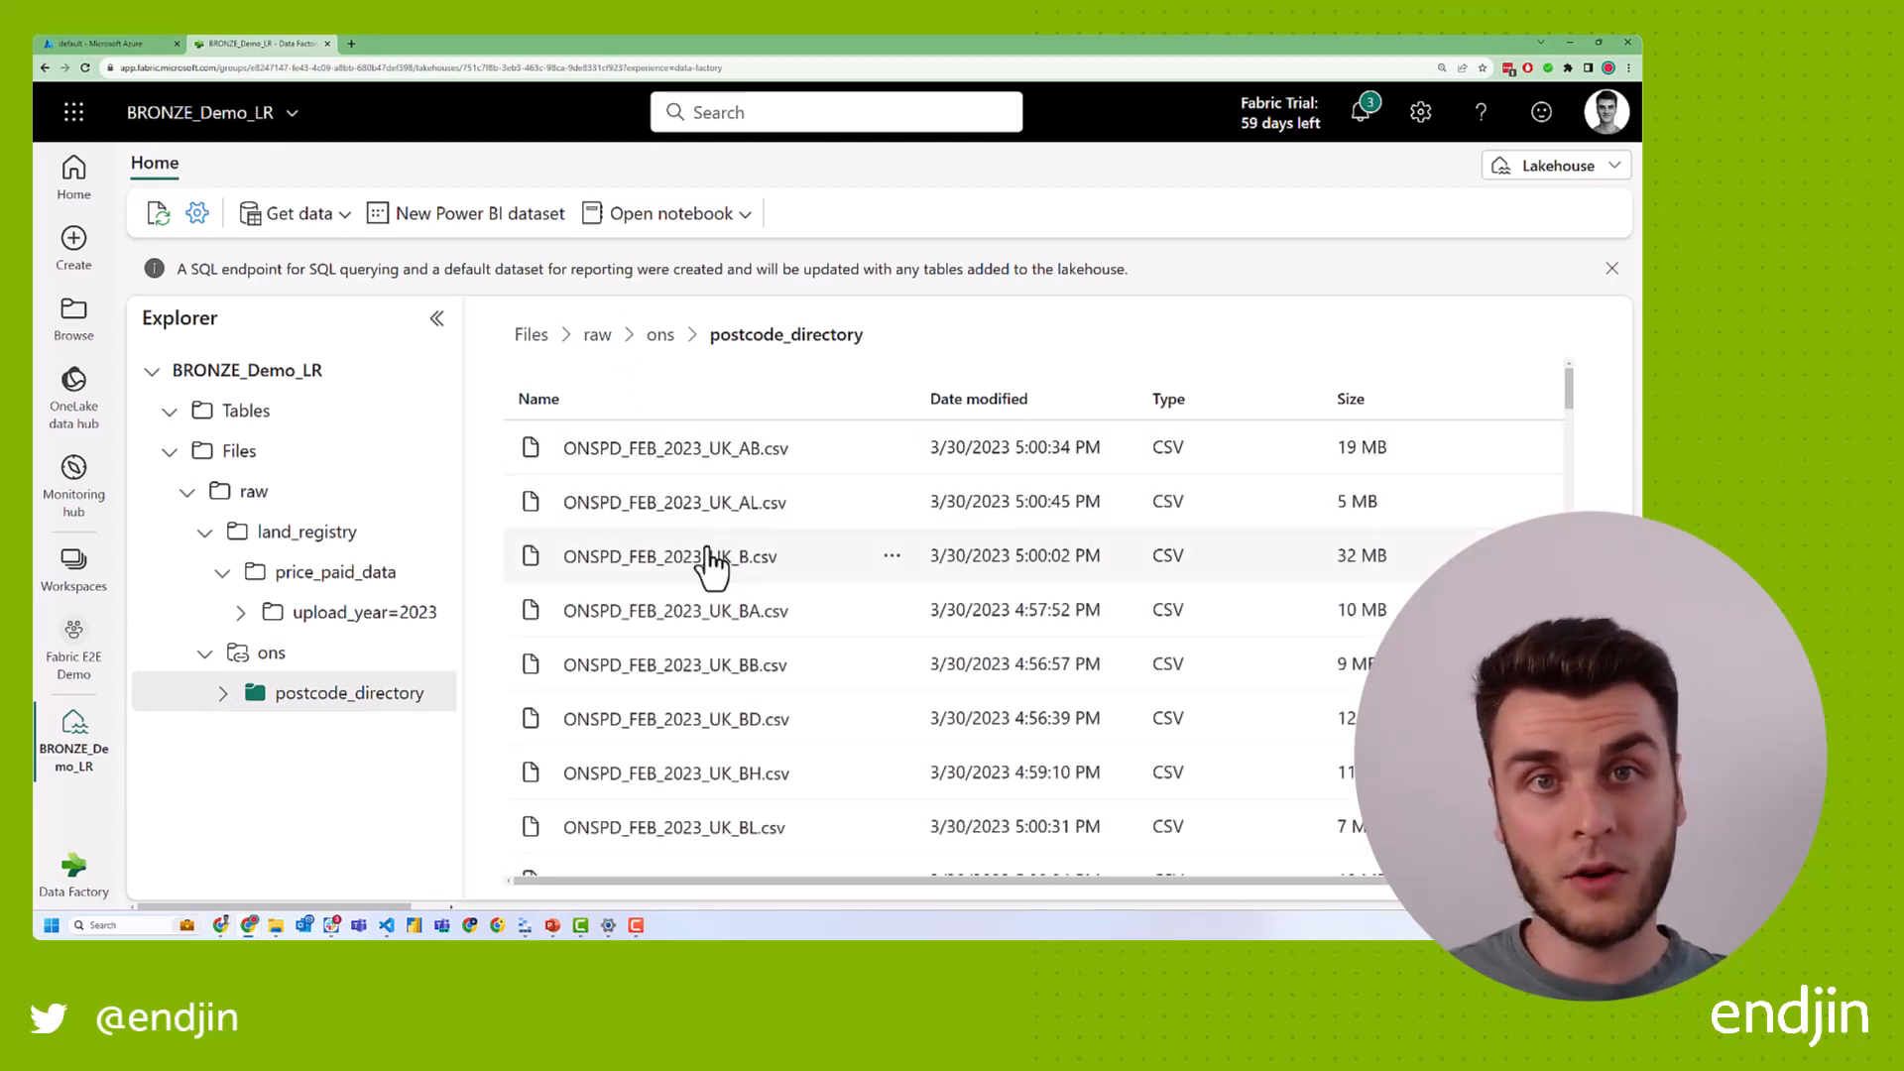
mouse_move(688, 509)
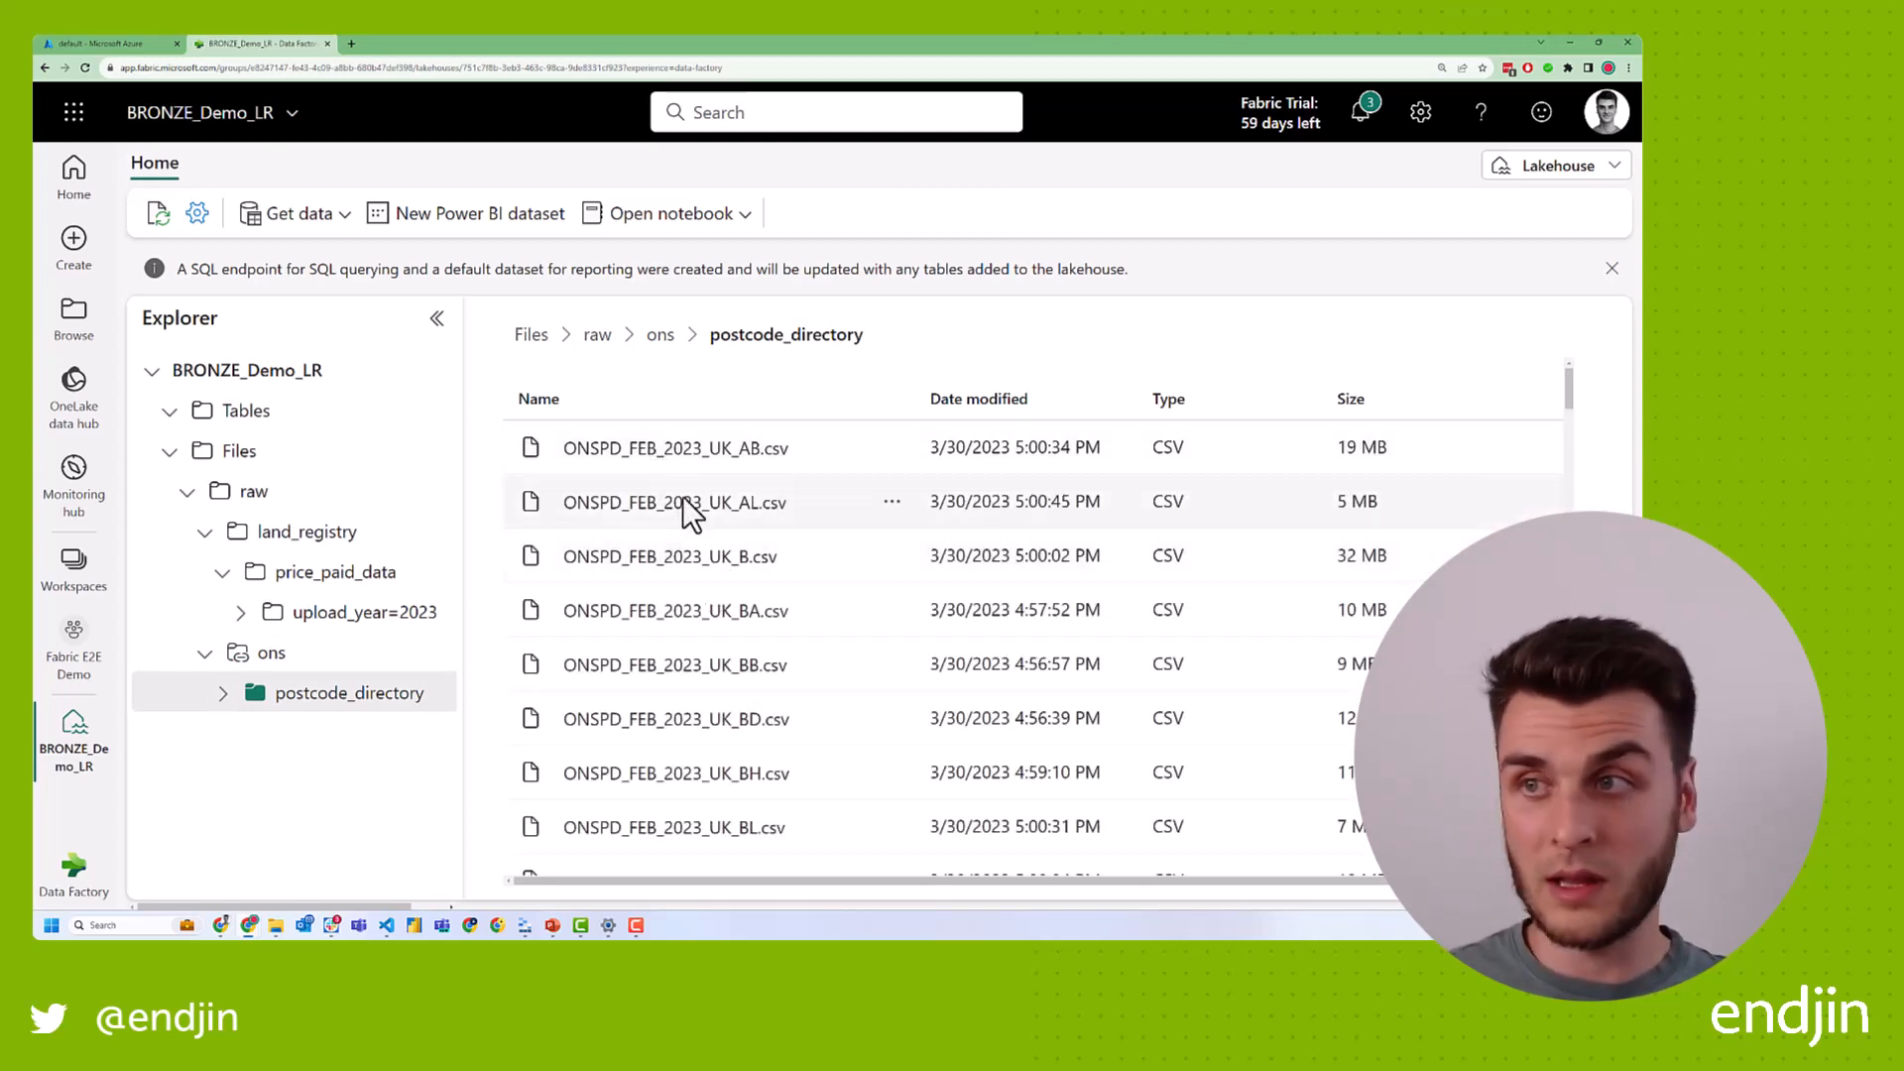
mouse_move(686, 383)
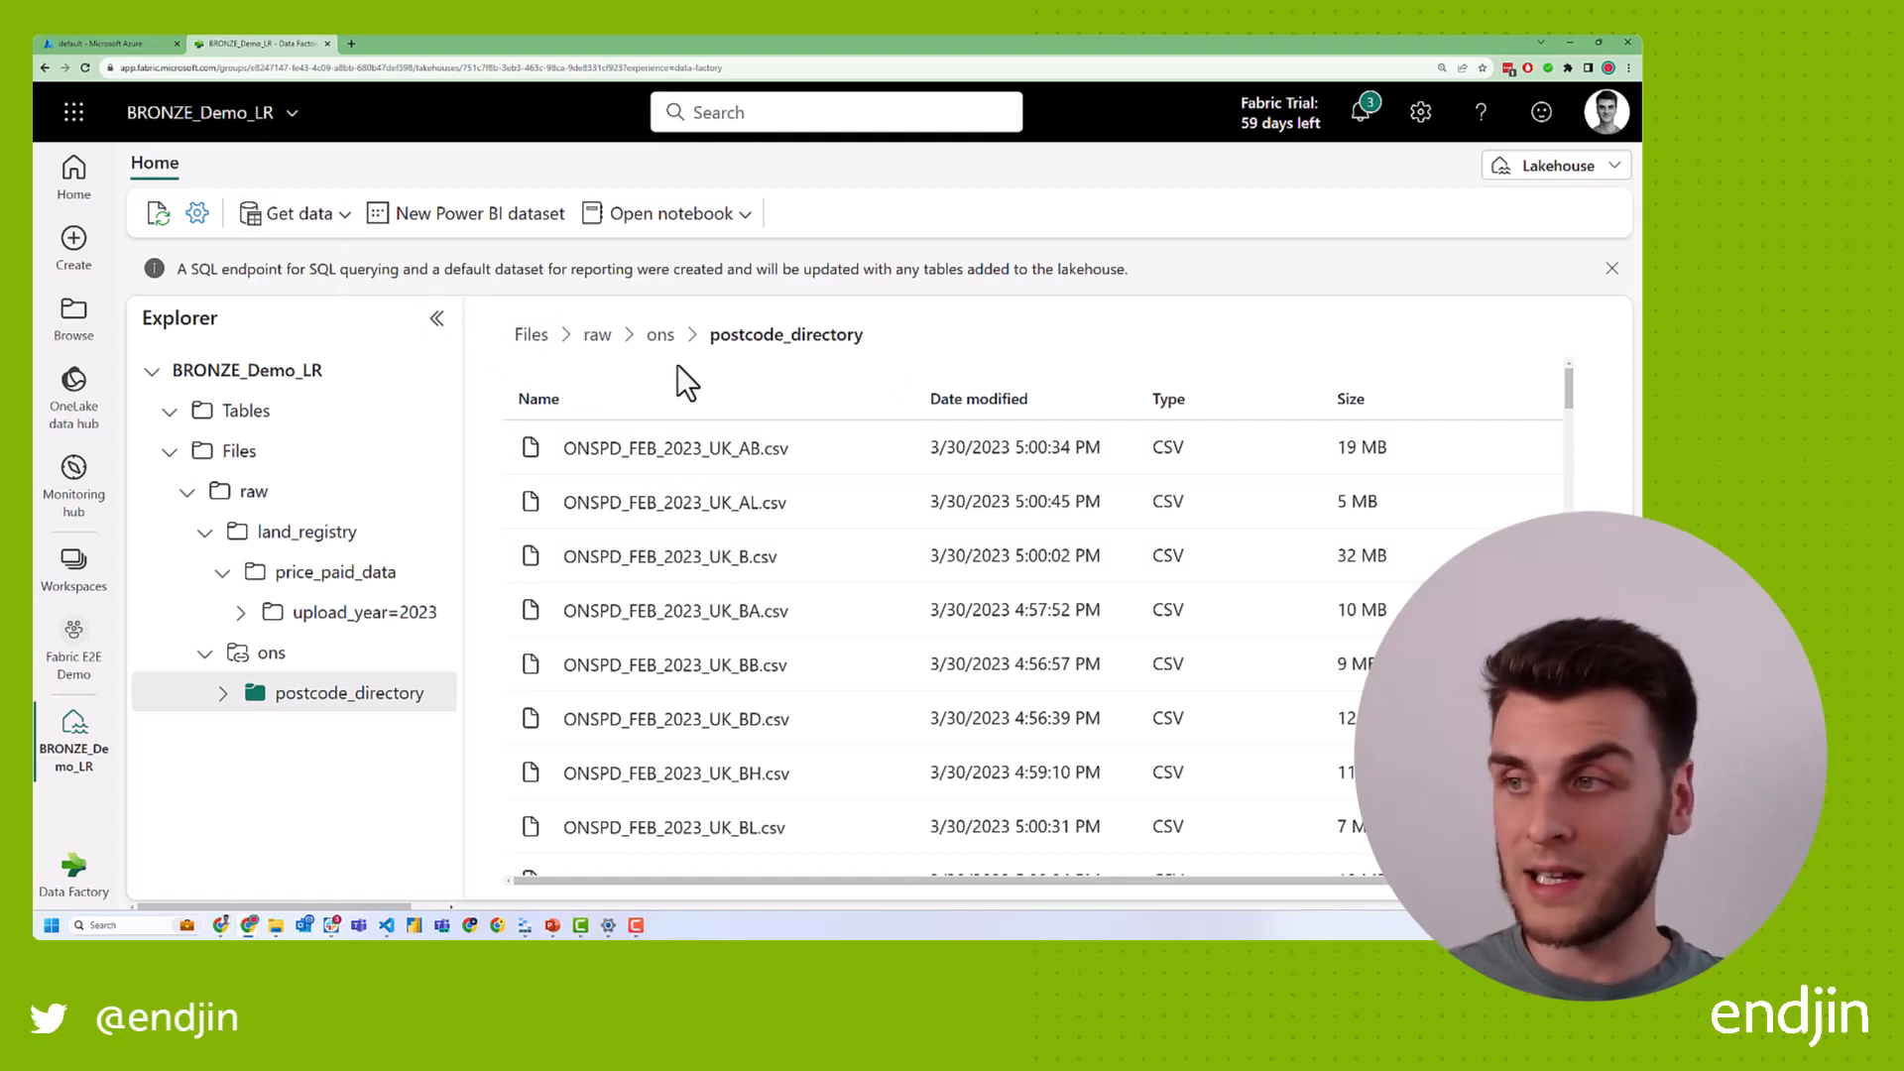
left_click(660, 335)
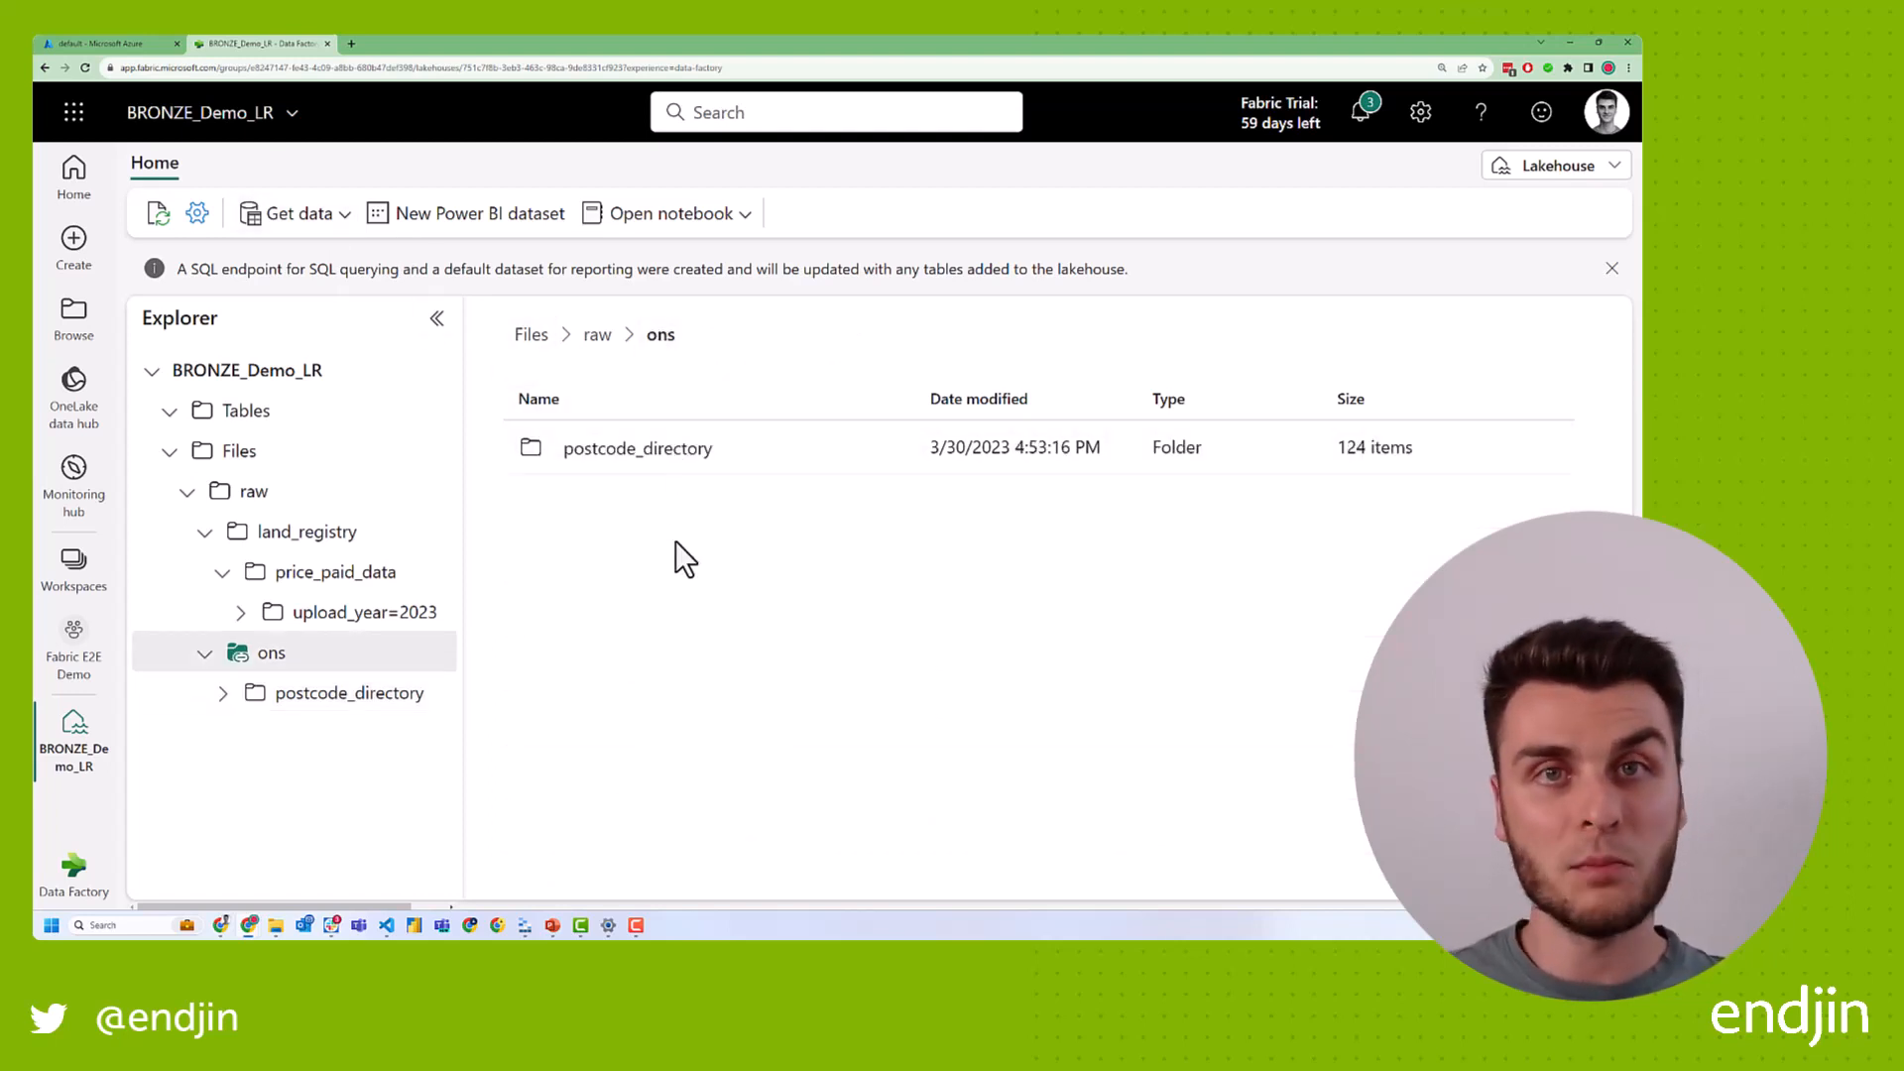
mouse_move(589, 504)
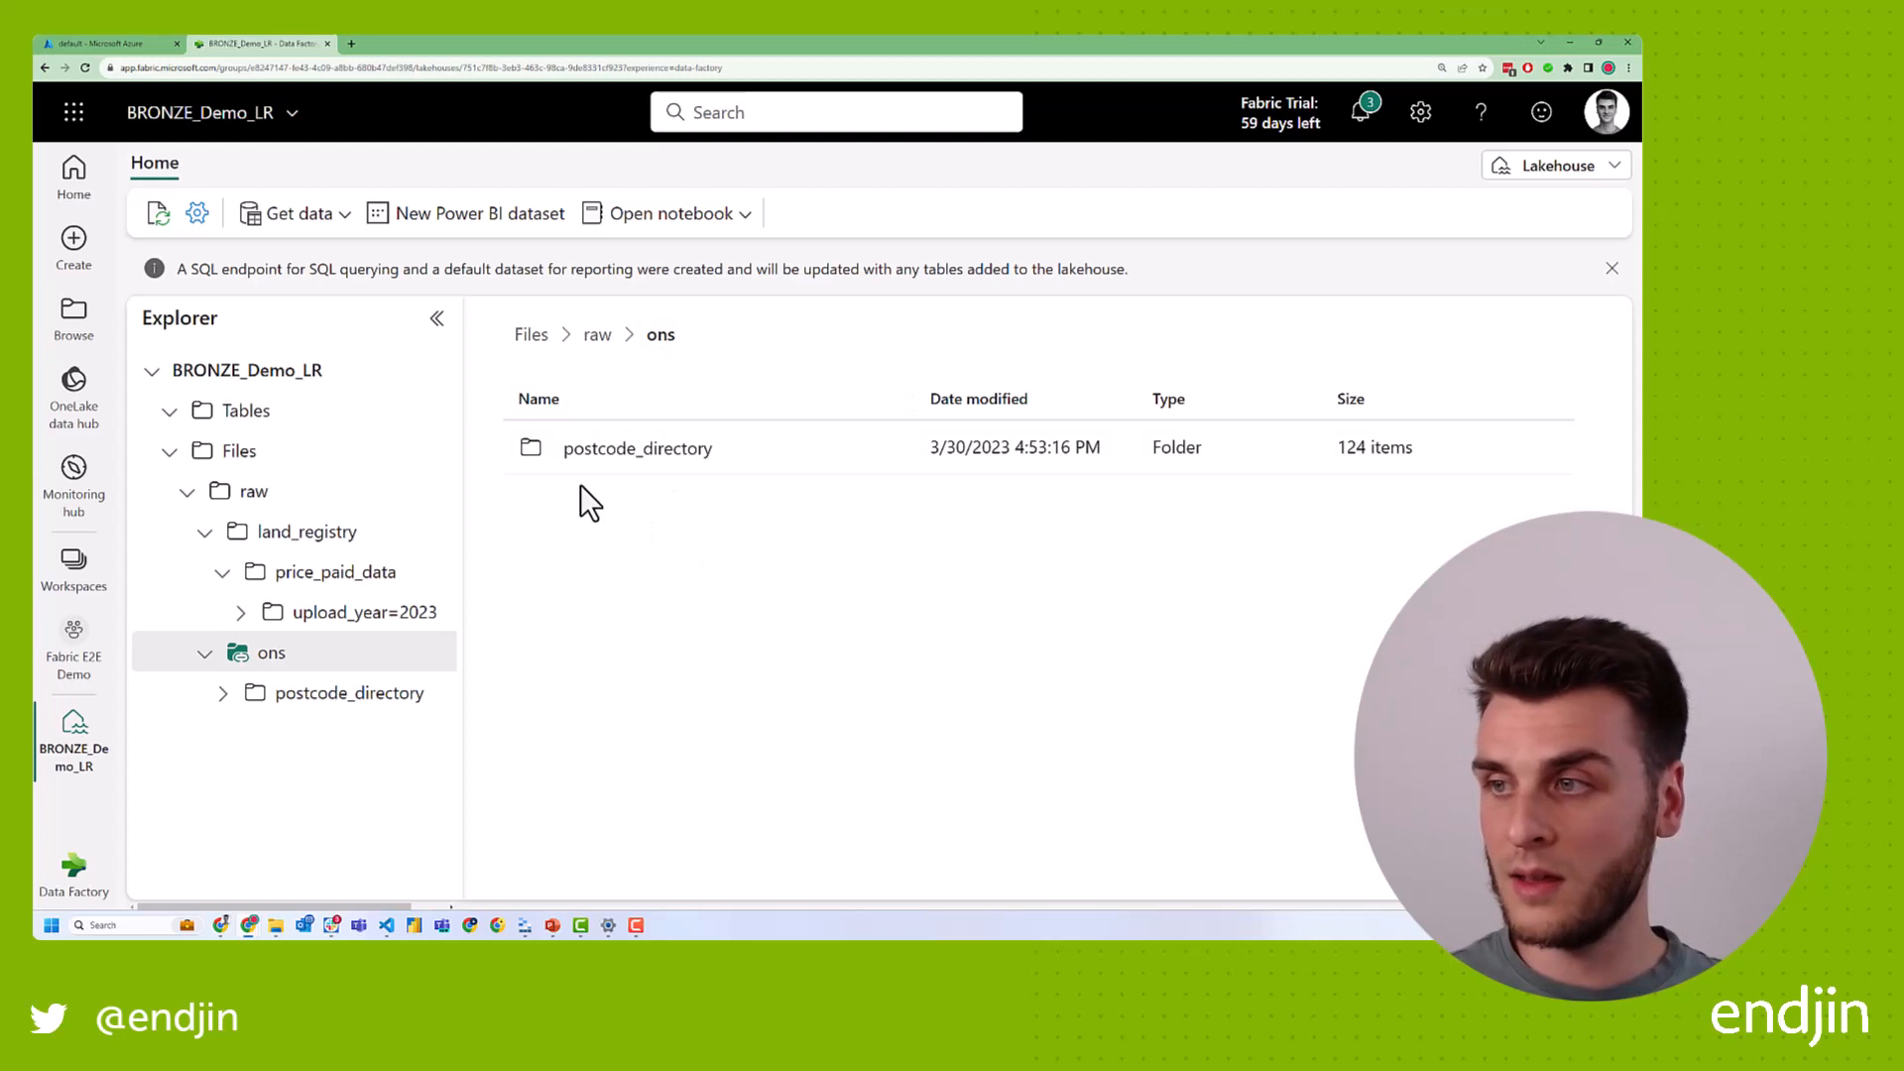
mouse_move(656, 625)
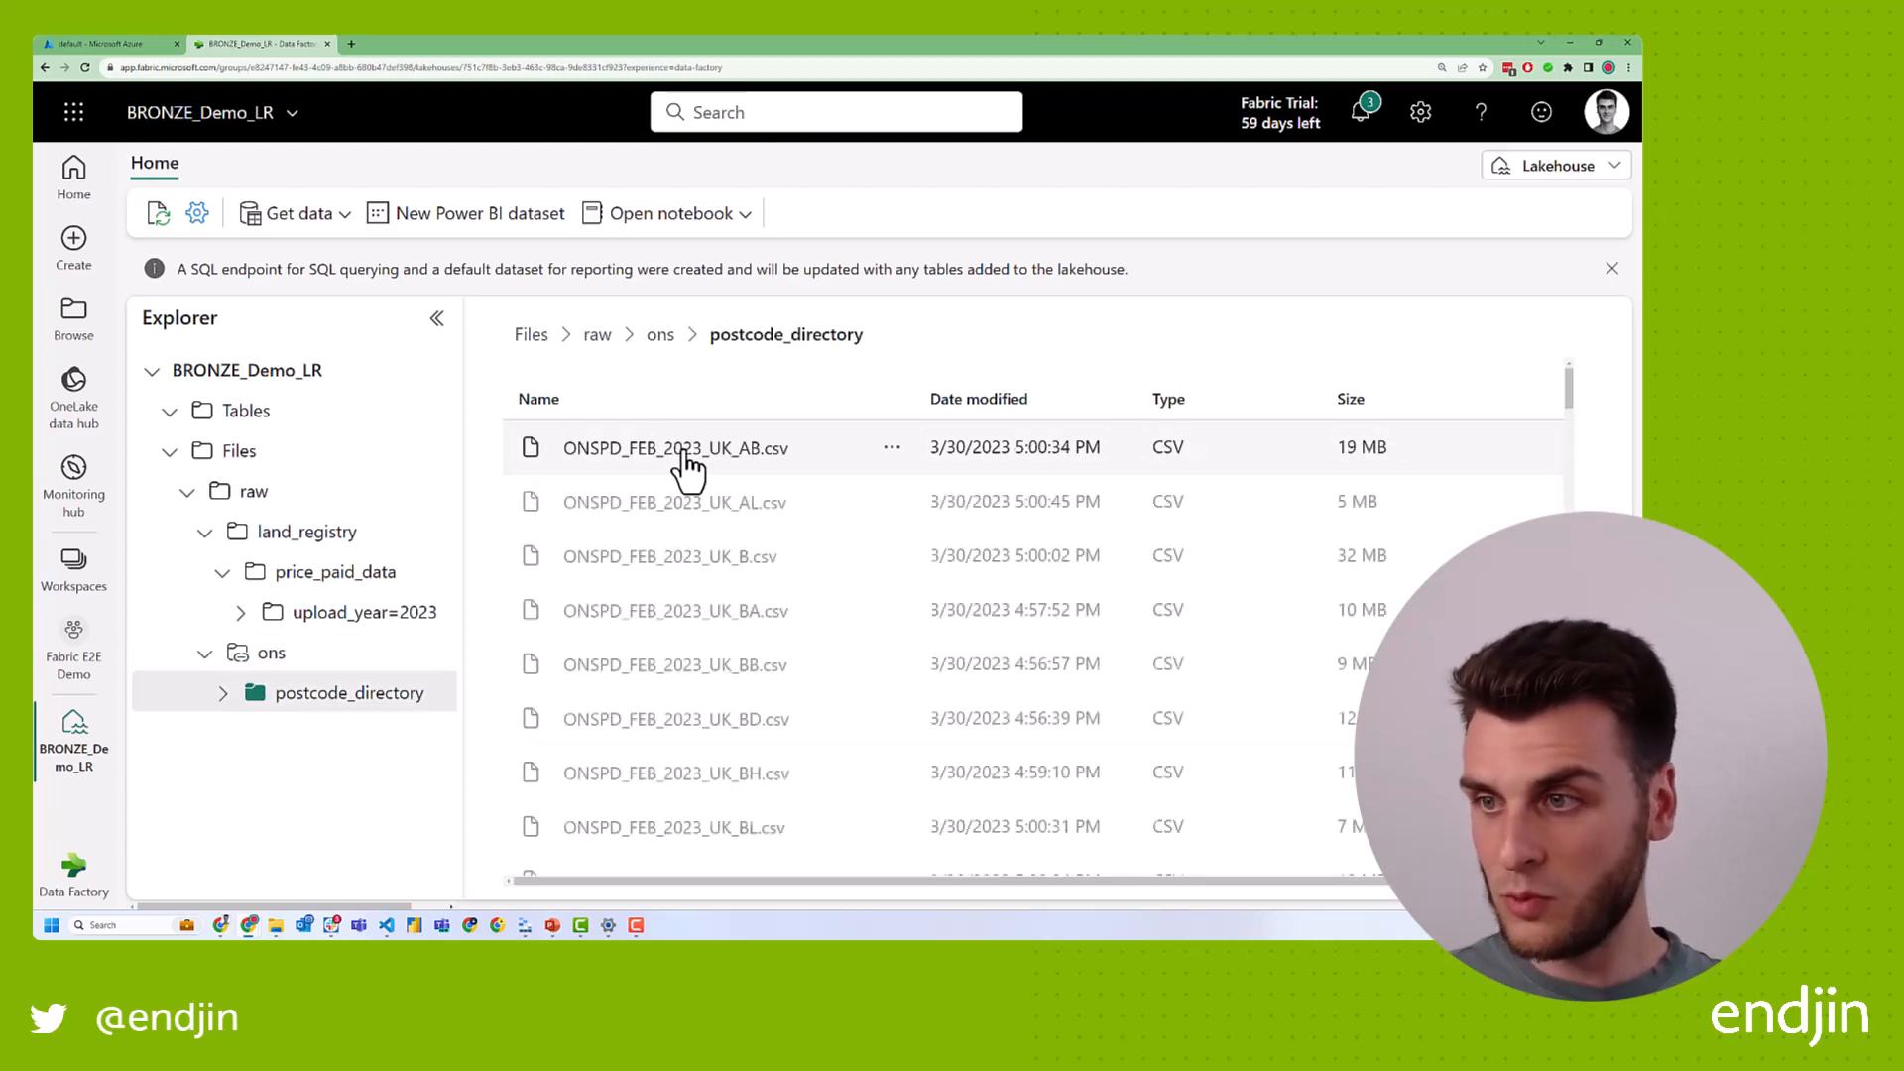
mouse_move(750, 474)
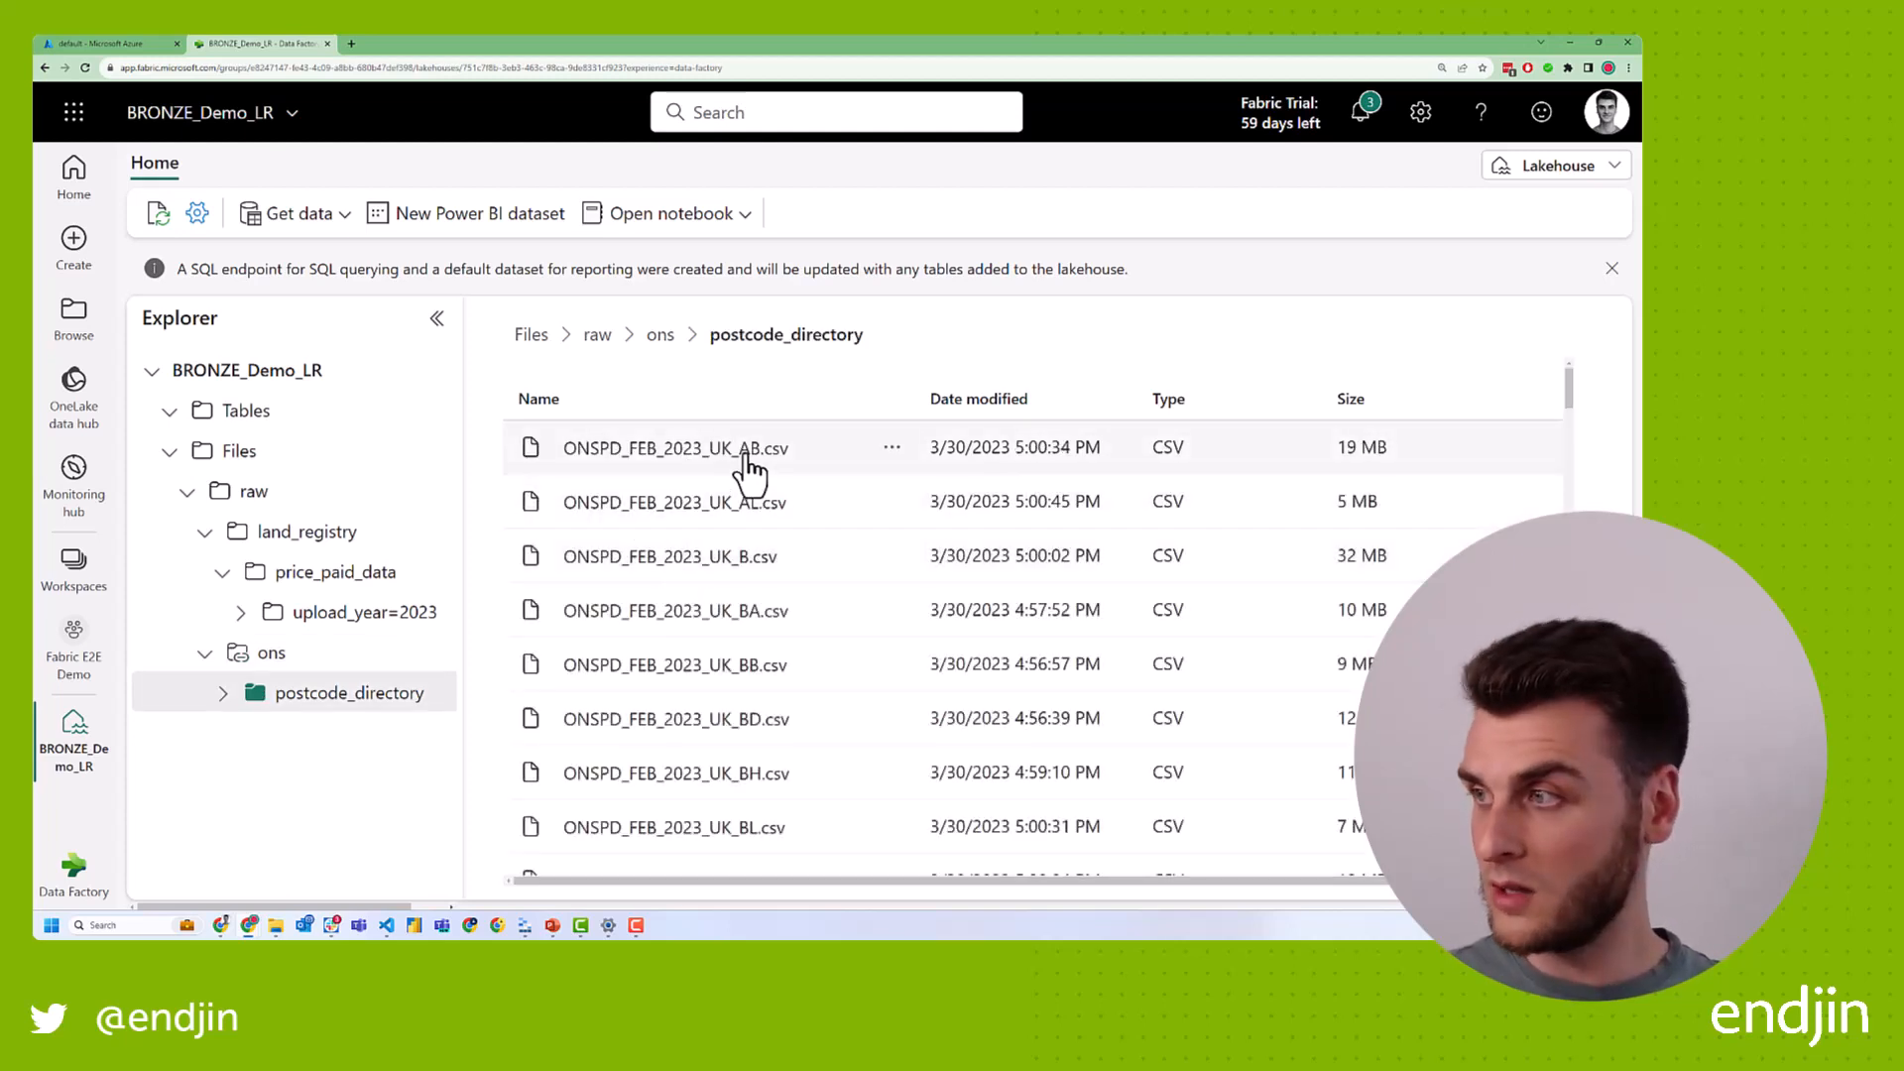
left_click(674, 502)
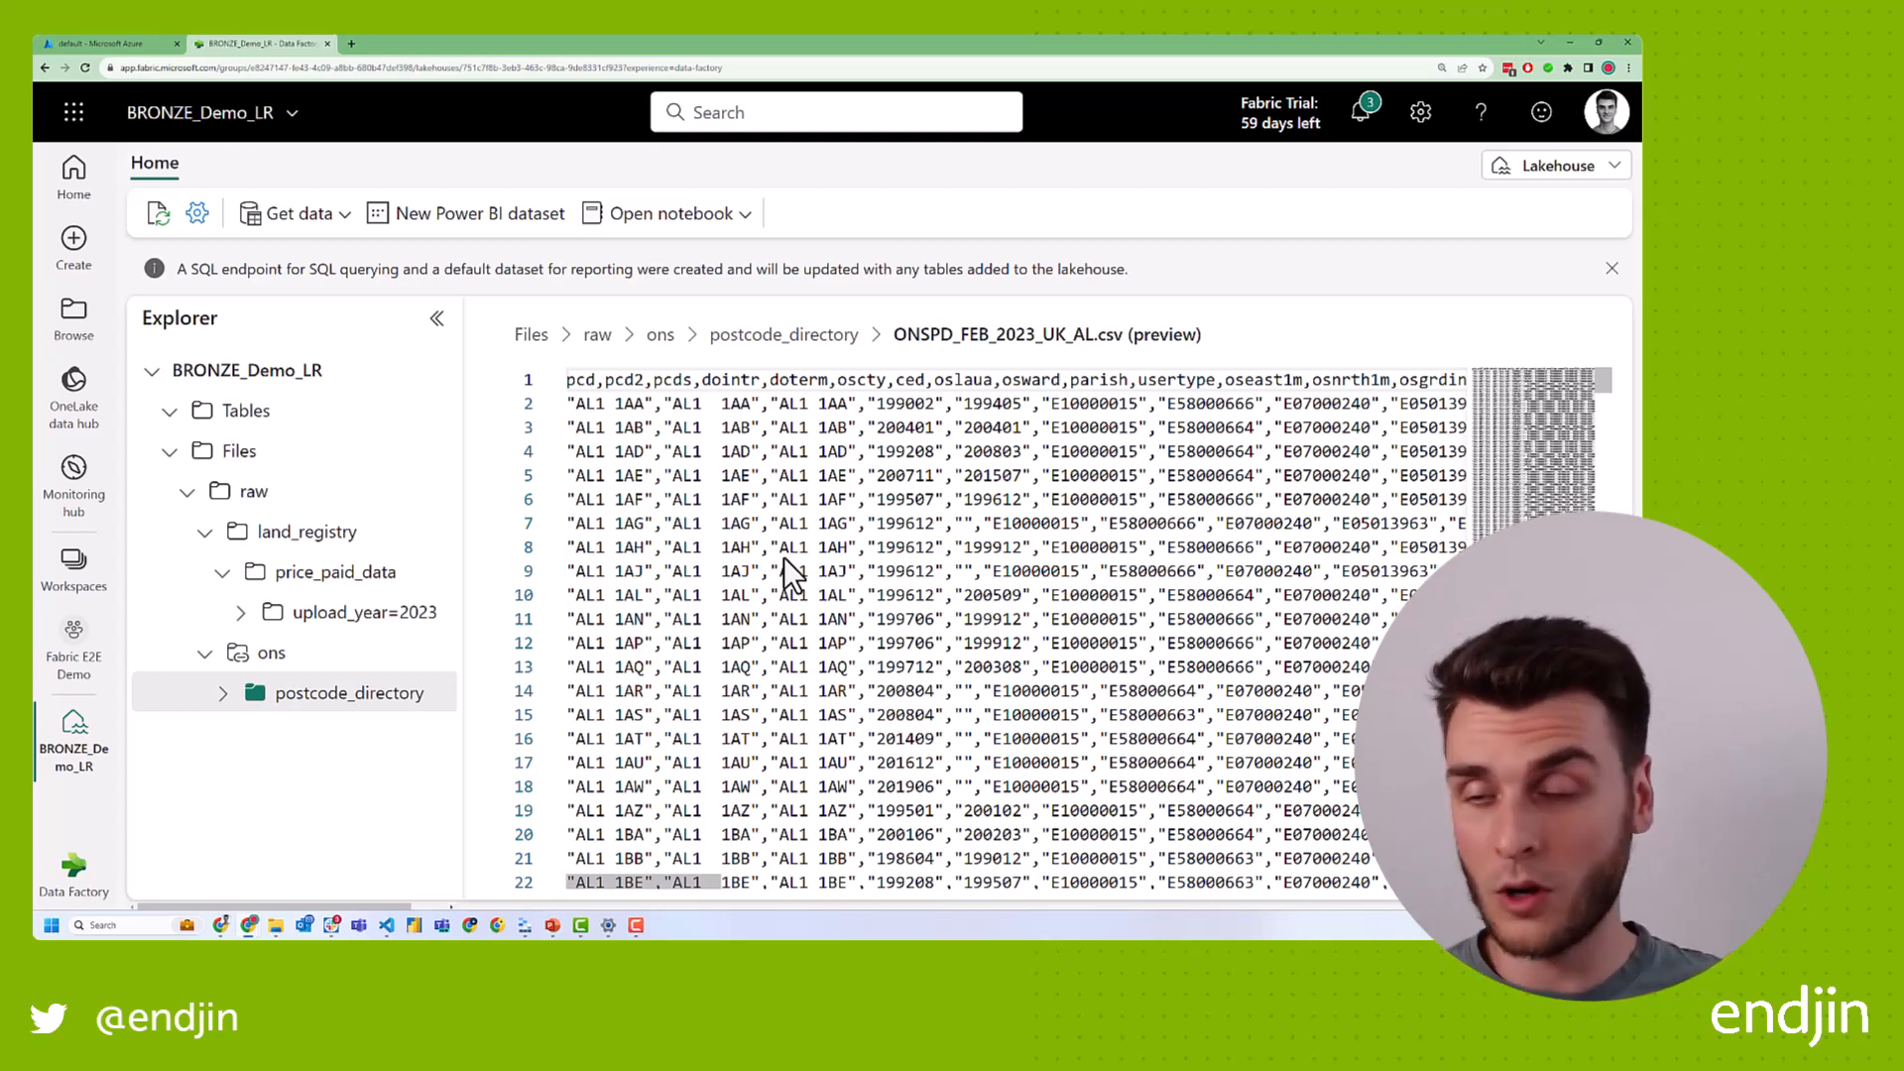
mouse_move(1026, 577)
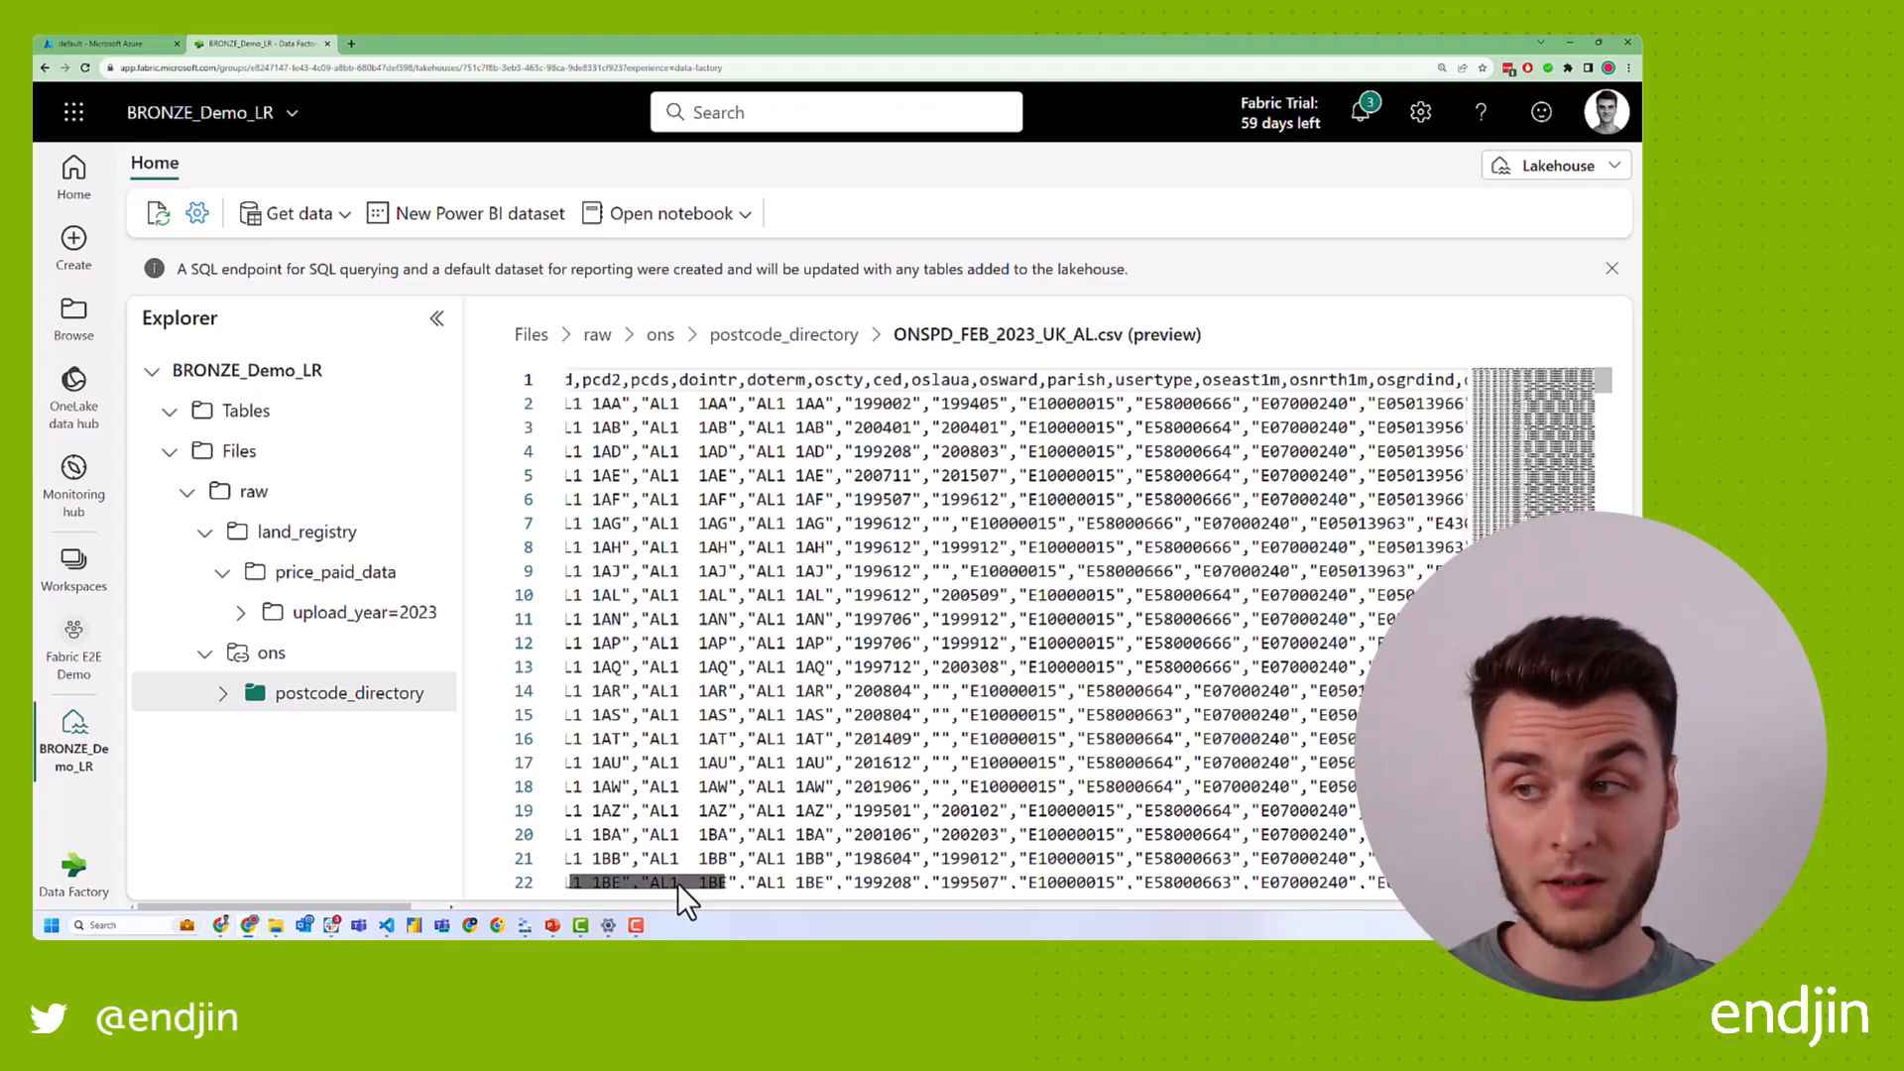
Scroll sideways through the ONSPD_FEB_2023_UK_AL.csv preview columns like osgrdind, ctry and rgn.
scroll("right", 3)
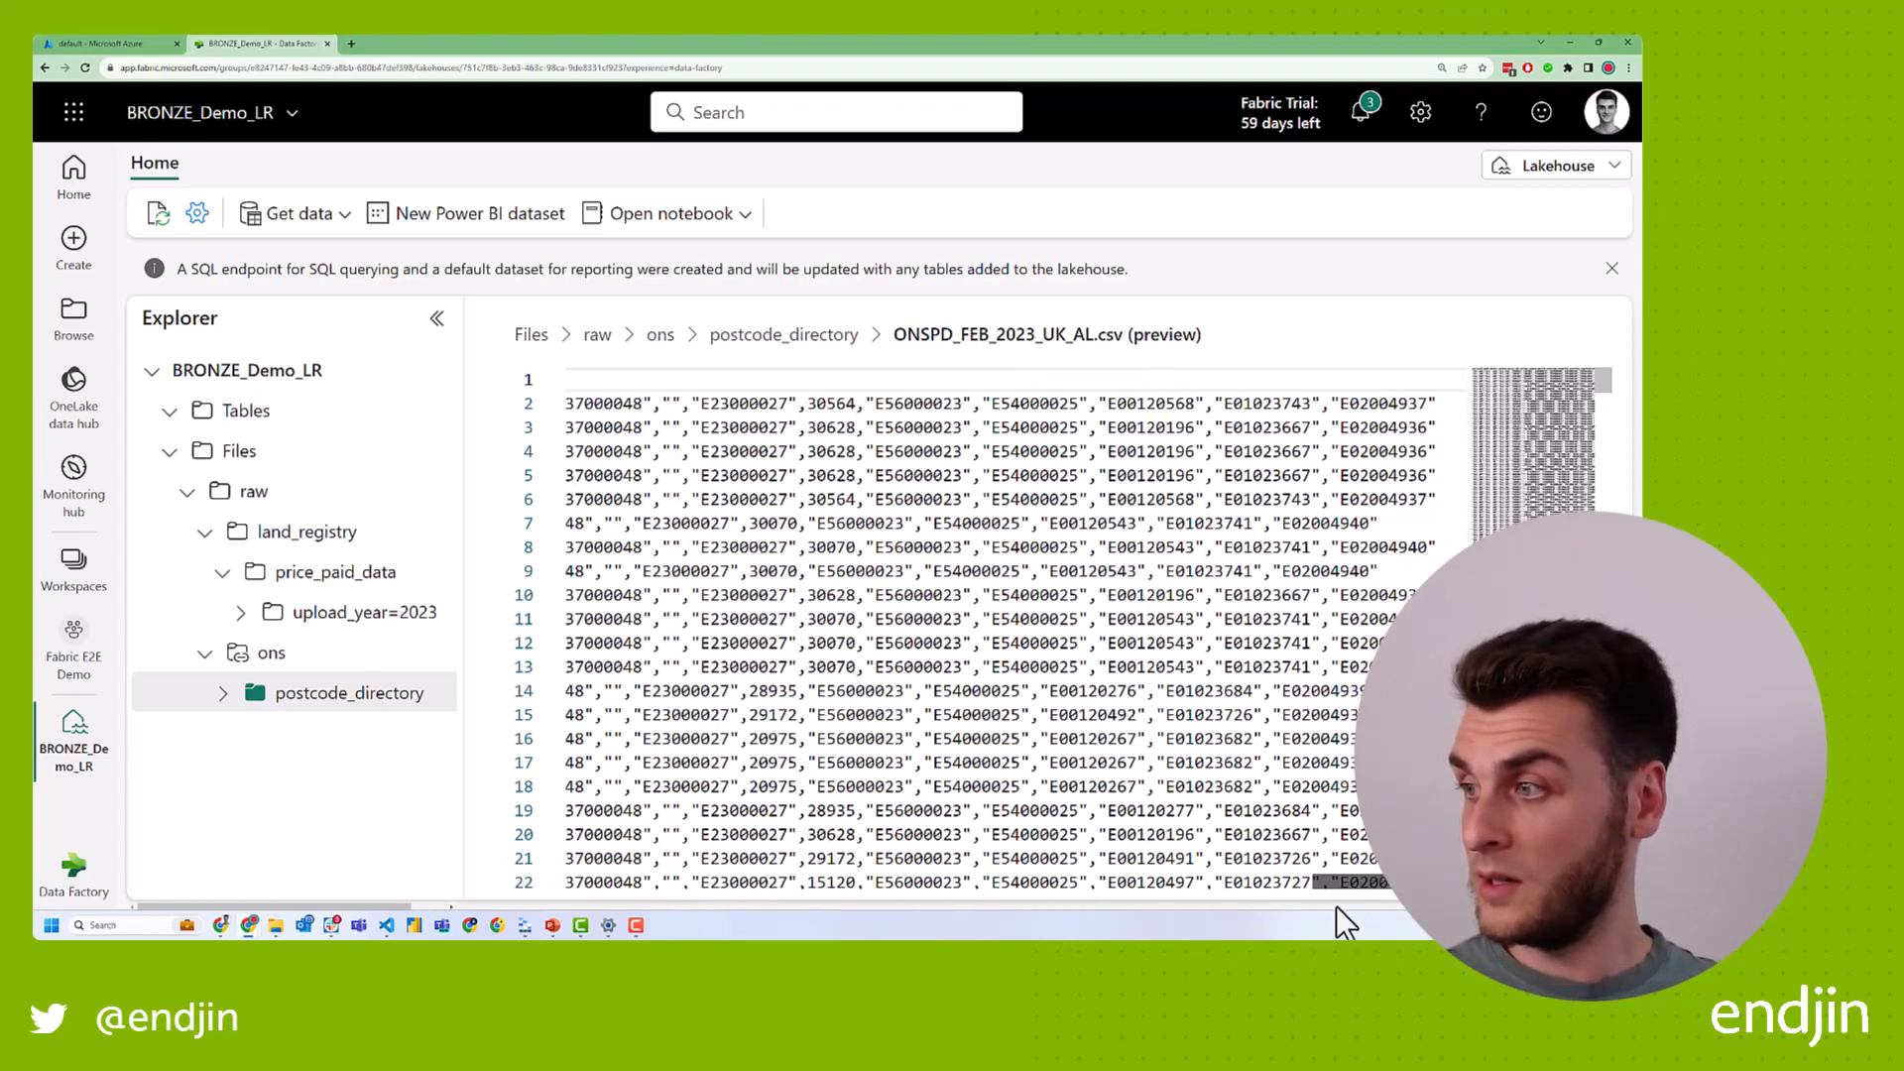
scroll("left", 3)
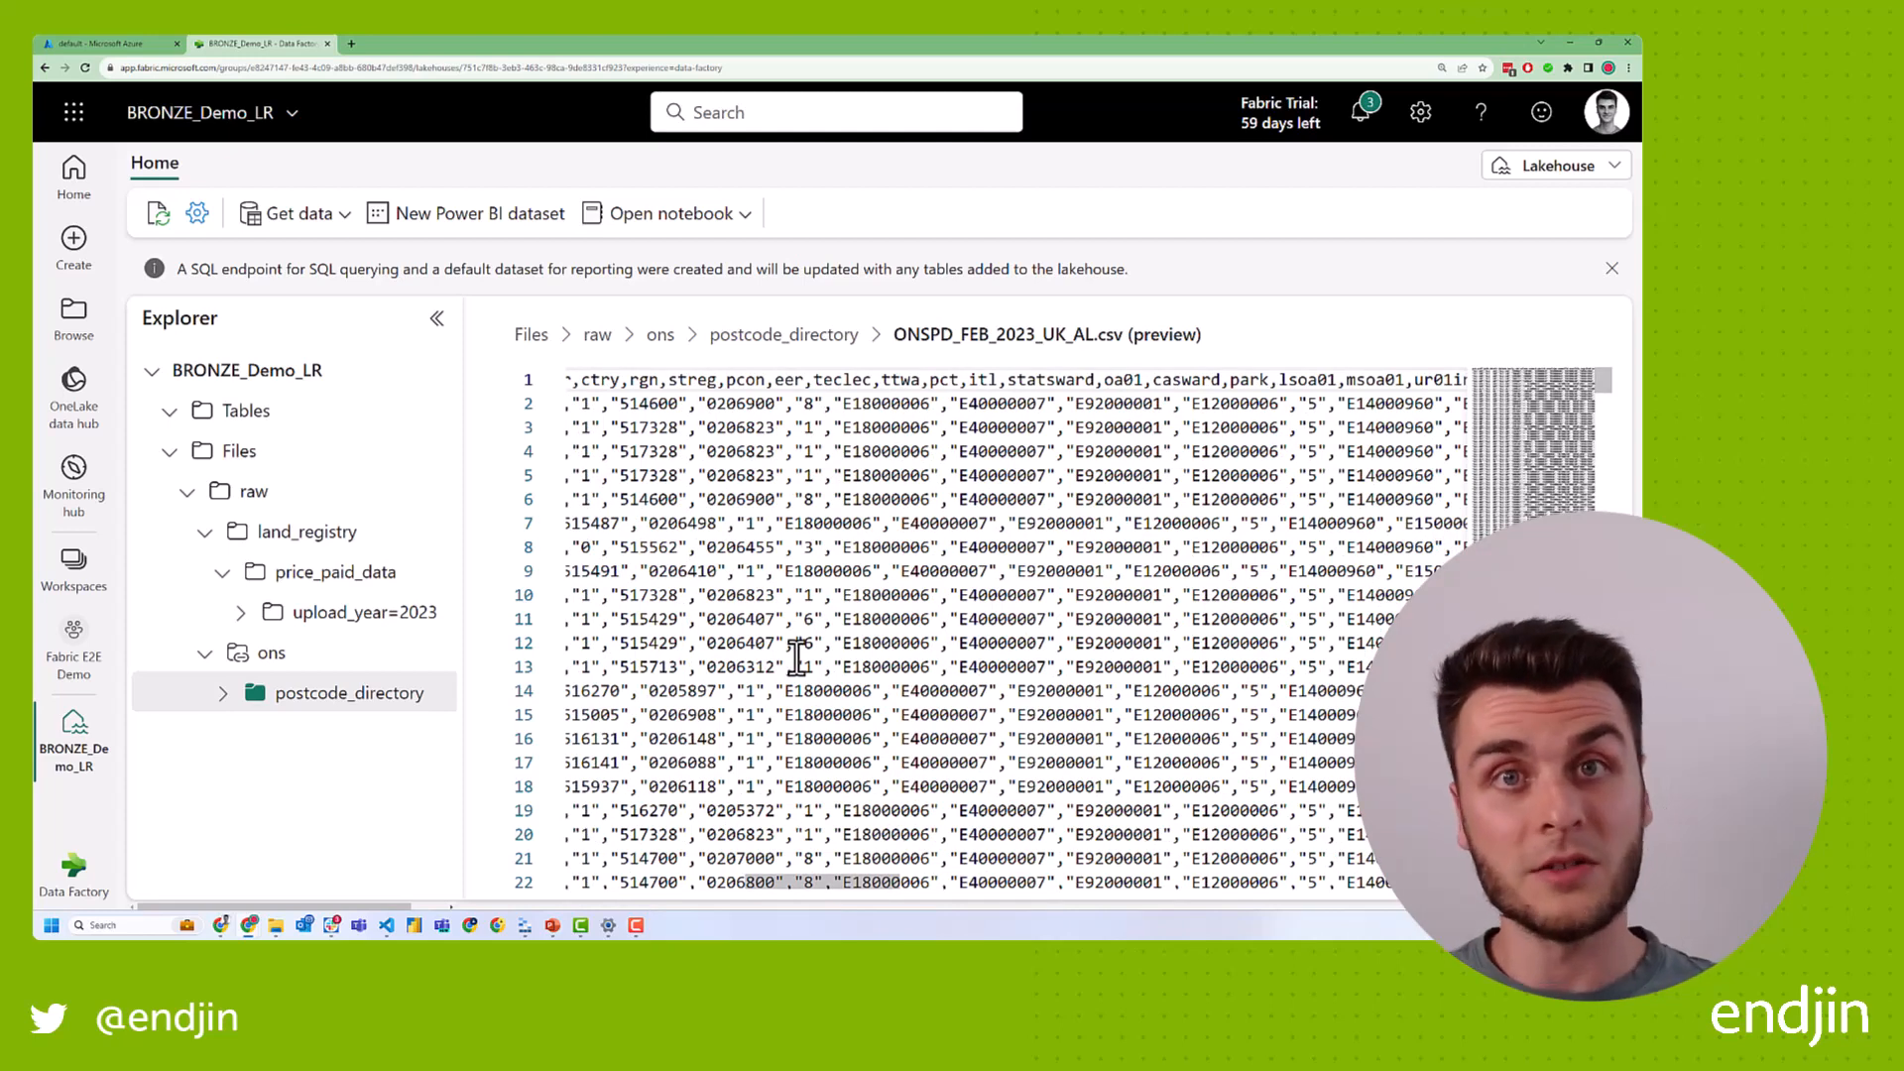
scroll("left", 3)
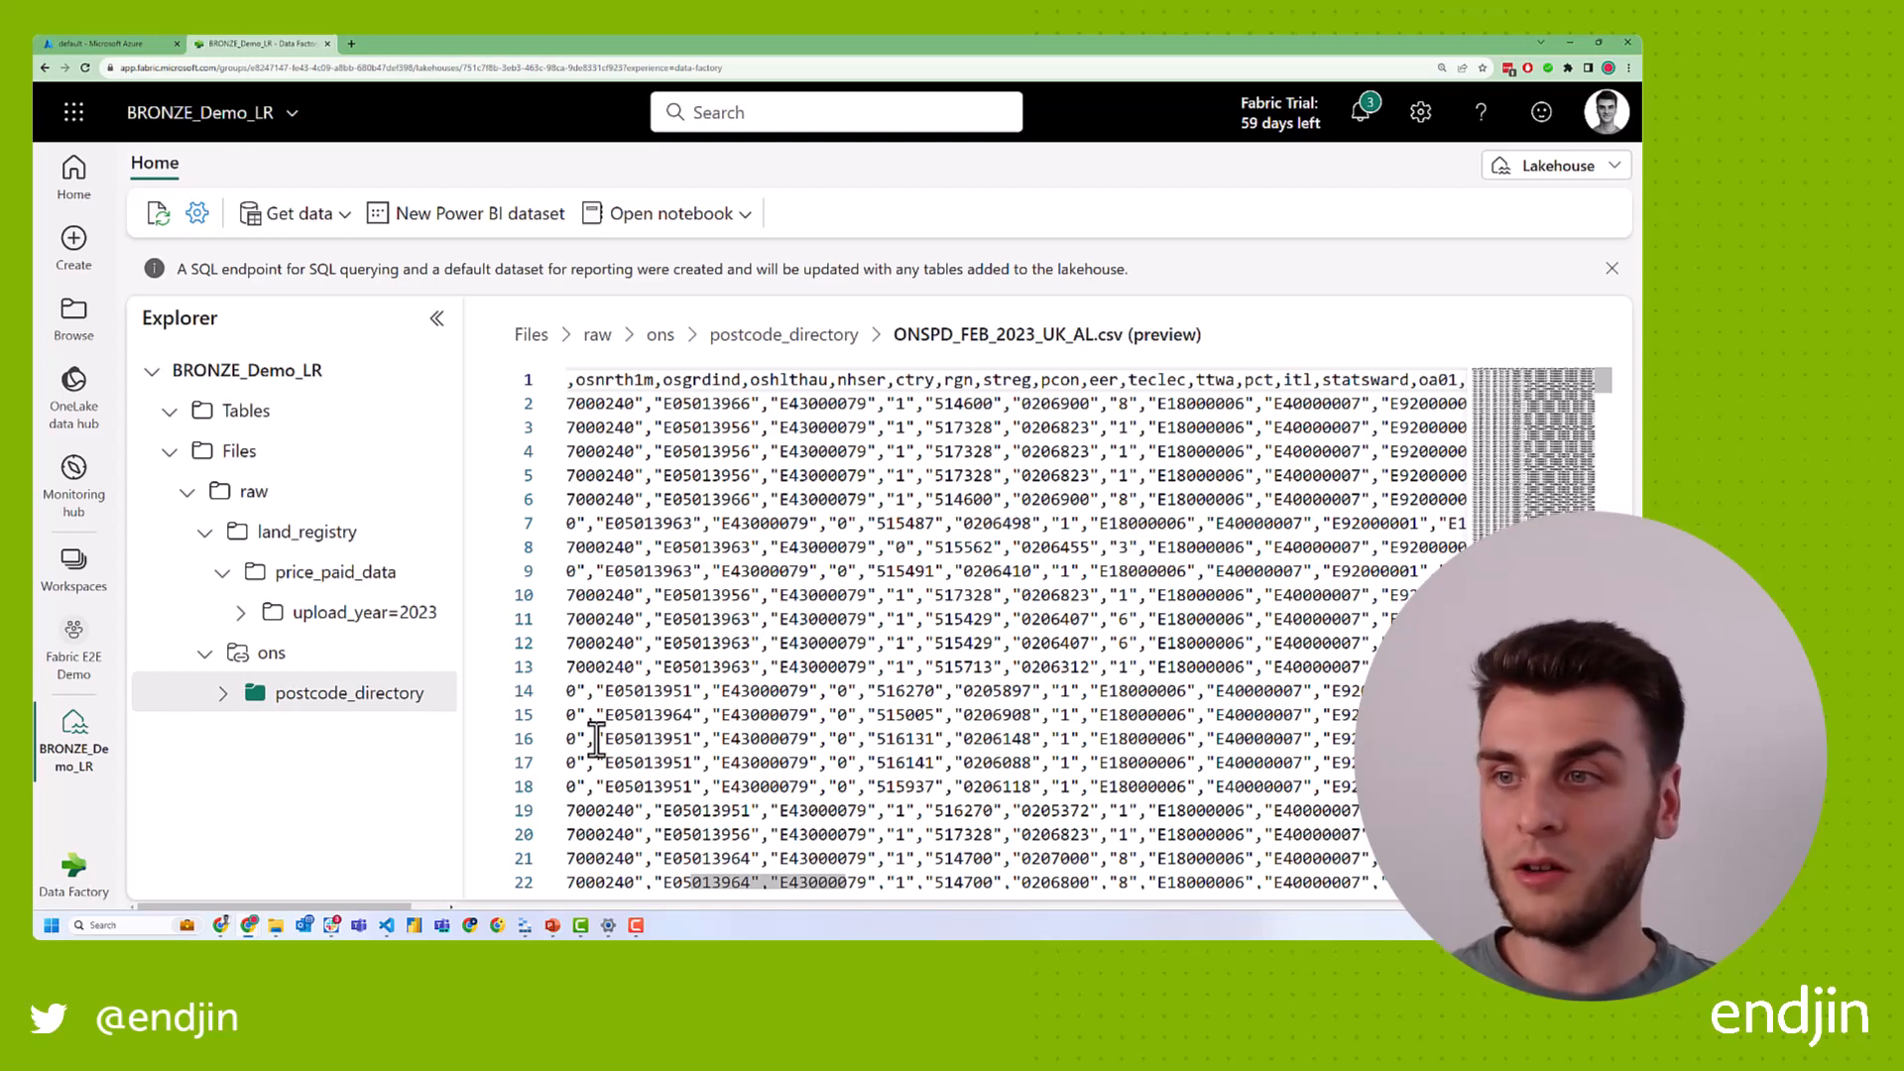
mouse_move(194, 783)
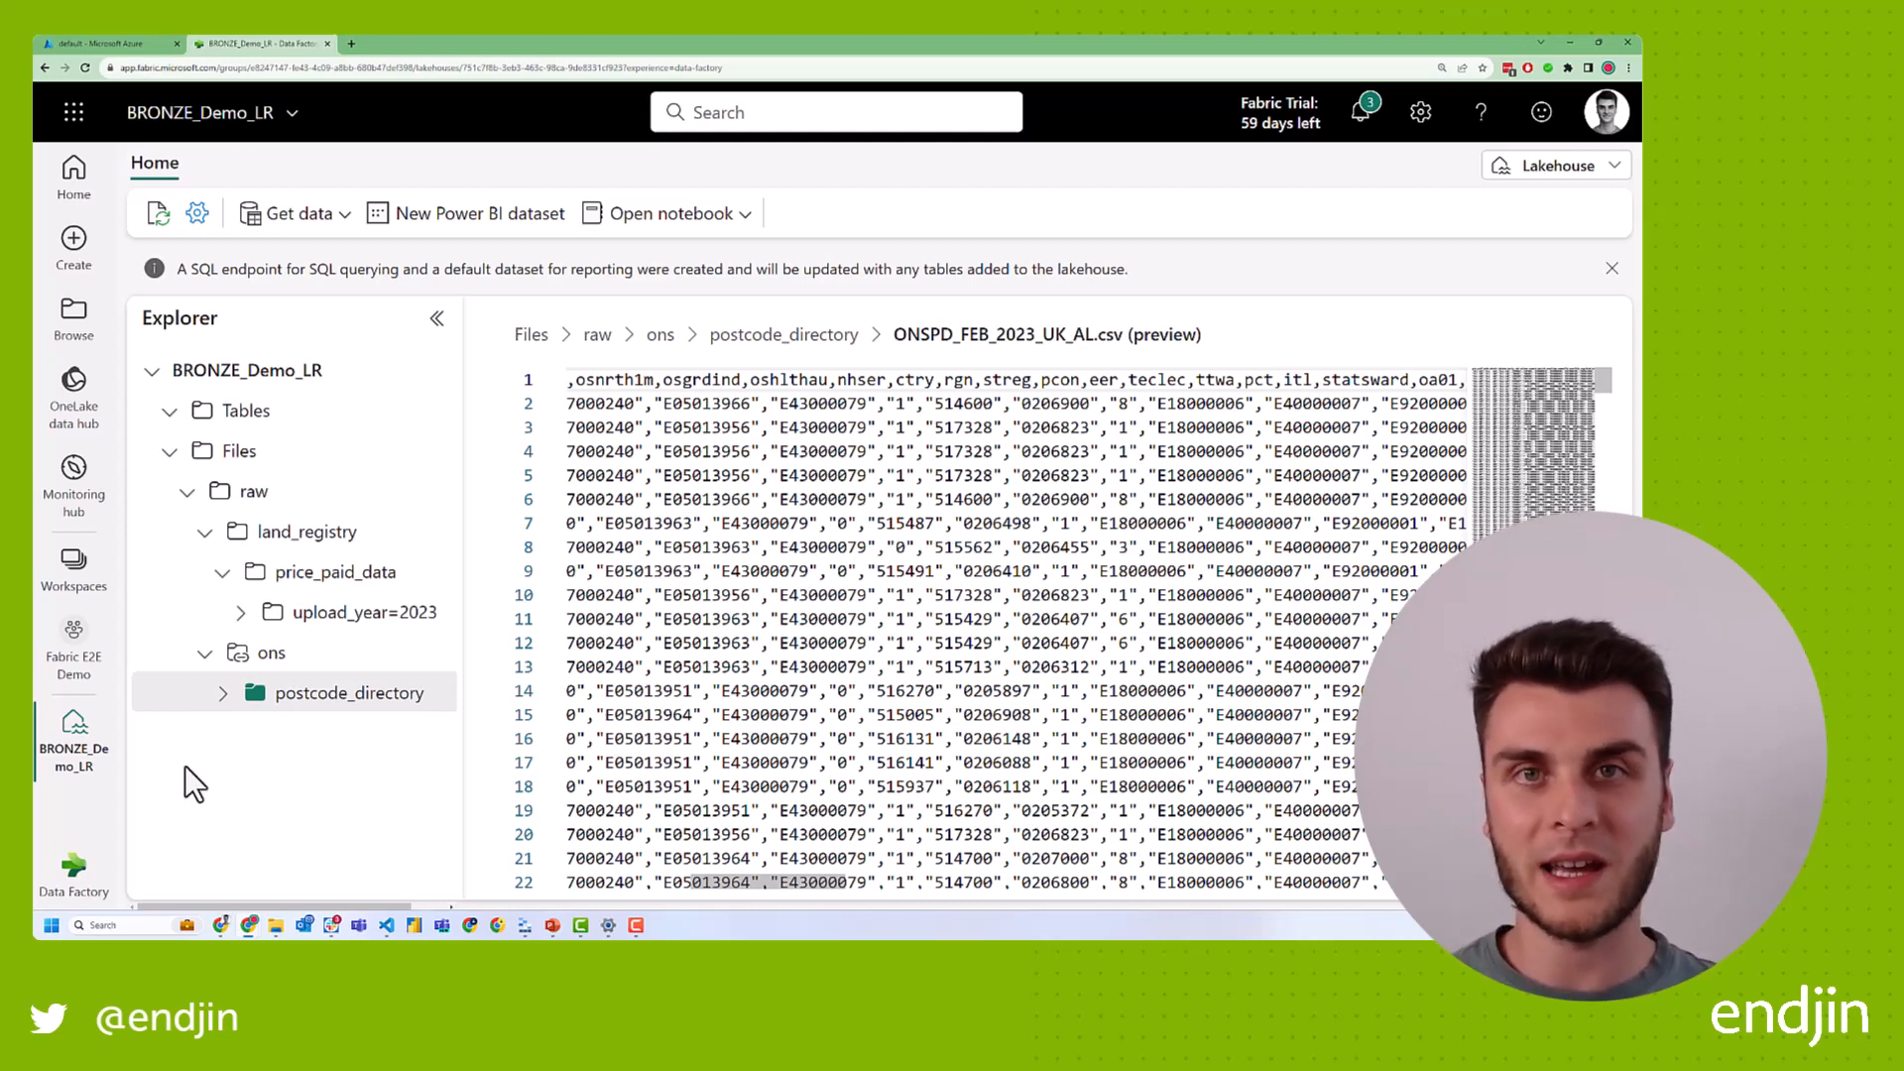